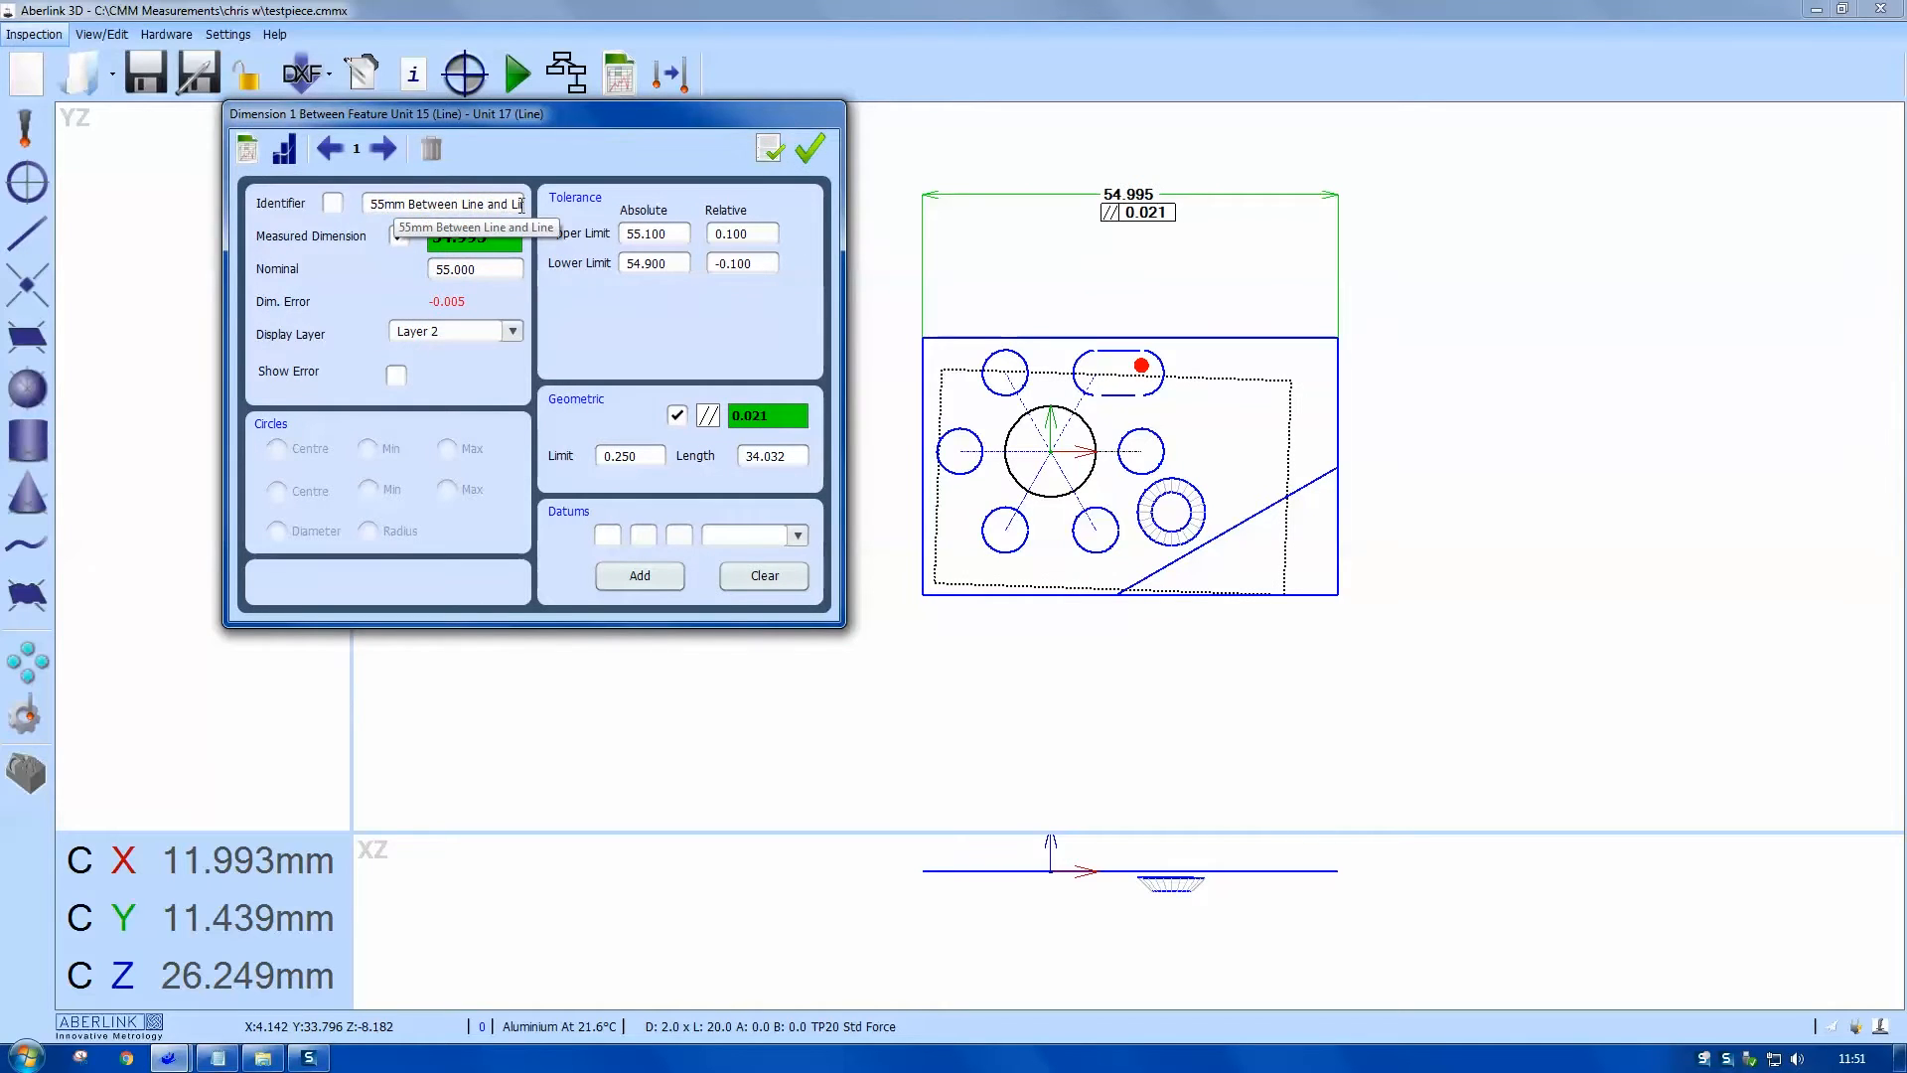
Step: Show the Identifier label and rename the 55 mm dimension to '55mm Length'
{"action": "left_click", "coordinate": [331, 203]}
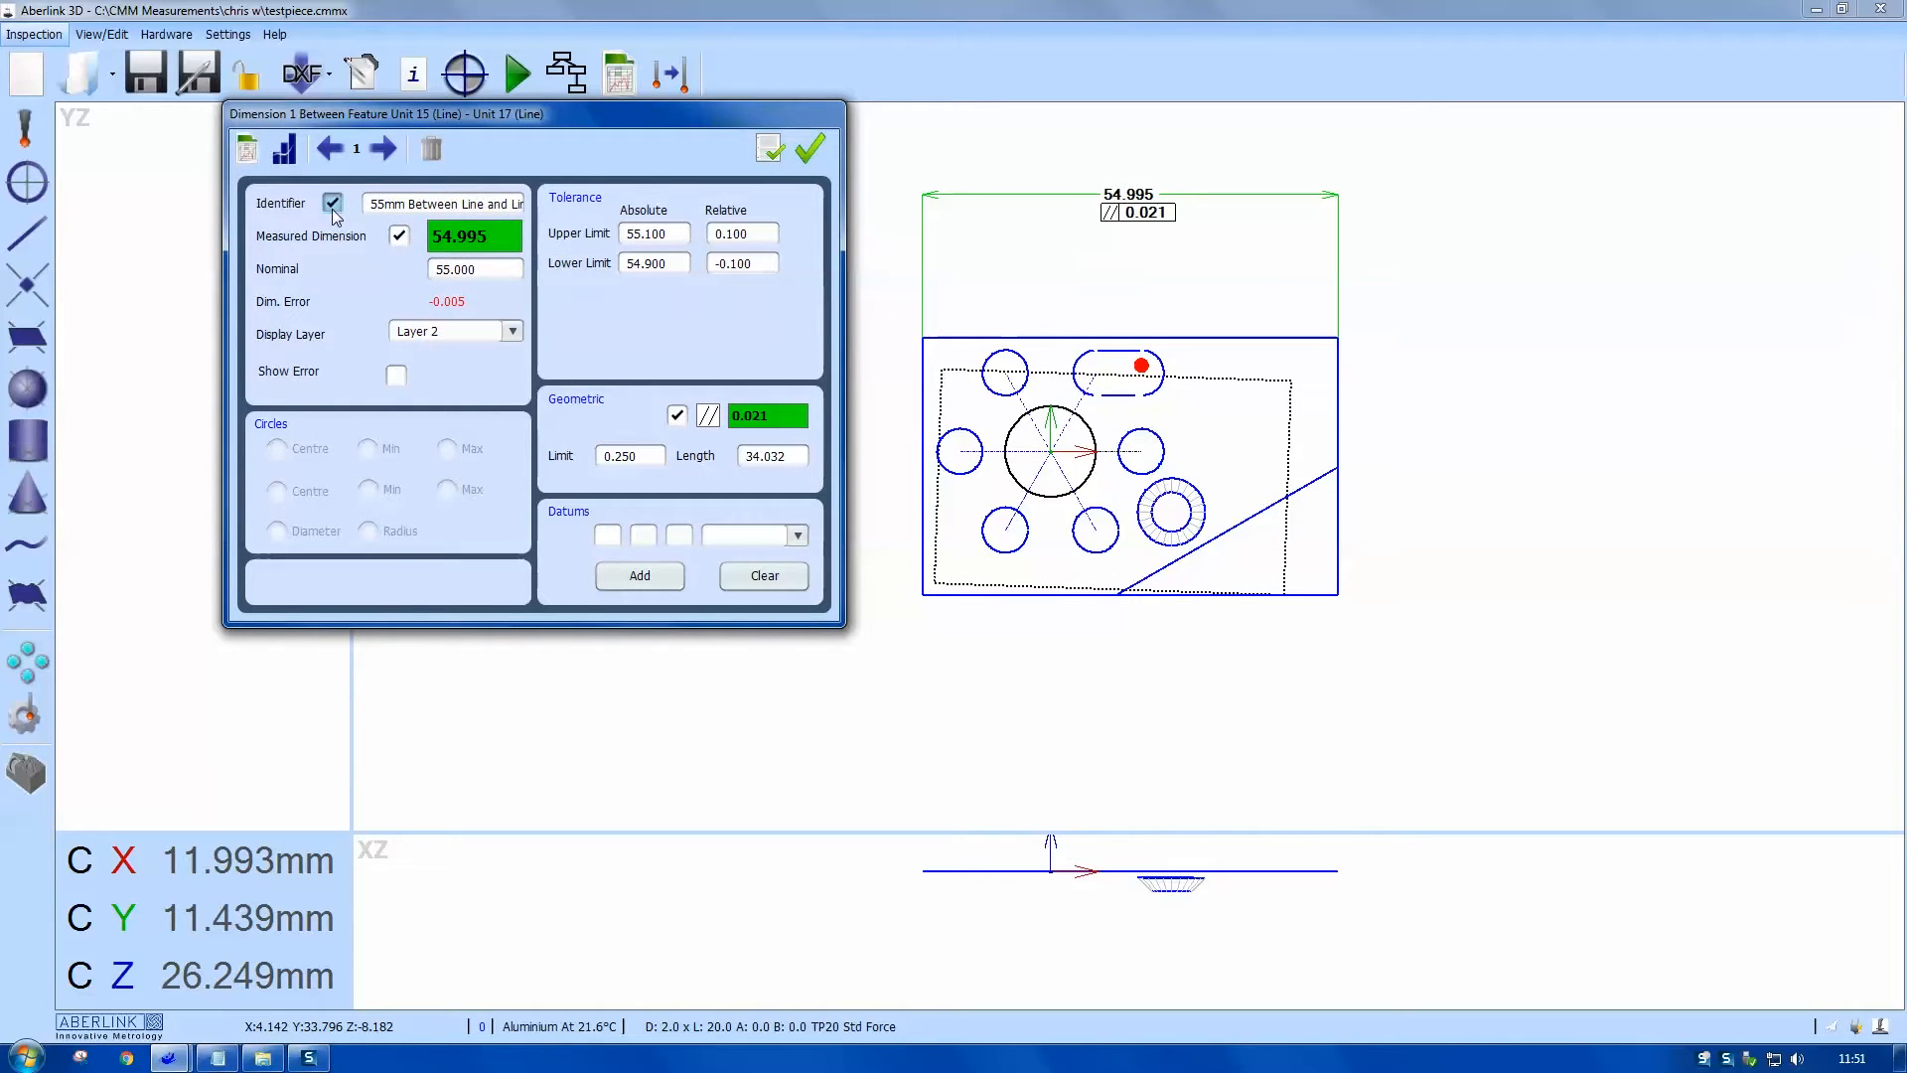
{"action": "left_click", "coordinate": [768, 147]}
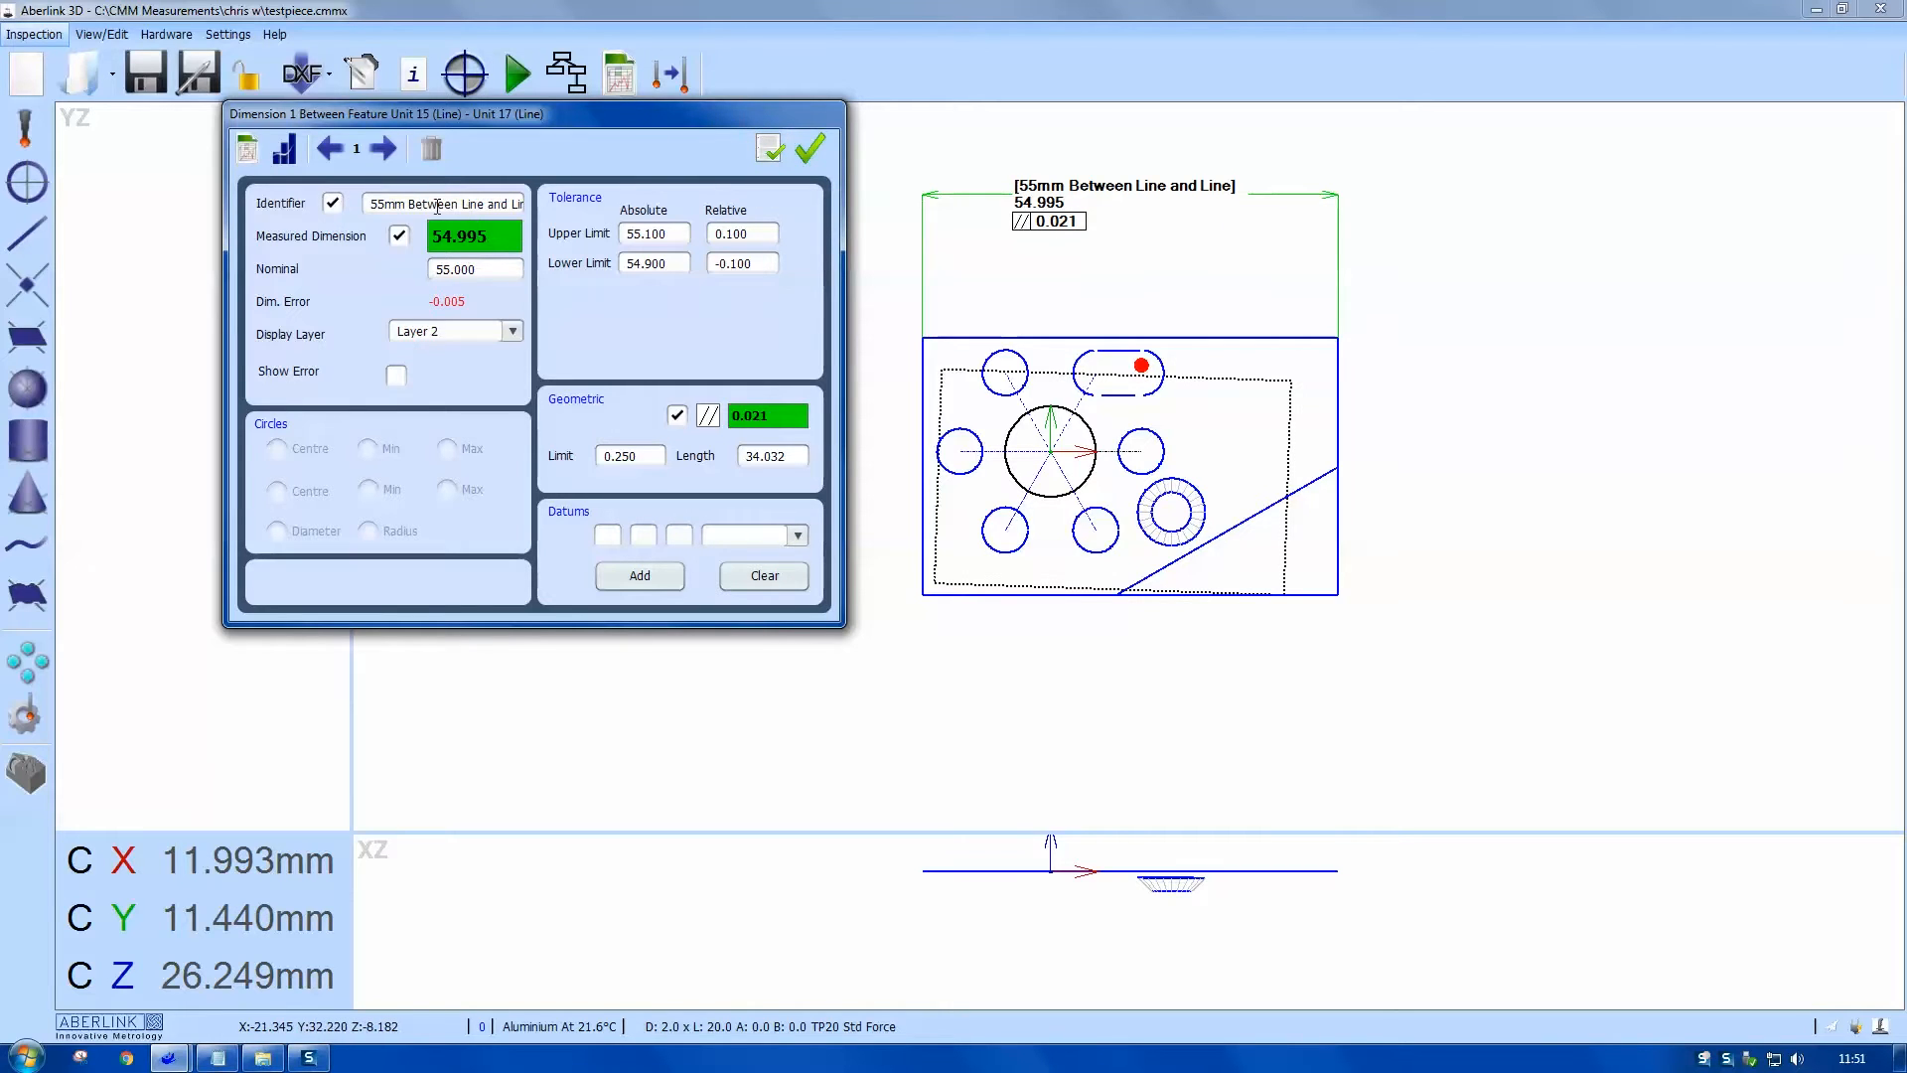
{"action": "double_click", "coordinate": [443, 202]}
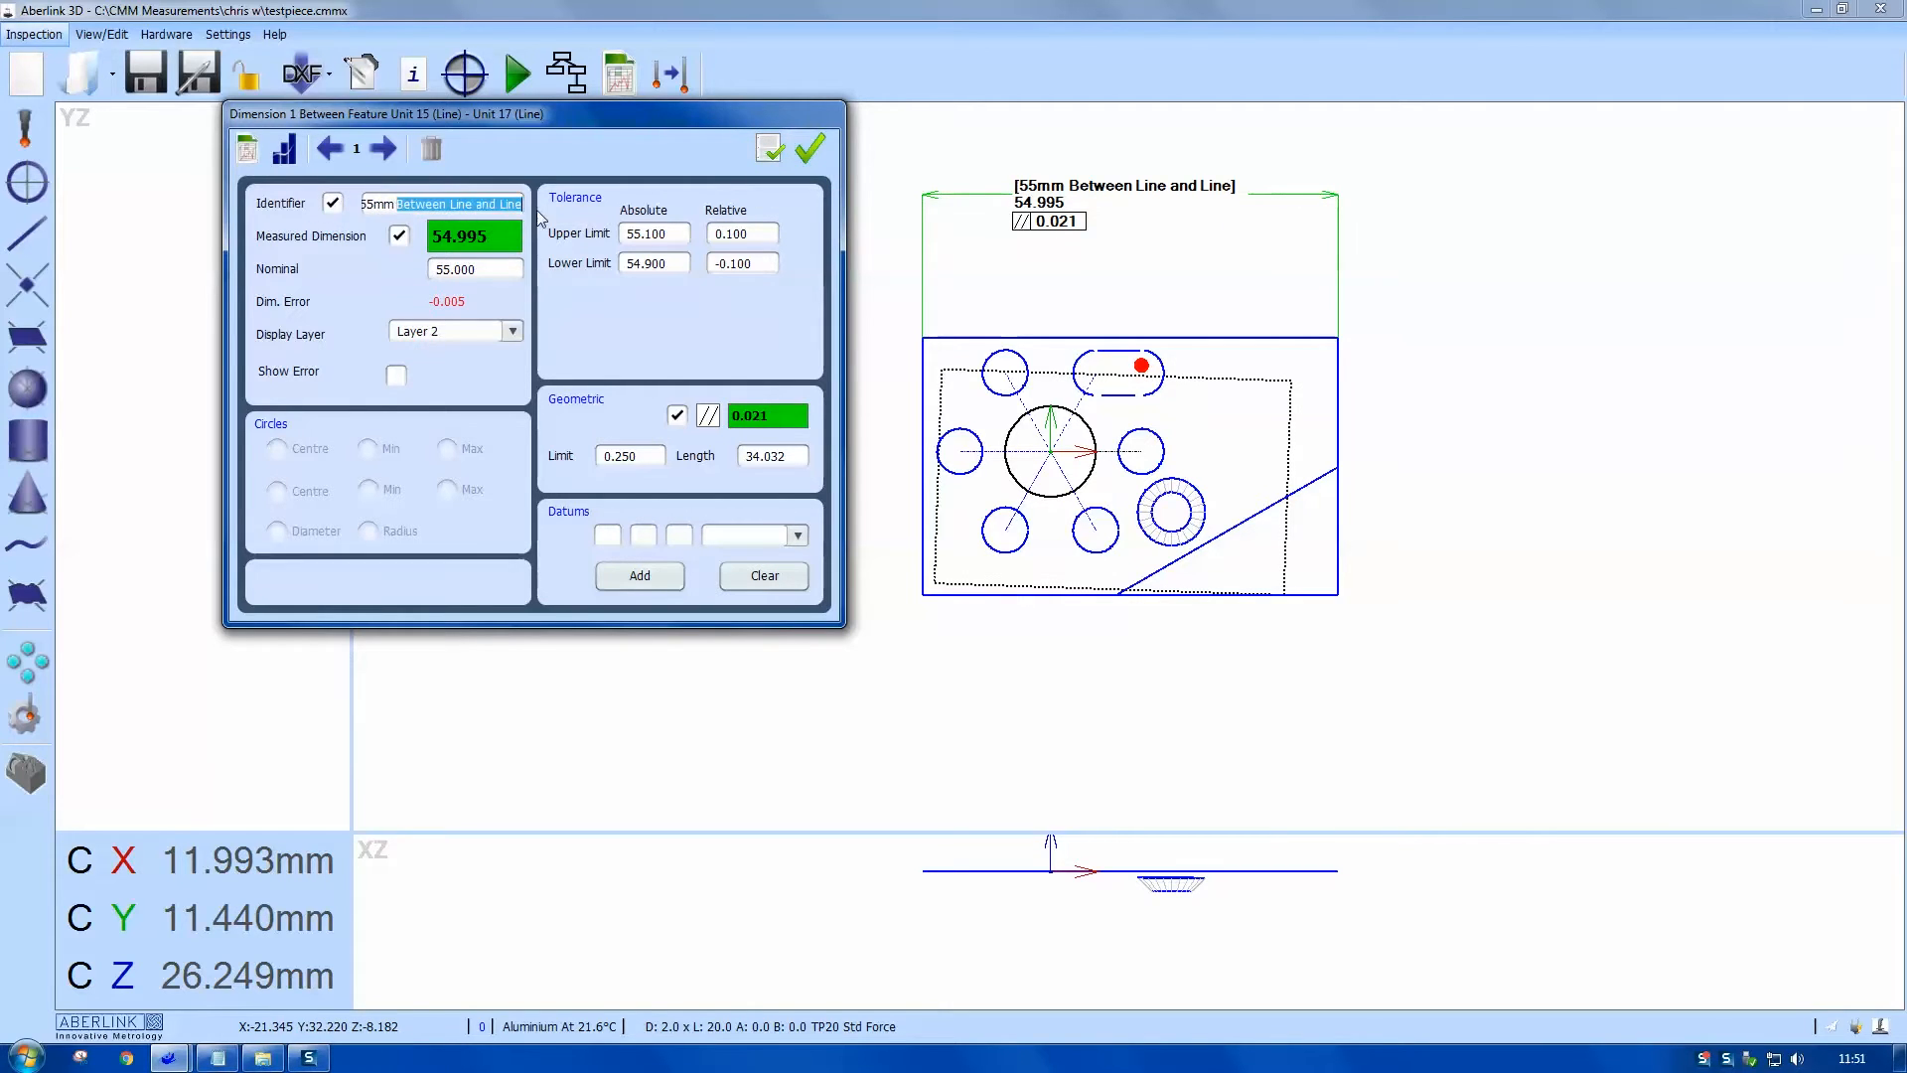
{"action": "type", "text": "55mm Length"}
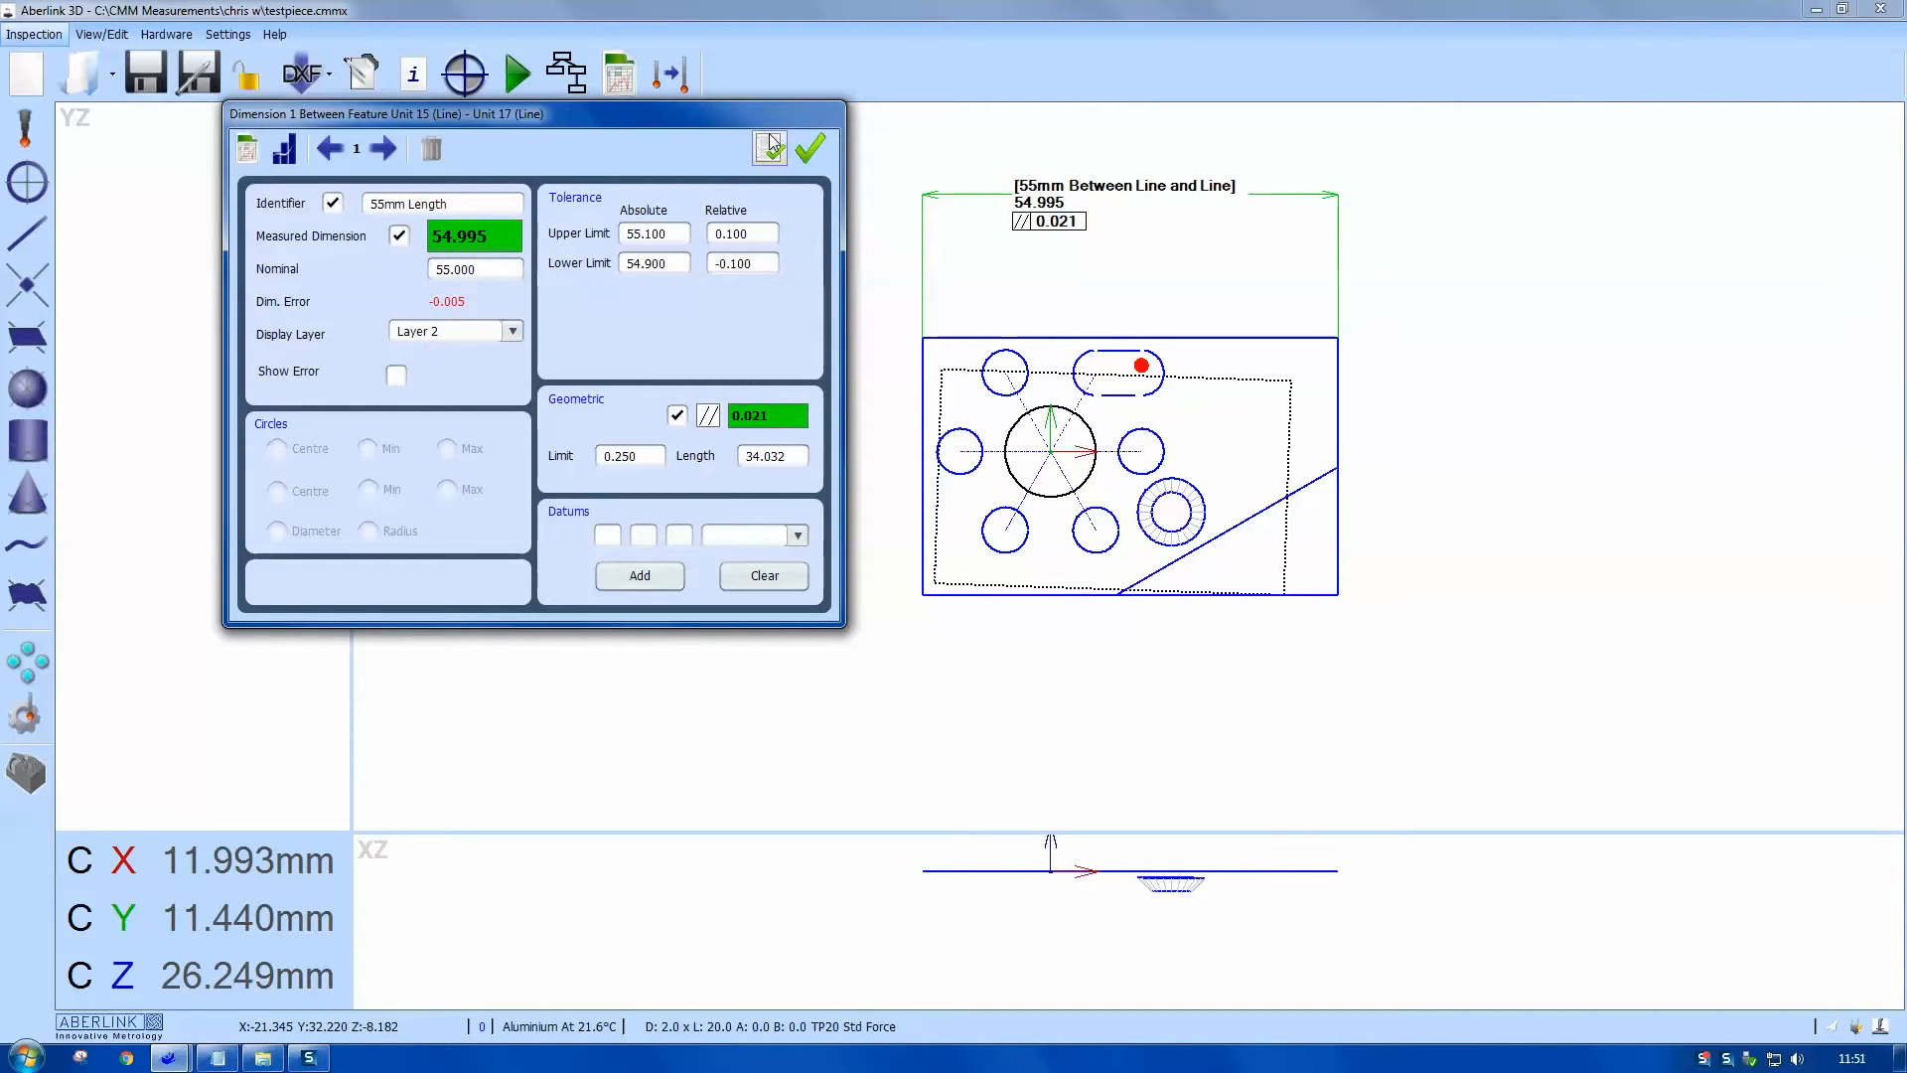
{"action": "left_click", "coordinate": [766, 149]}
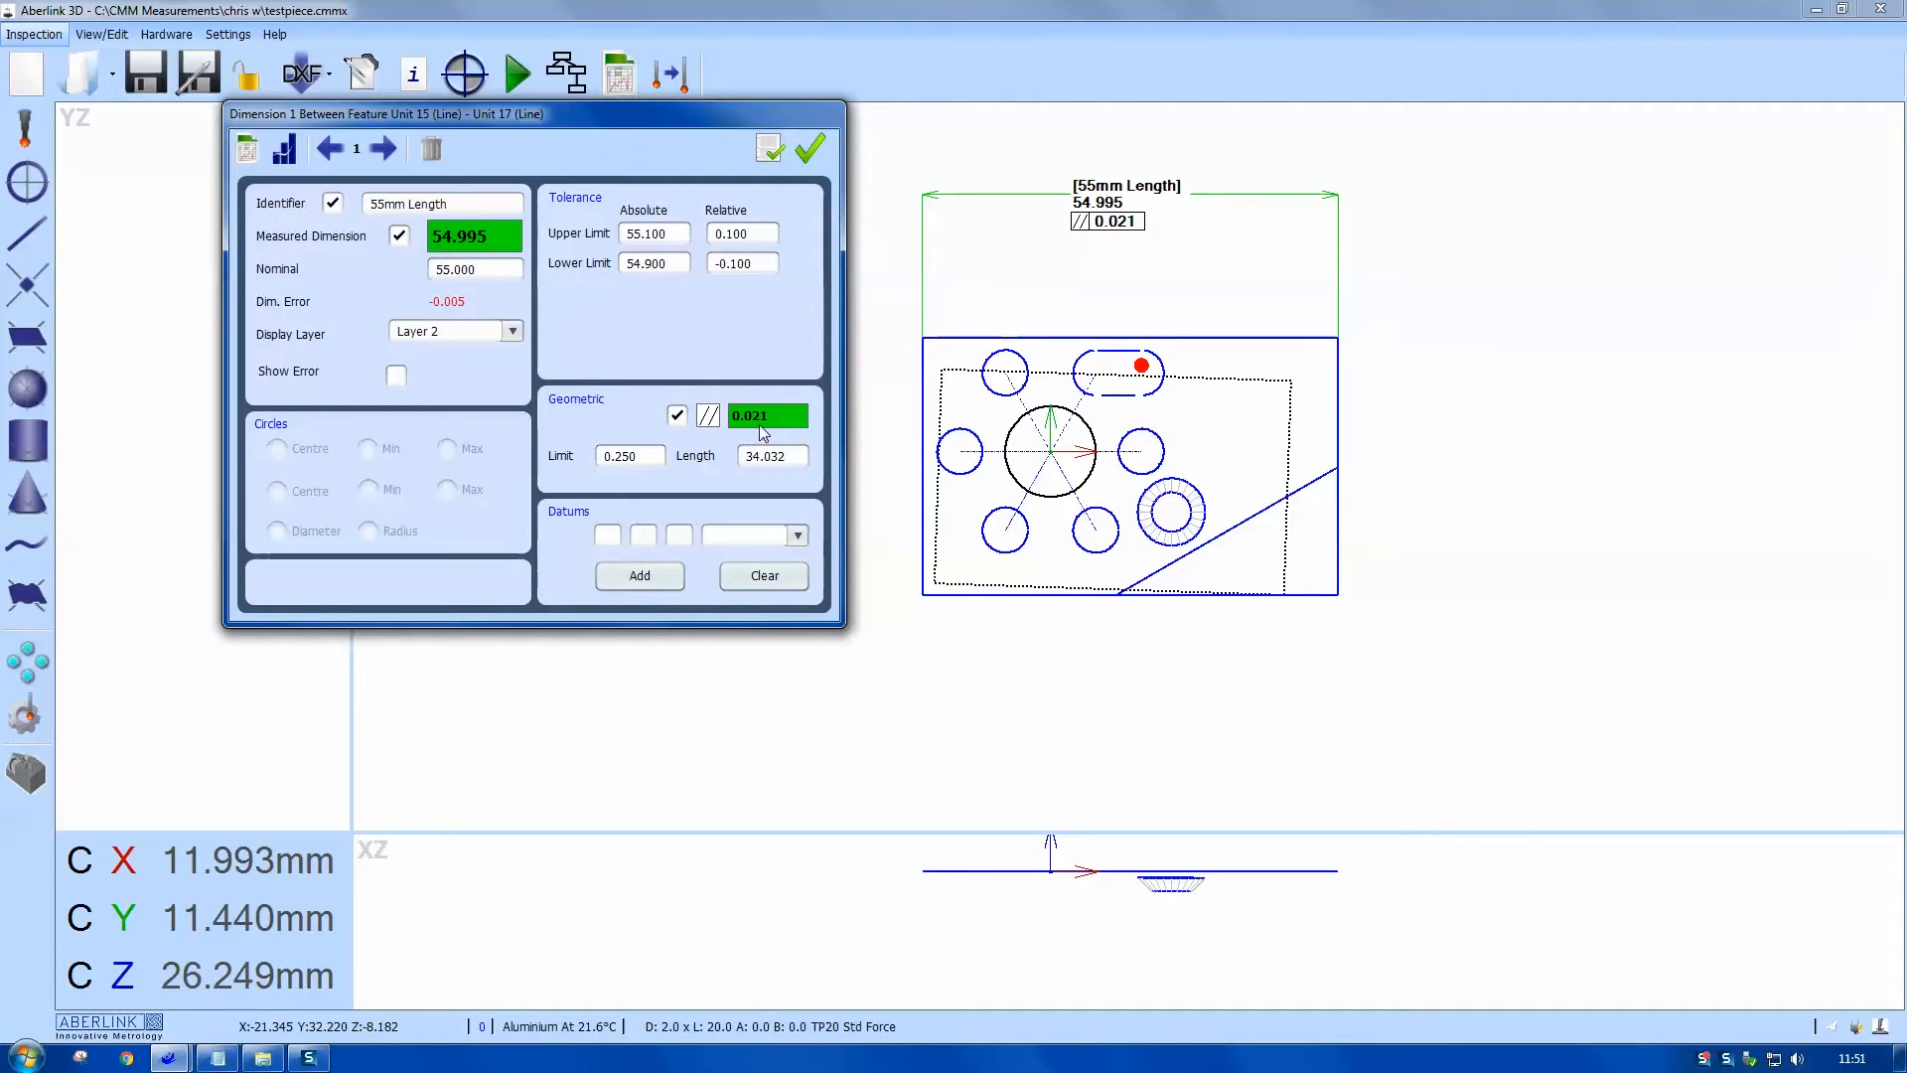
Step: Toggle the parallelism tolerance off and back on for the 55mm Length dimension
{"action": "left_click", "coordinate": [675, 415]}
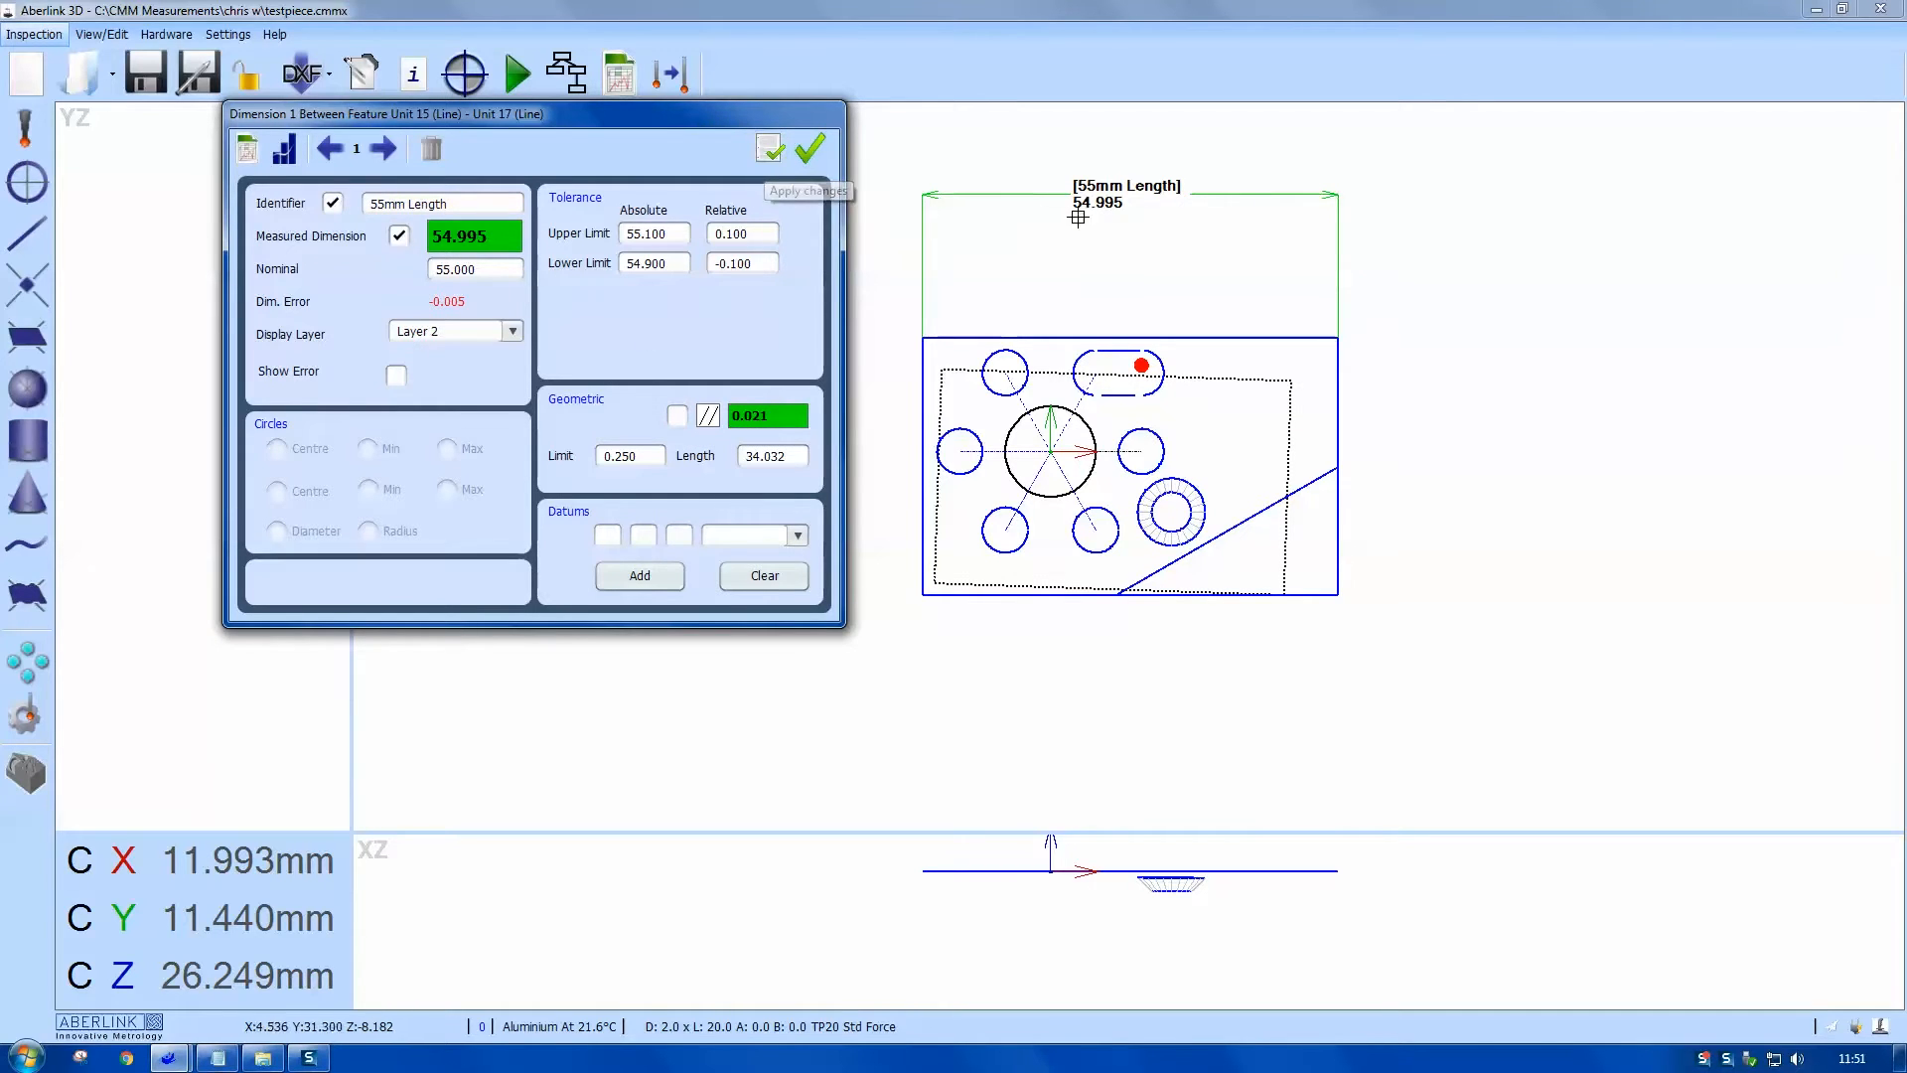
{"action": "left_click", "coordinate": [677, 415]}
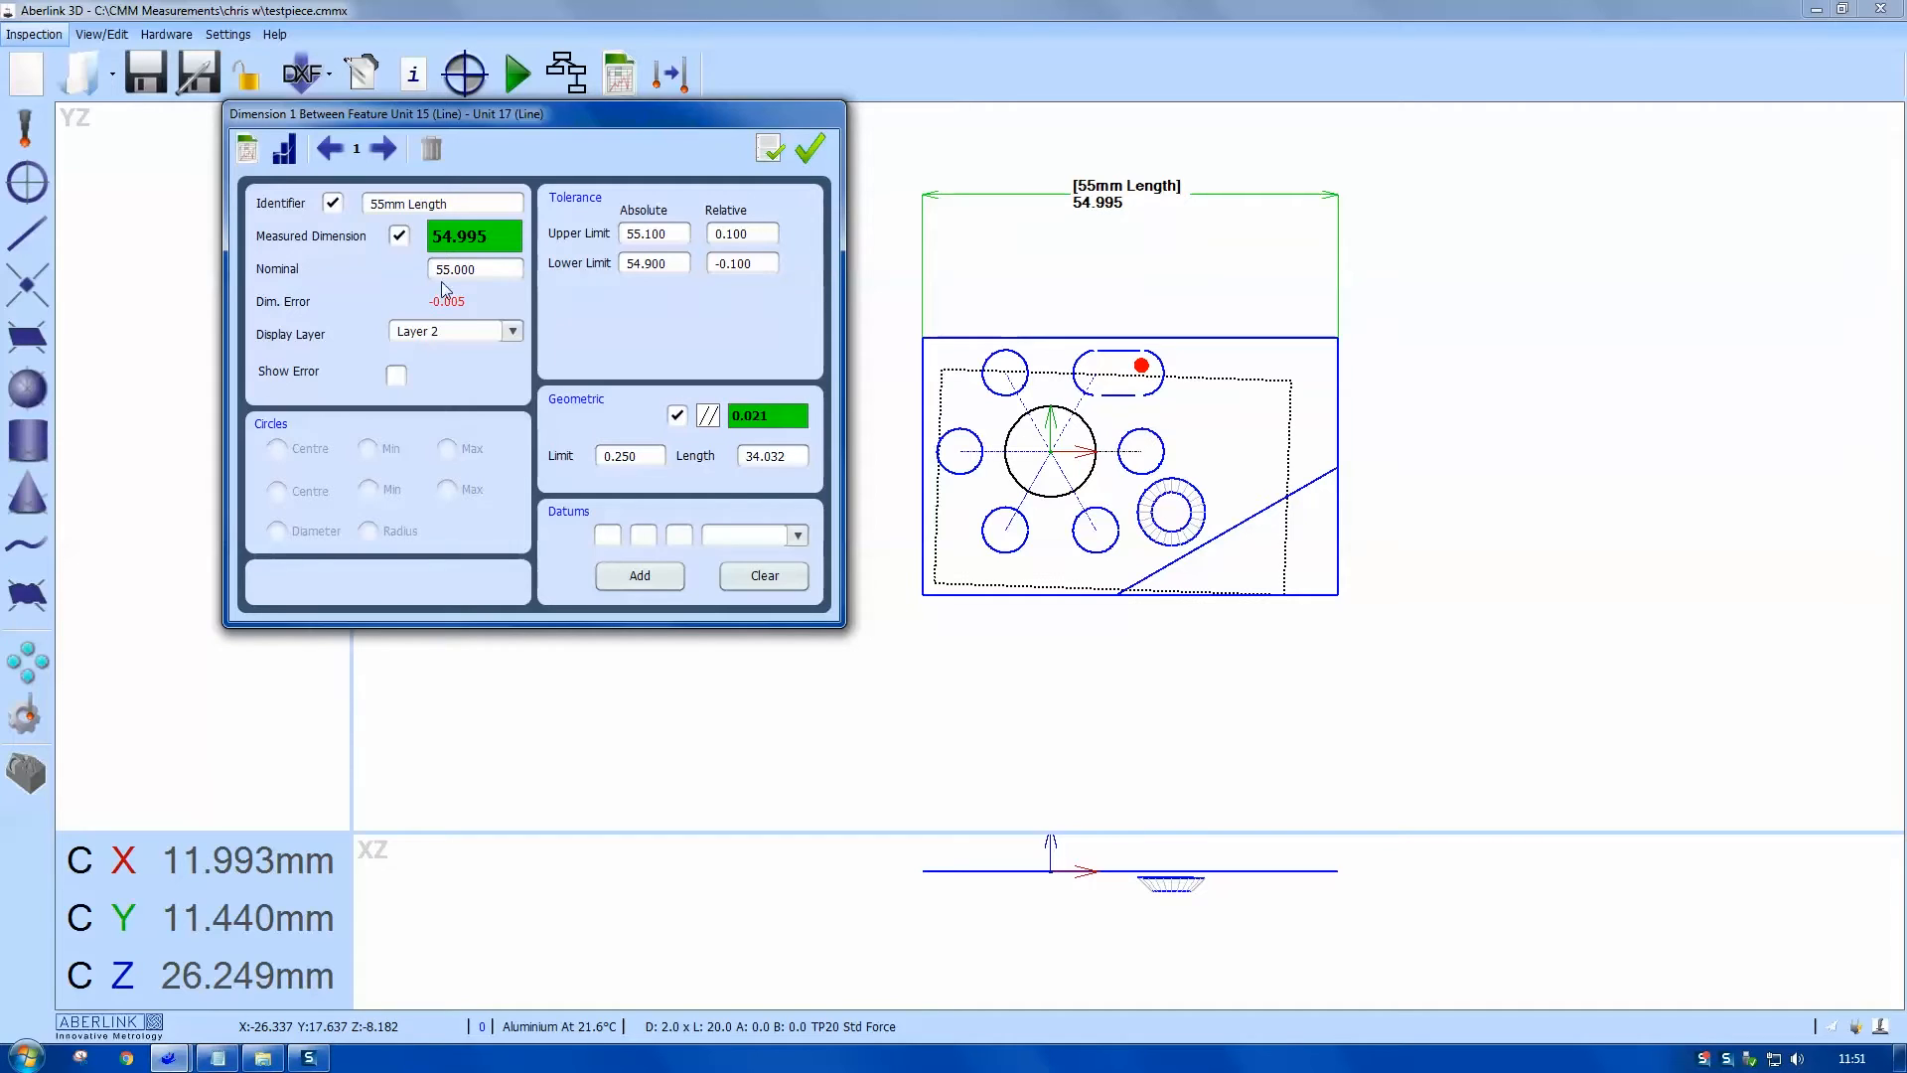
{"action": "left_click", "coordinate": [769, 147]}
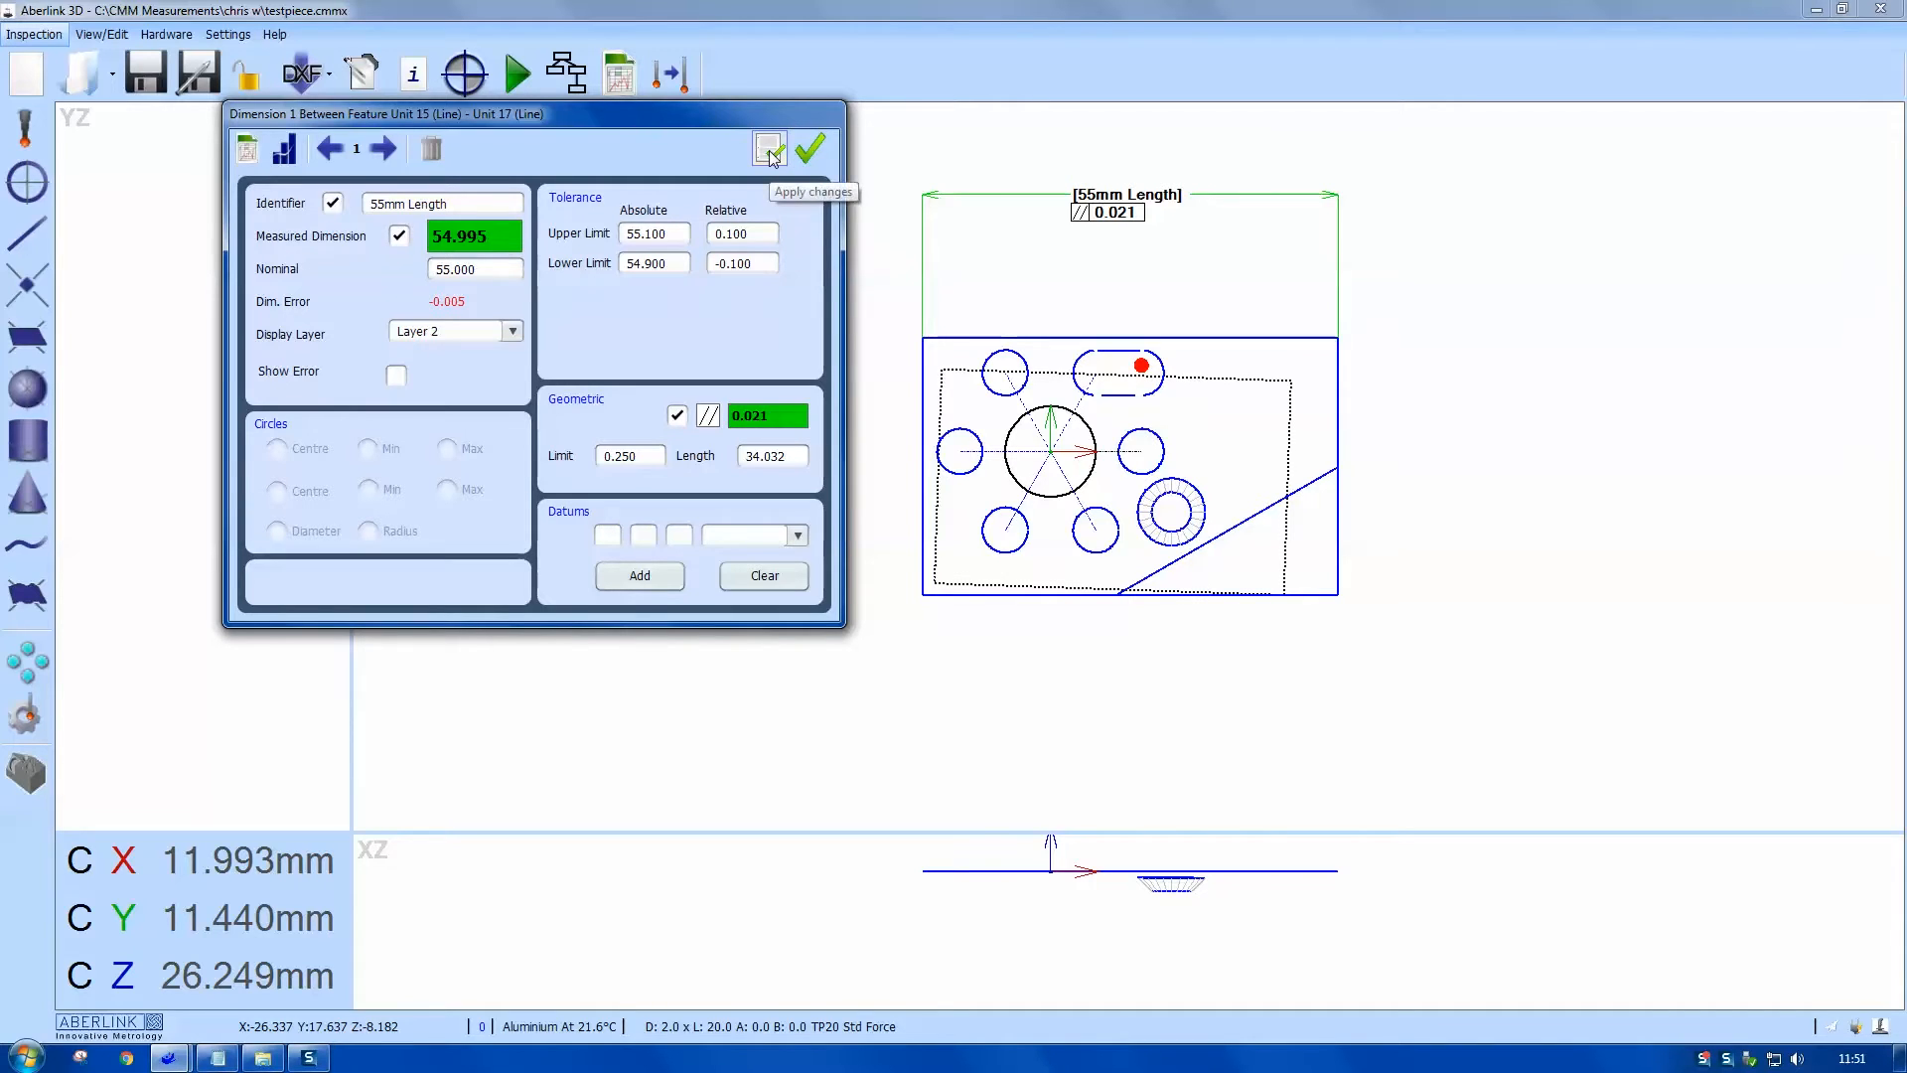
Step: Try nominal 56 then restore 55.000, set limits 55.200/54.999 and accept, flagging it out of tolerance
{"action": "left_click", "coordinate": [769, 147]}
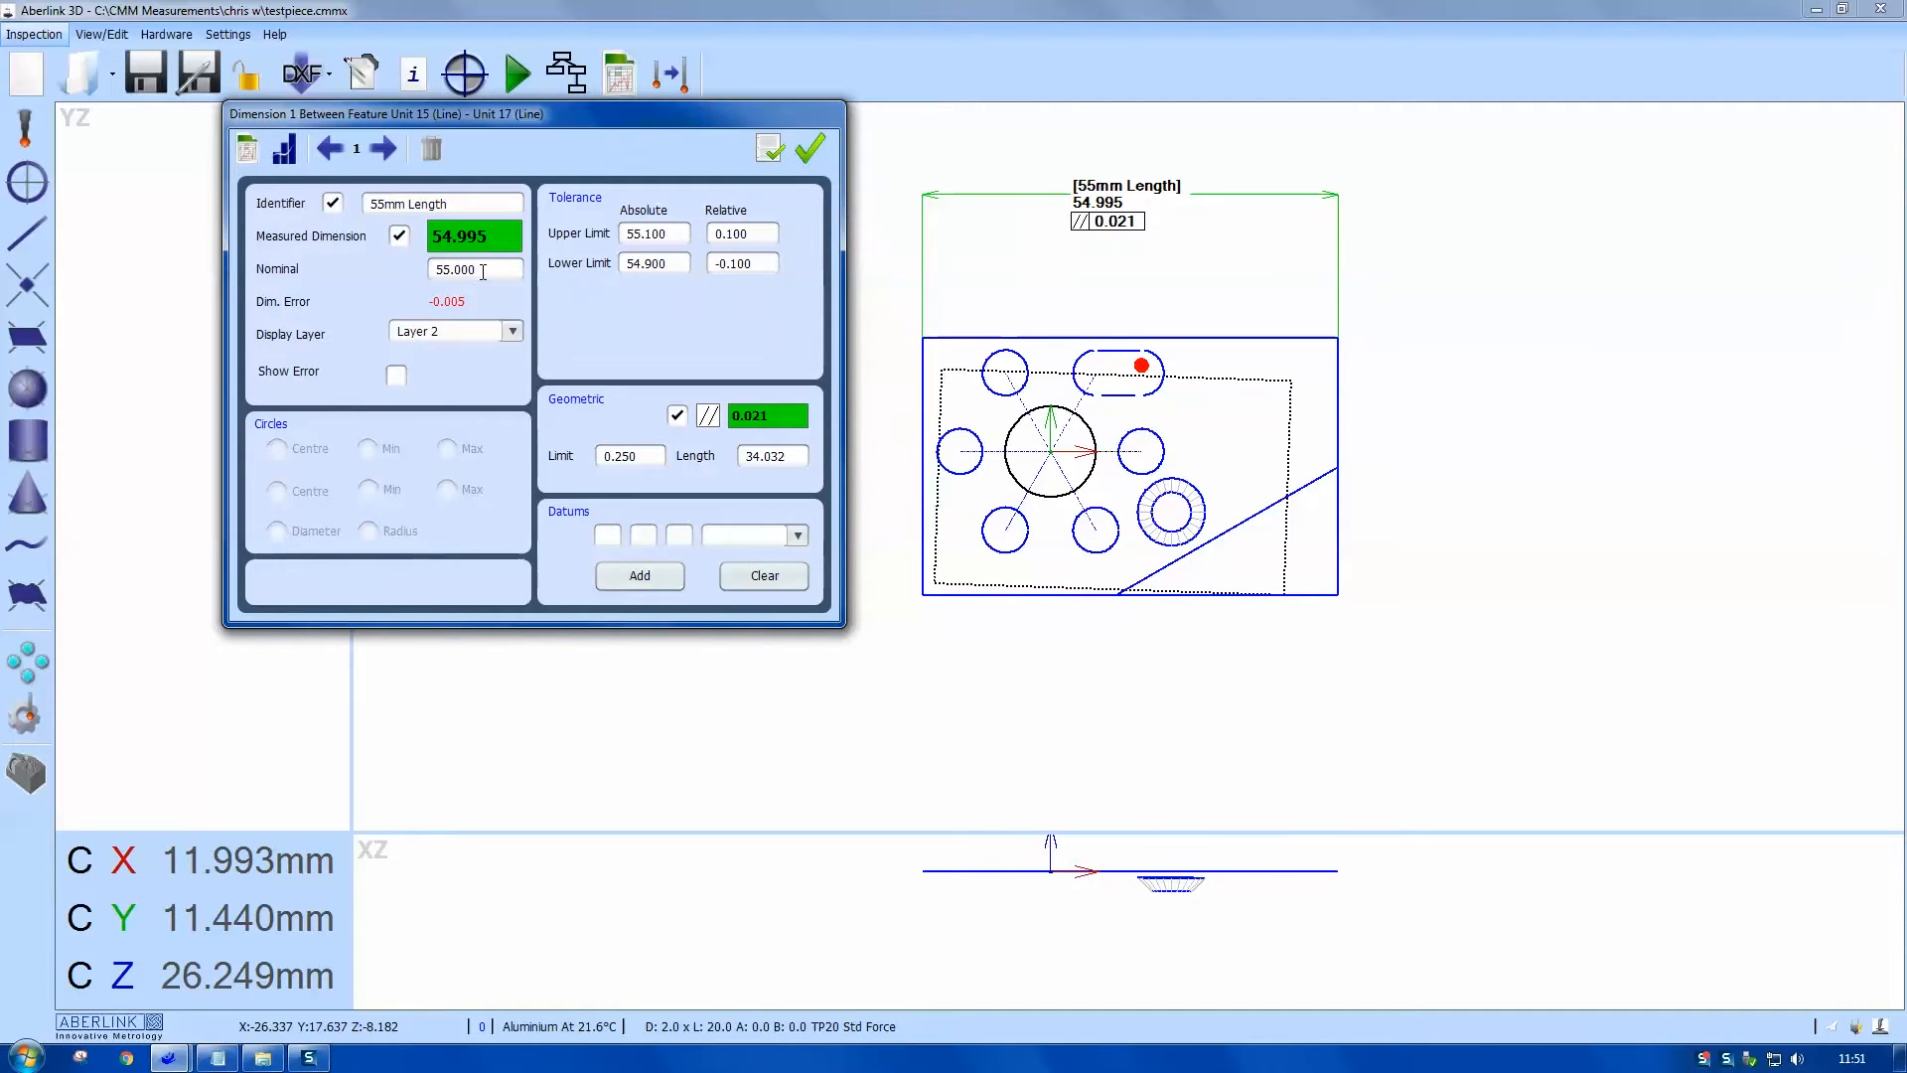
{"action": "triple_click", "coordinate": [473, 268]}
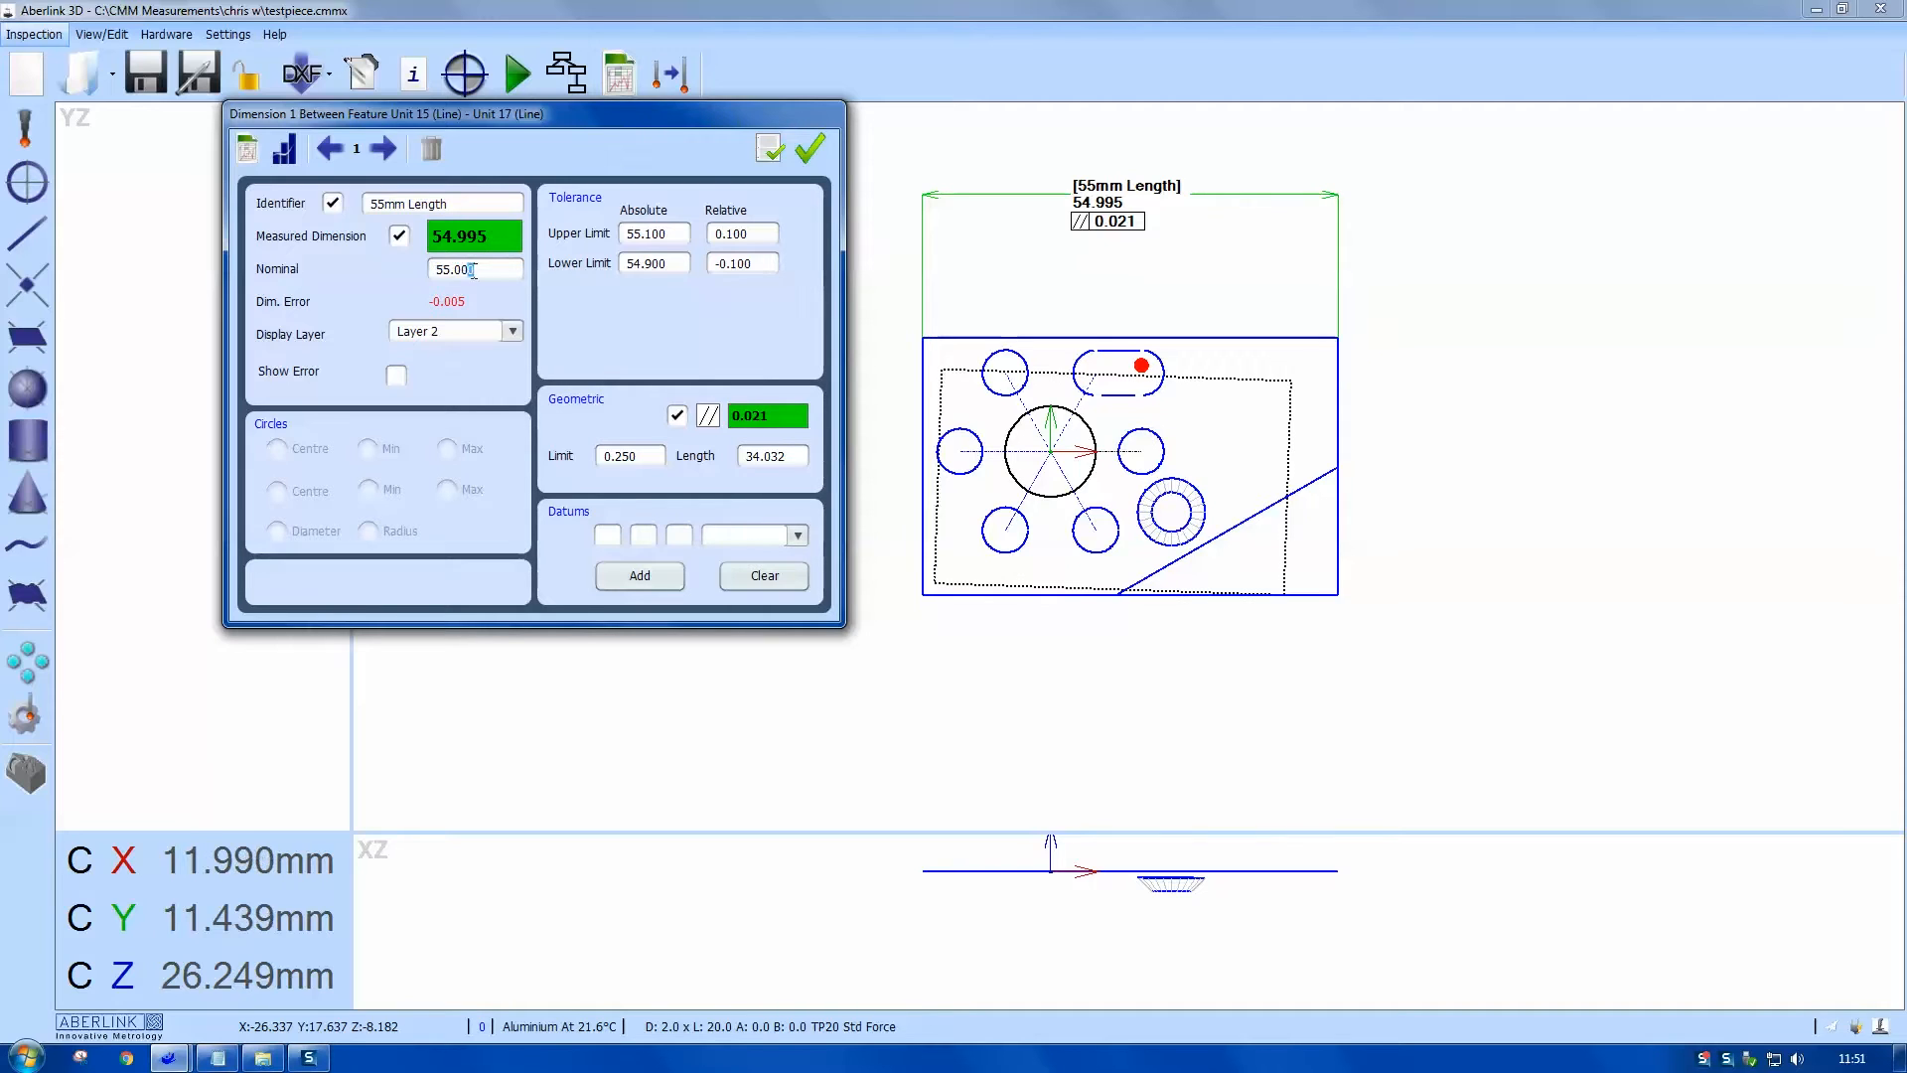
{"action": "triple_click", "coordinate": [473, 268]}
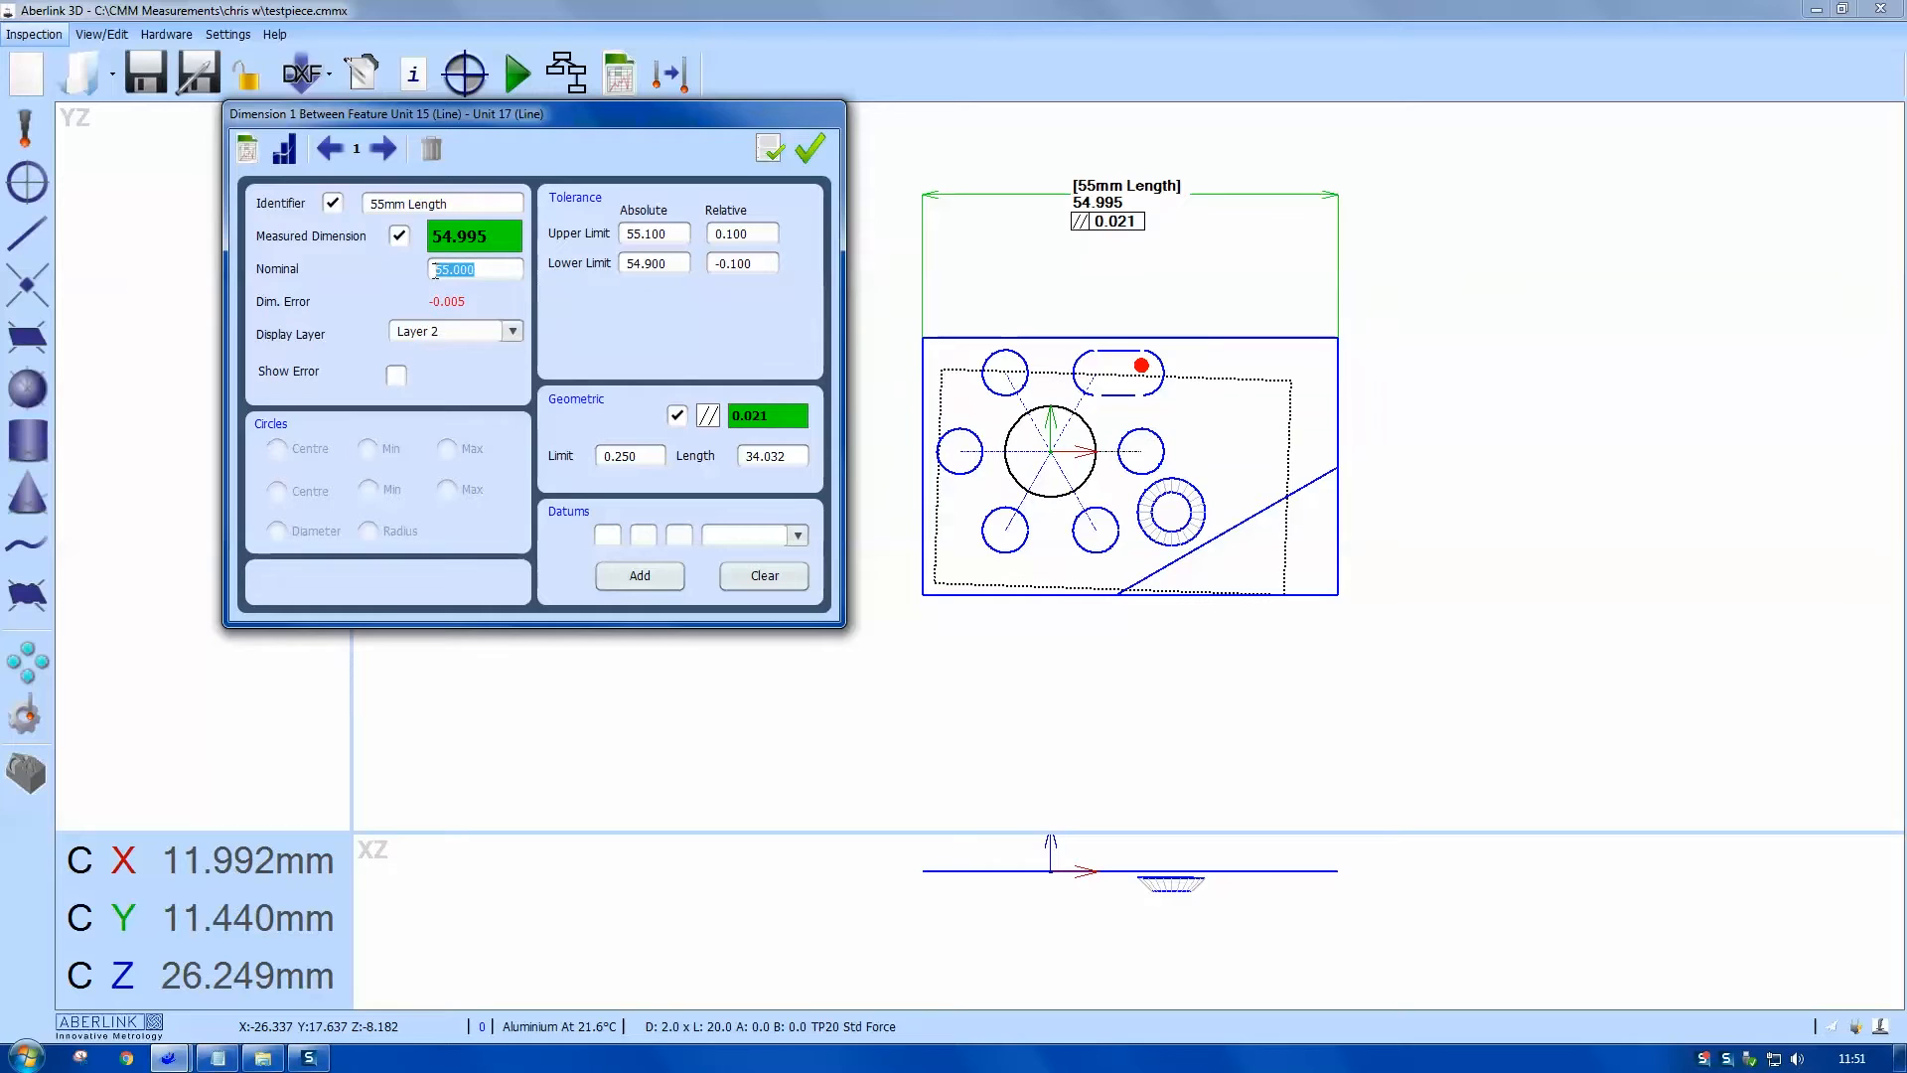
{"action": "type", "text": "56"}
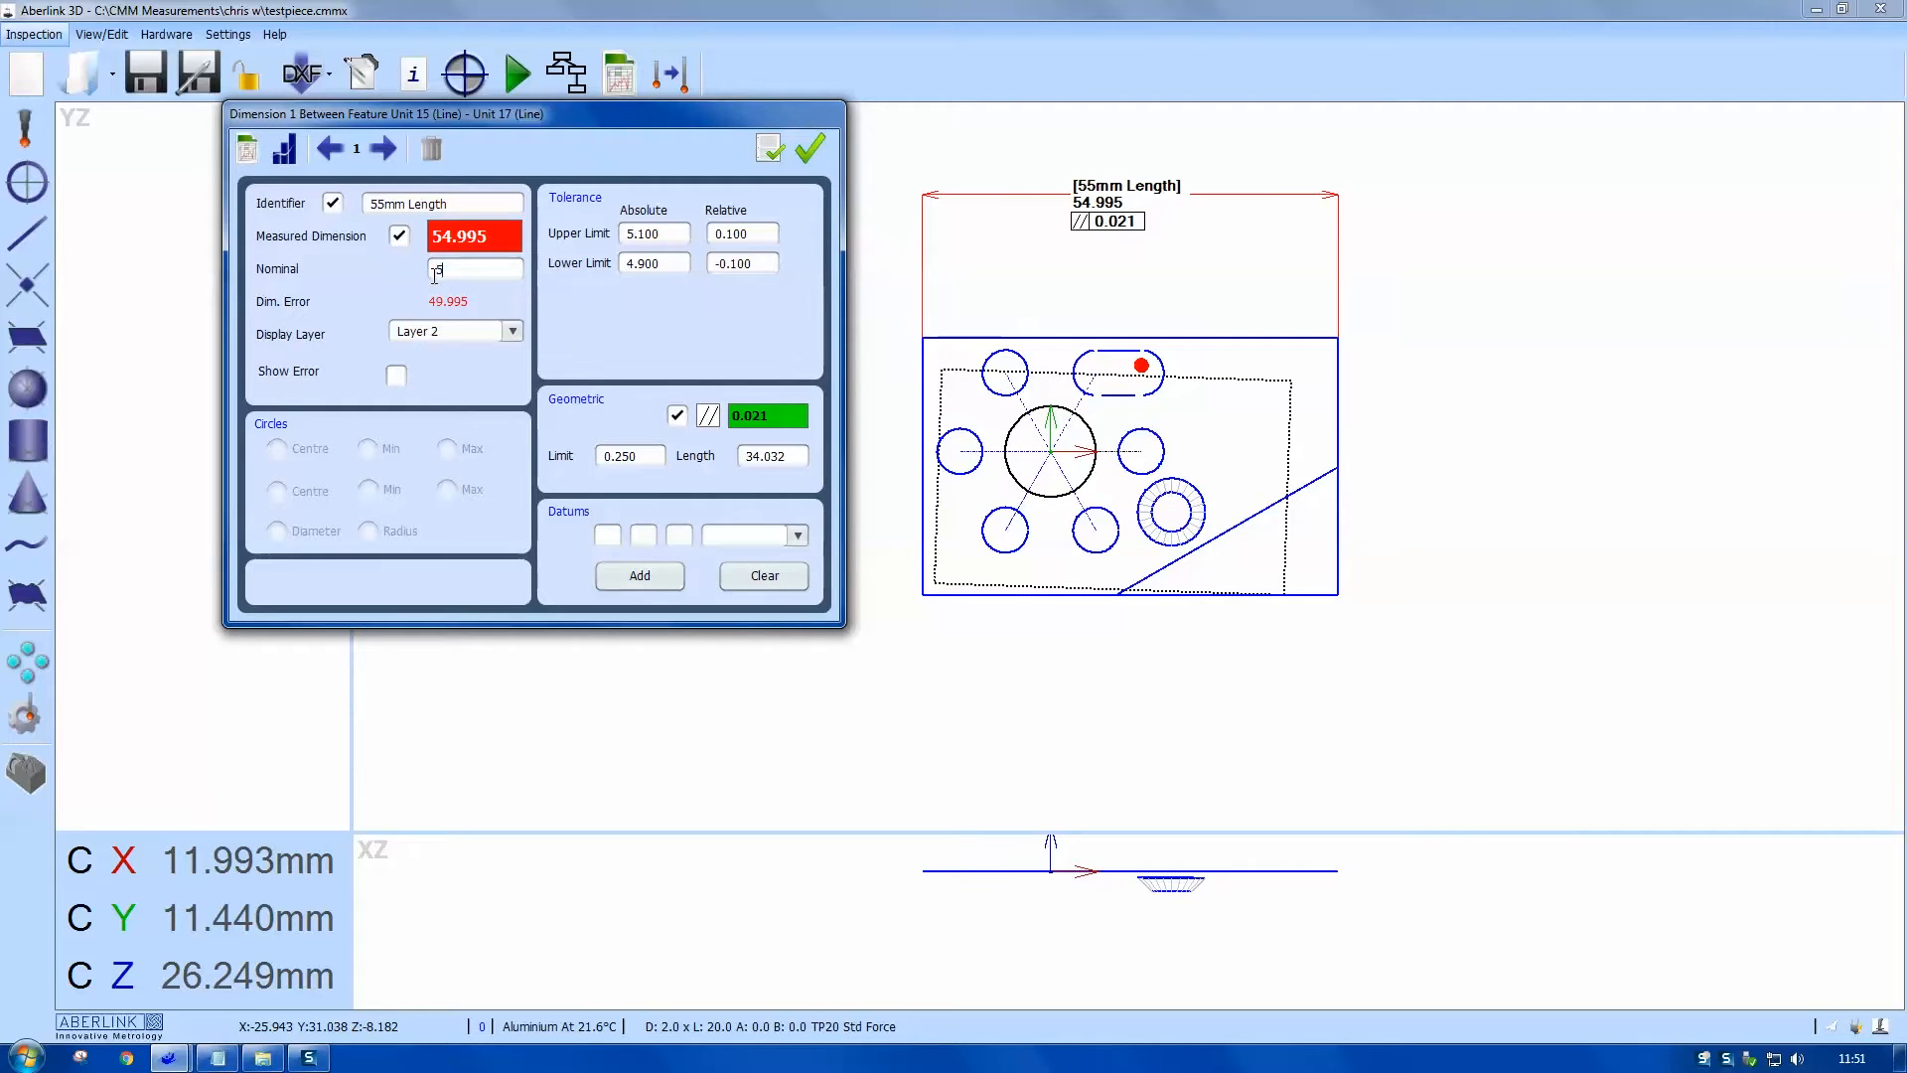
{"action": "type", "text": "55.000"}
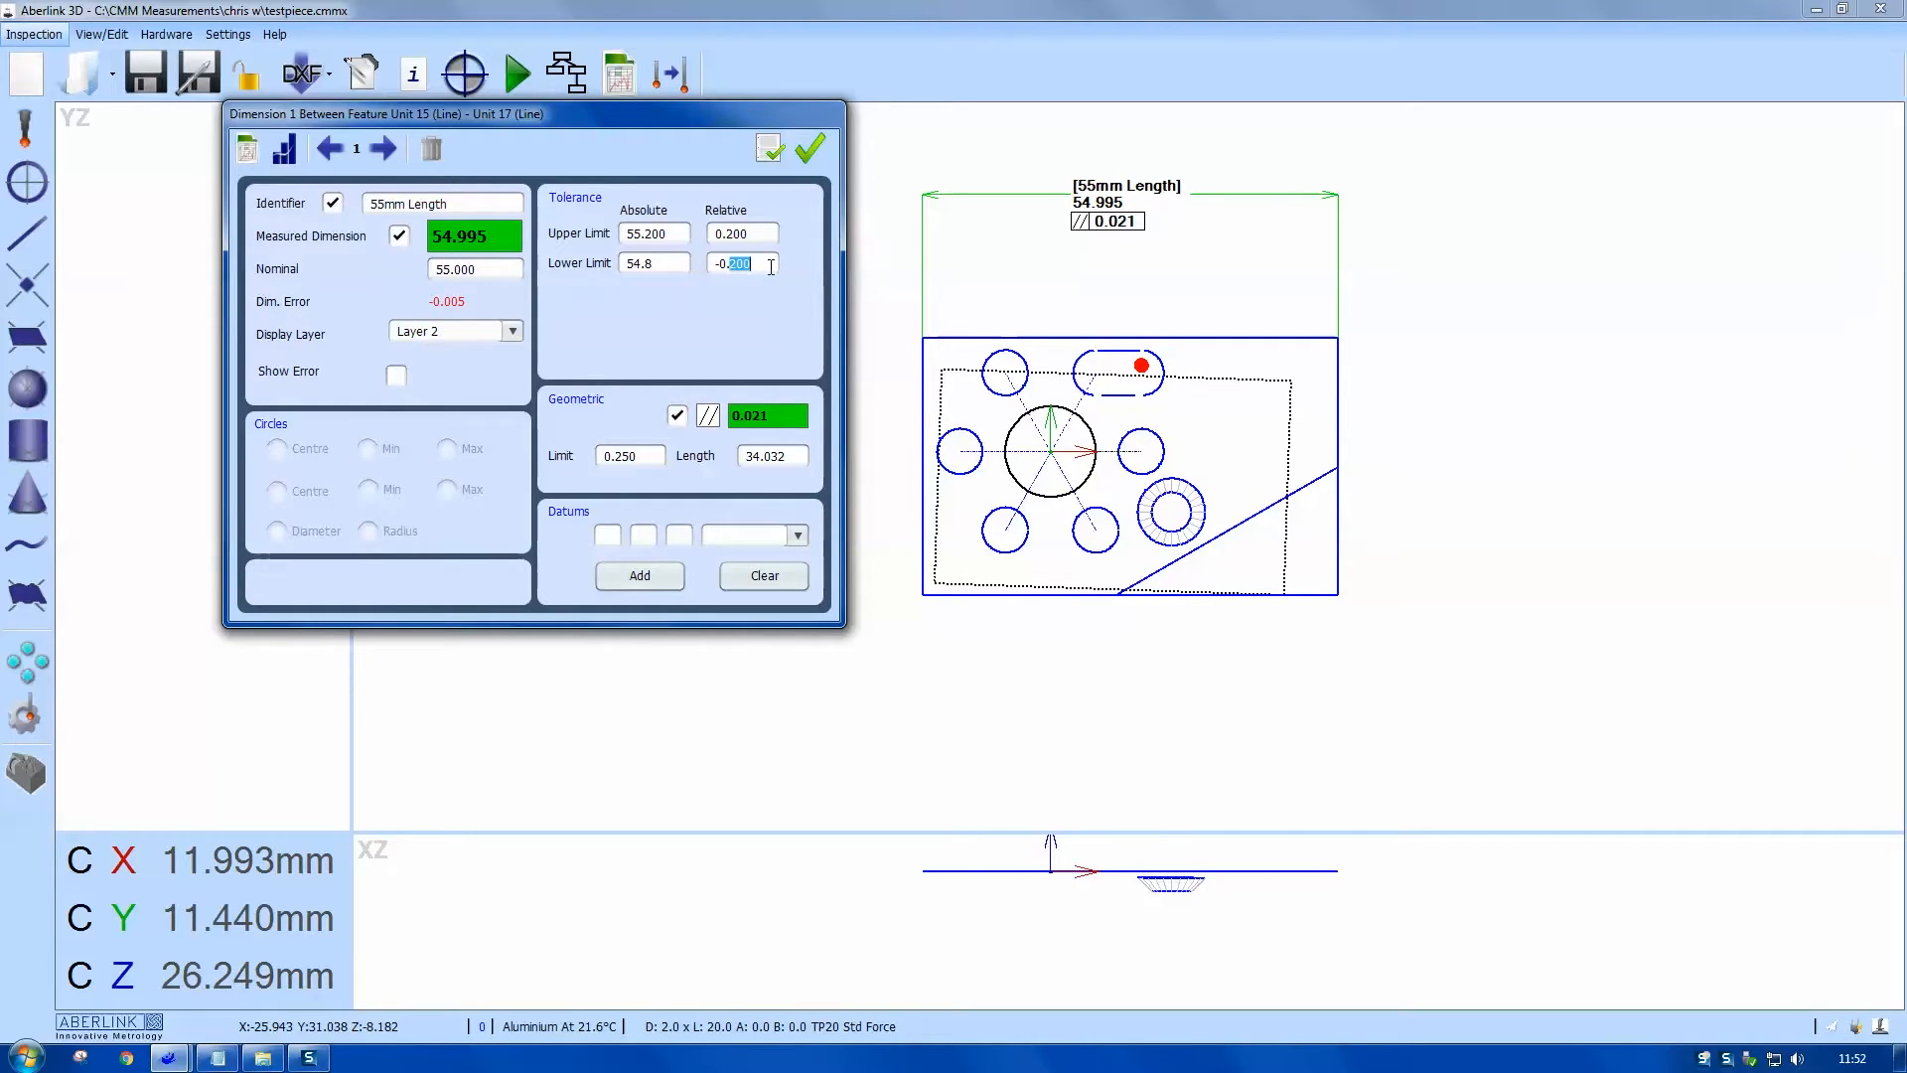
{"action": "type", "text": "-0.00"}
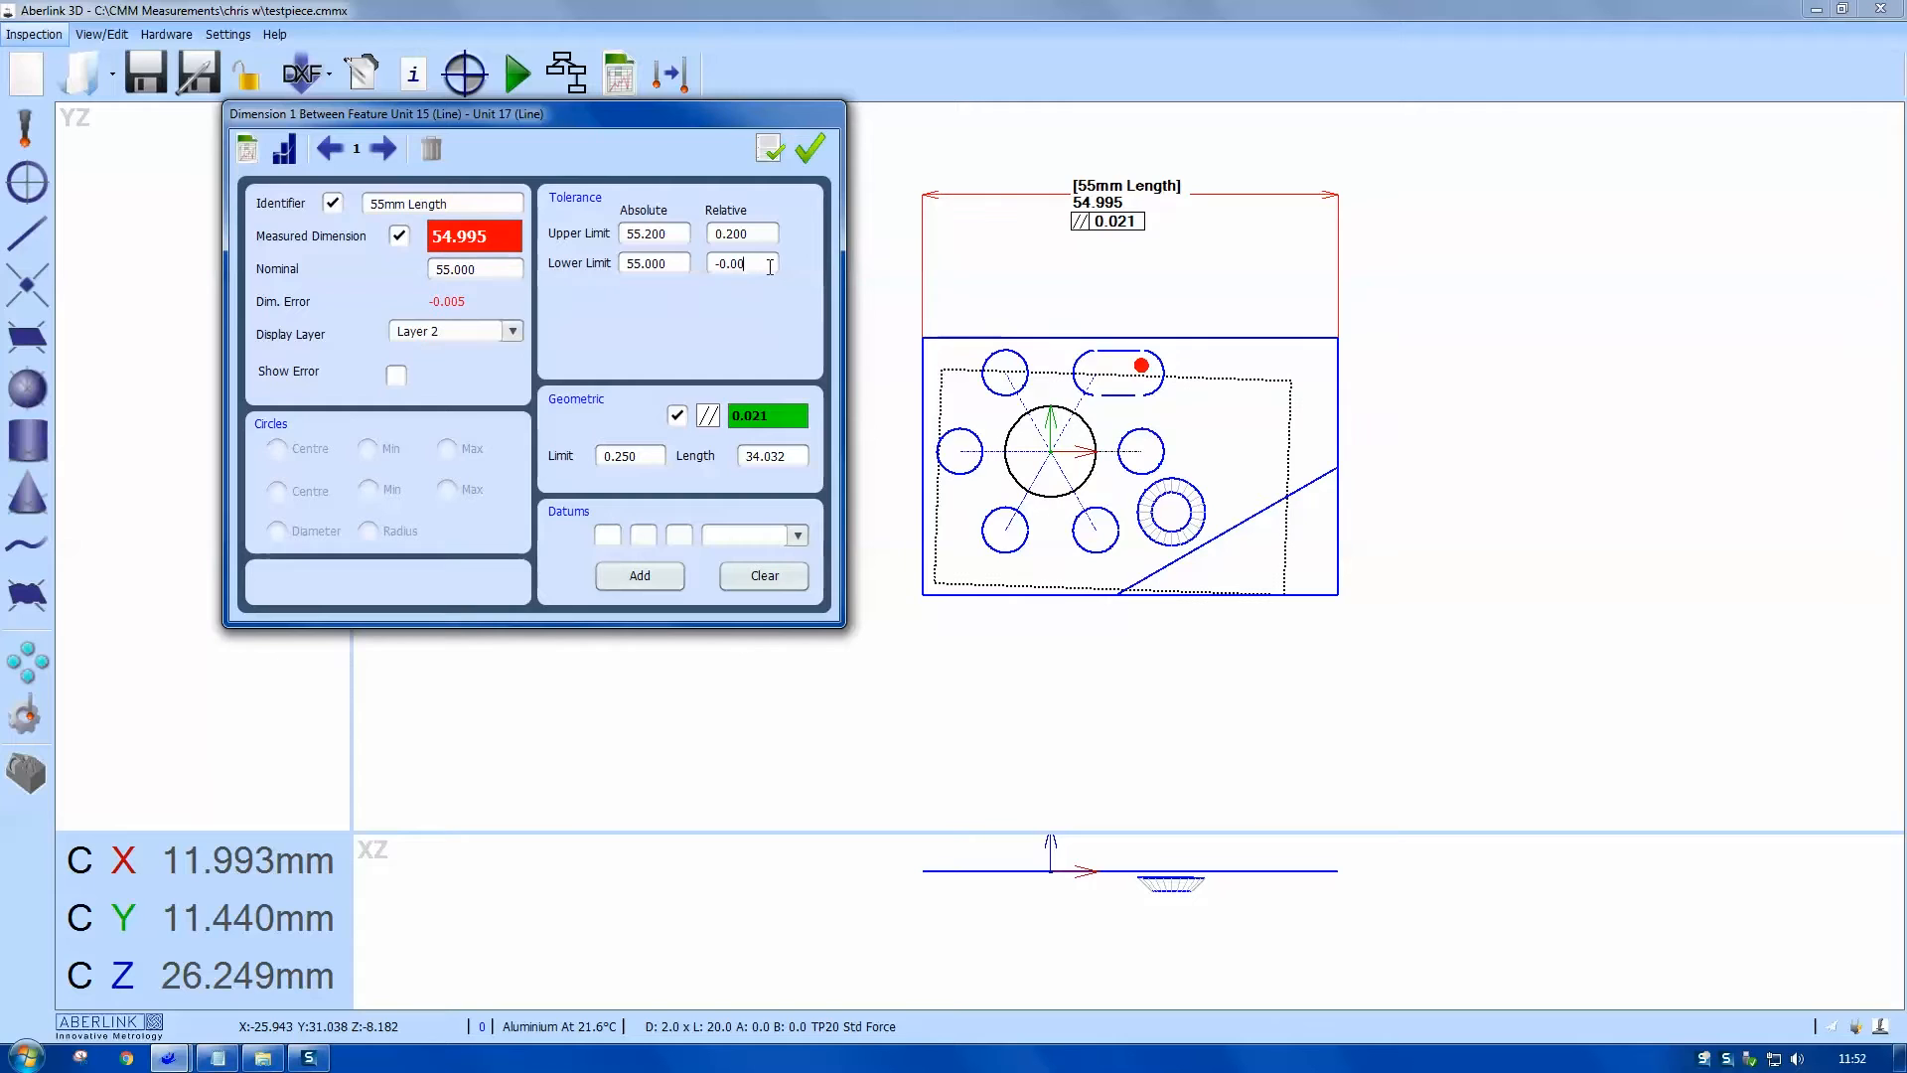
{"action": "type", "text": "54.999"}
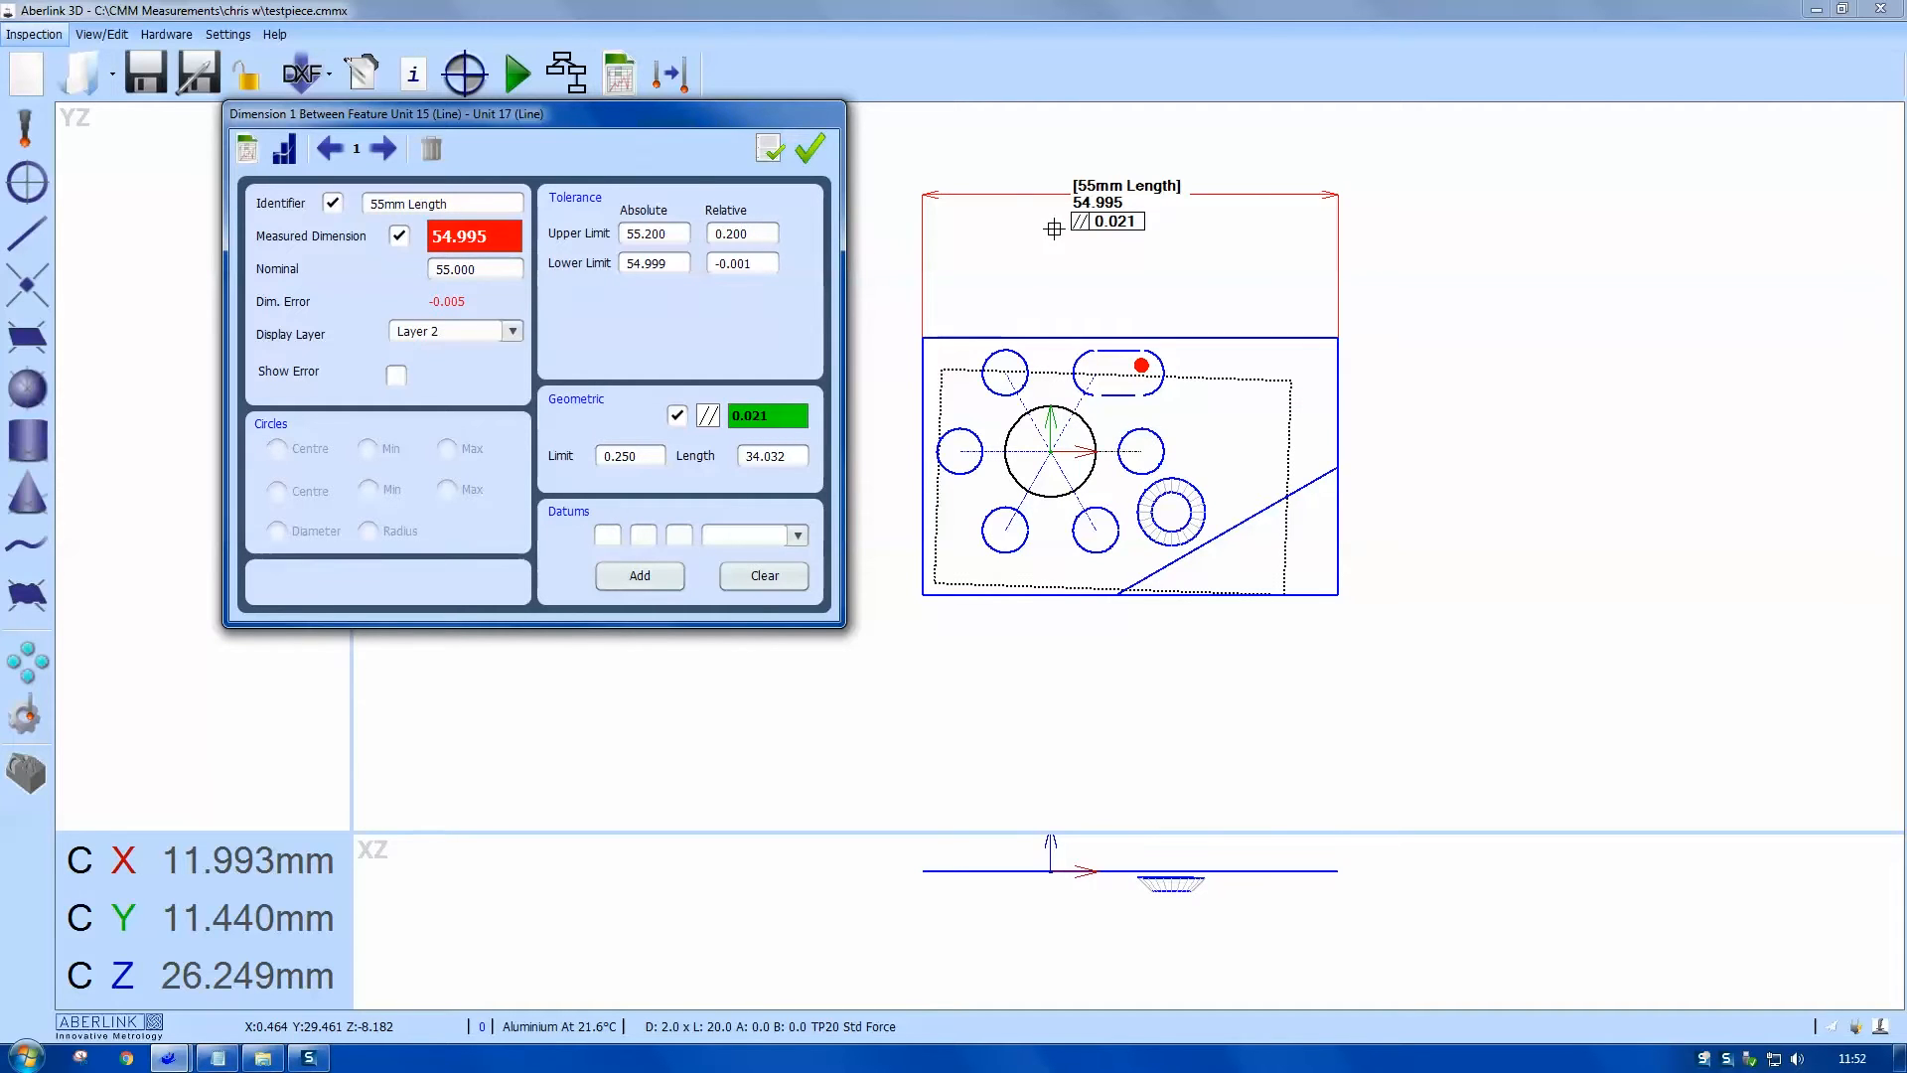
{"action": "mouse_move", "coordinate": [808, 147]}
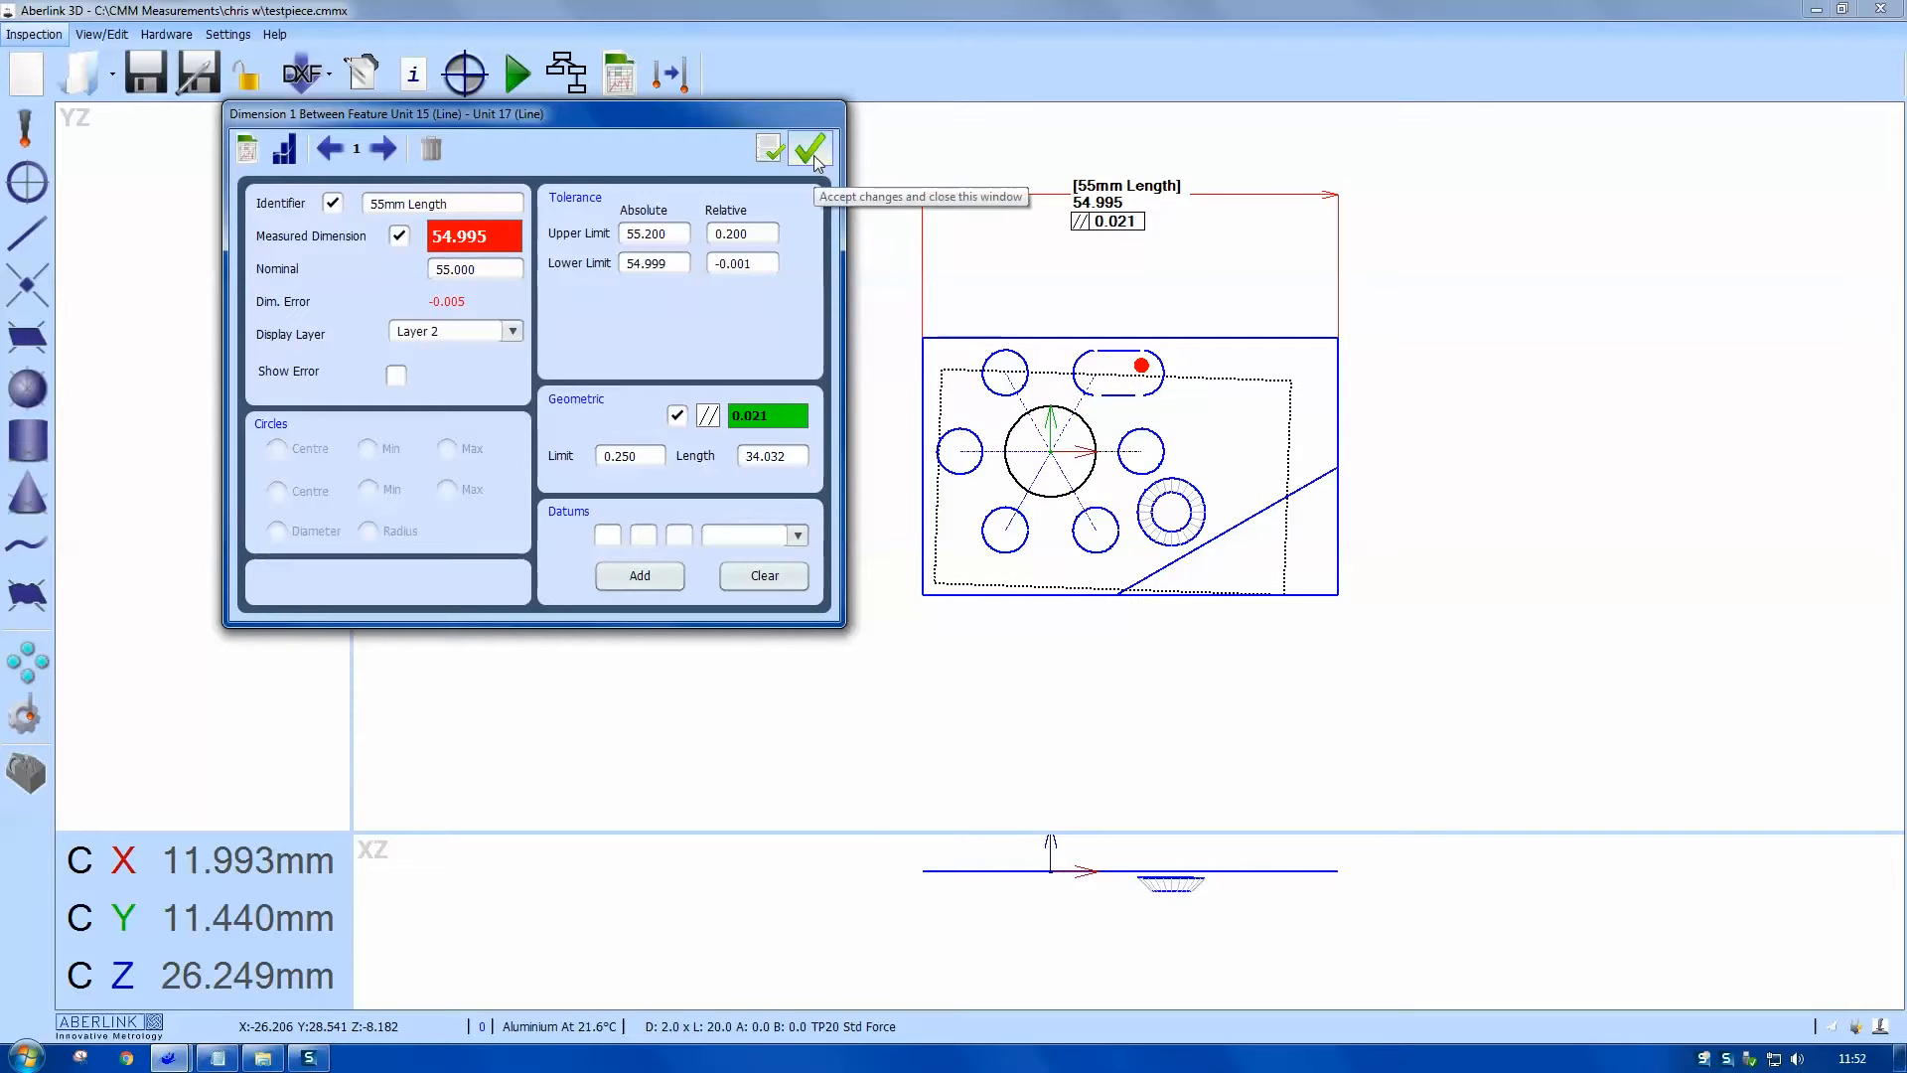
{"action": "left_click", "coordinate": [806, 149]}
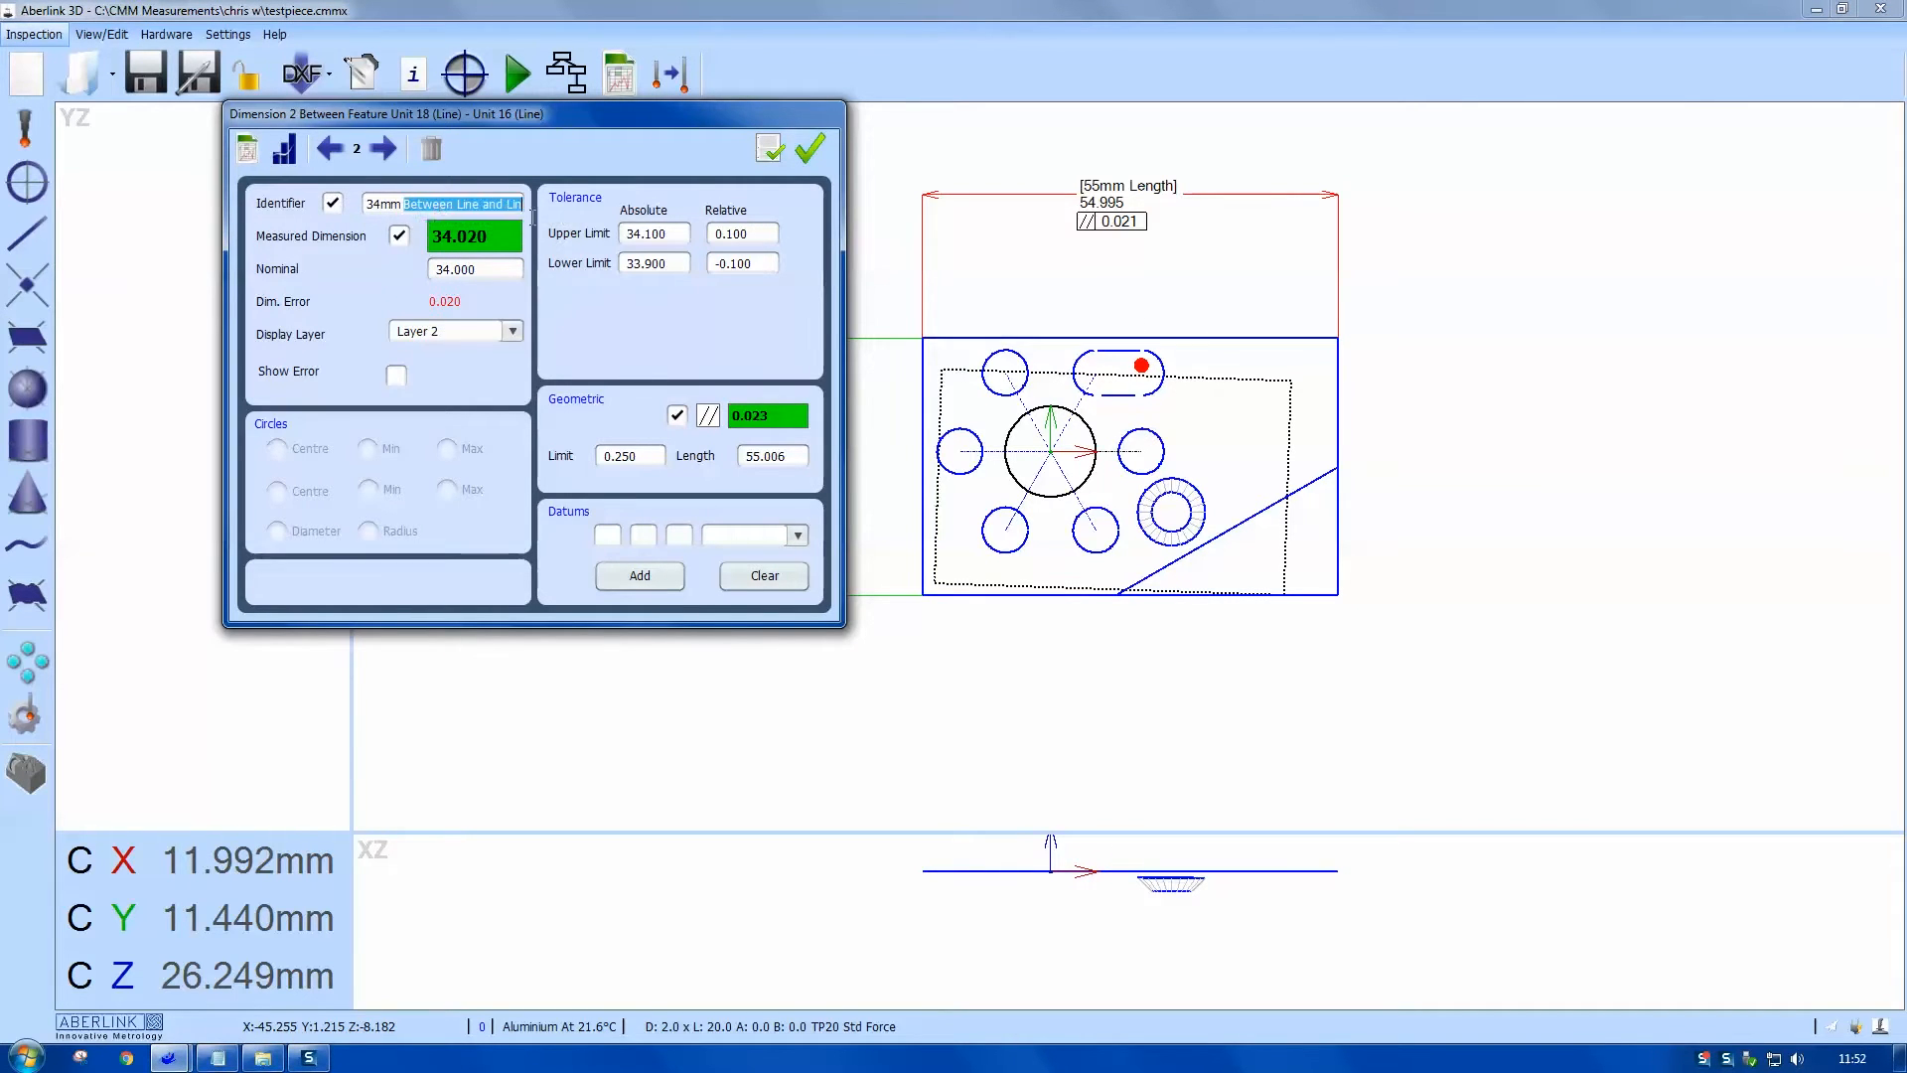
Step: Name the 34 mm dimension '34mm Width' and drag the 30° angle dimension right of the part
{"action": "type", "text": "34mm W"}
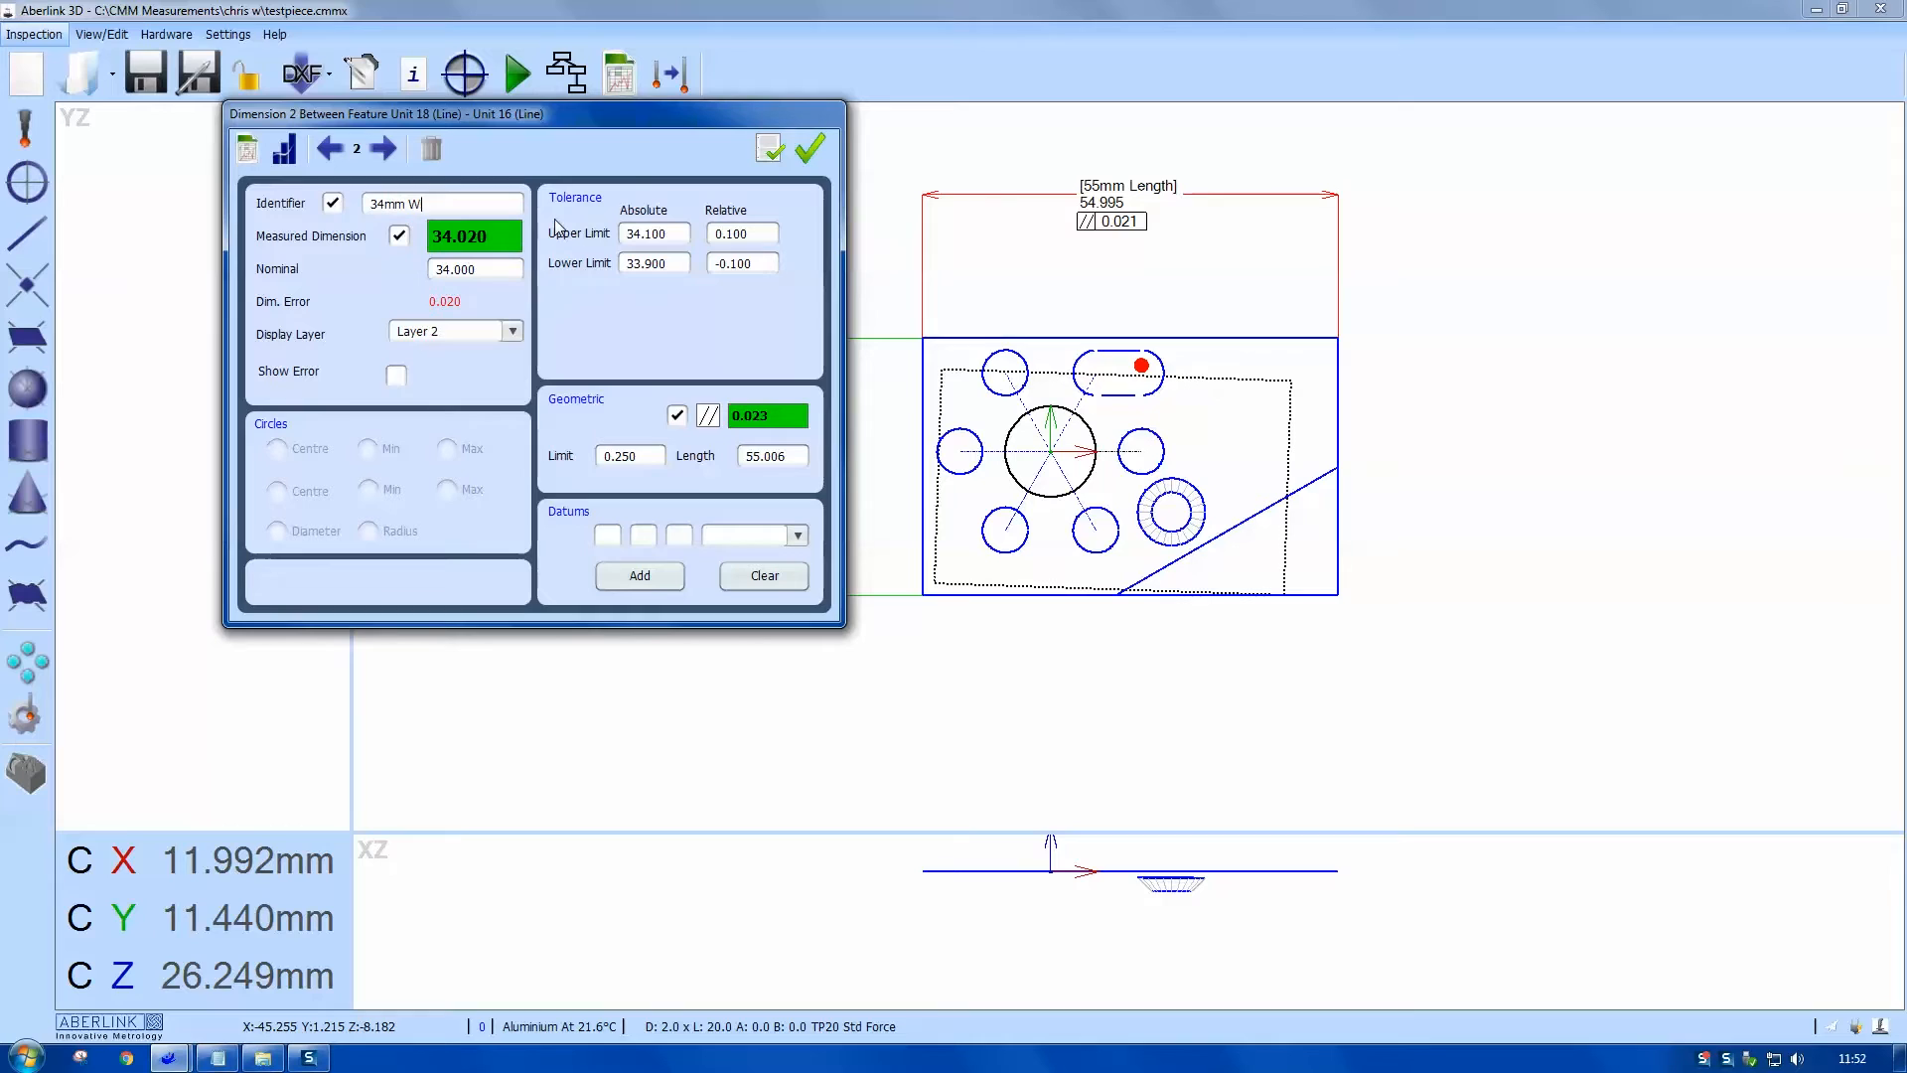
{"action": "type", "text": "idth"}
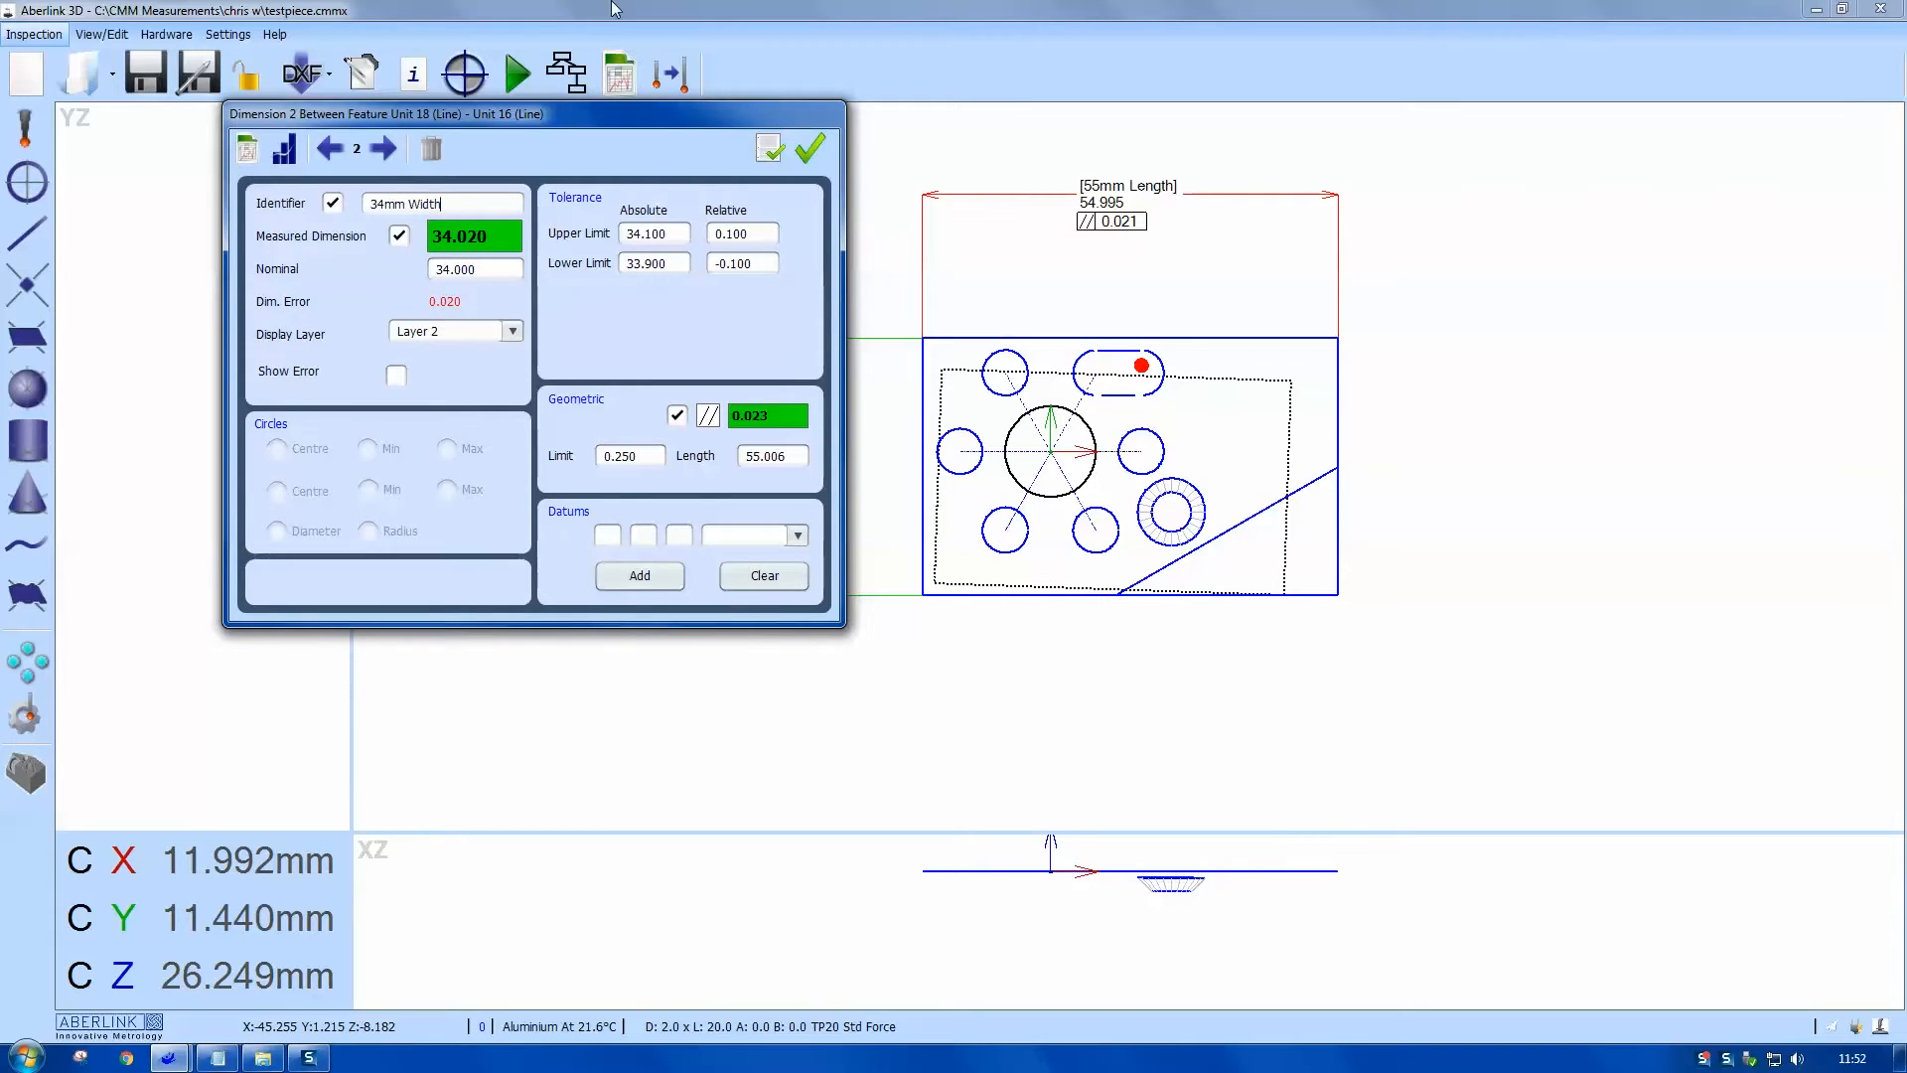
{"action": "mouse_move", "coordinate": [769, 147]}
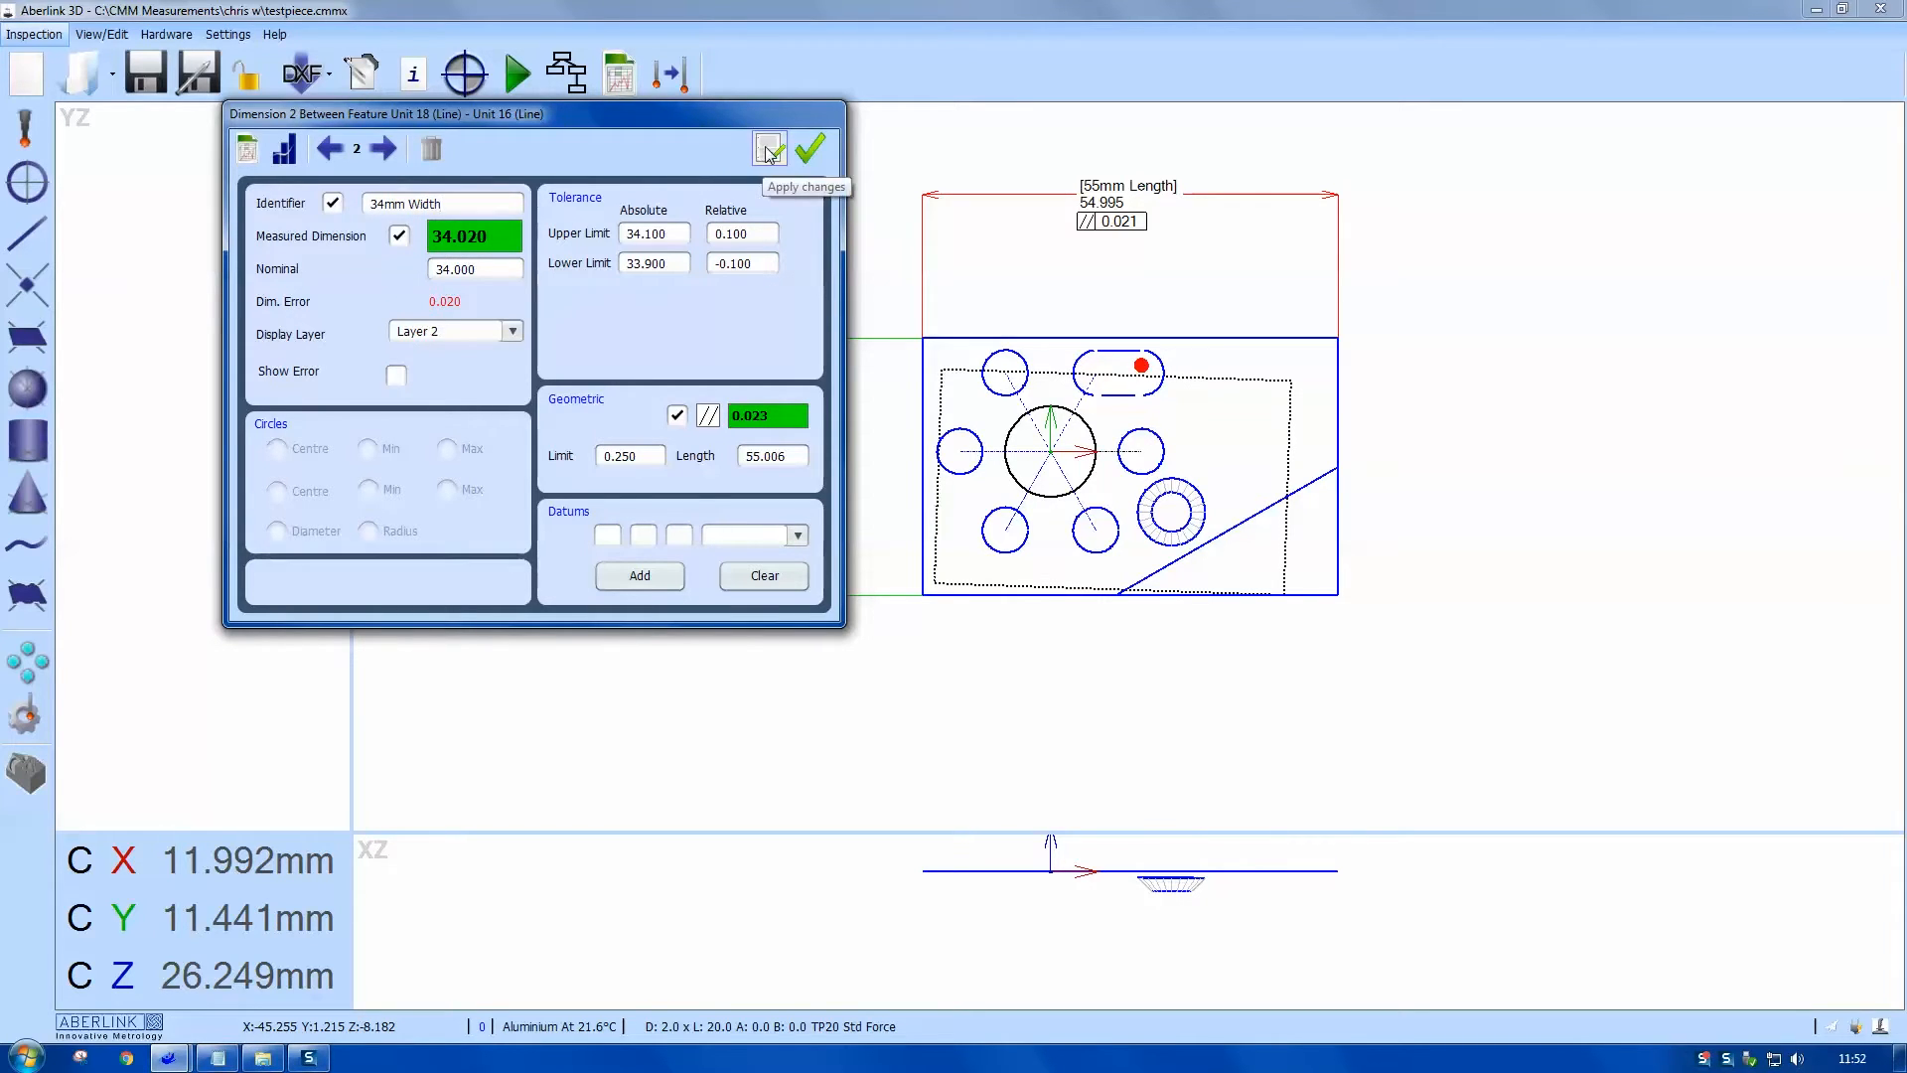
{"action": "left_click", "coordinate": [809, 147]}
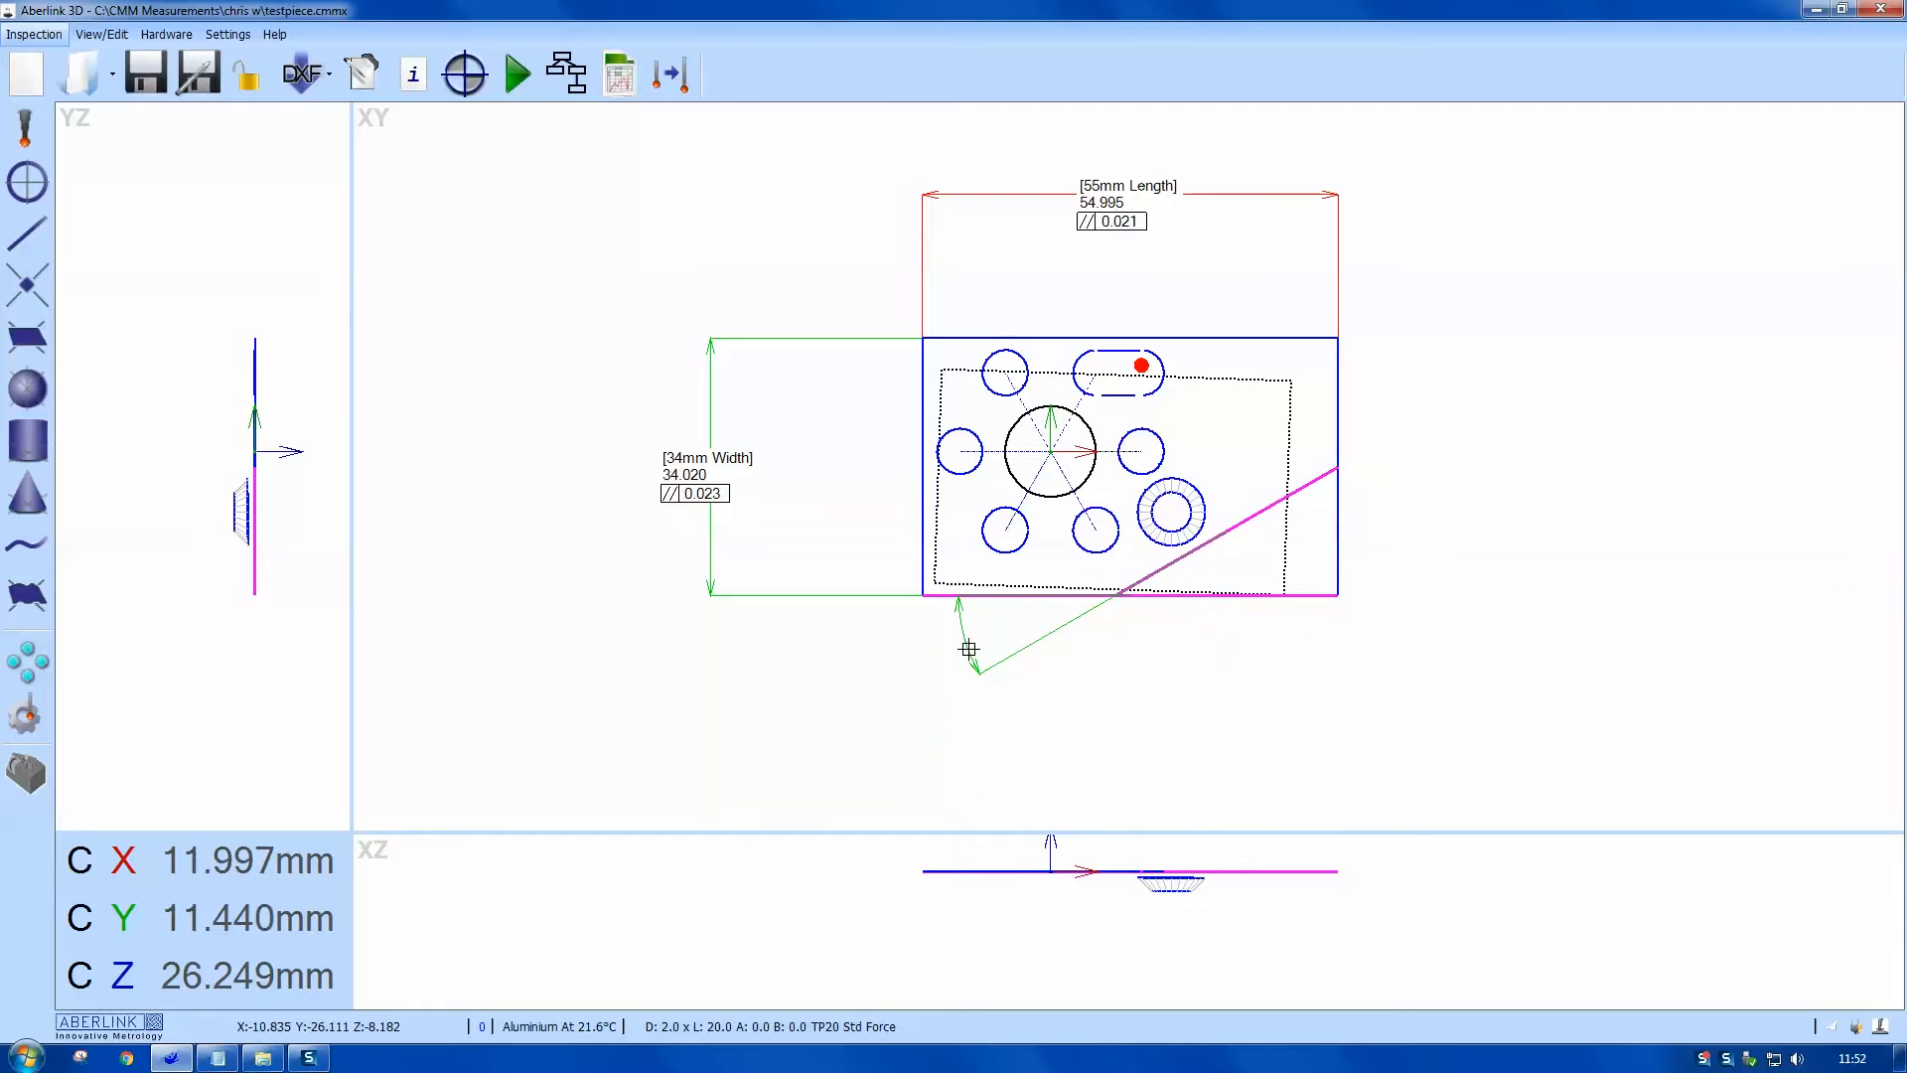
{"action": "left_click_drag", "start_coordinate": [970, 647], "coordinate": [1518, 494]}
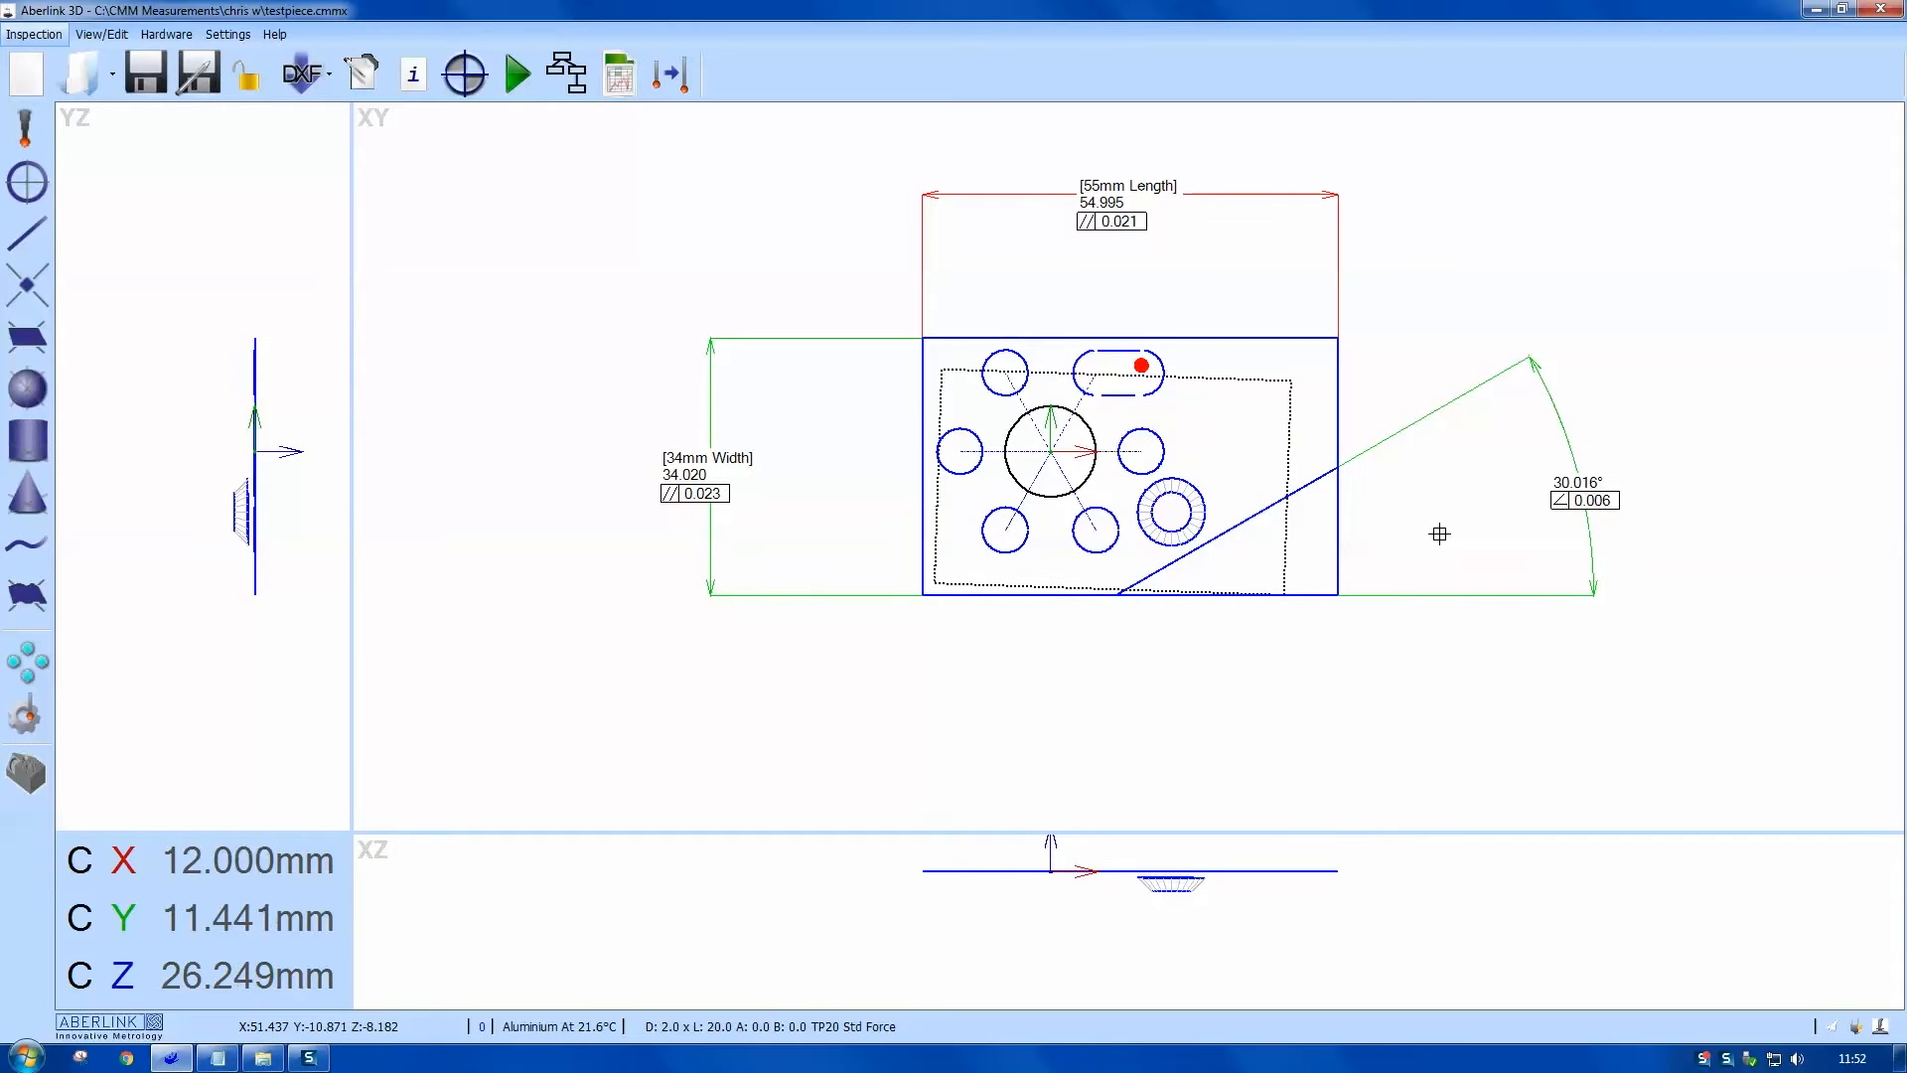
{"action": "mouse_move", "coordinate": [1281, 469]}
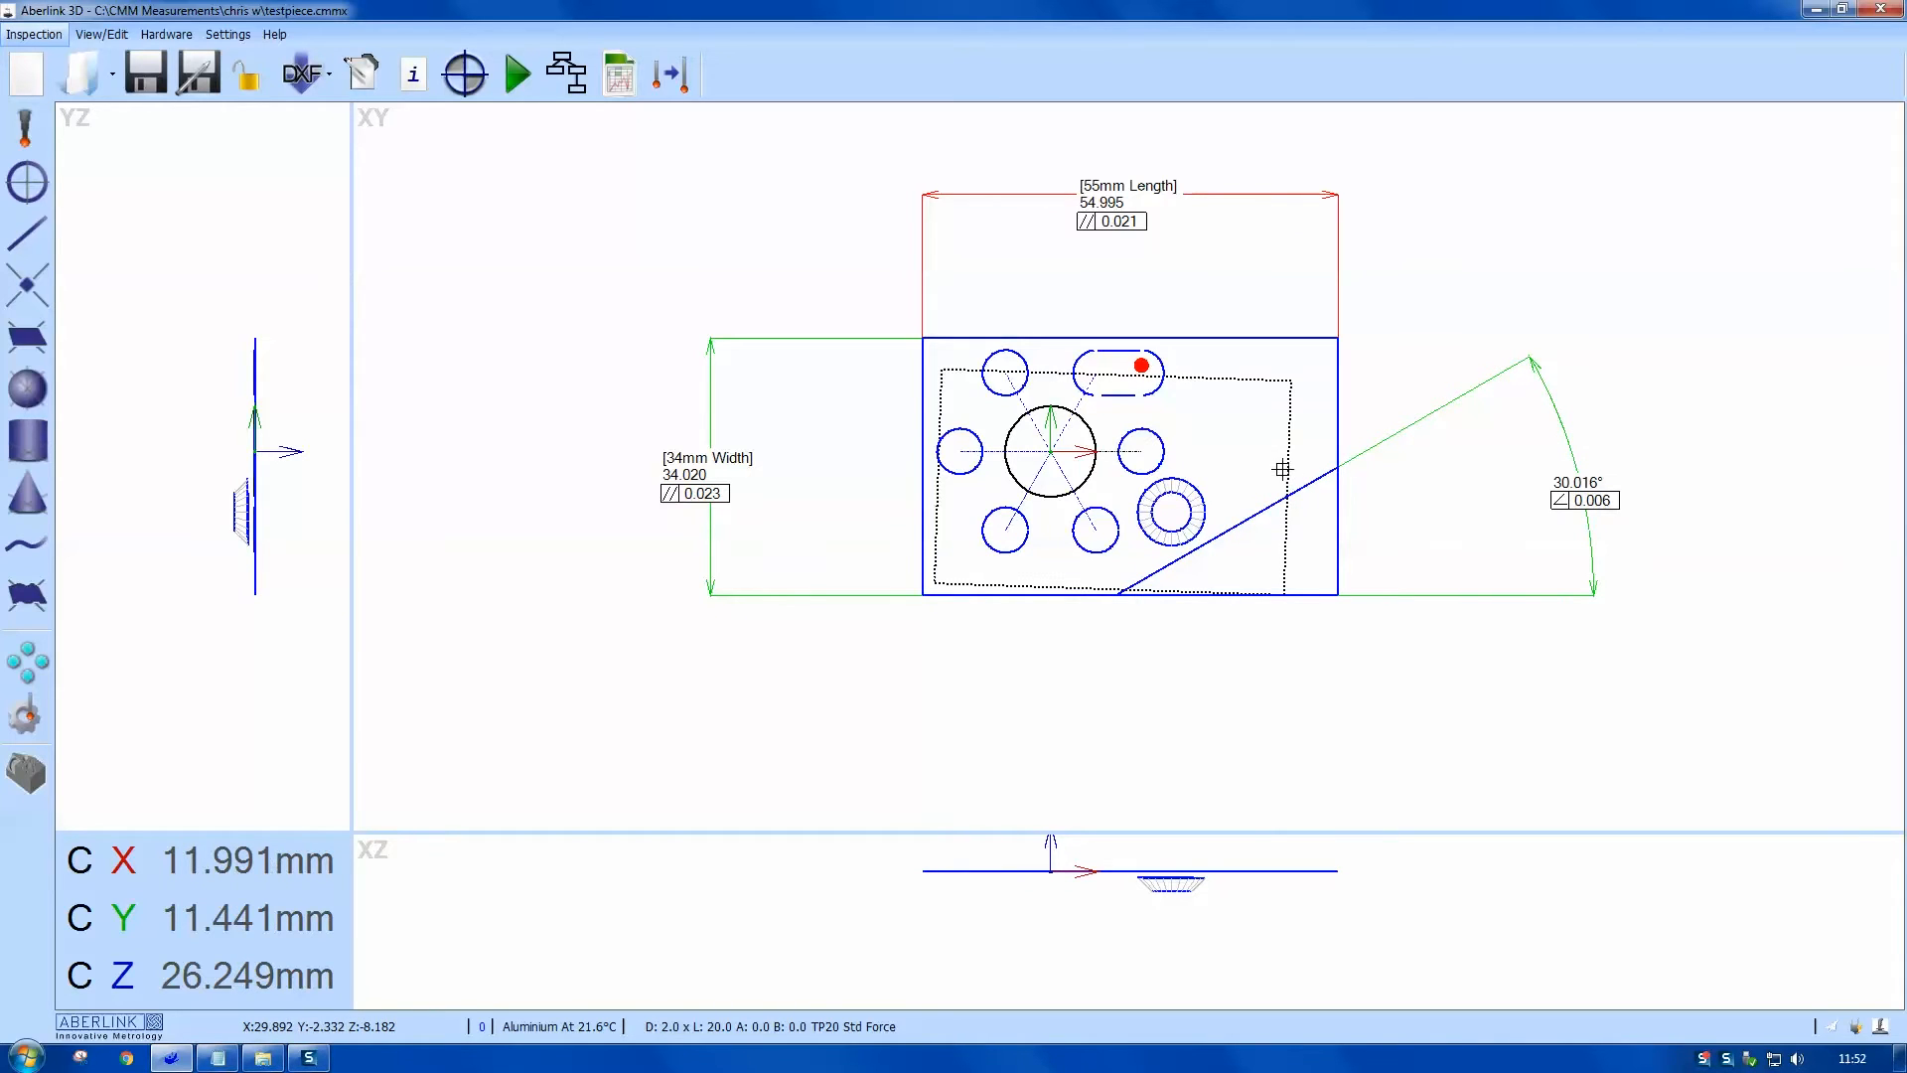
Step: Dimension the lower-left hole's Ø5.993 diameter below the part
{"action": "left_click", "coordinate": [1001, 534]}
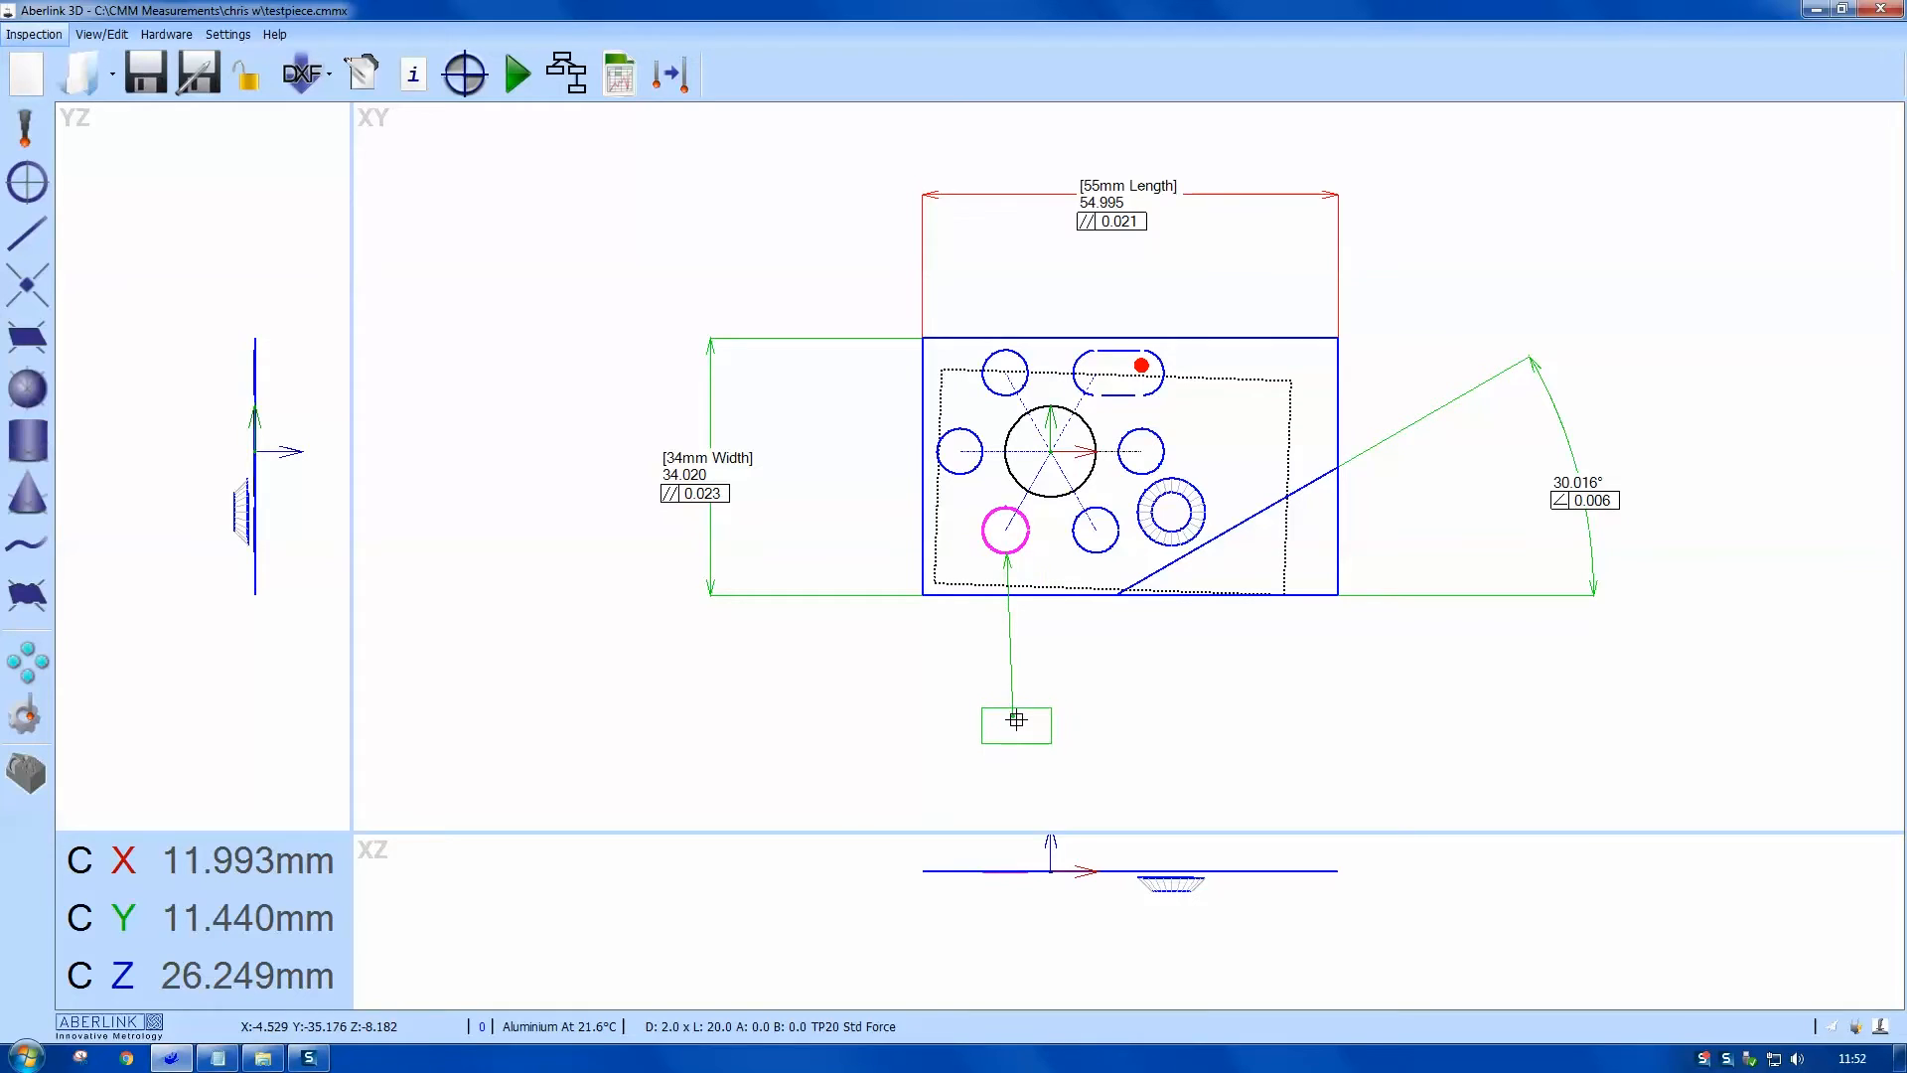
{"action": "left_click", "coordinate": [1005, 532]}
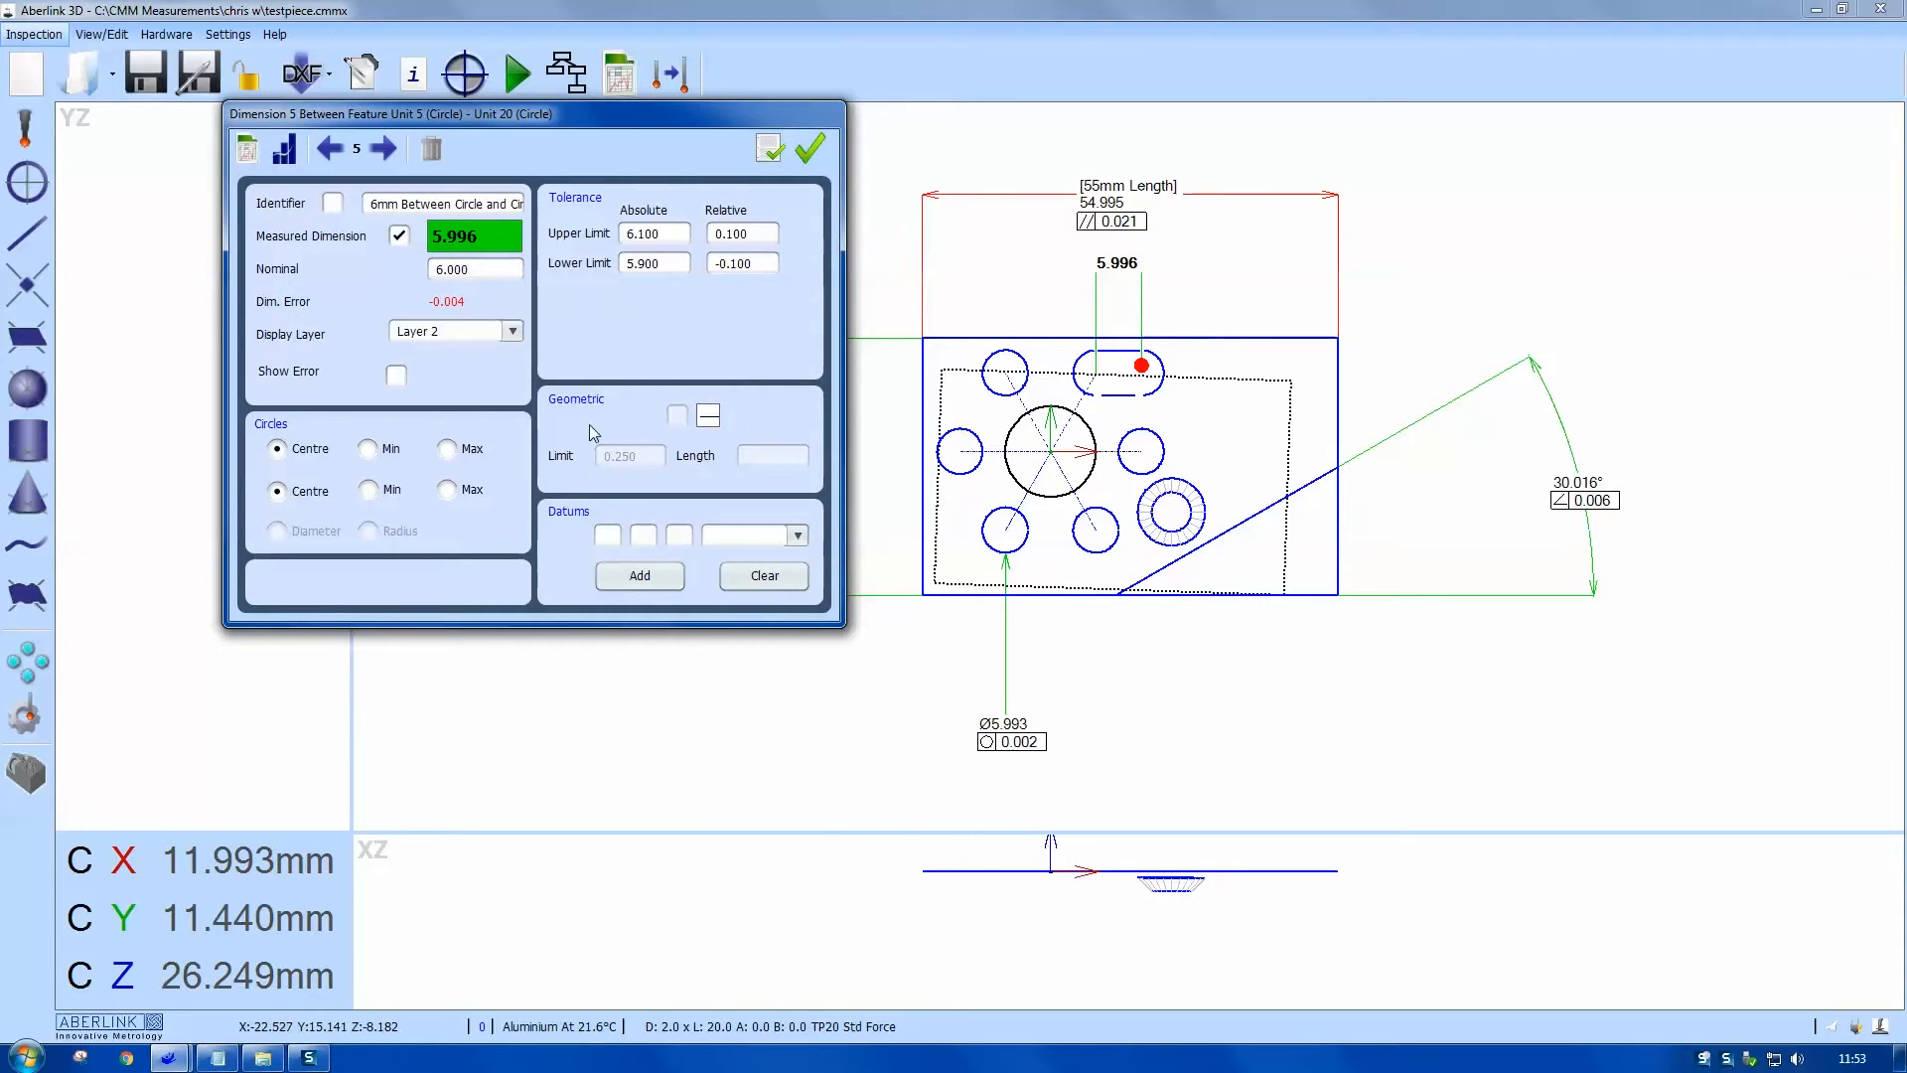
Step: Set both Circles options to Max for an 11.976 slot length dimension, nominal 12.000
{"action": "left_click", "coordinate": [446, 447]}
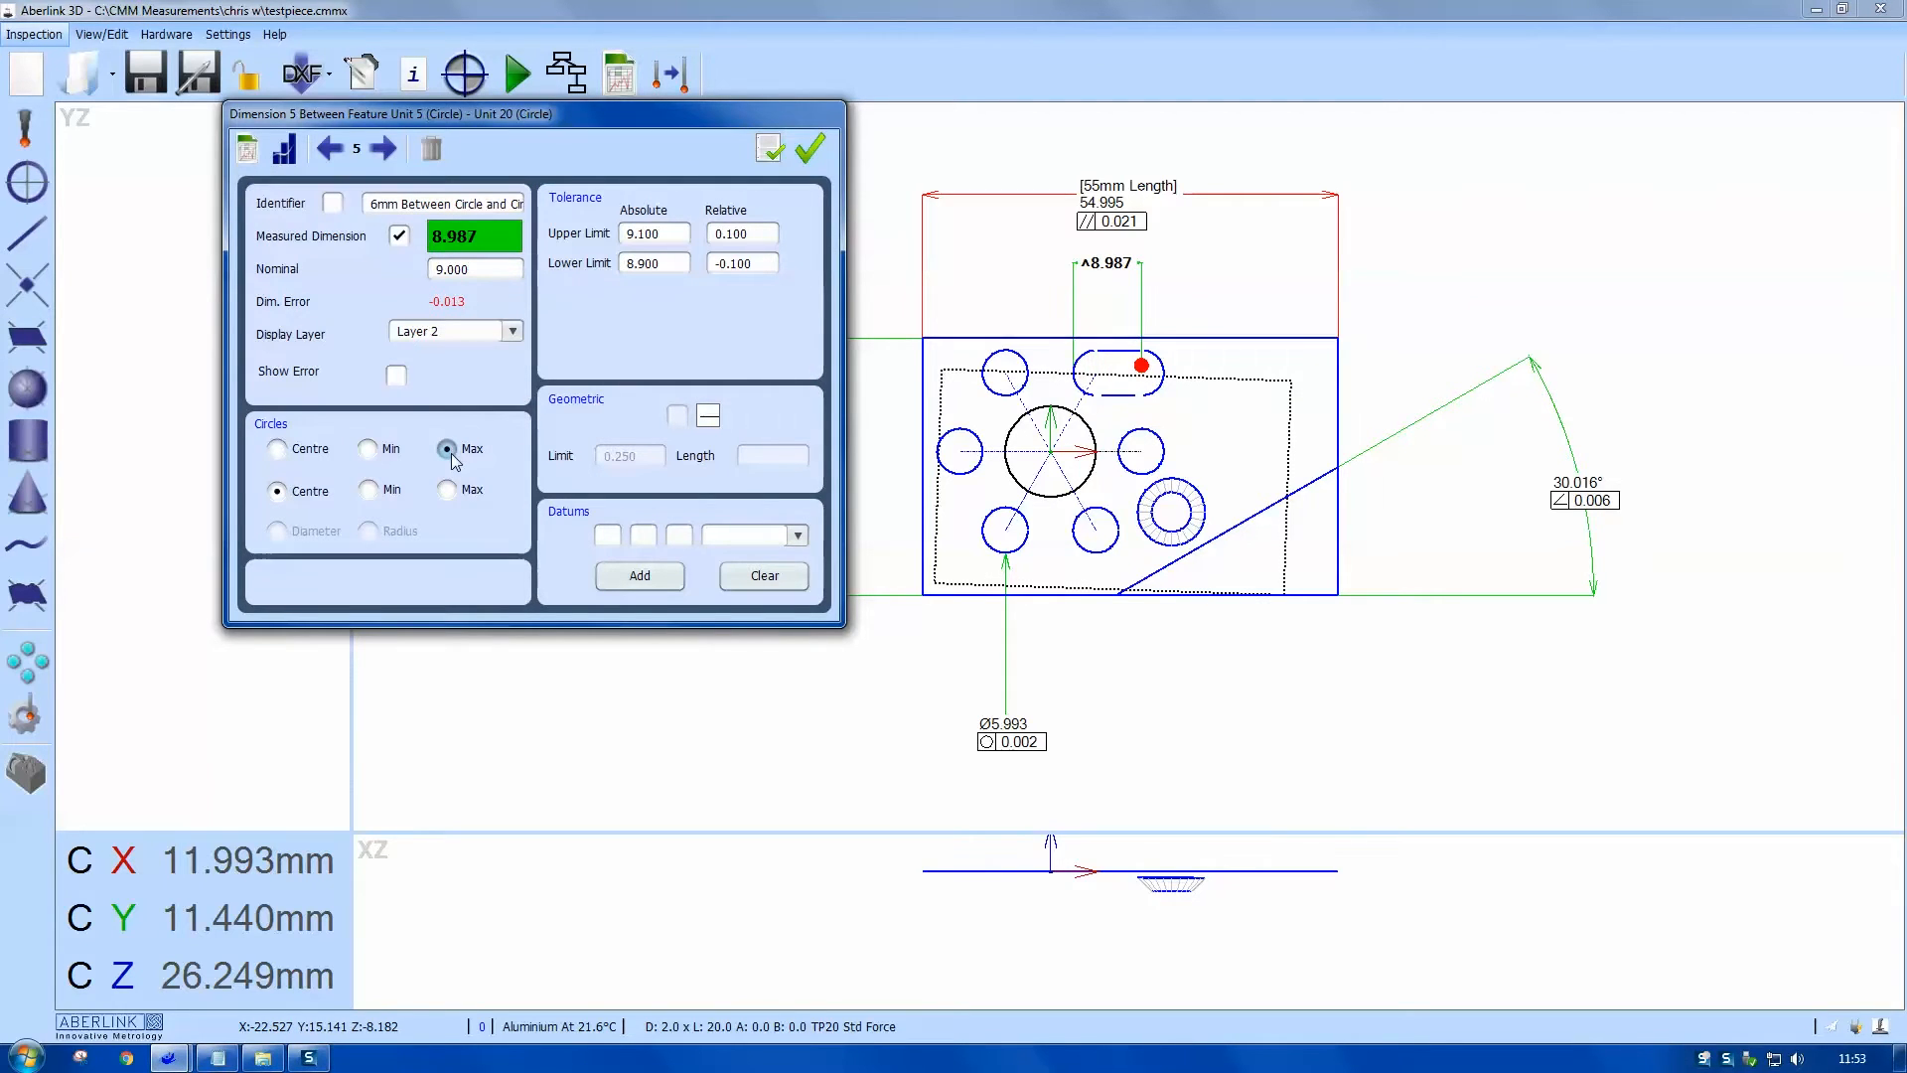
{"action": "left_click", "coordinate": [445, 488]}
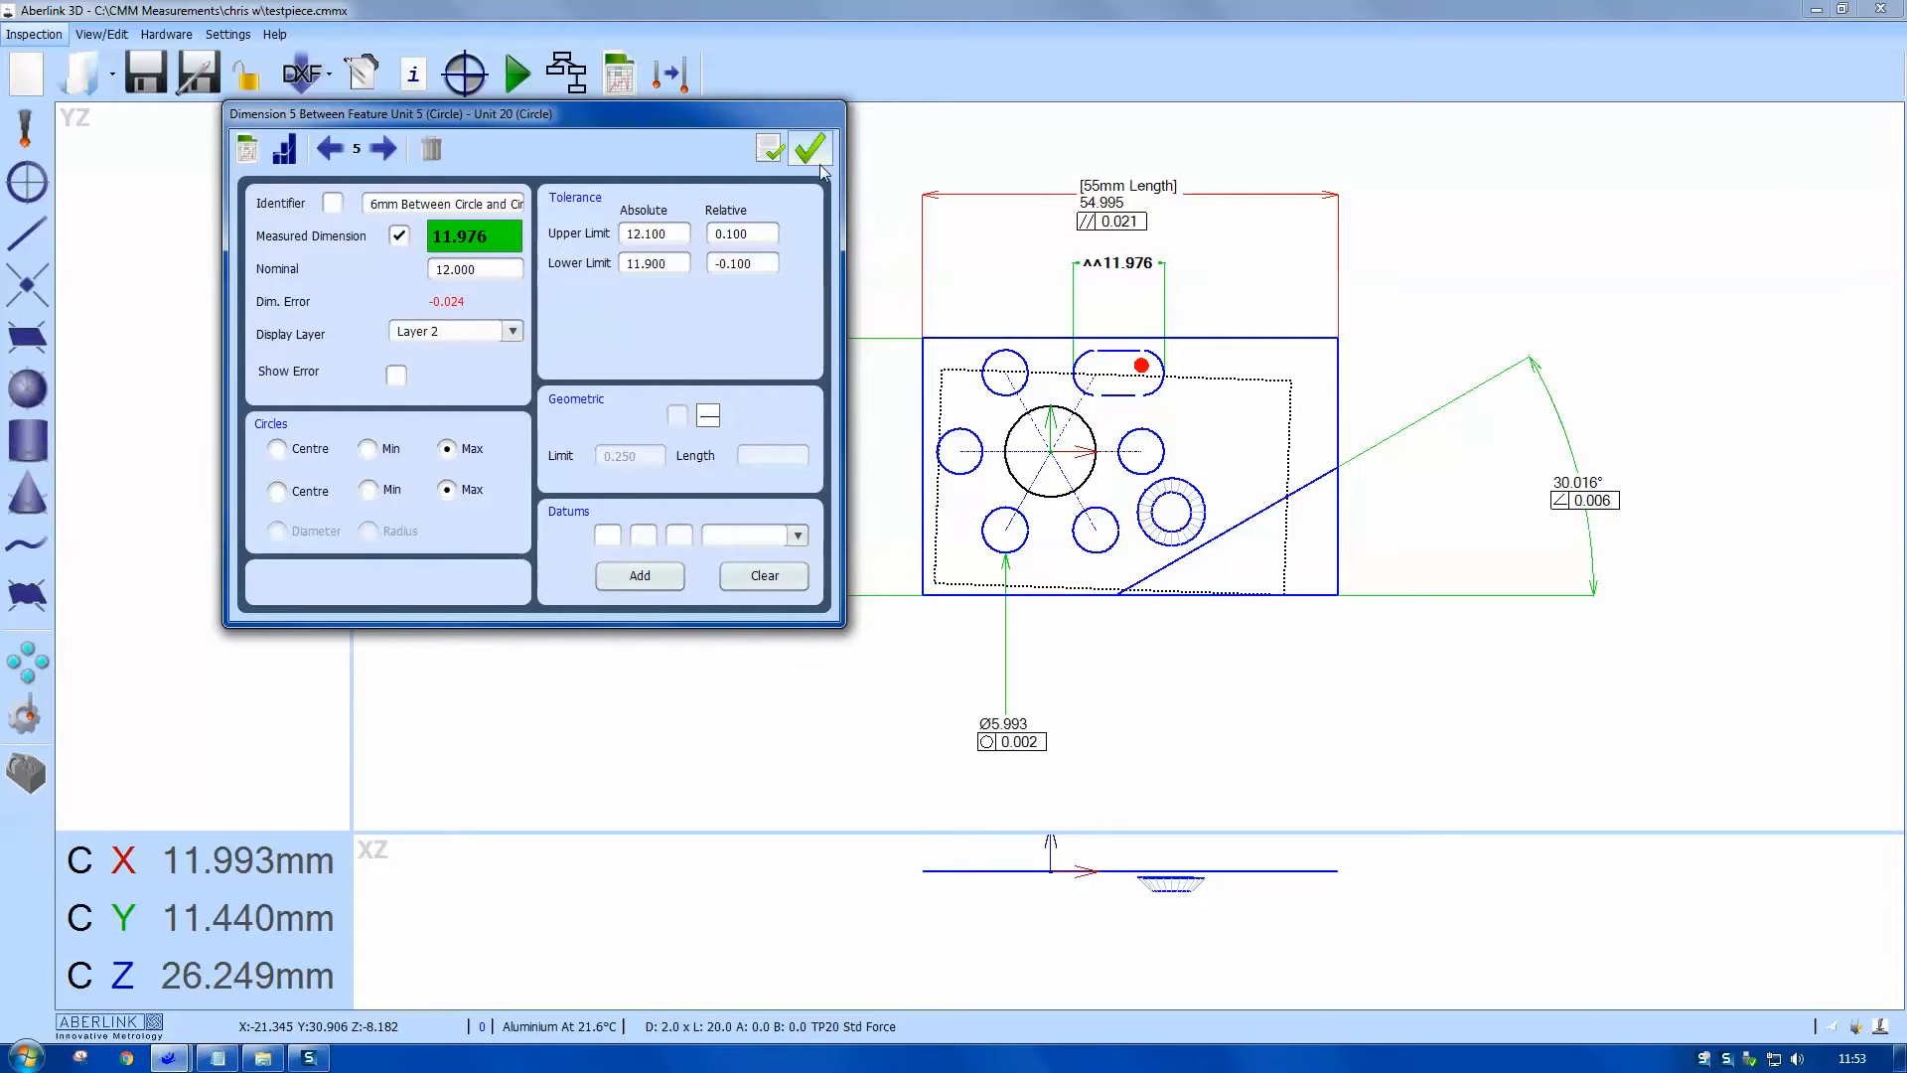
{"action": "left_click", "coordinate": [808, 149]}
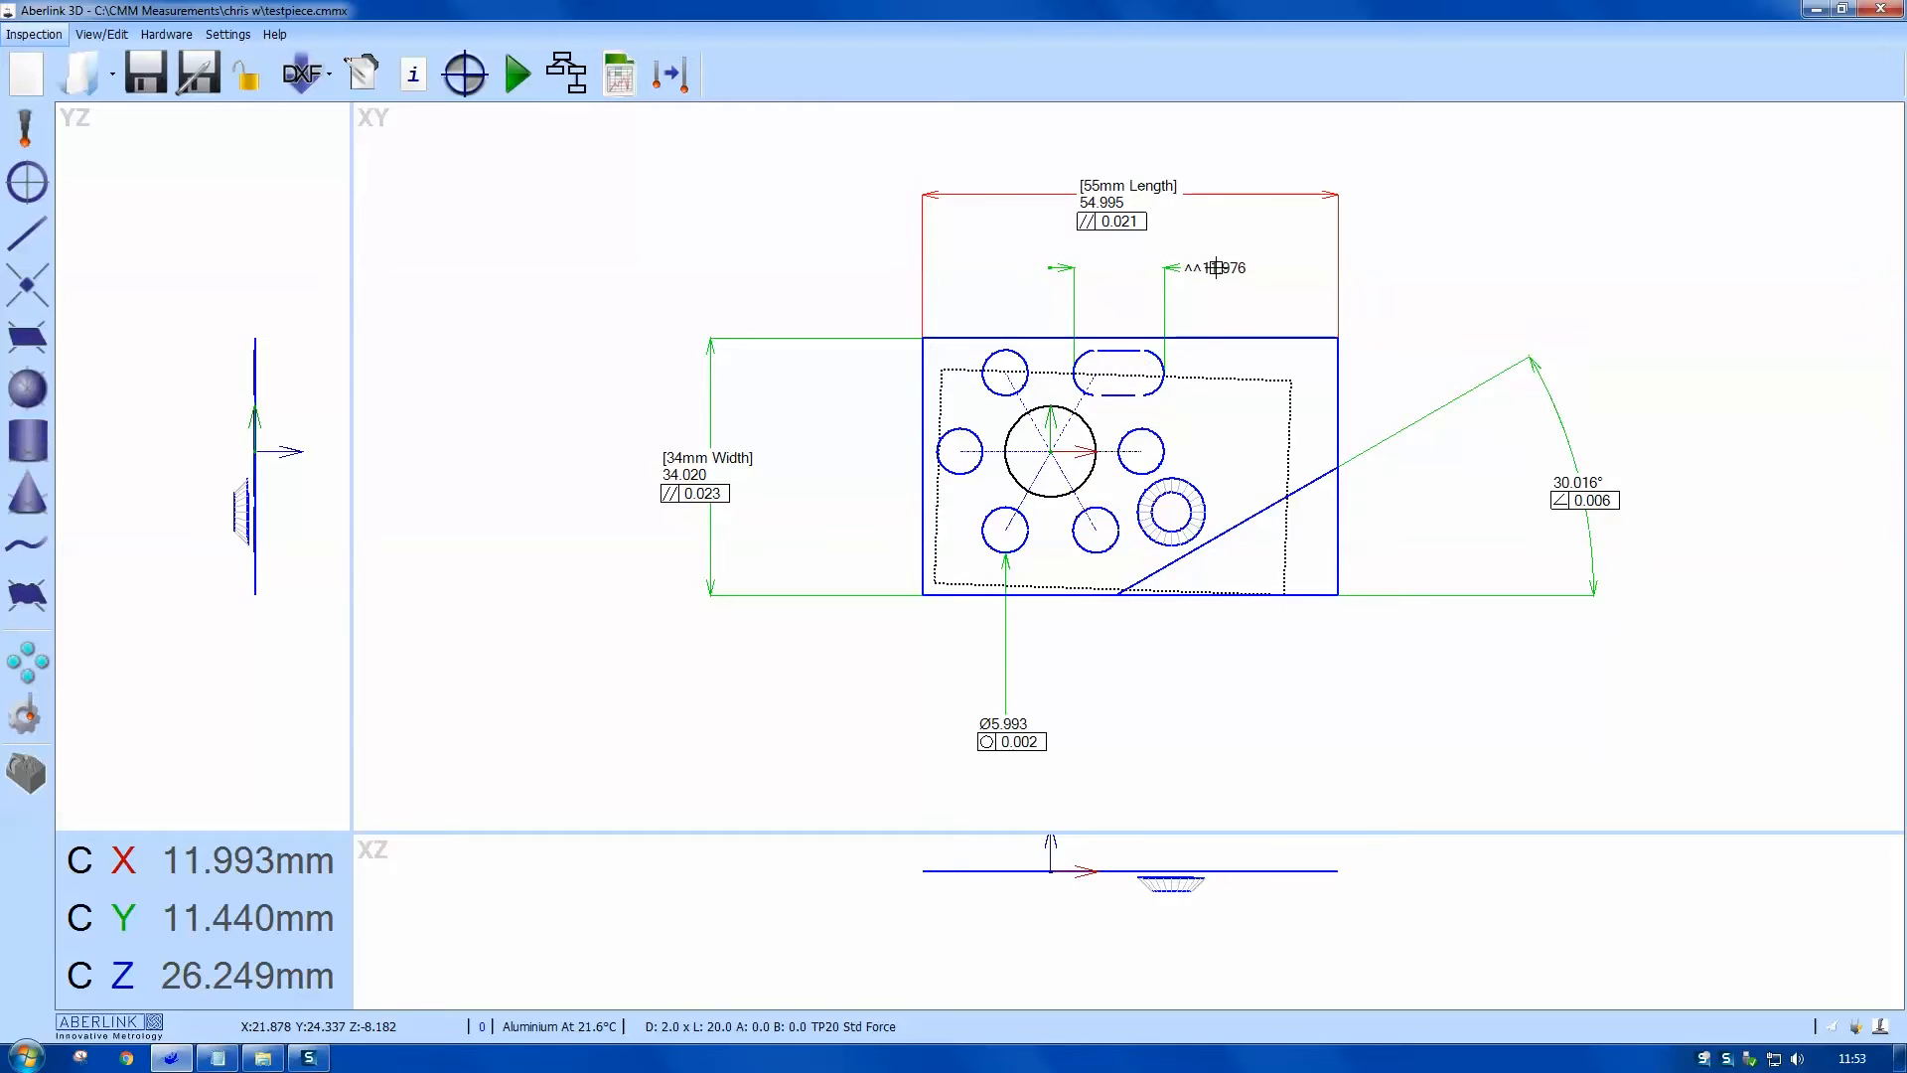
Step: Give the 6mm hole's true-position tolerance an MMC minimum hole diameter of 5.990
{"action": "left_click", "coordinate": [1141, 367]}
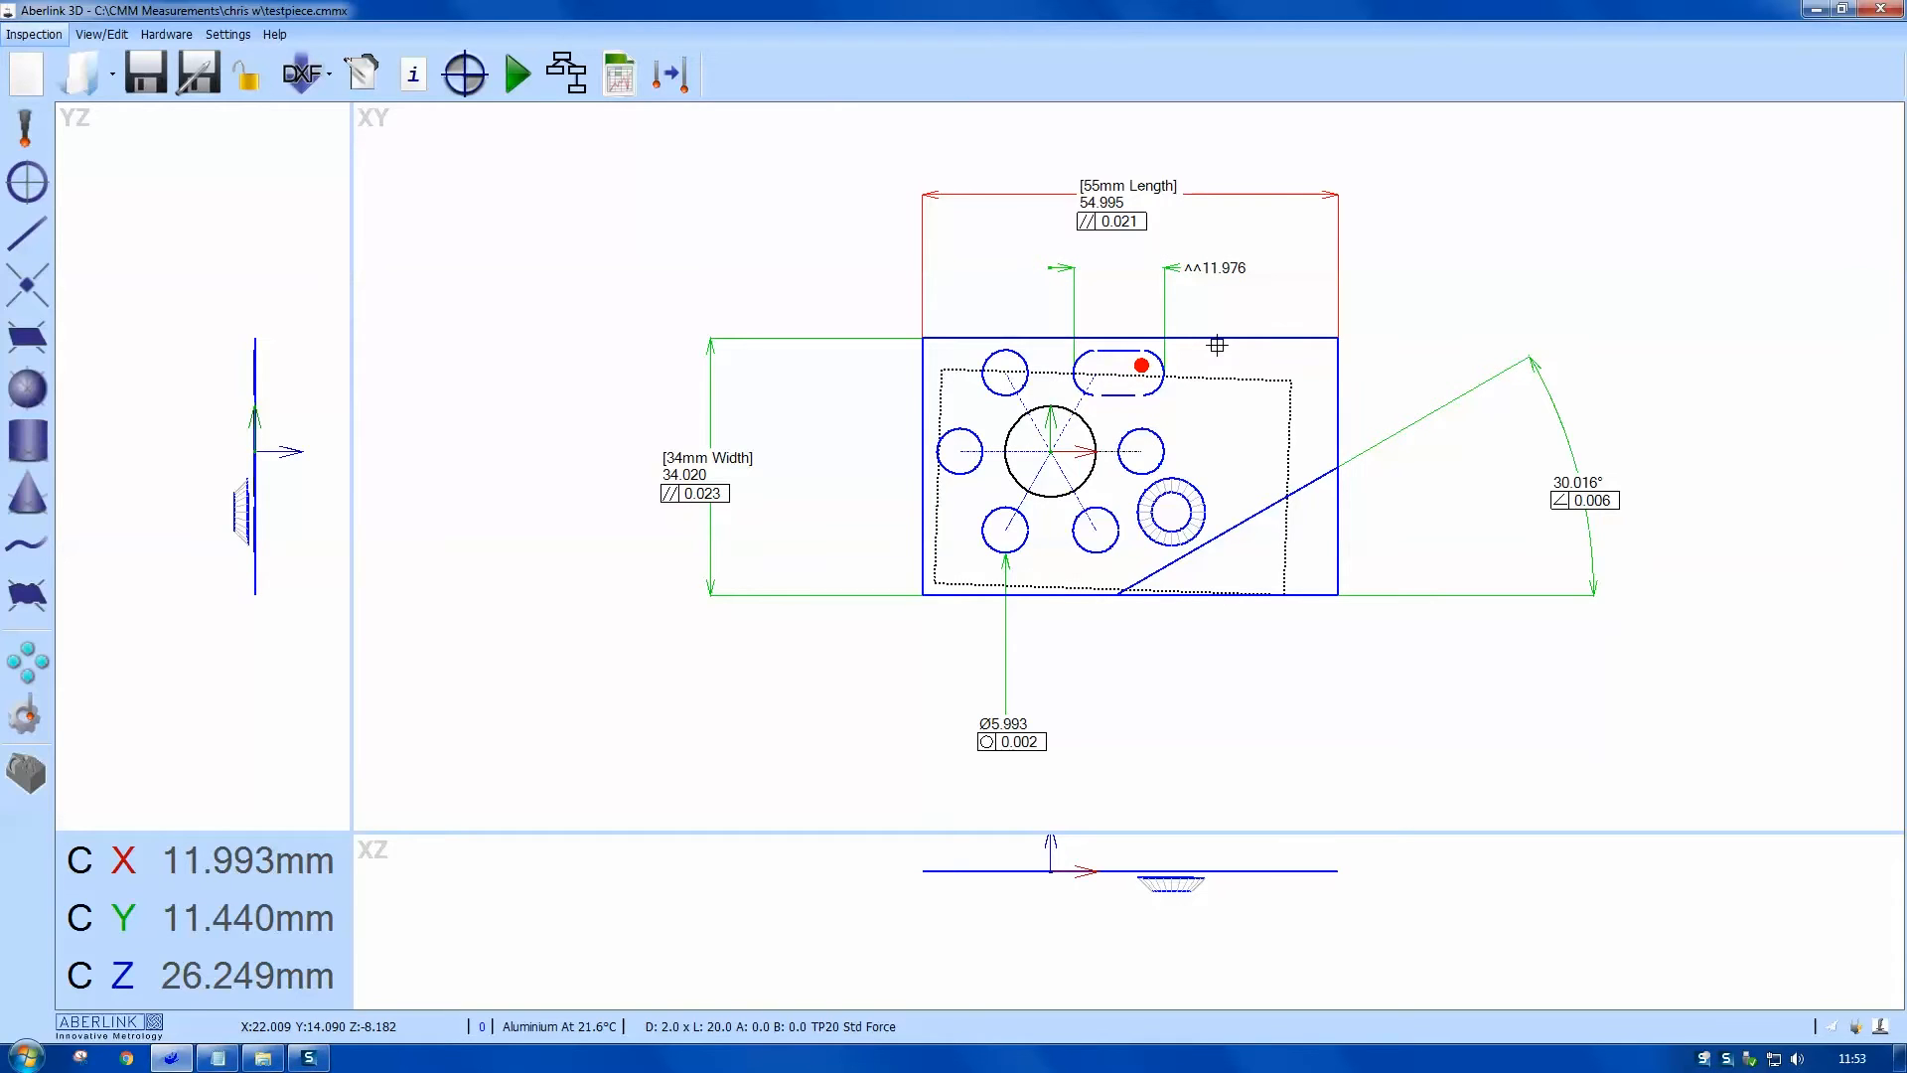
{"action": "left_click", "coordinate": [999, 532]}
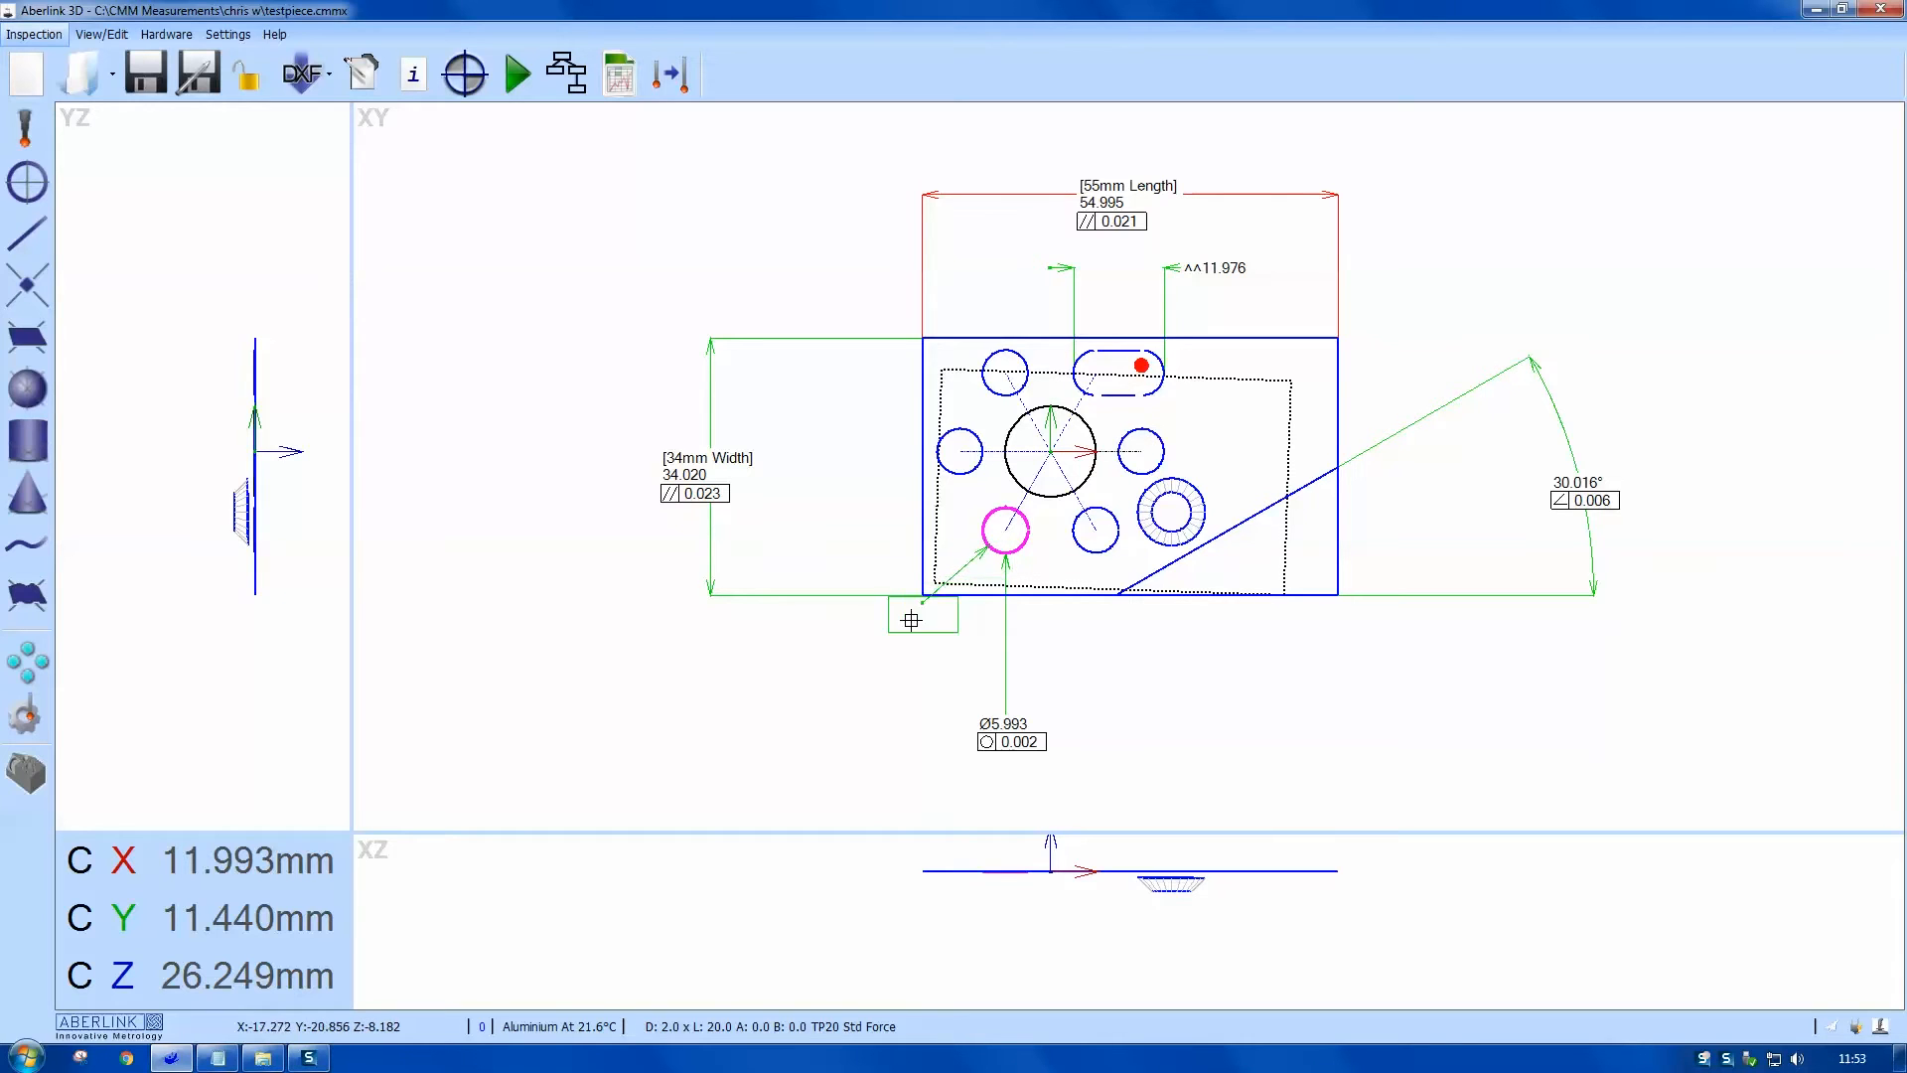
{"action": "right_click", "coordinate": [909, 620]}
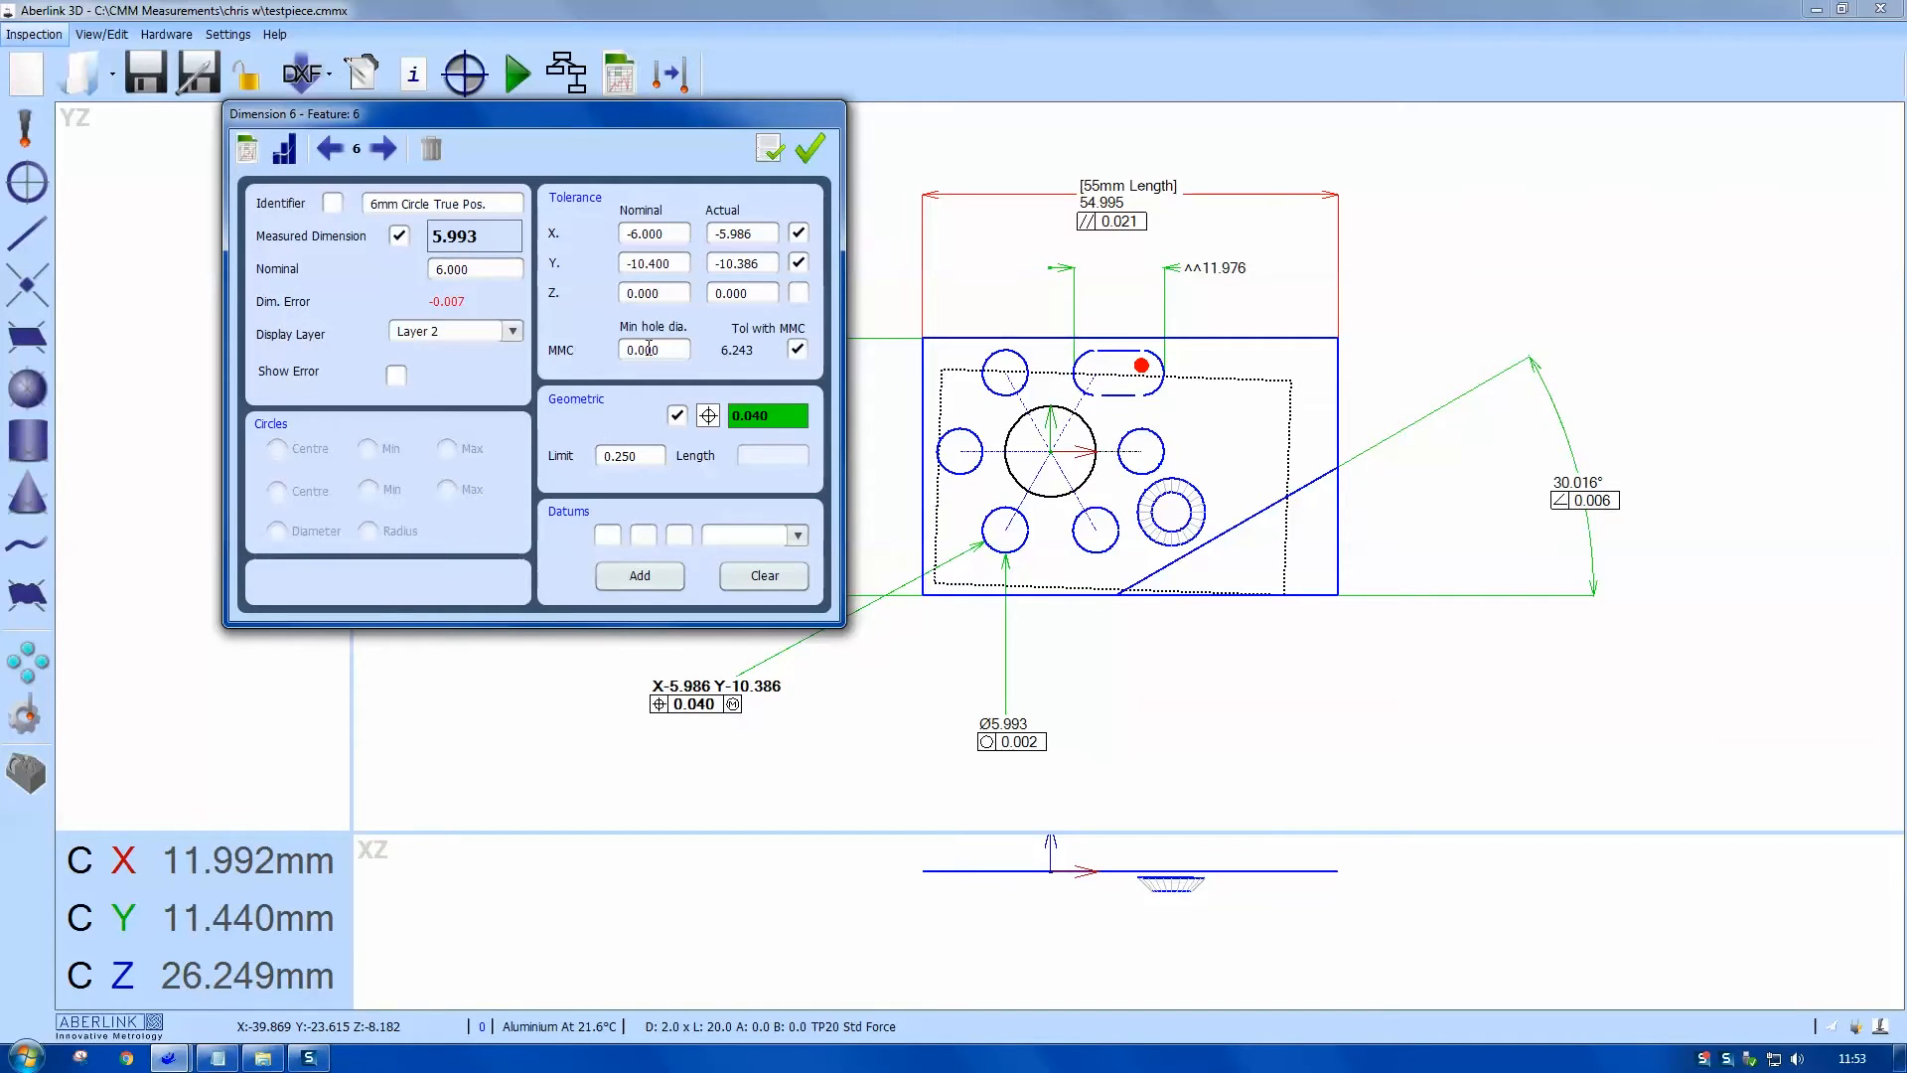
{"action": "left_click", "coordinate": [651, 349]}
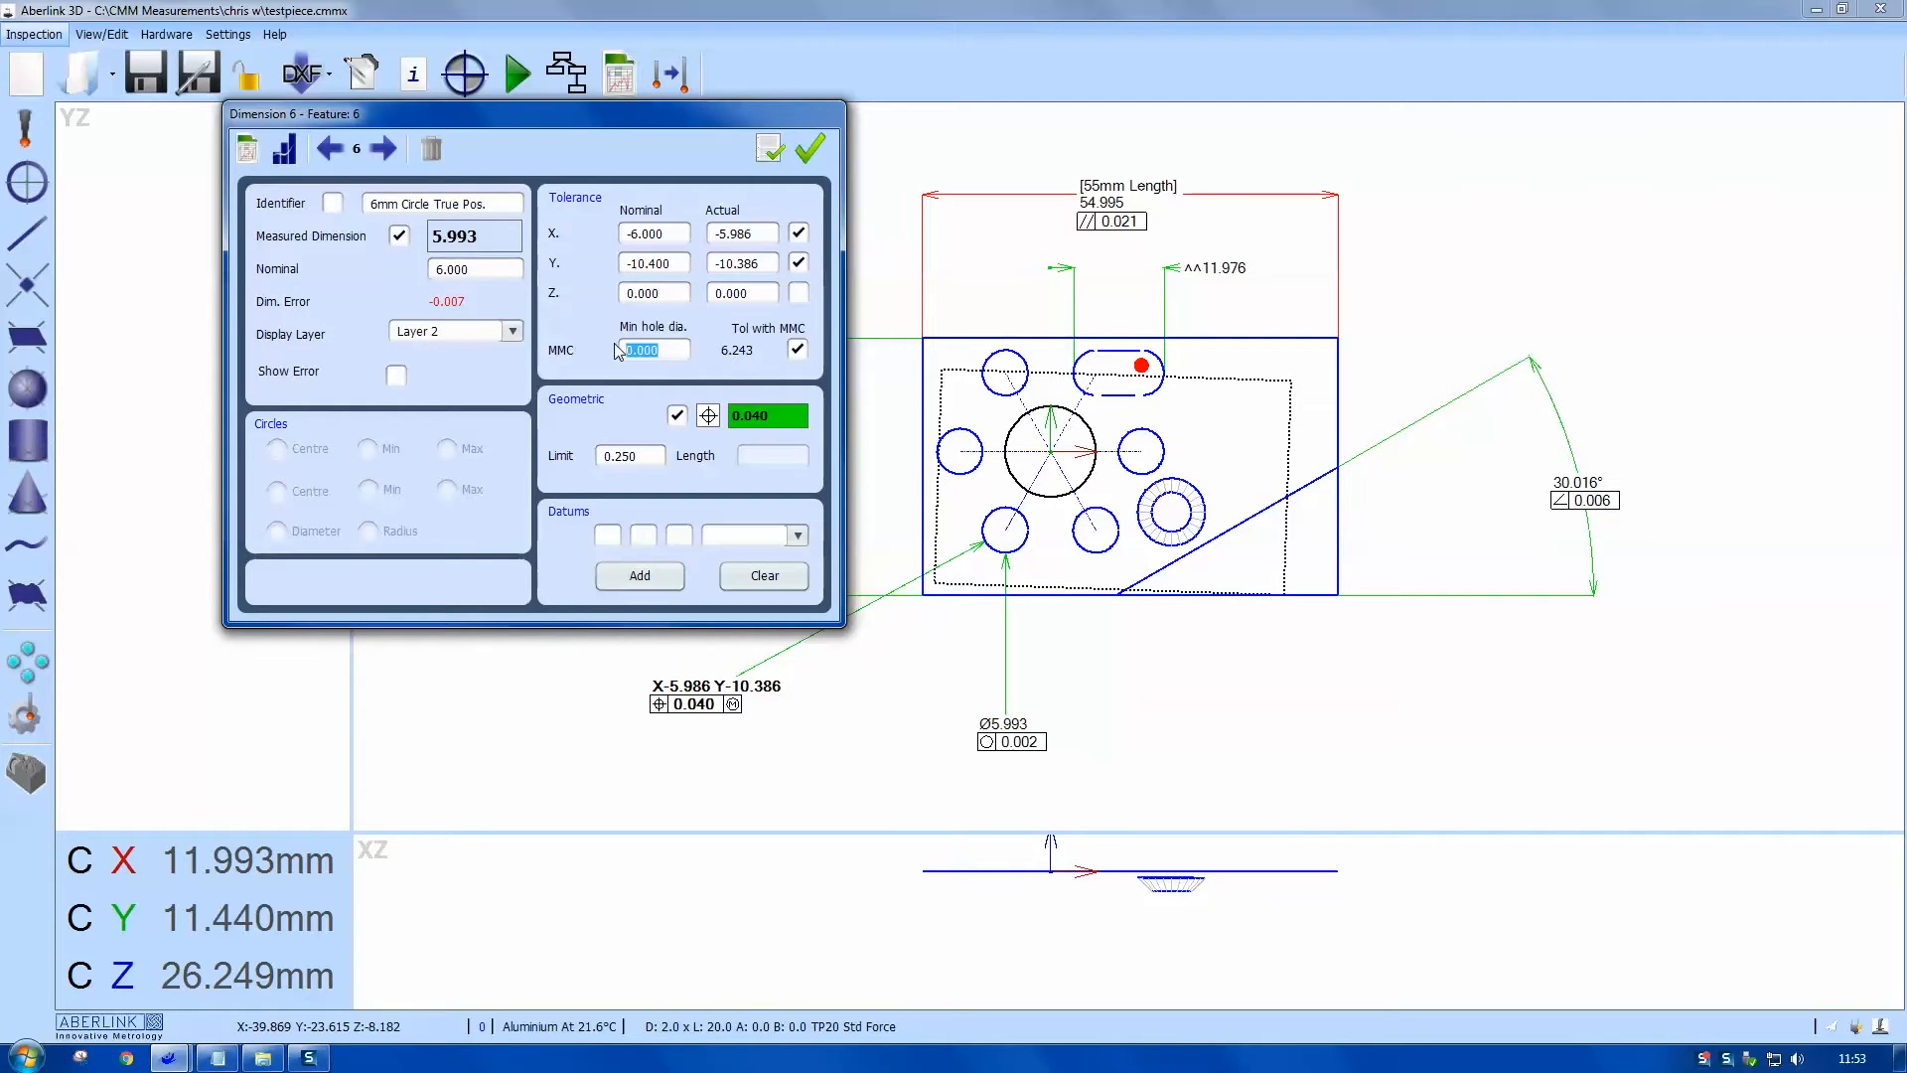
{"action": "type", "text": "5.990"}
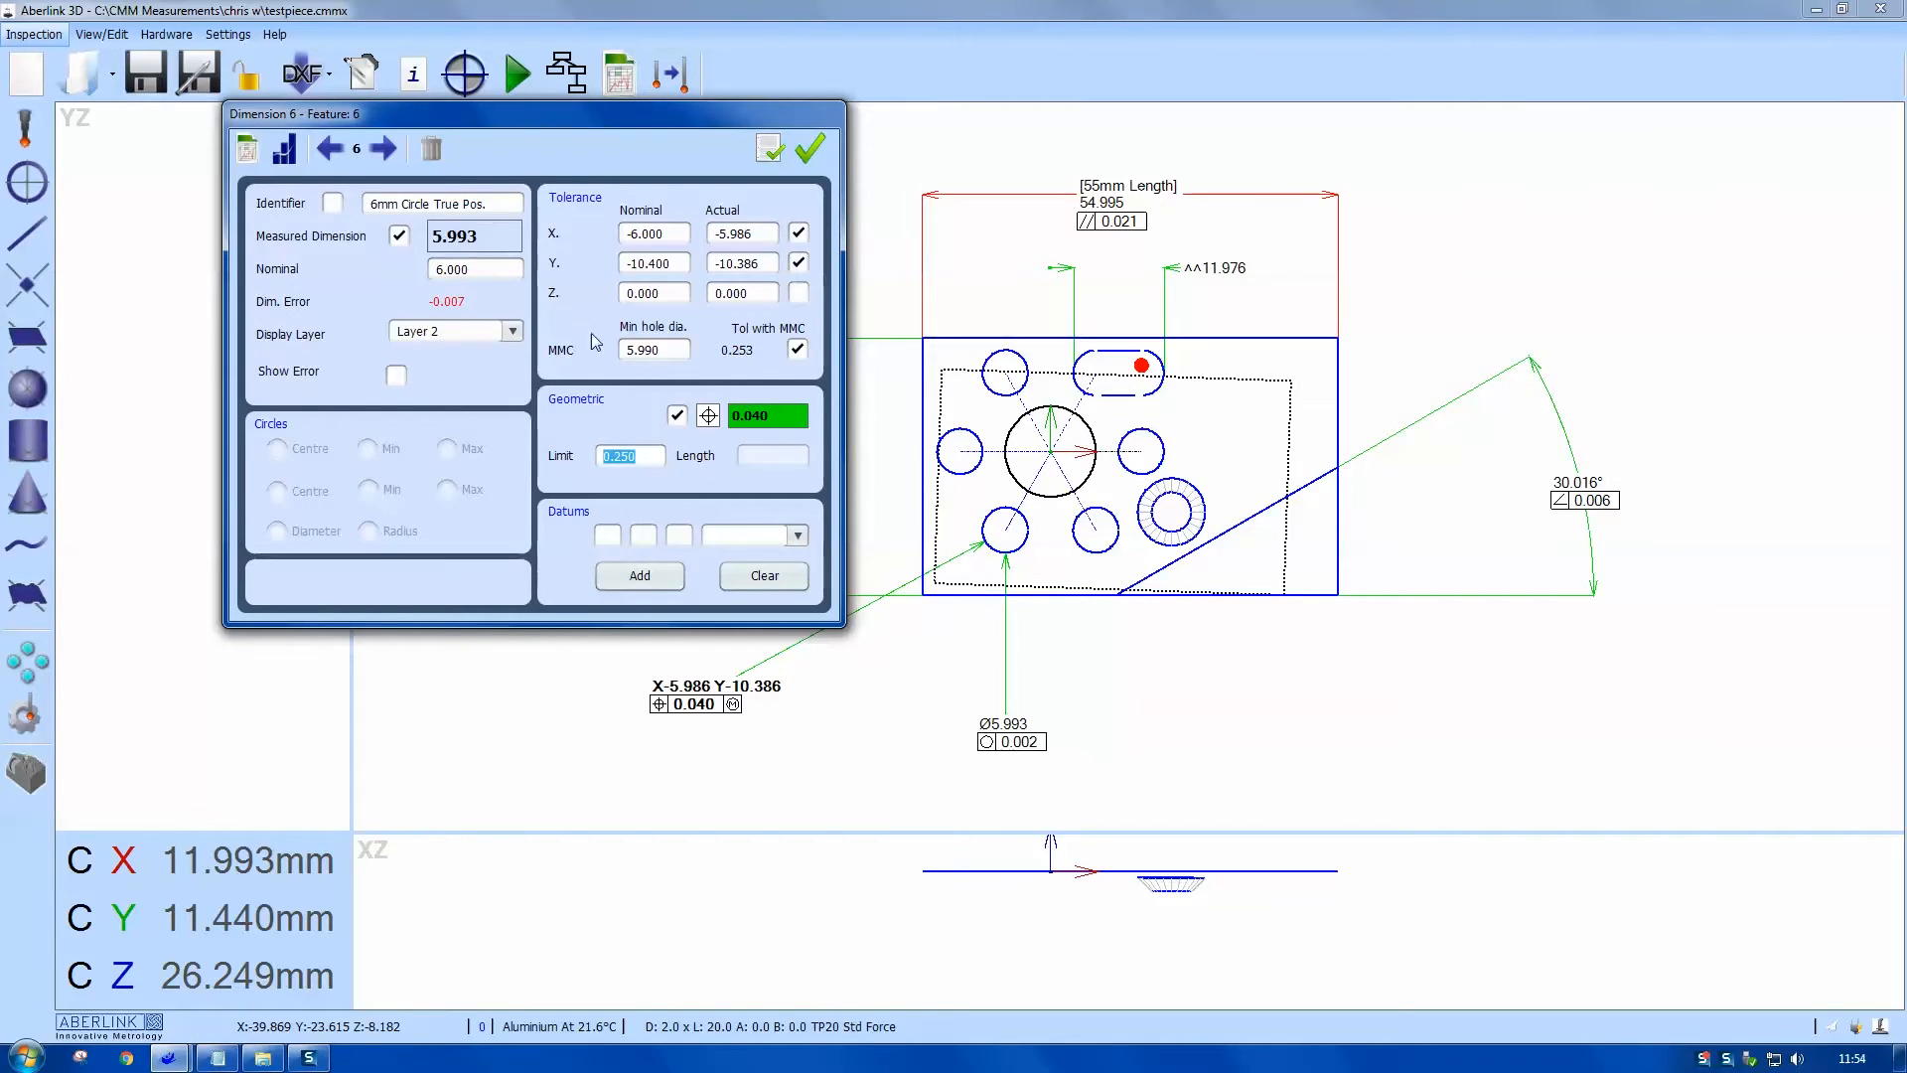
{"action": "mouse_move", "coordinate": [751, 361]}
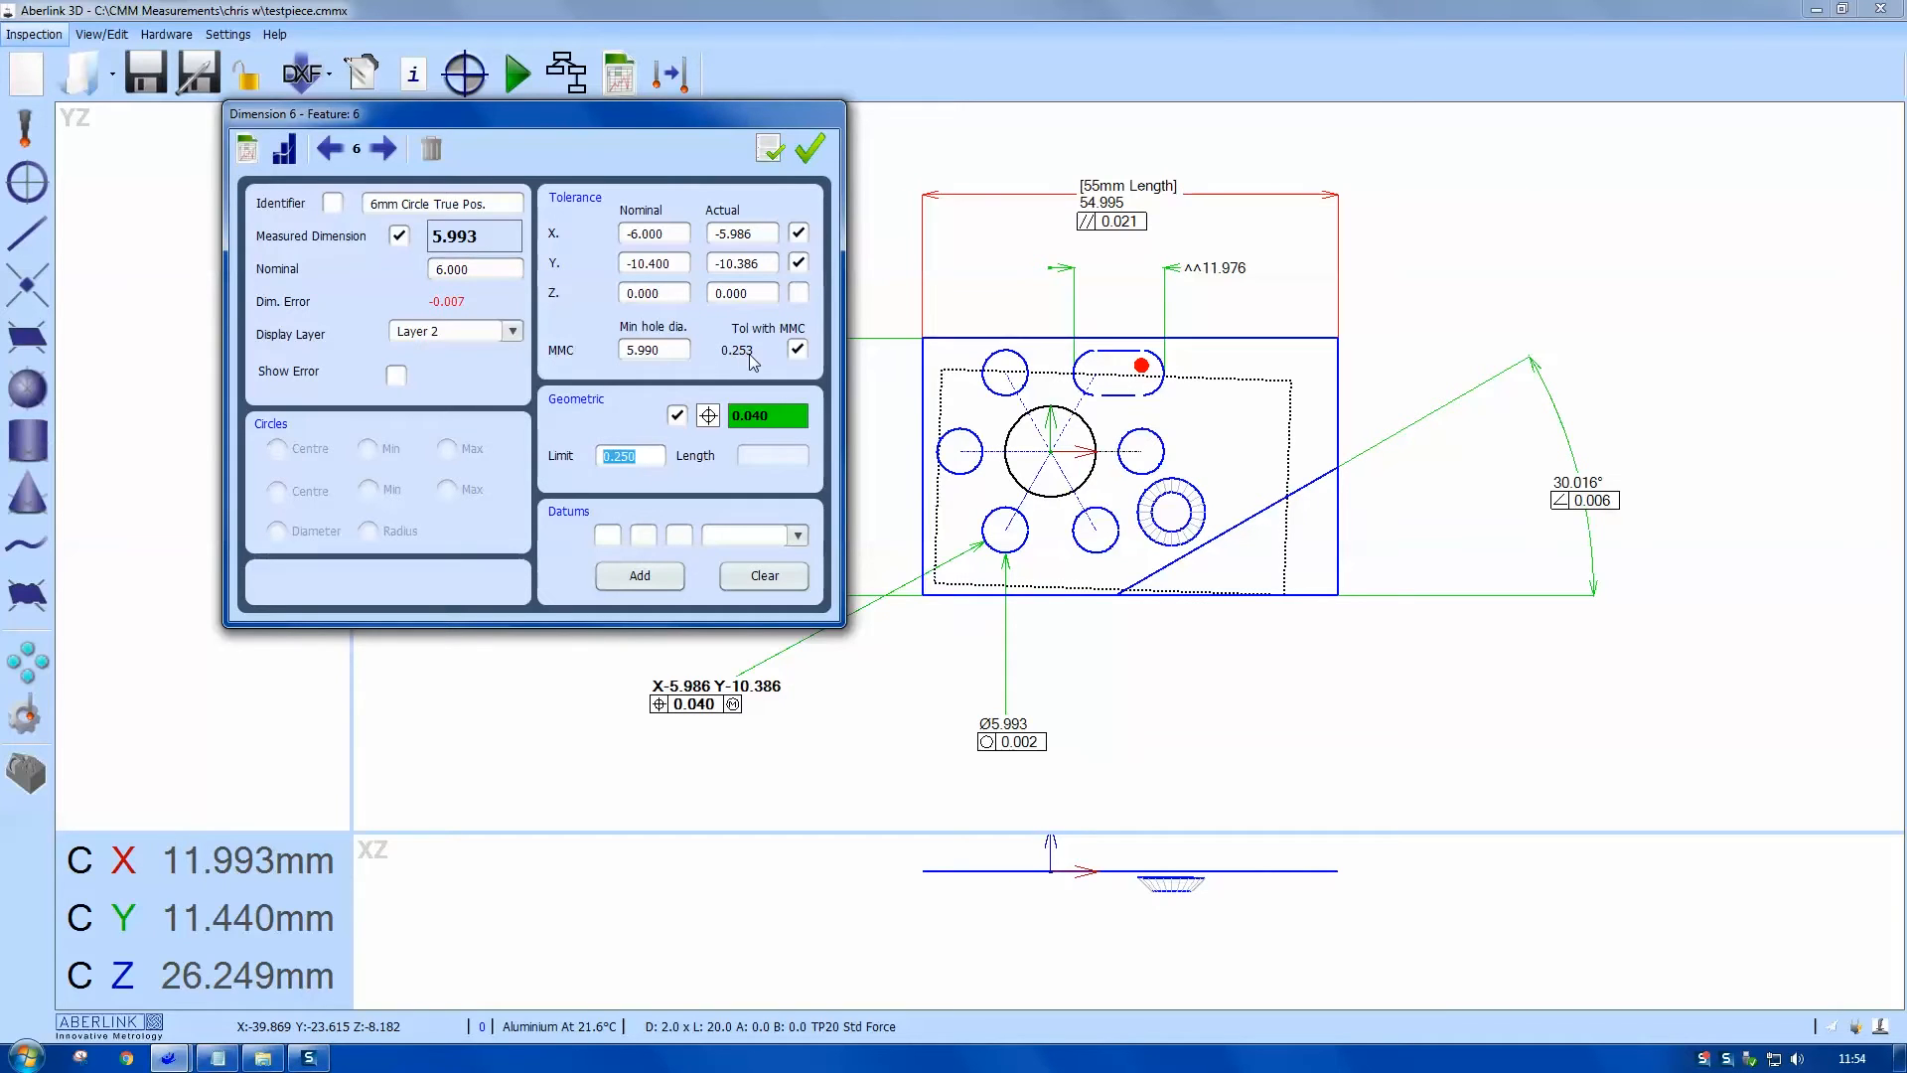
{"action": "left_click", "coordinate": [808, 149]}
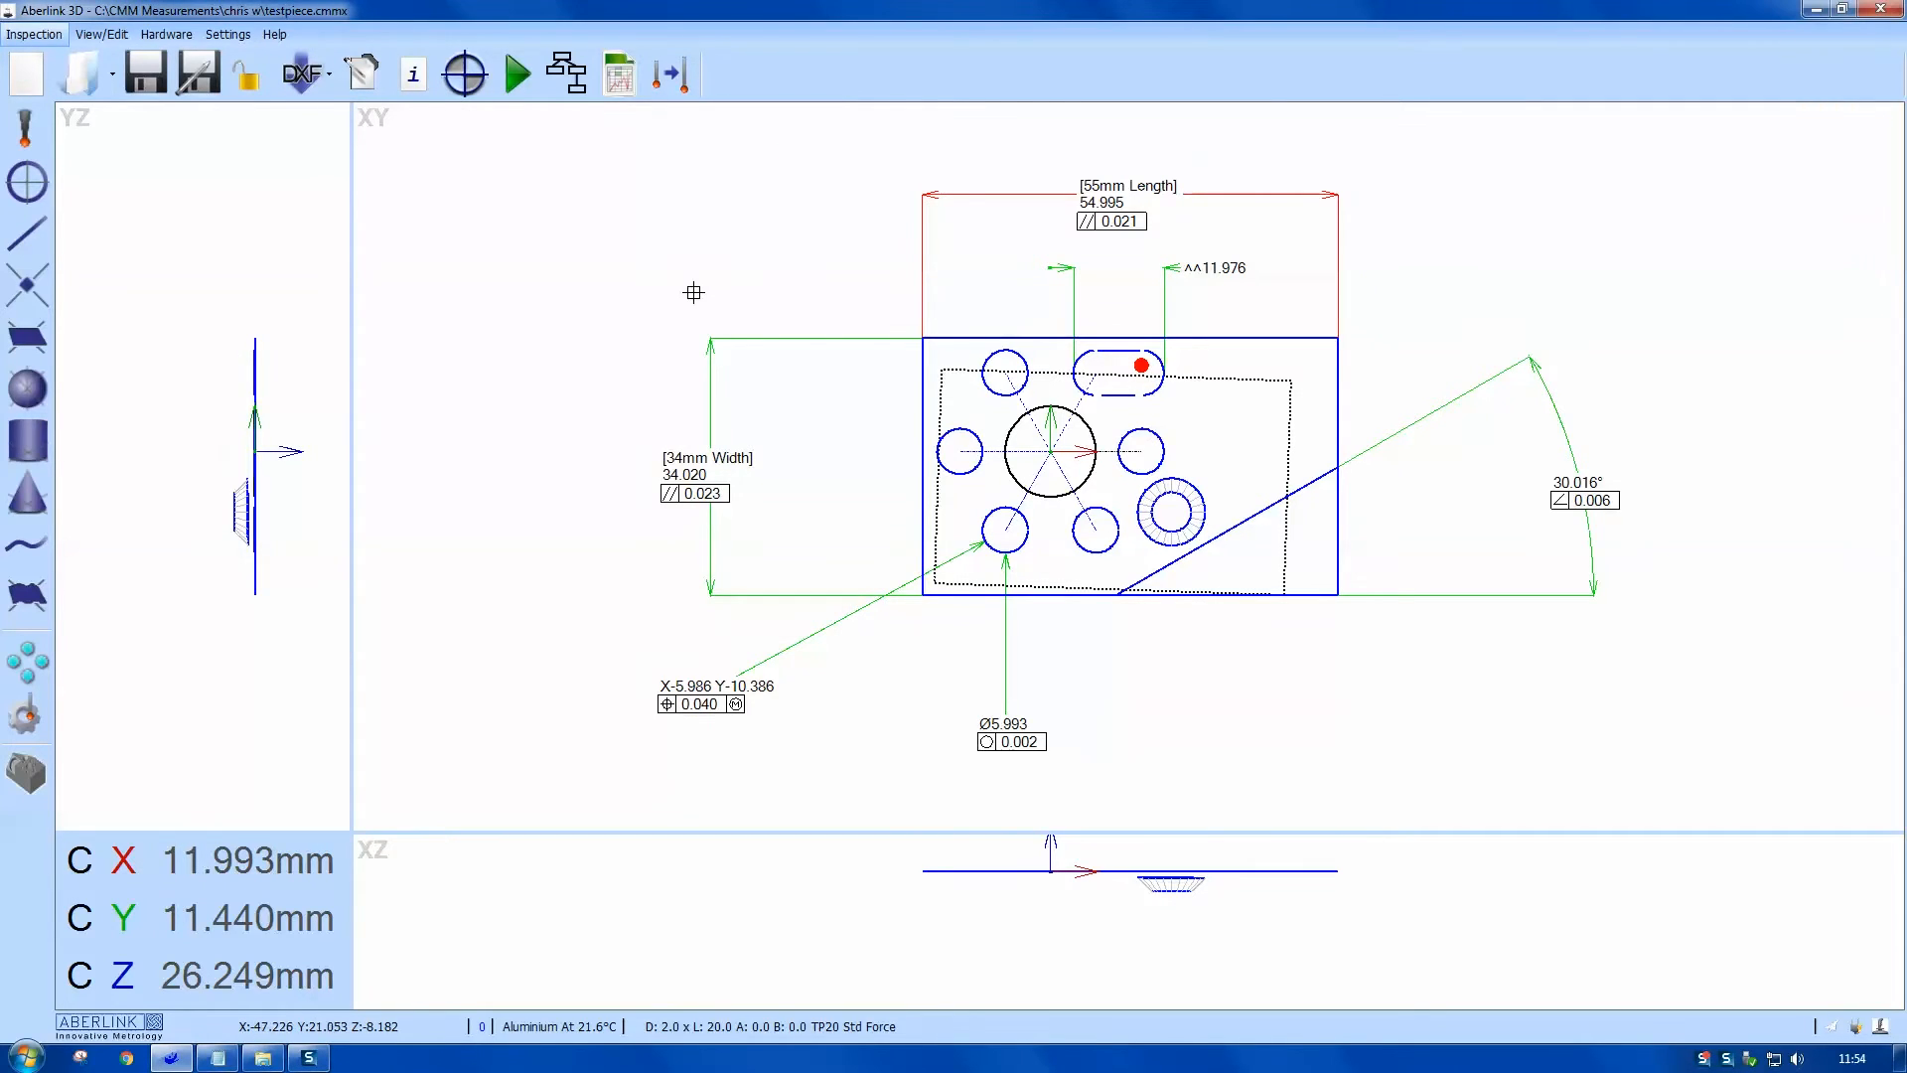
{"action": "mouse_move", "coordinate": [917, 657]}
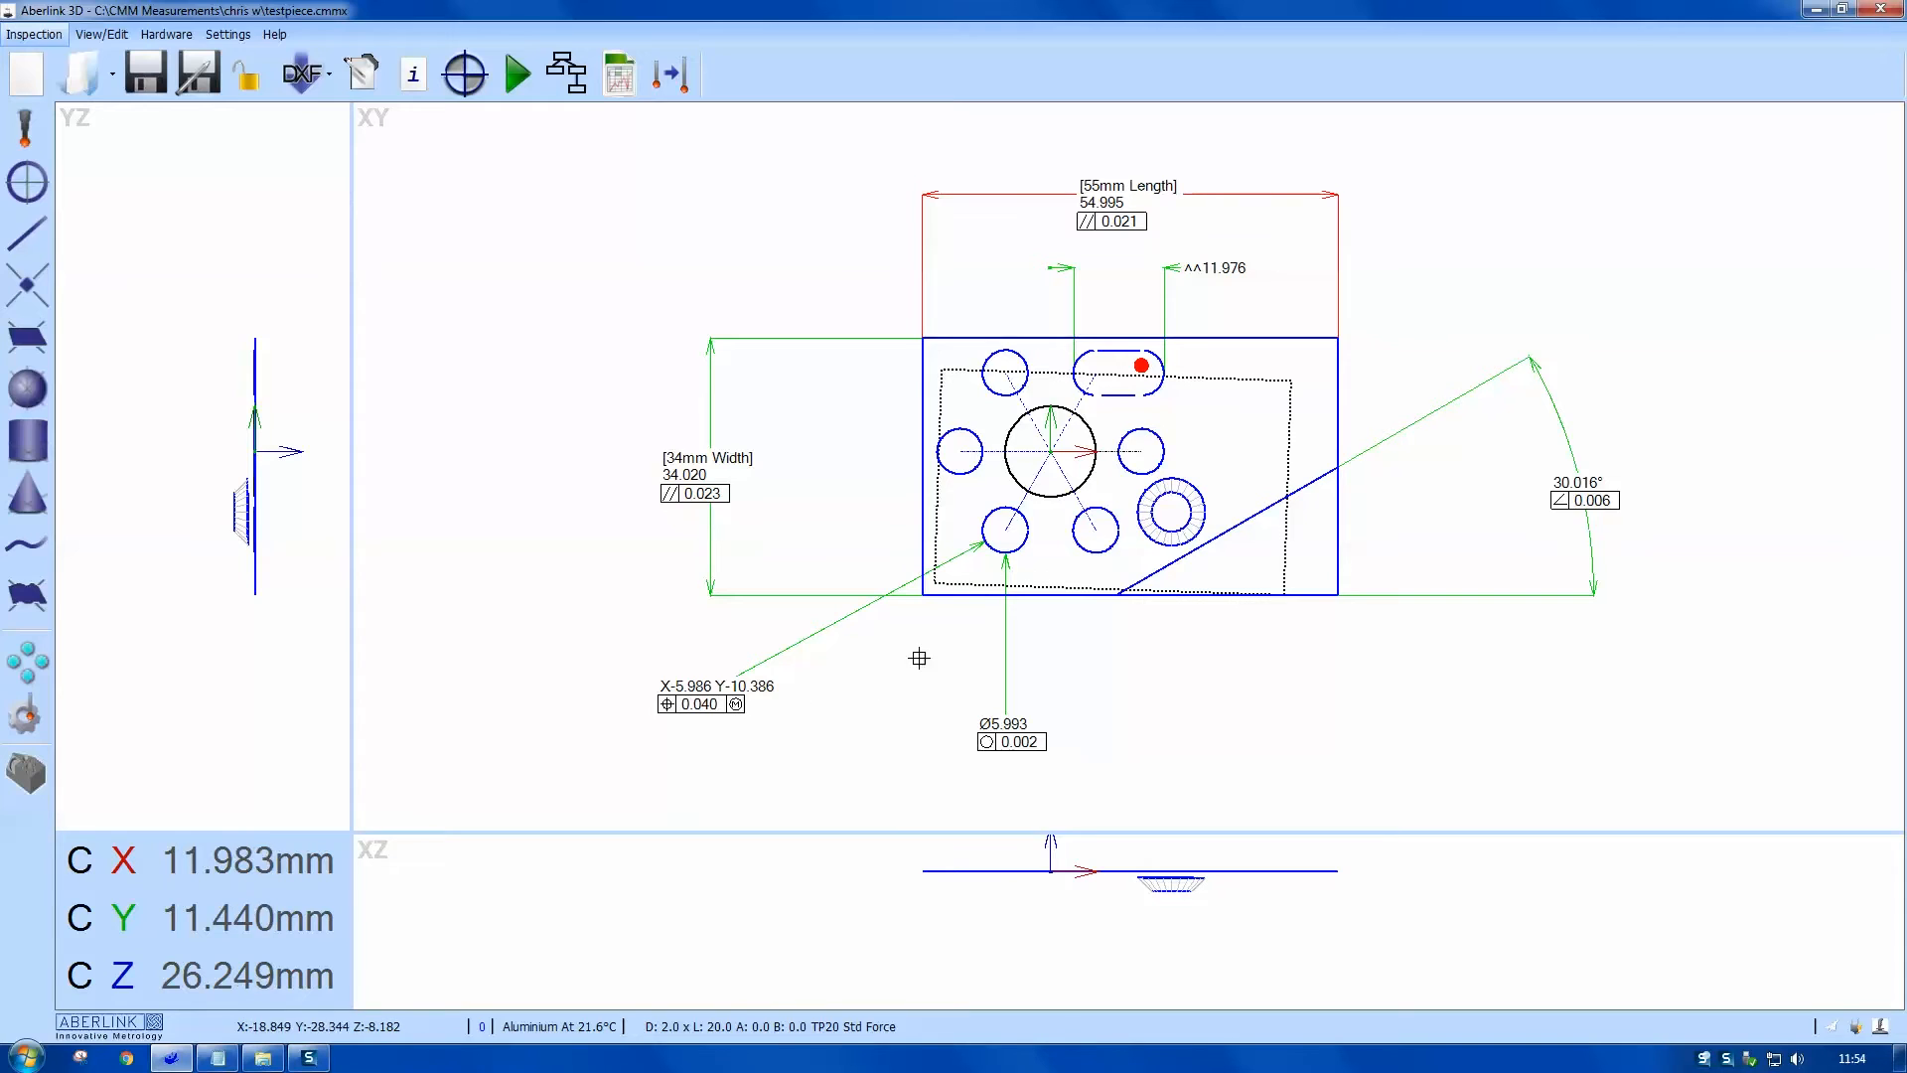
{"action": "mouse_move", "coordinate": [1211, 376]}
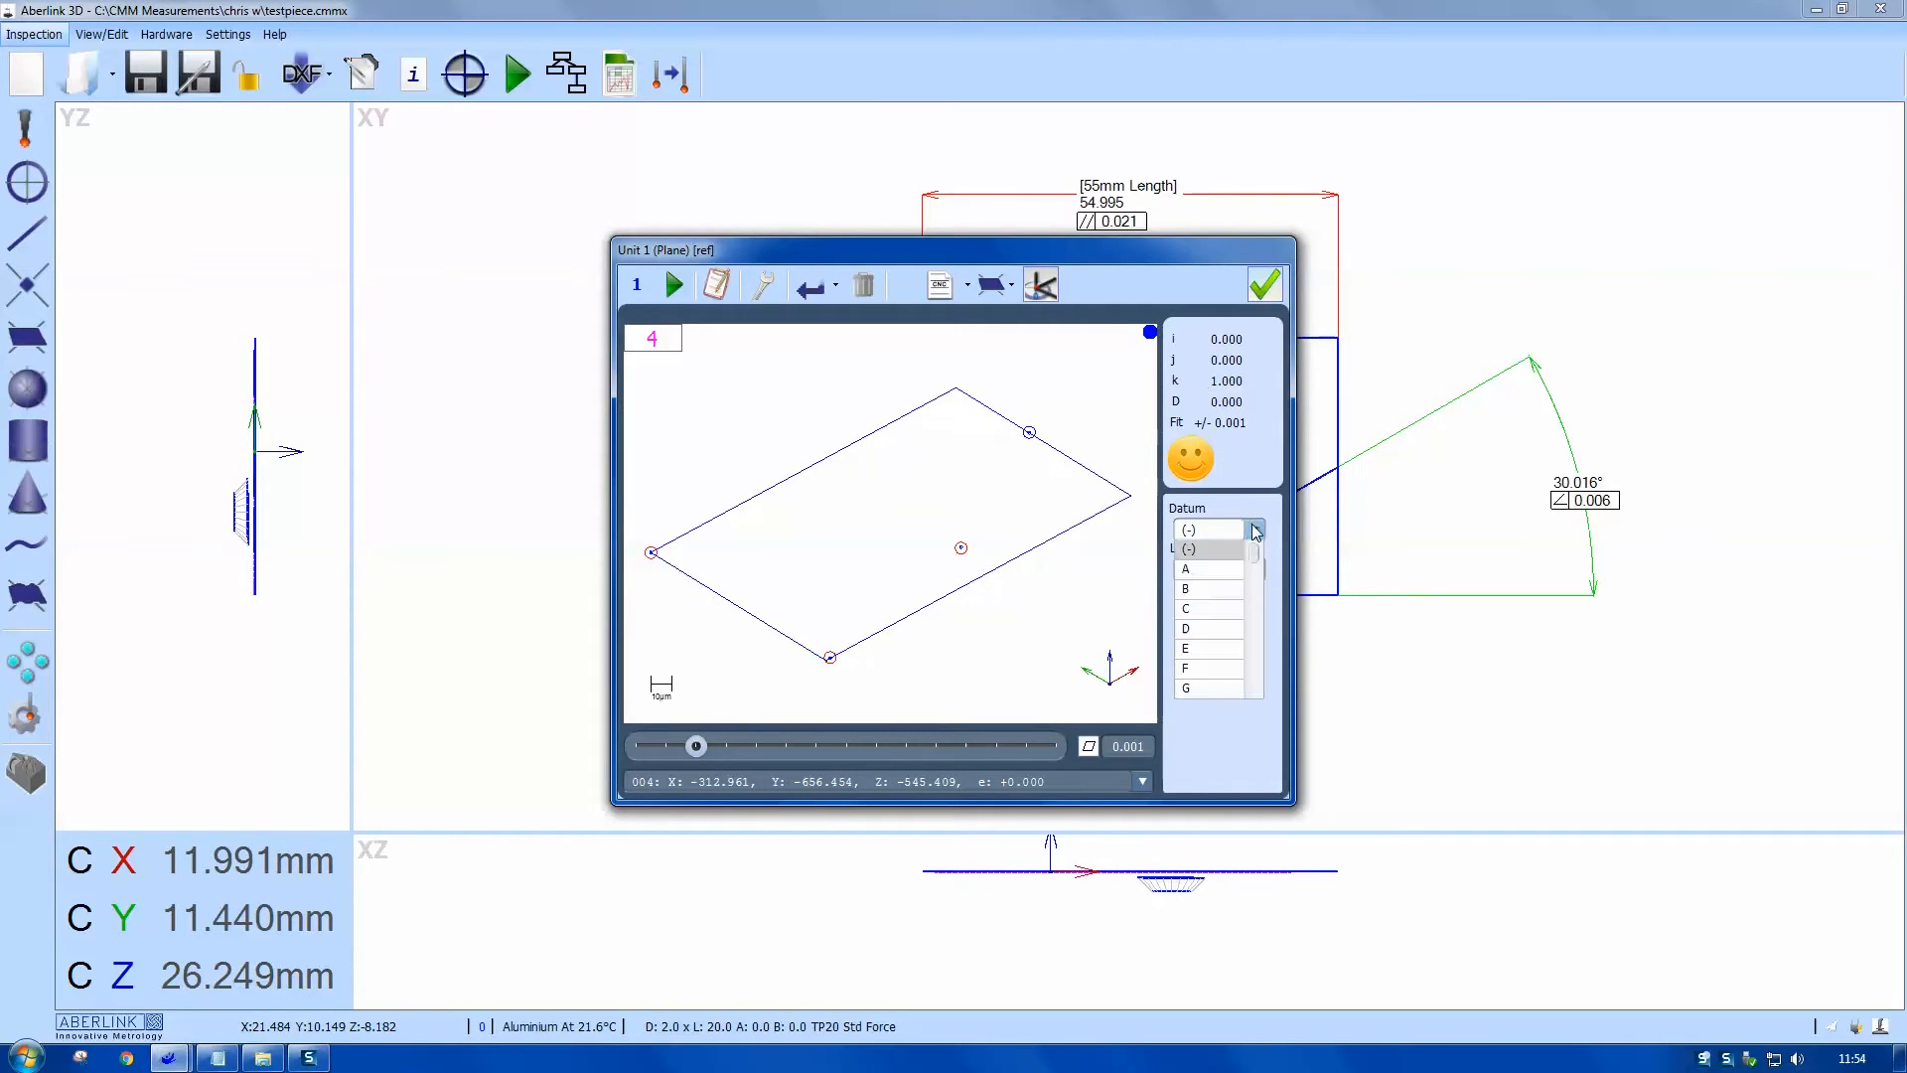
Step: Make the reference plane datum A and the central bore datum B, labelling the bore on the drawing
{"action": "left_click", "coordinate": [1184, 568]}
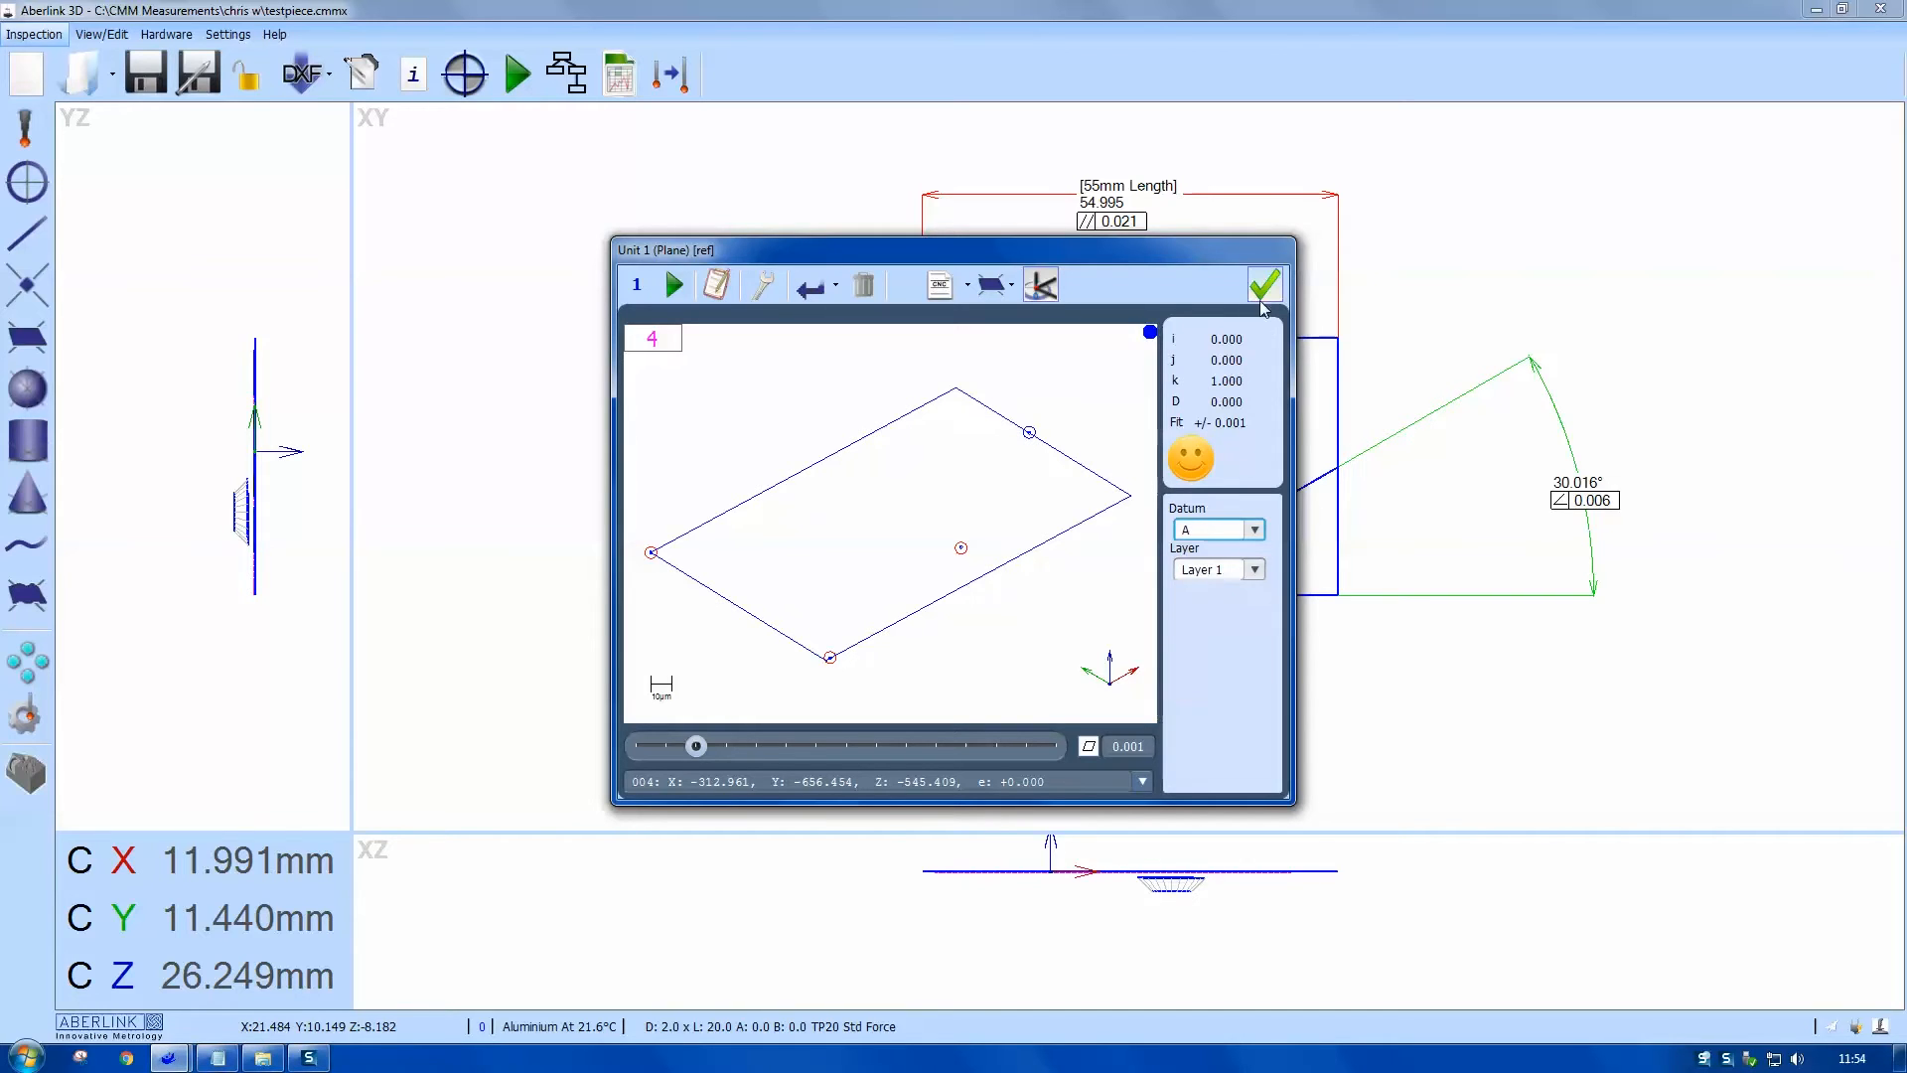
{"action": "left_click", "coordinate": [1263, 284]}
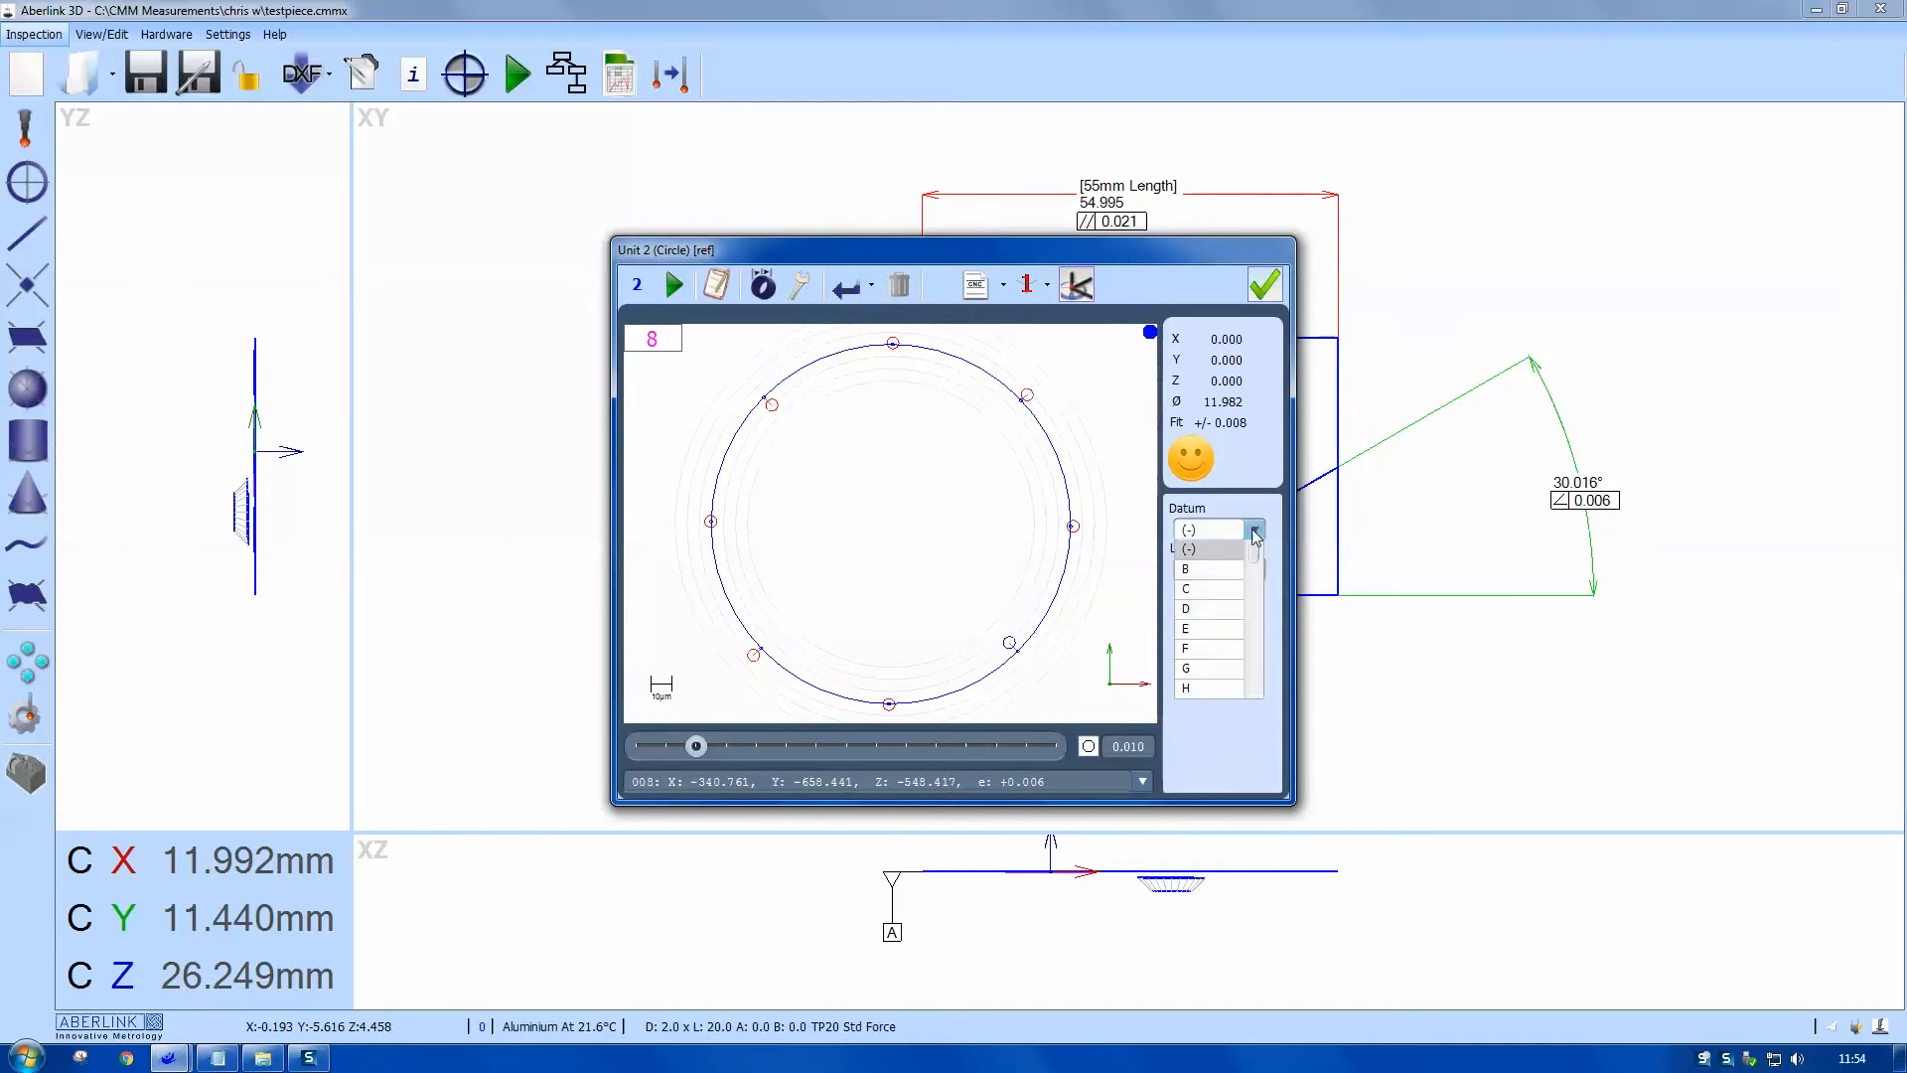
{"action": "left_click", "coordinate": [1183, 568]}
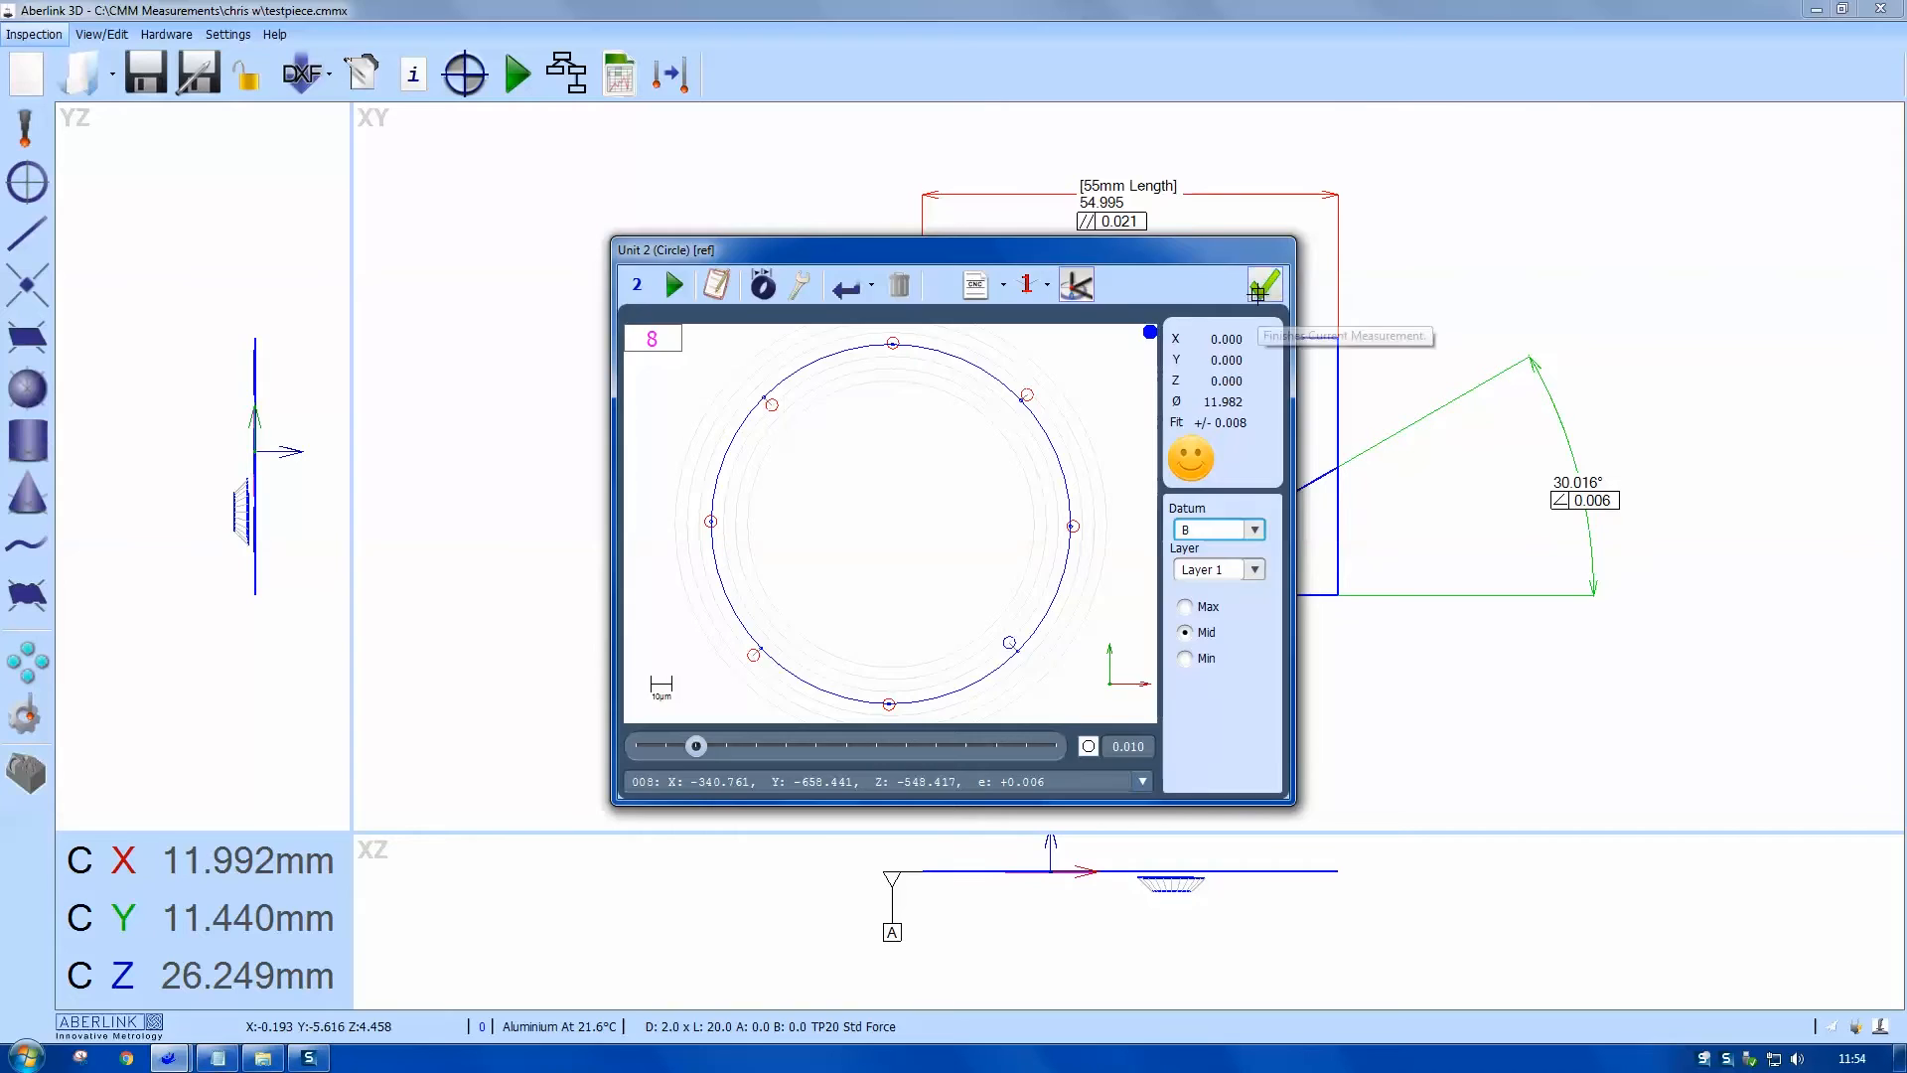
{"action": "left_click", "coordinate": [1265, 284]}
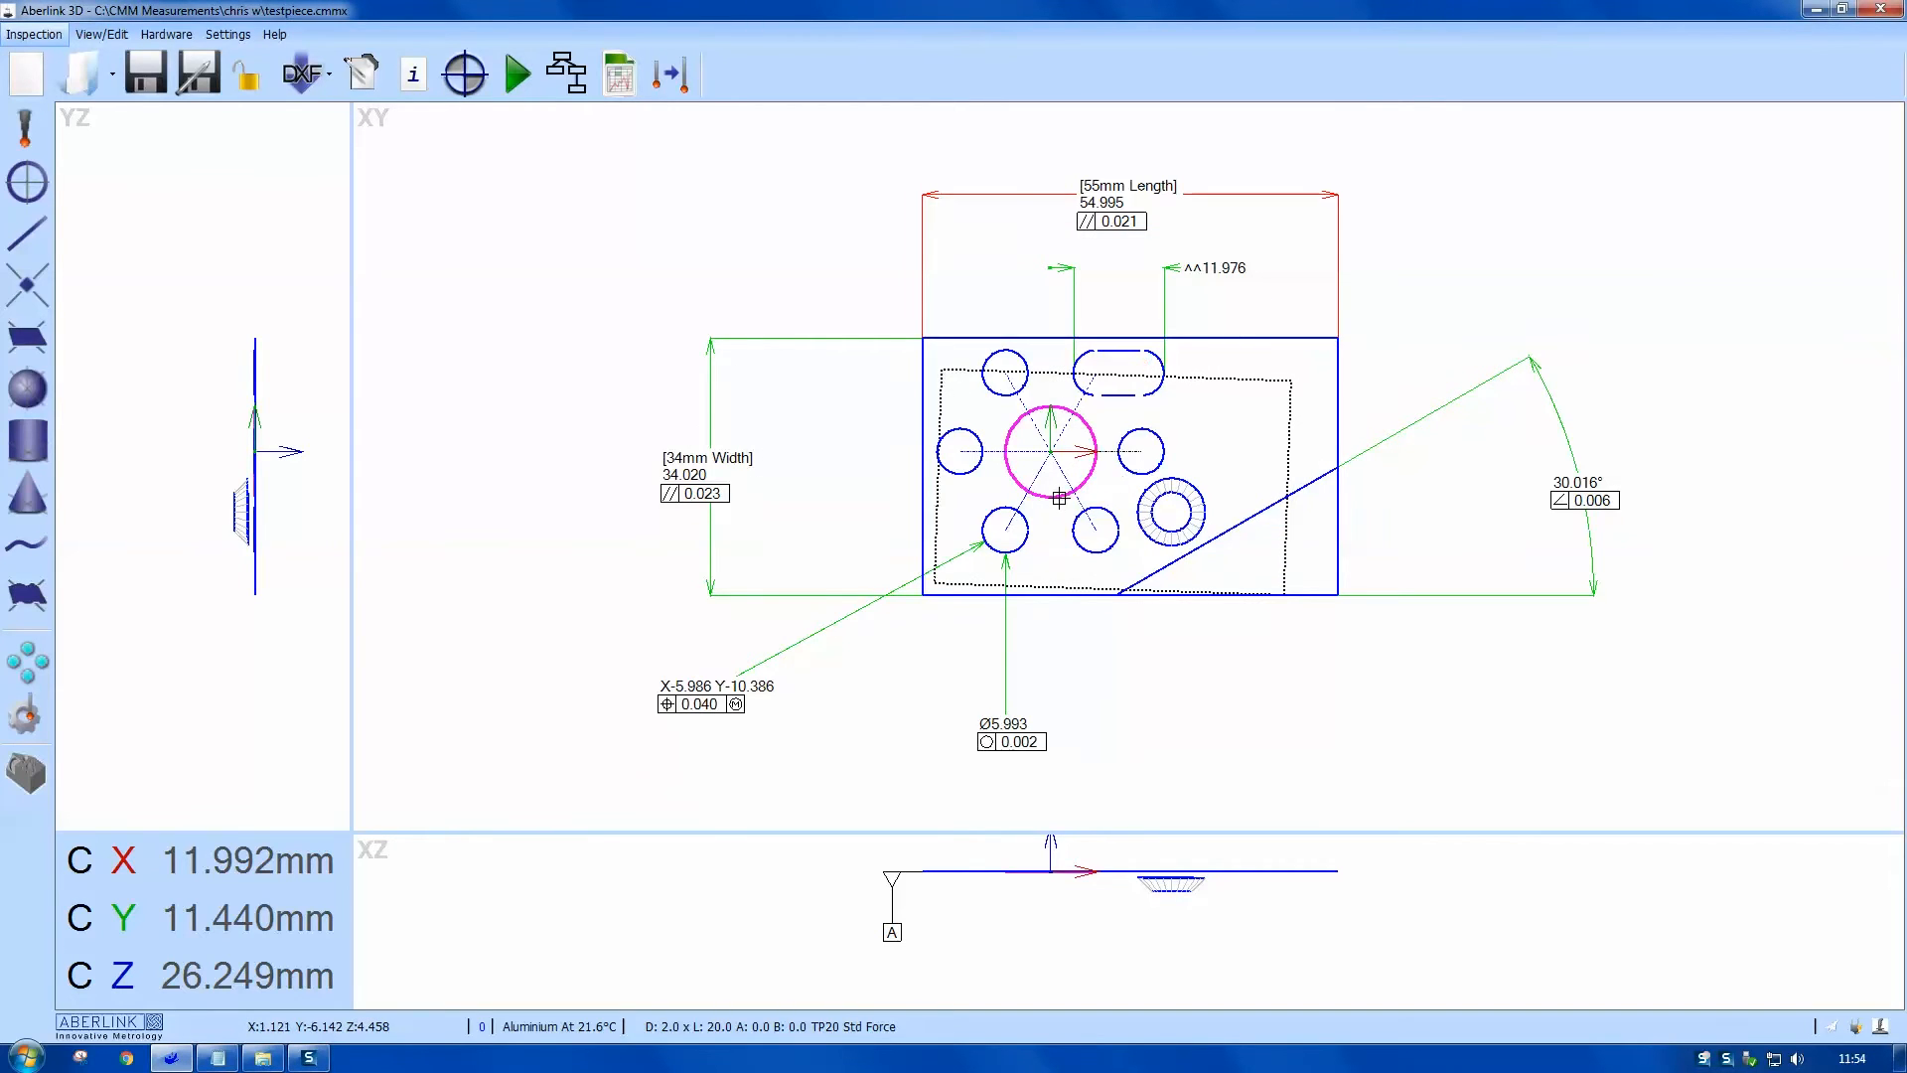
{"action": "right_click", "coordinate": [1058, 498]}
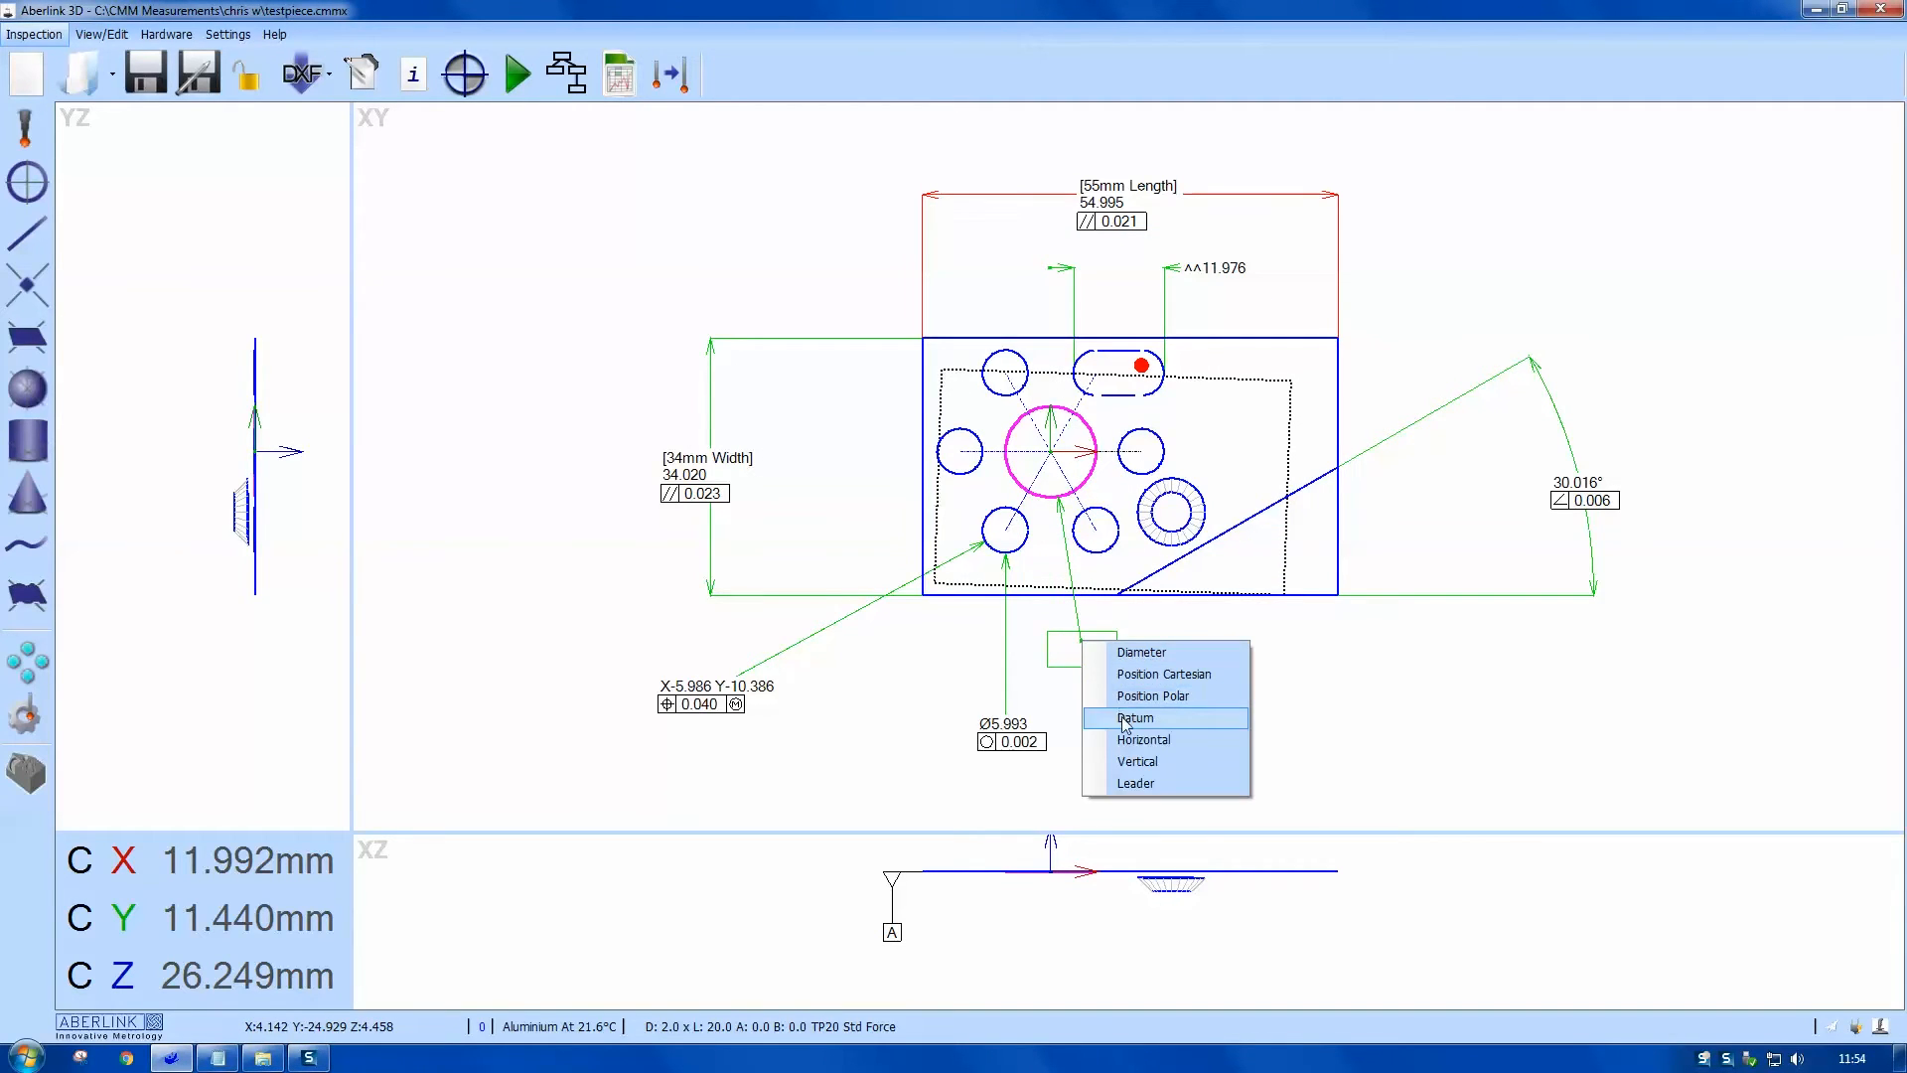
{"action": "left_click", "coordinate": [1134, 717]}
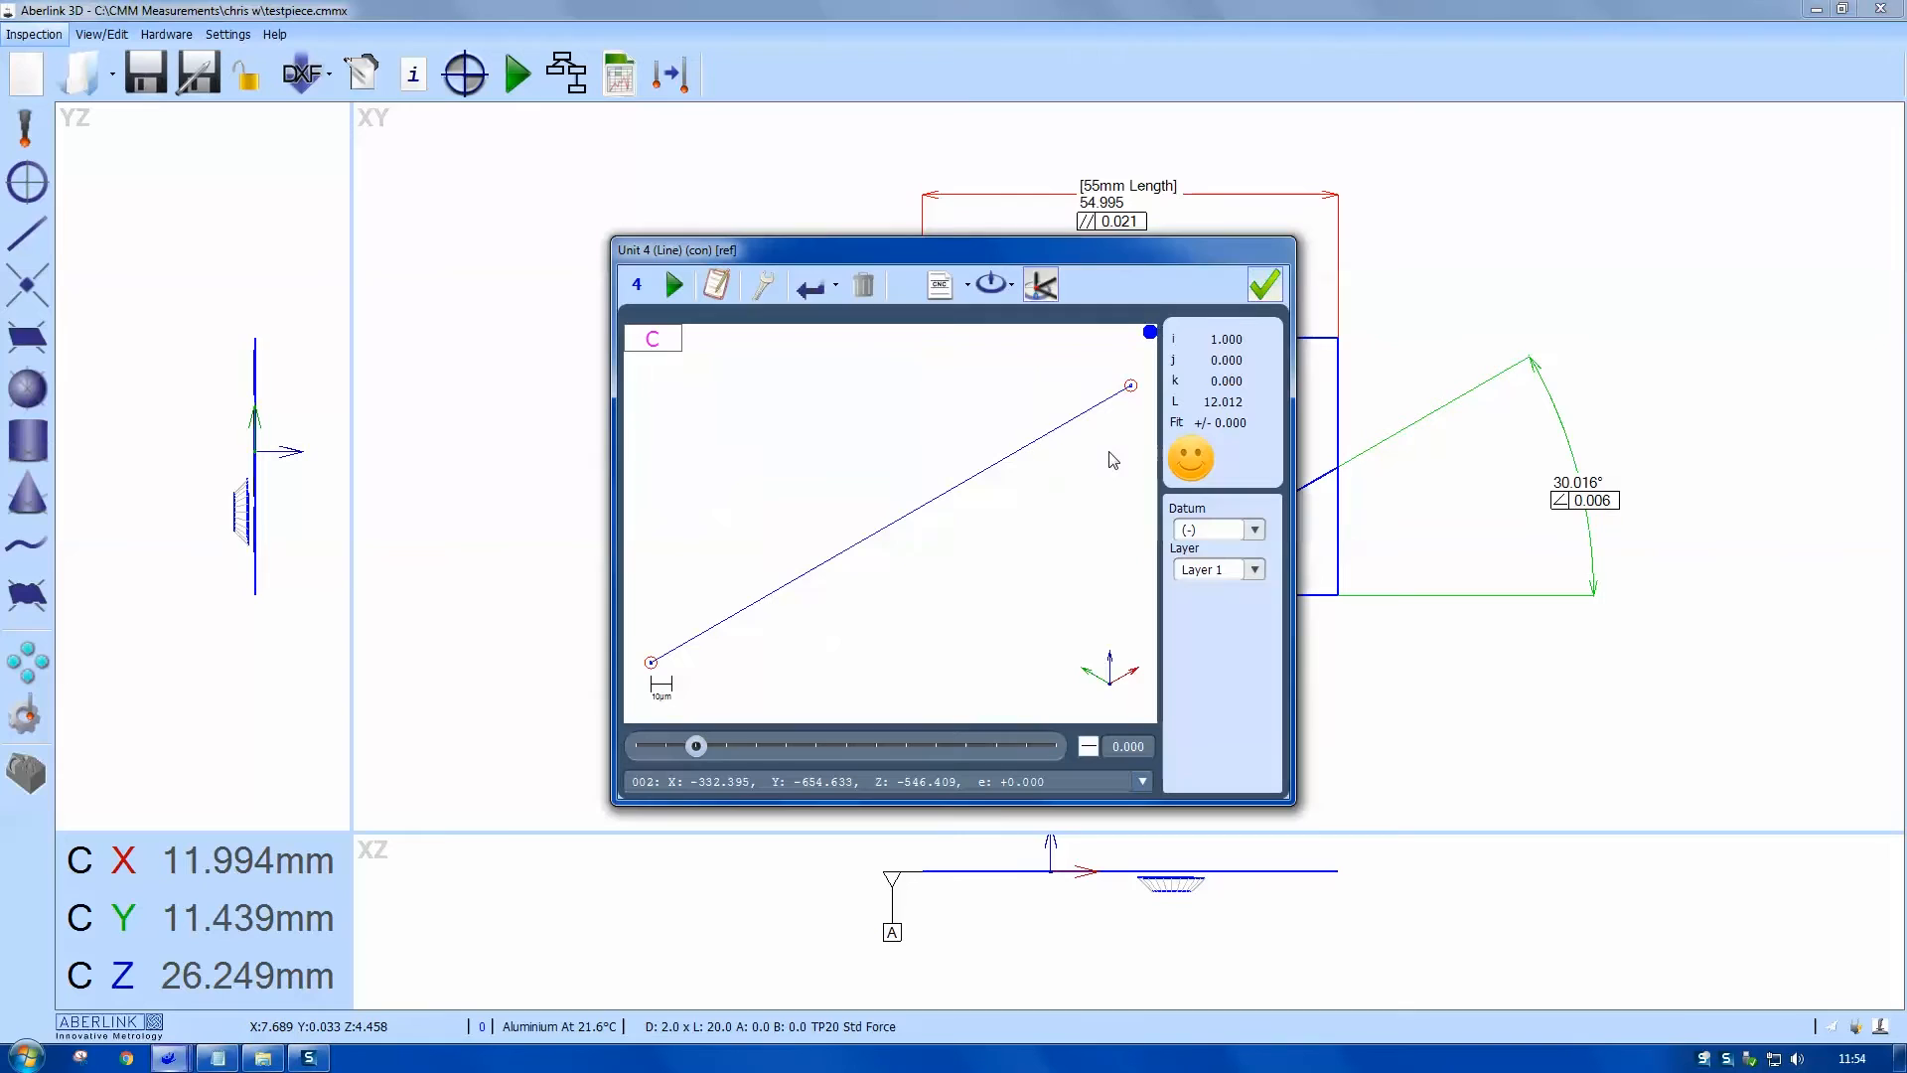
Step: Make the horizontal construction line datum C
{"action": "left_click", "coordinate": [1215, 529]}
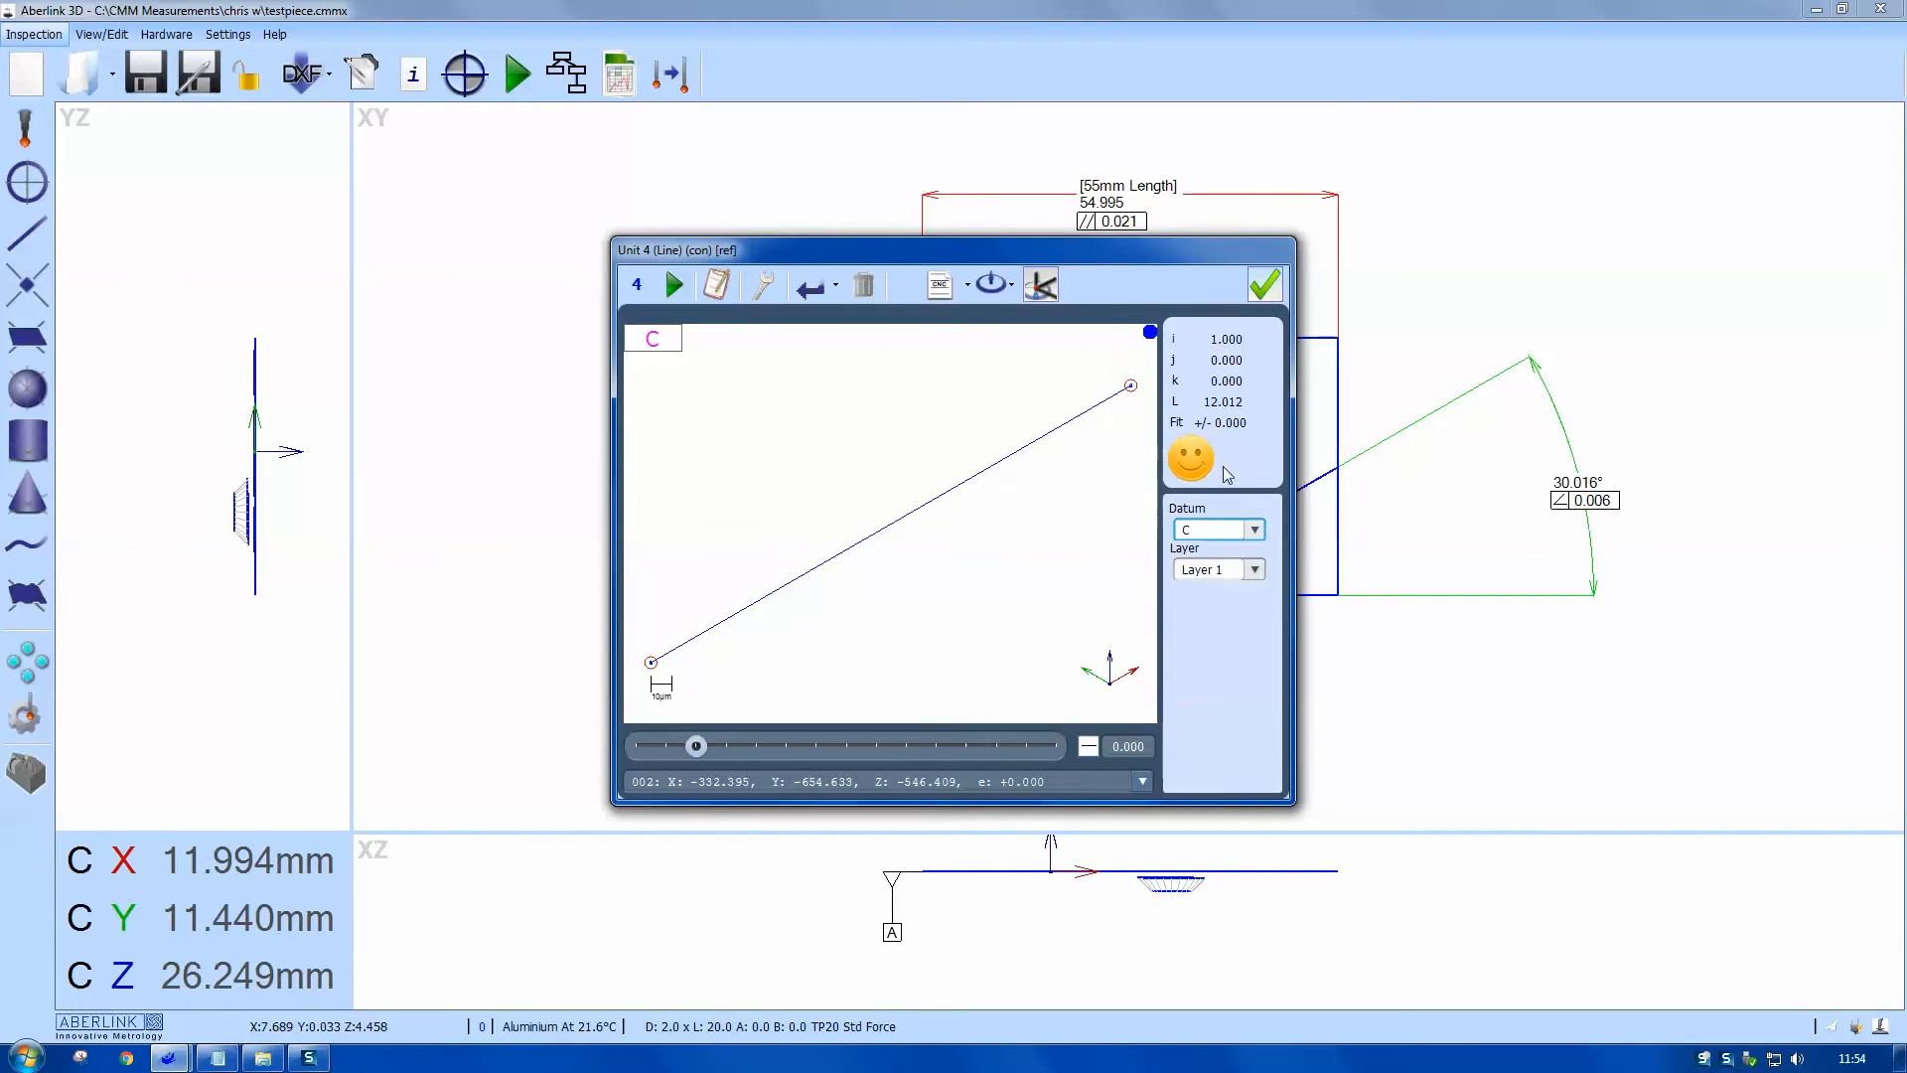
{"action": "left_click", "coordinate": [1263, 284]}
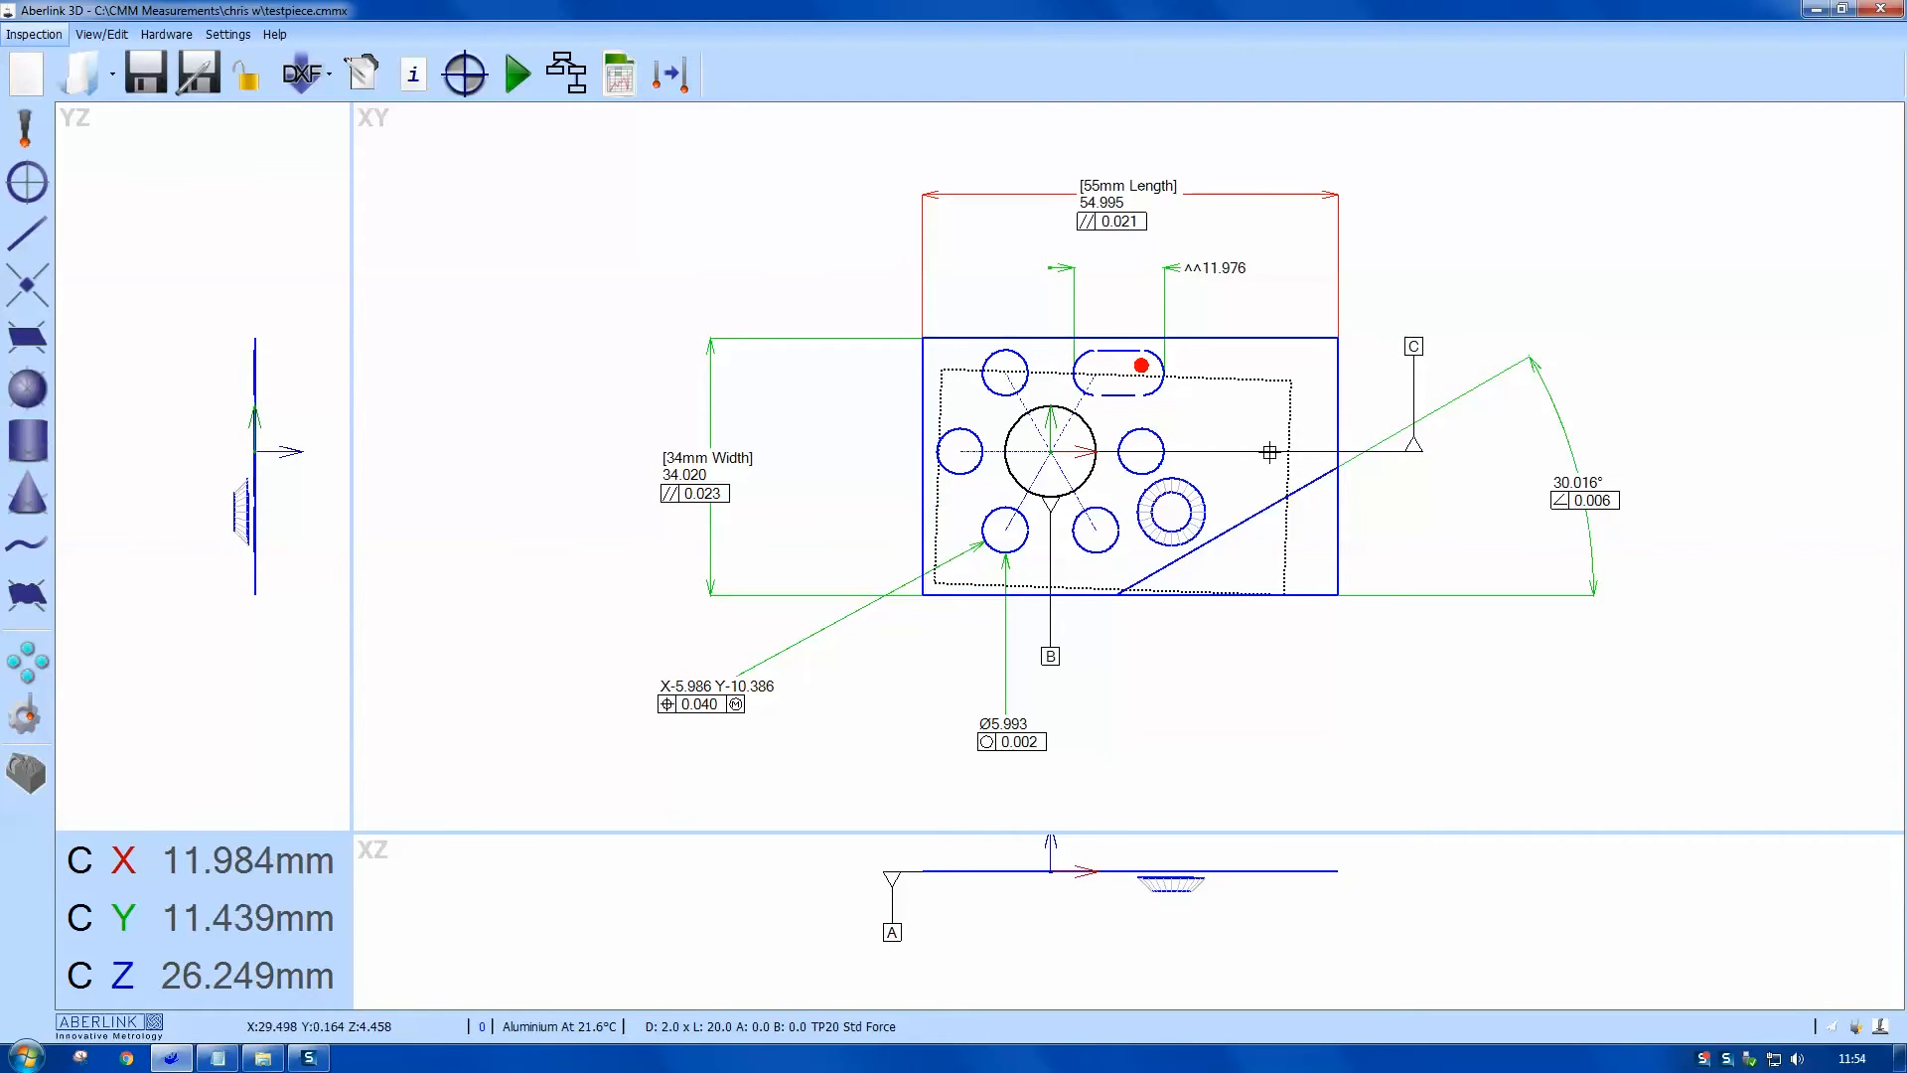
{"action": "mouse_move", "coordinate": [820, 631]}
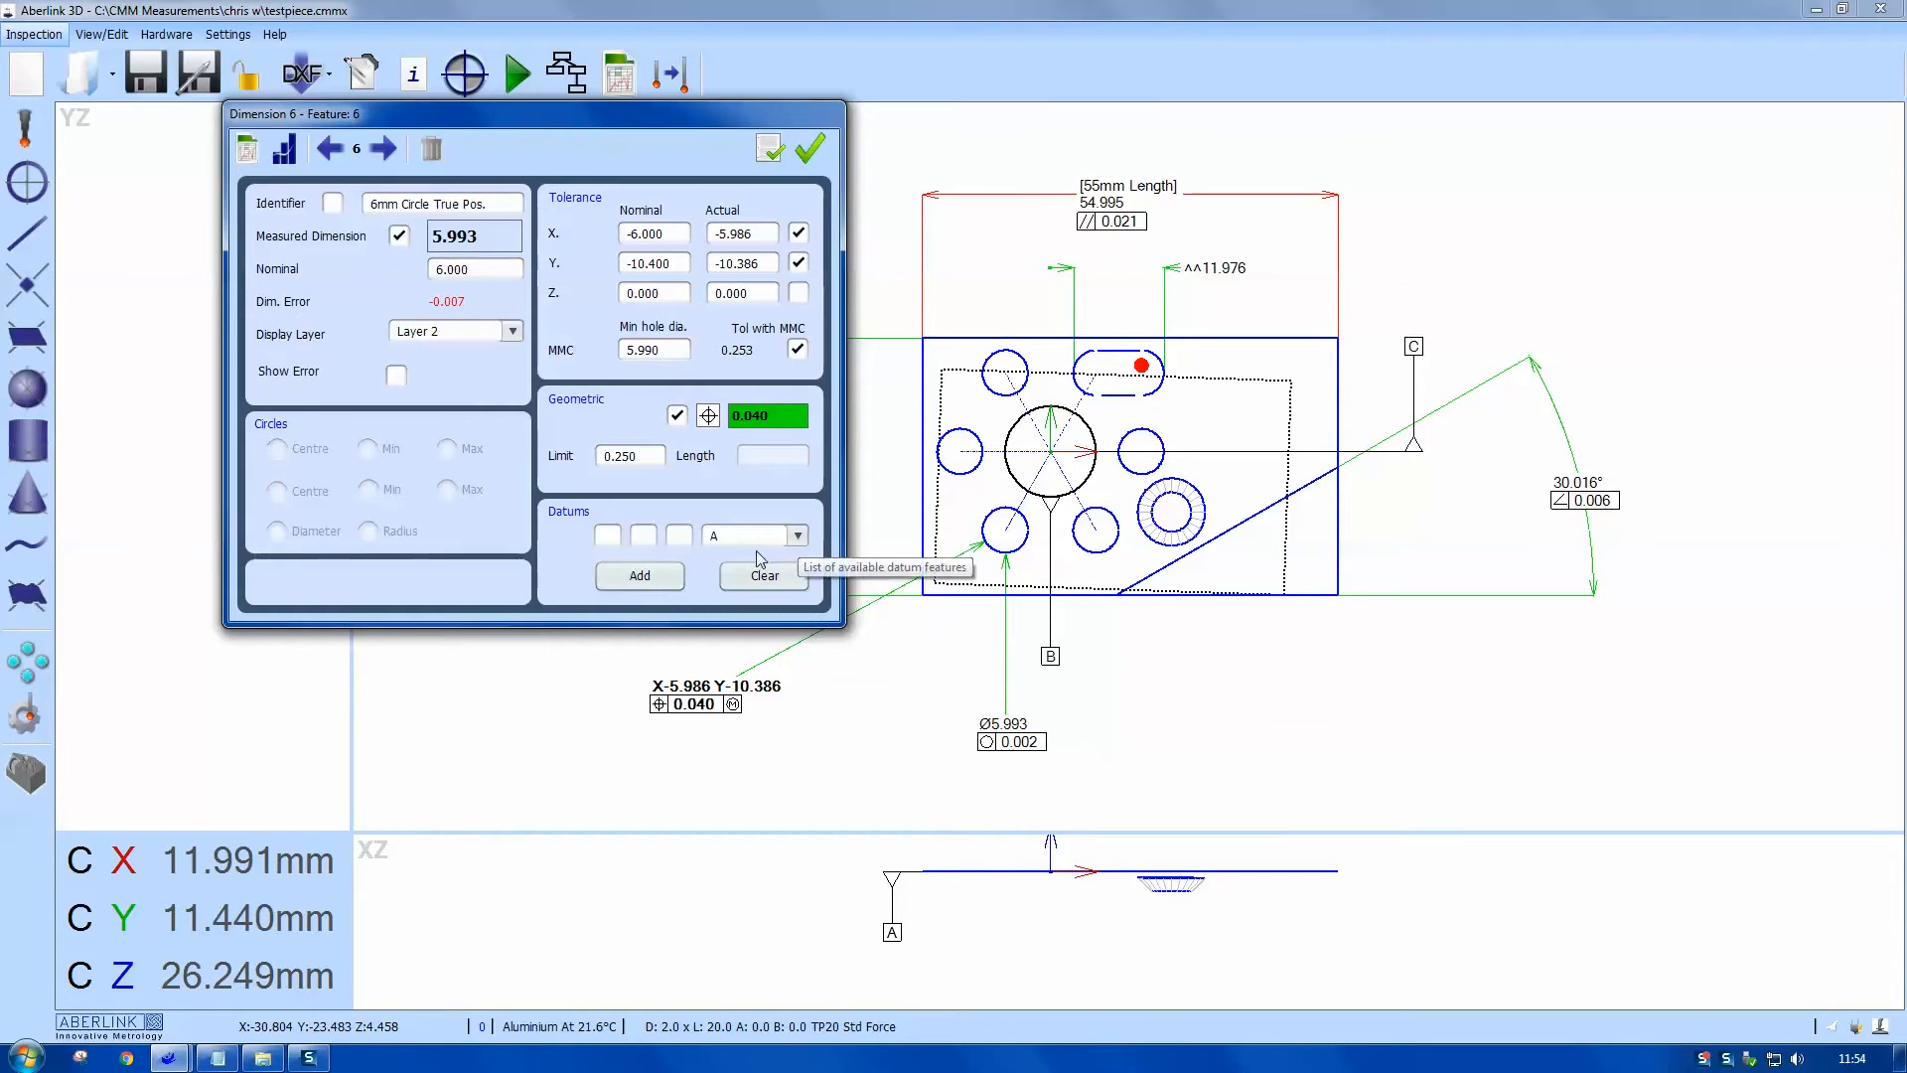
Step: Add datums A, B and C to the 6mm hole's true-position tolerance and accept
{"action": "left_click", "coordinate": [790, 535]}
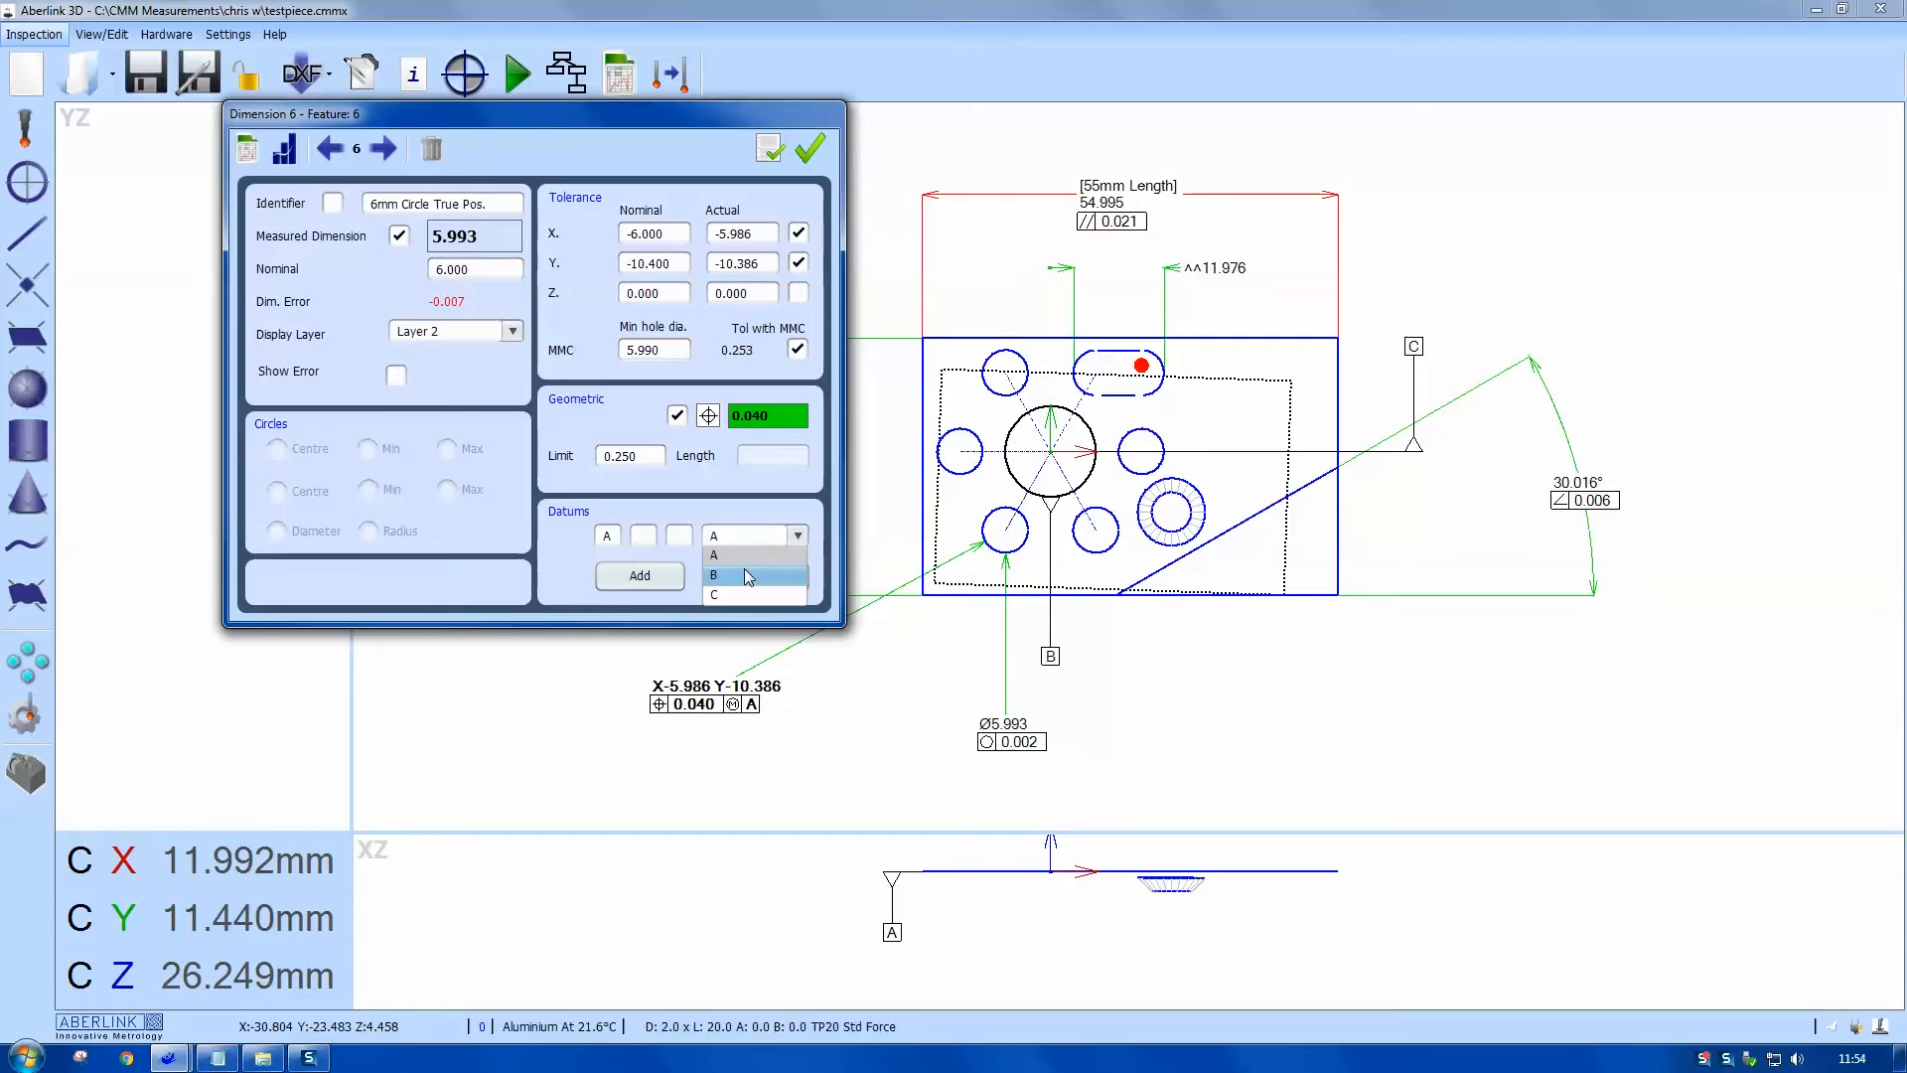
{"action": "left_click", "coordinate": [713, 574]}
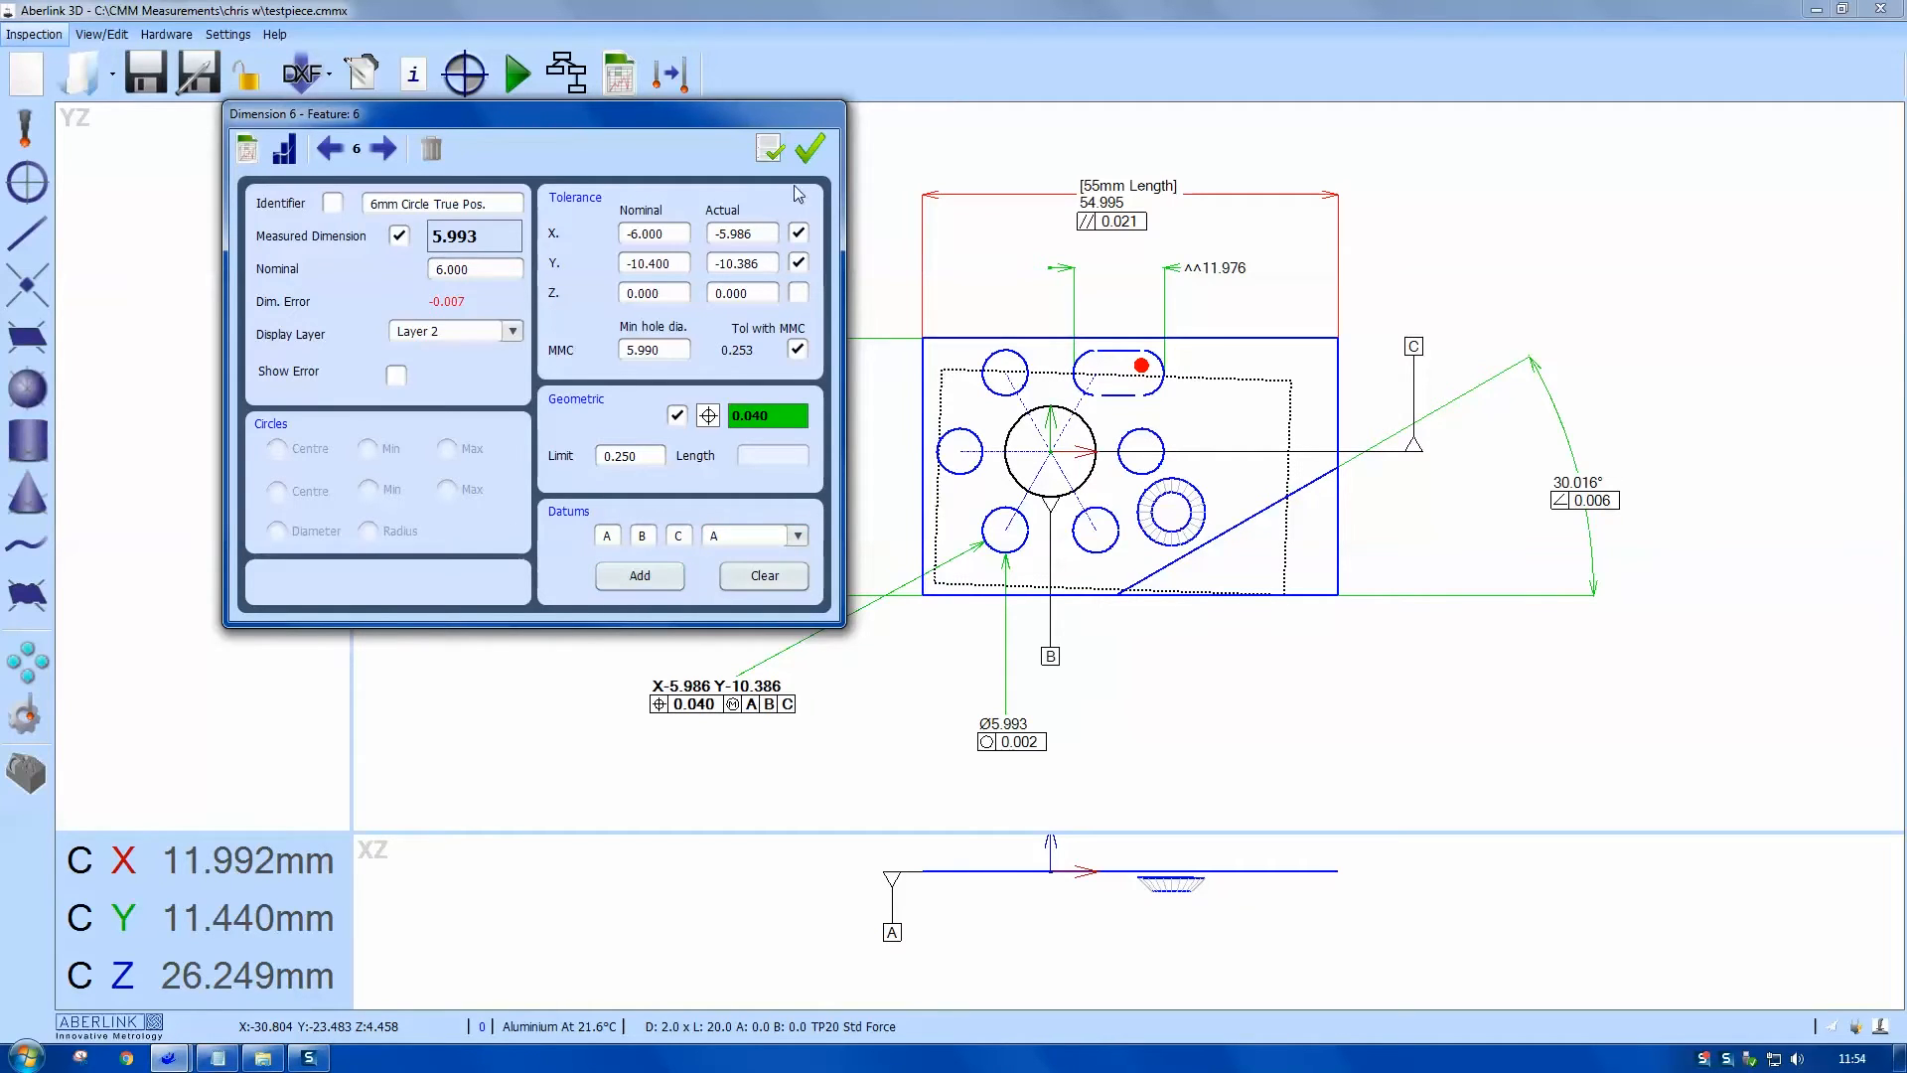
{"action": "left_click", "coordinate": [809, 149]}
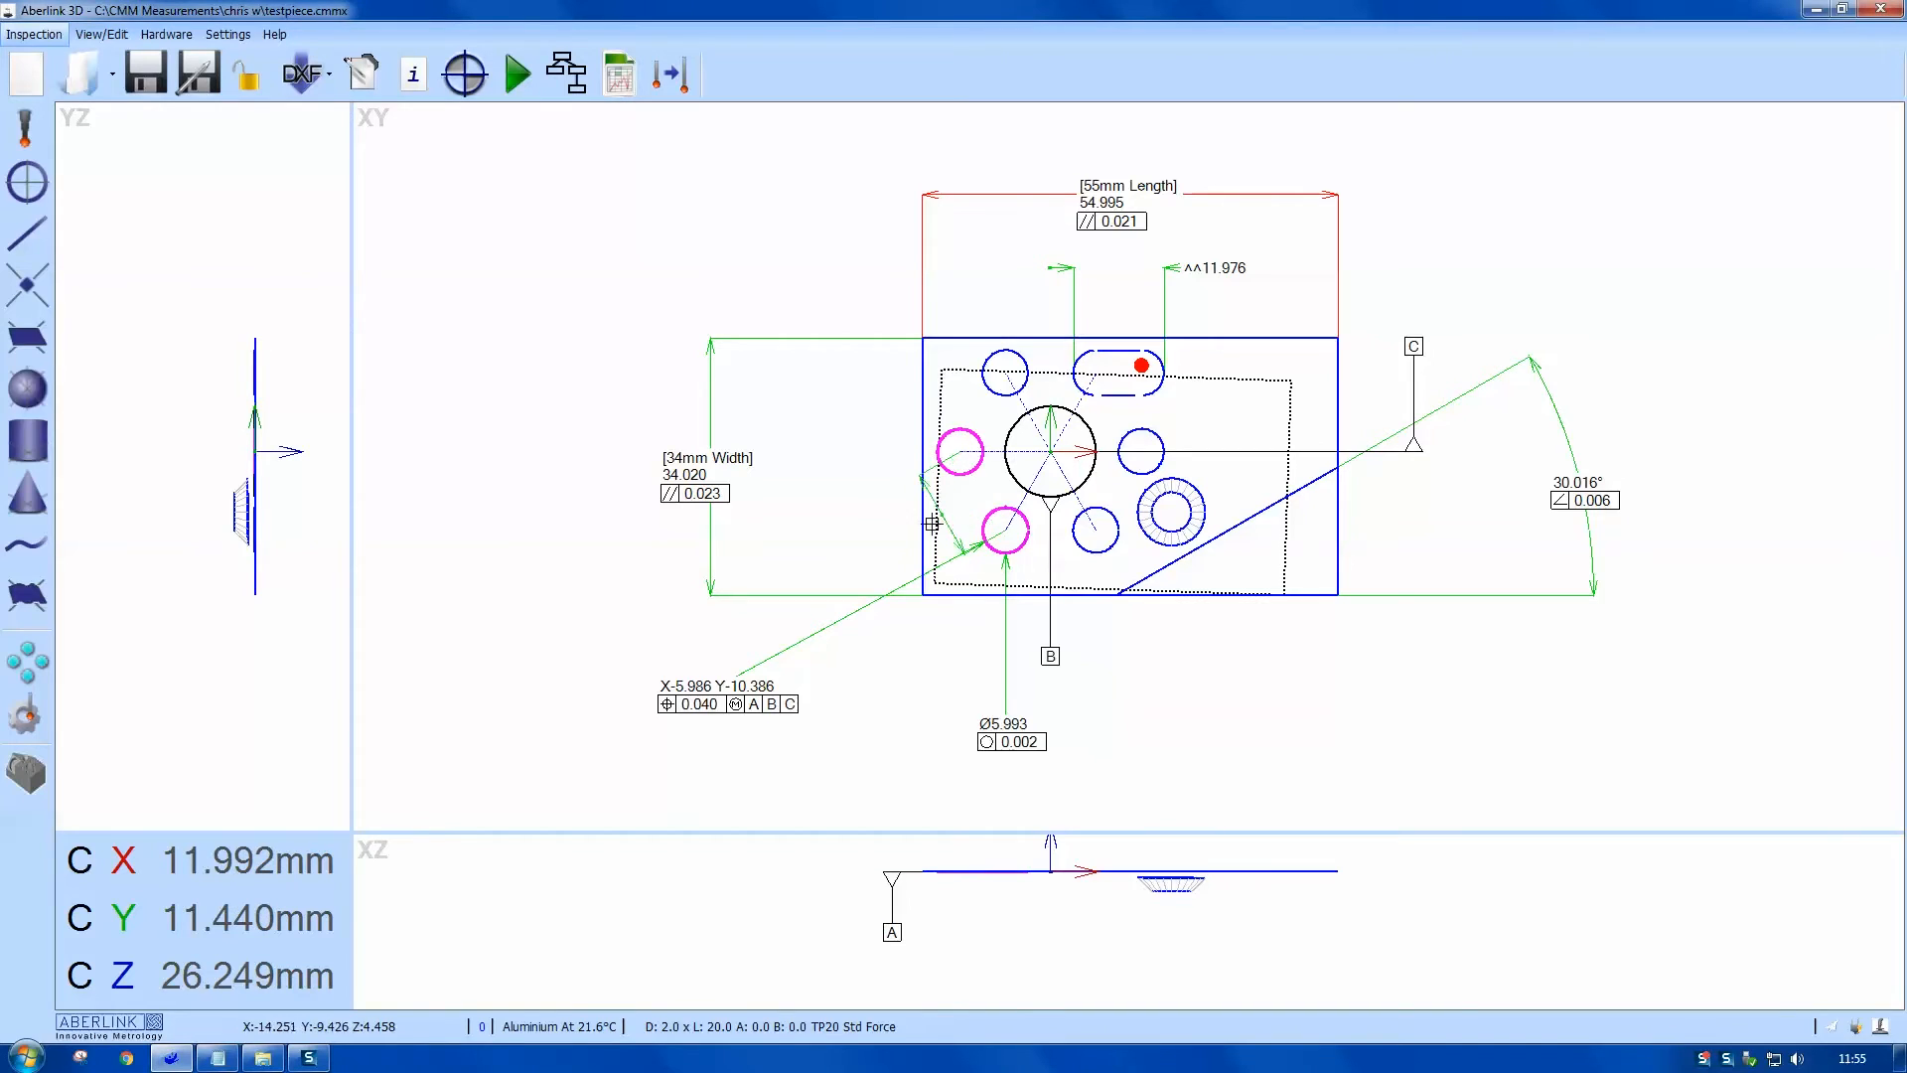
{"action": "mouse_move", "coordinate": [892, 532]}
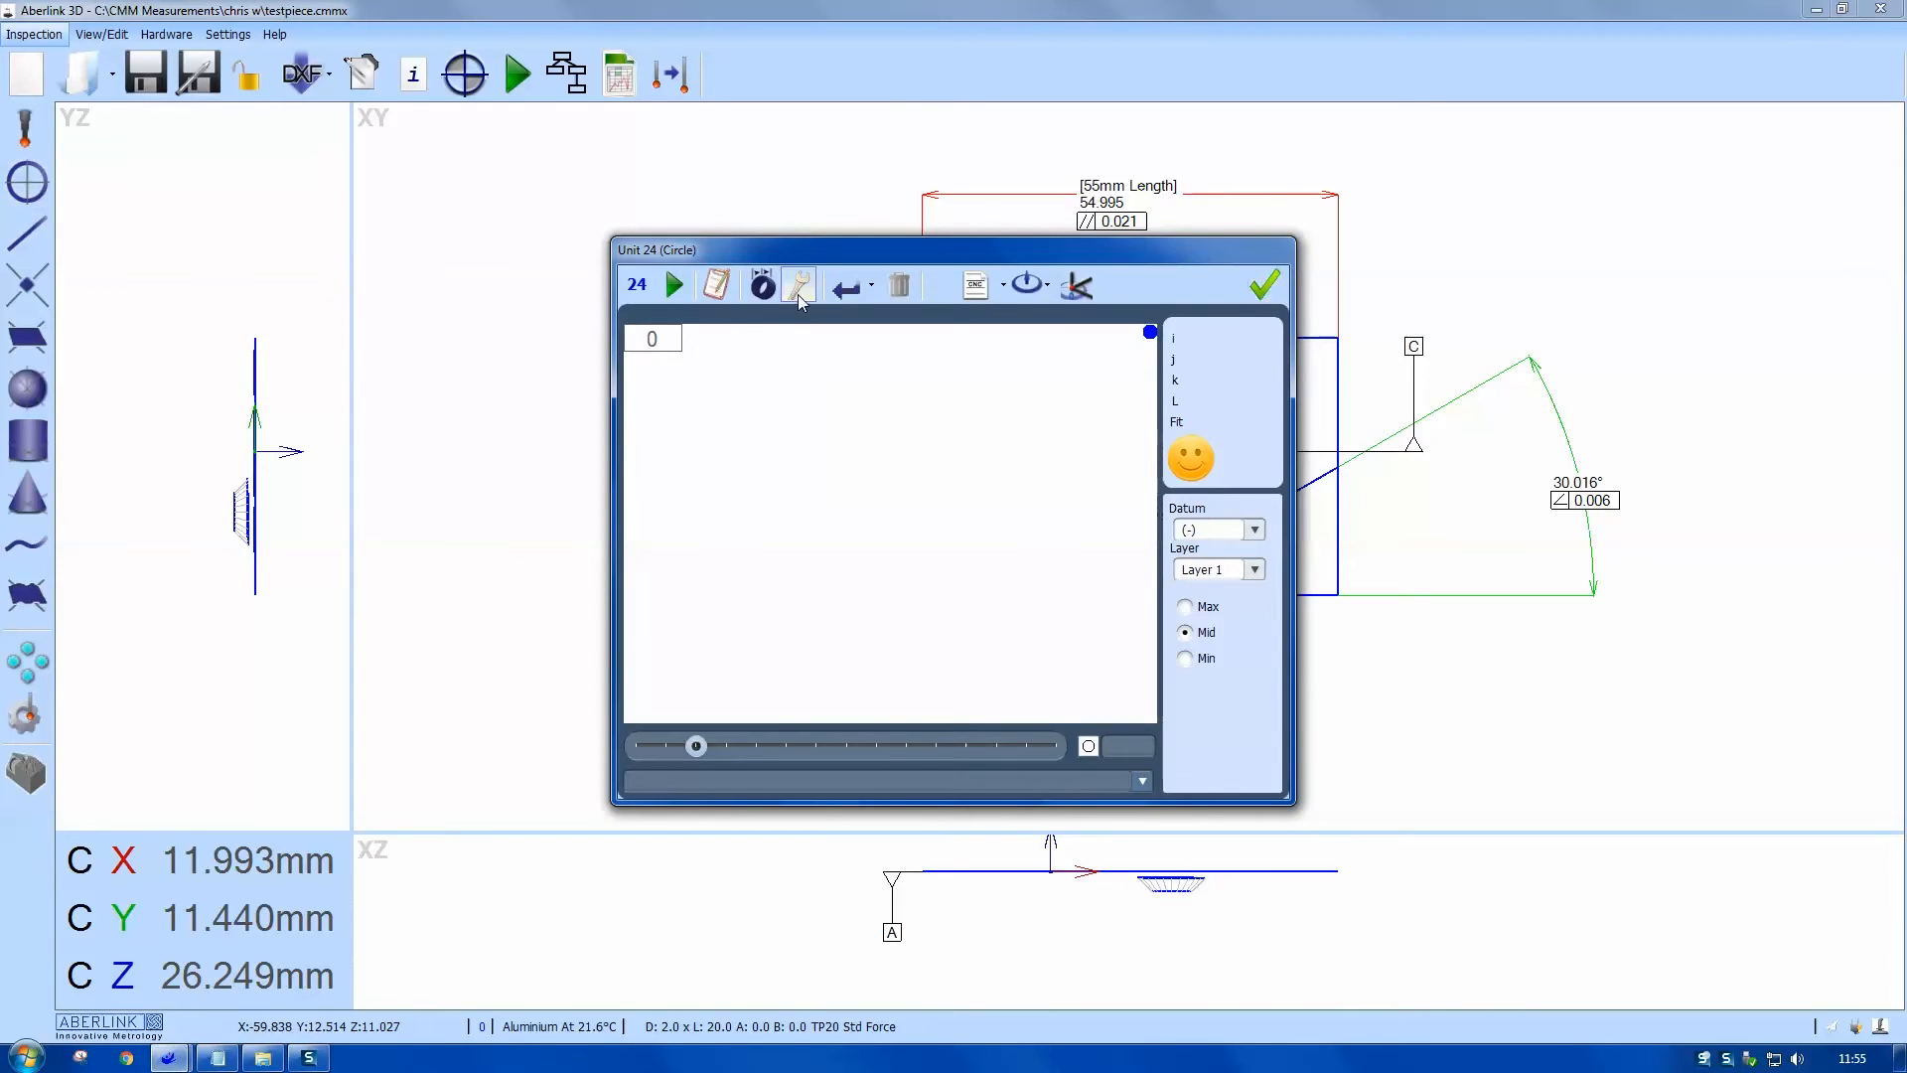
Step: Construct a 24.000 mm PCD circle through the six small holes and accept it
{"action": "left_click", "coordinate": [799, 284]}
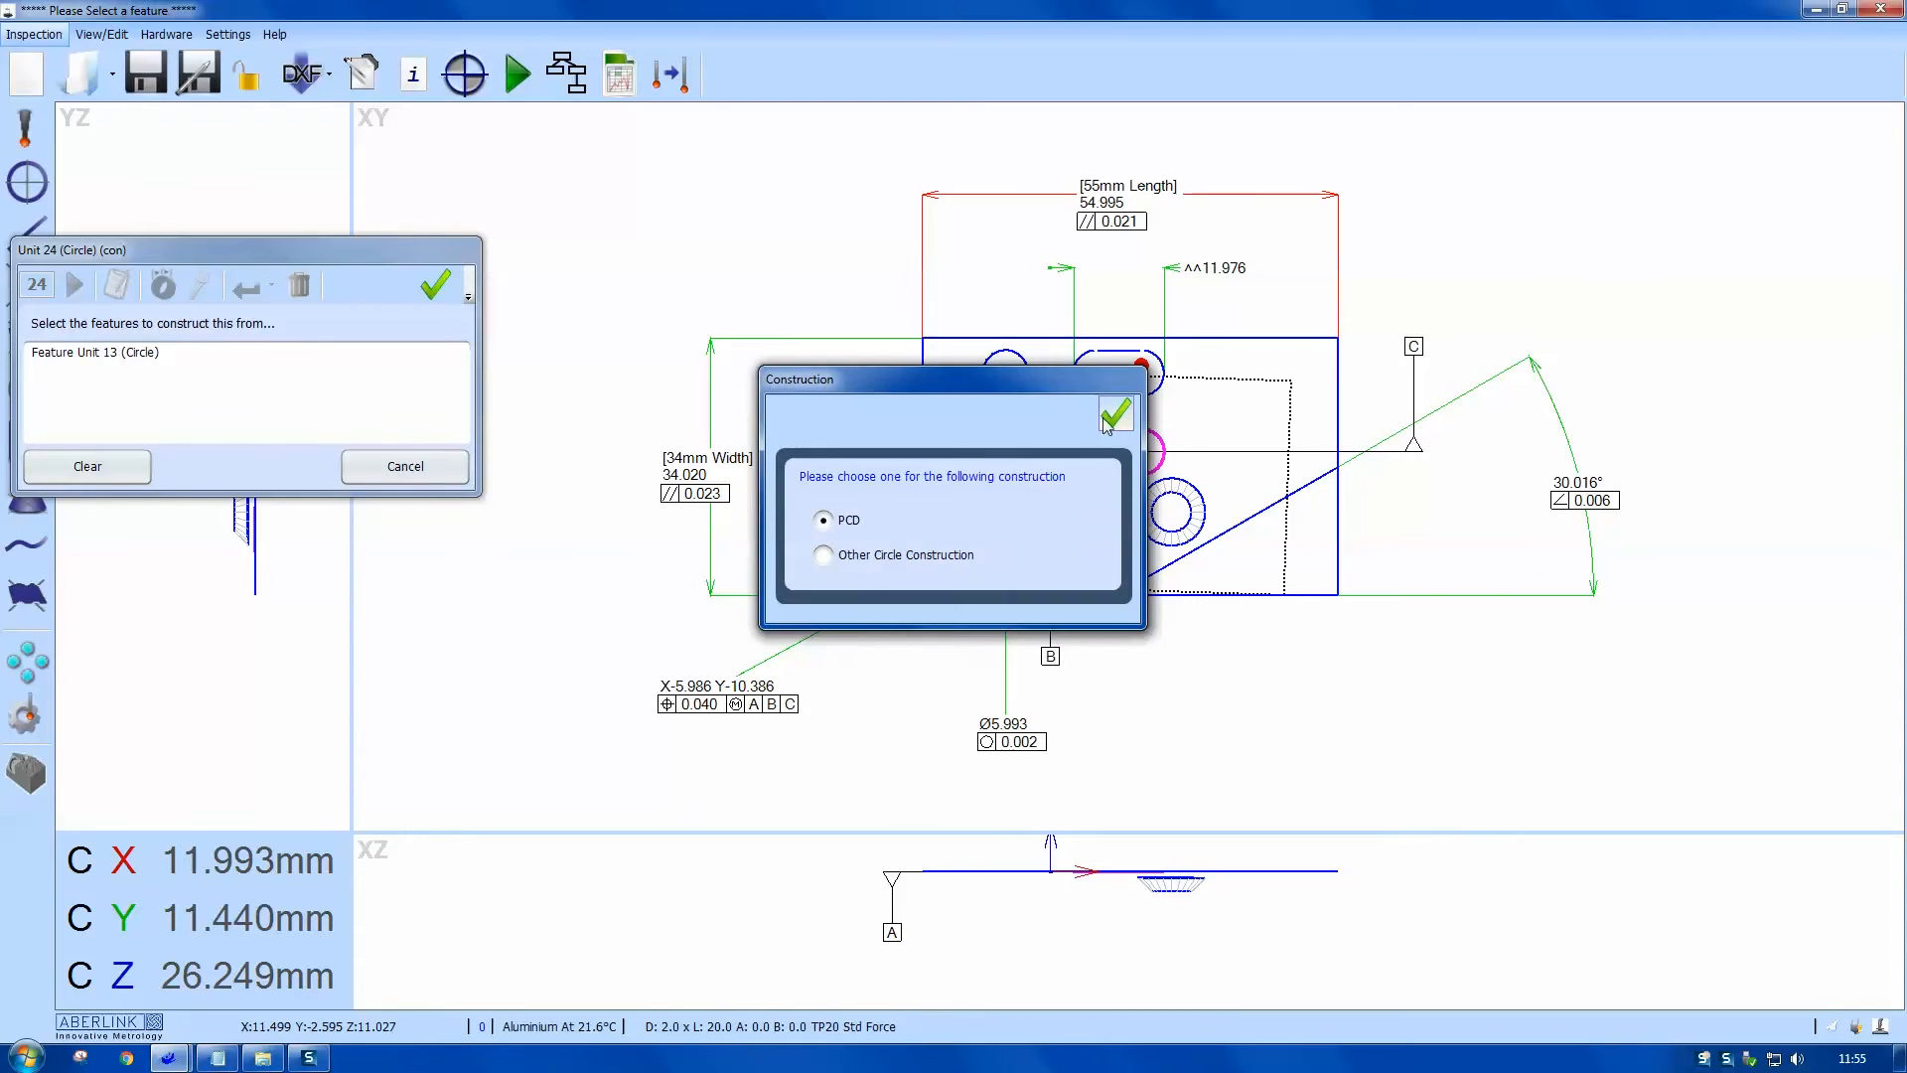
{"action": "left_click", "coordinate": [1113, 411]}
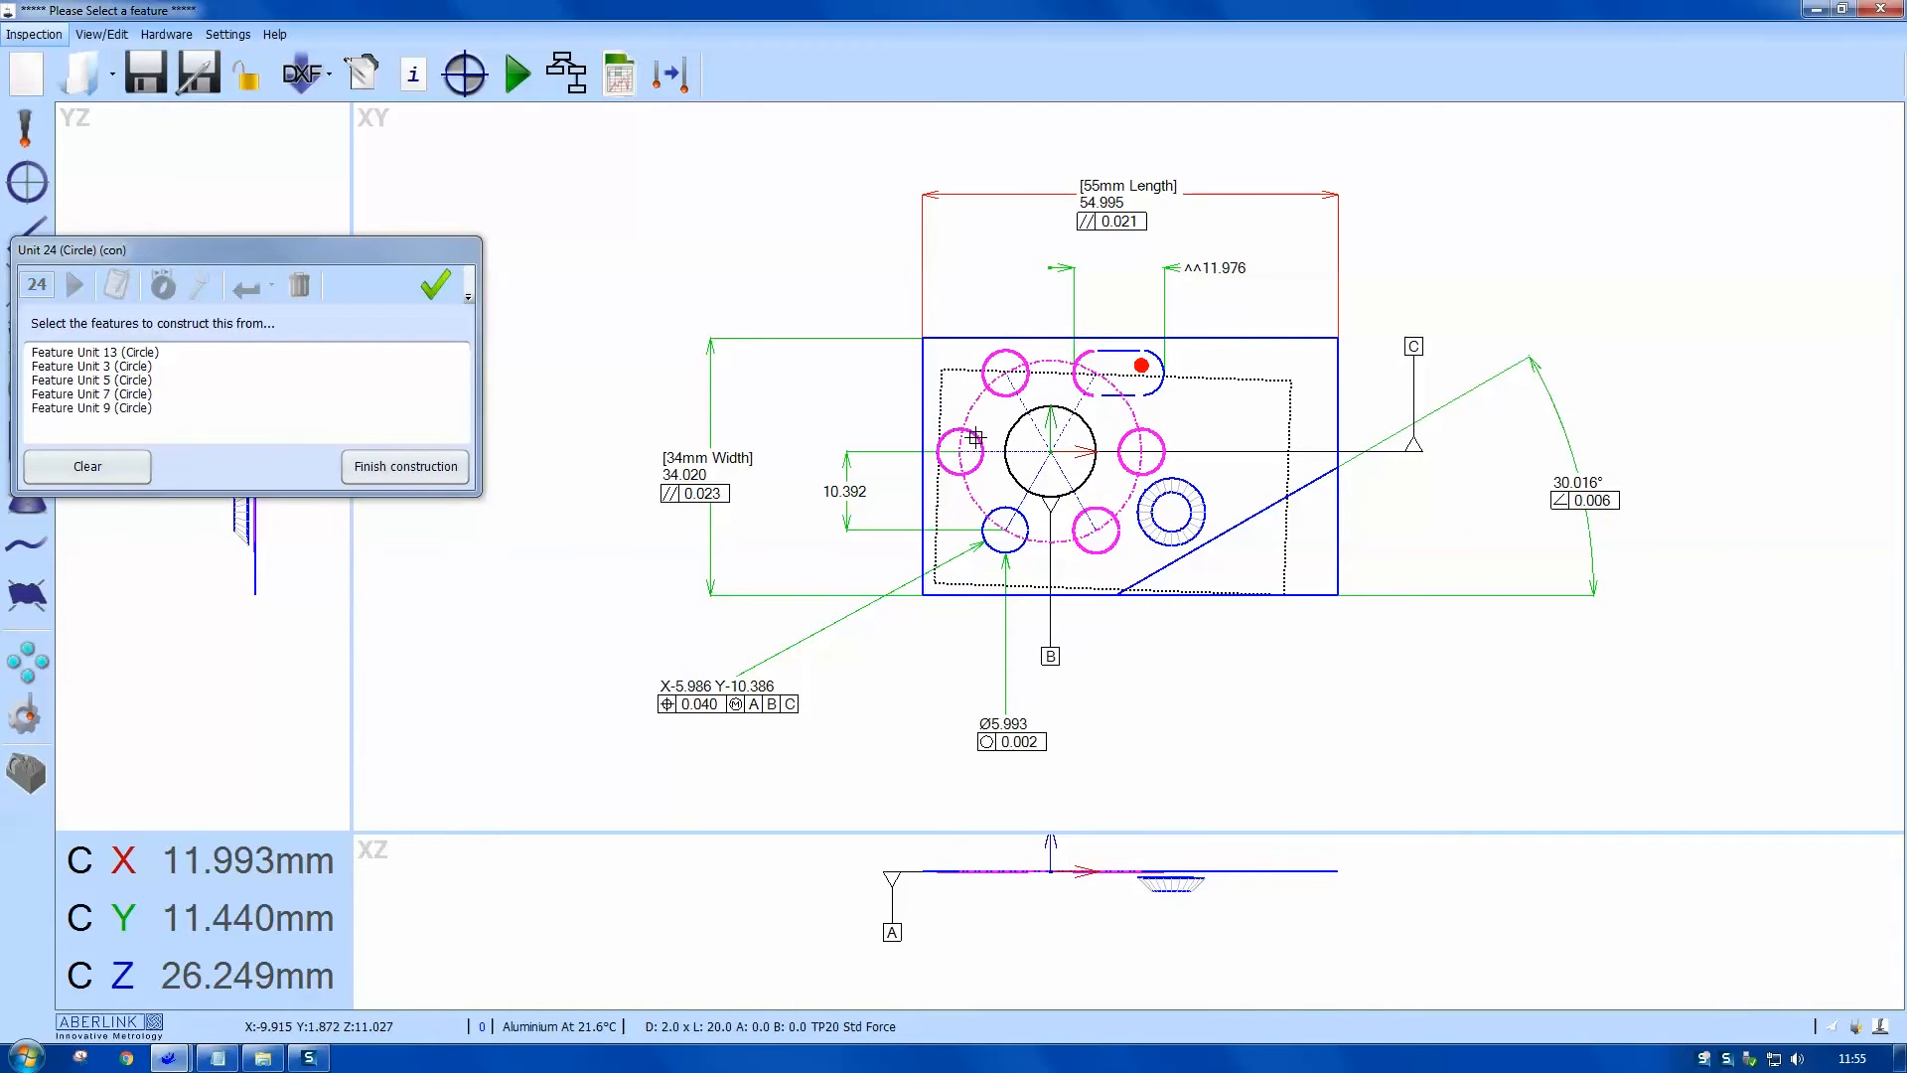
{"action": "left_click", "coordinate": [1003, 532]}
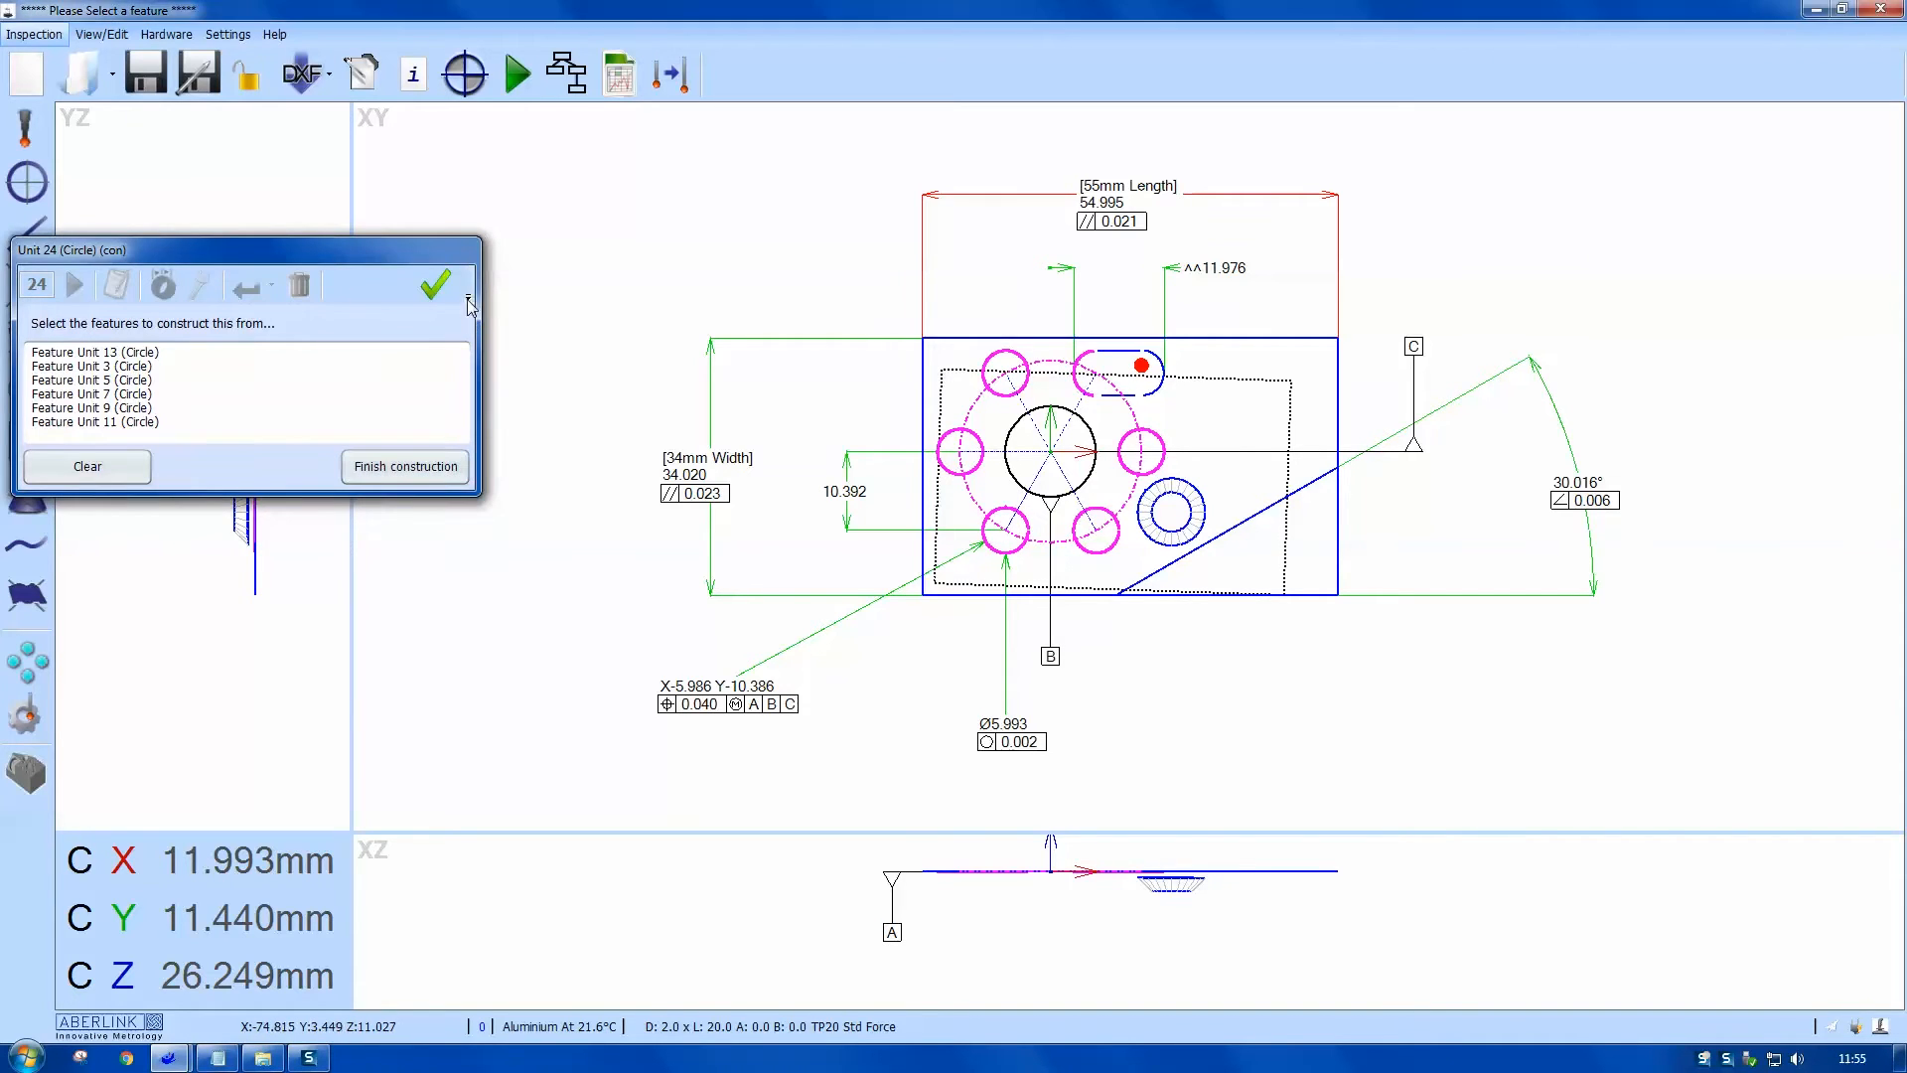
{"action": "left_click", "coordinate": [405, 465]}
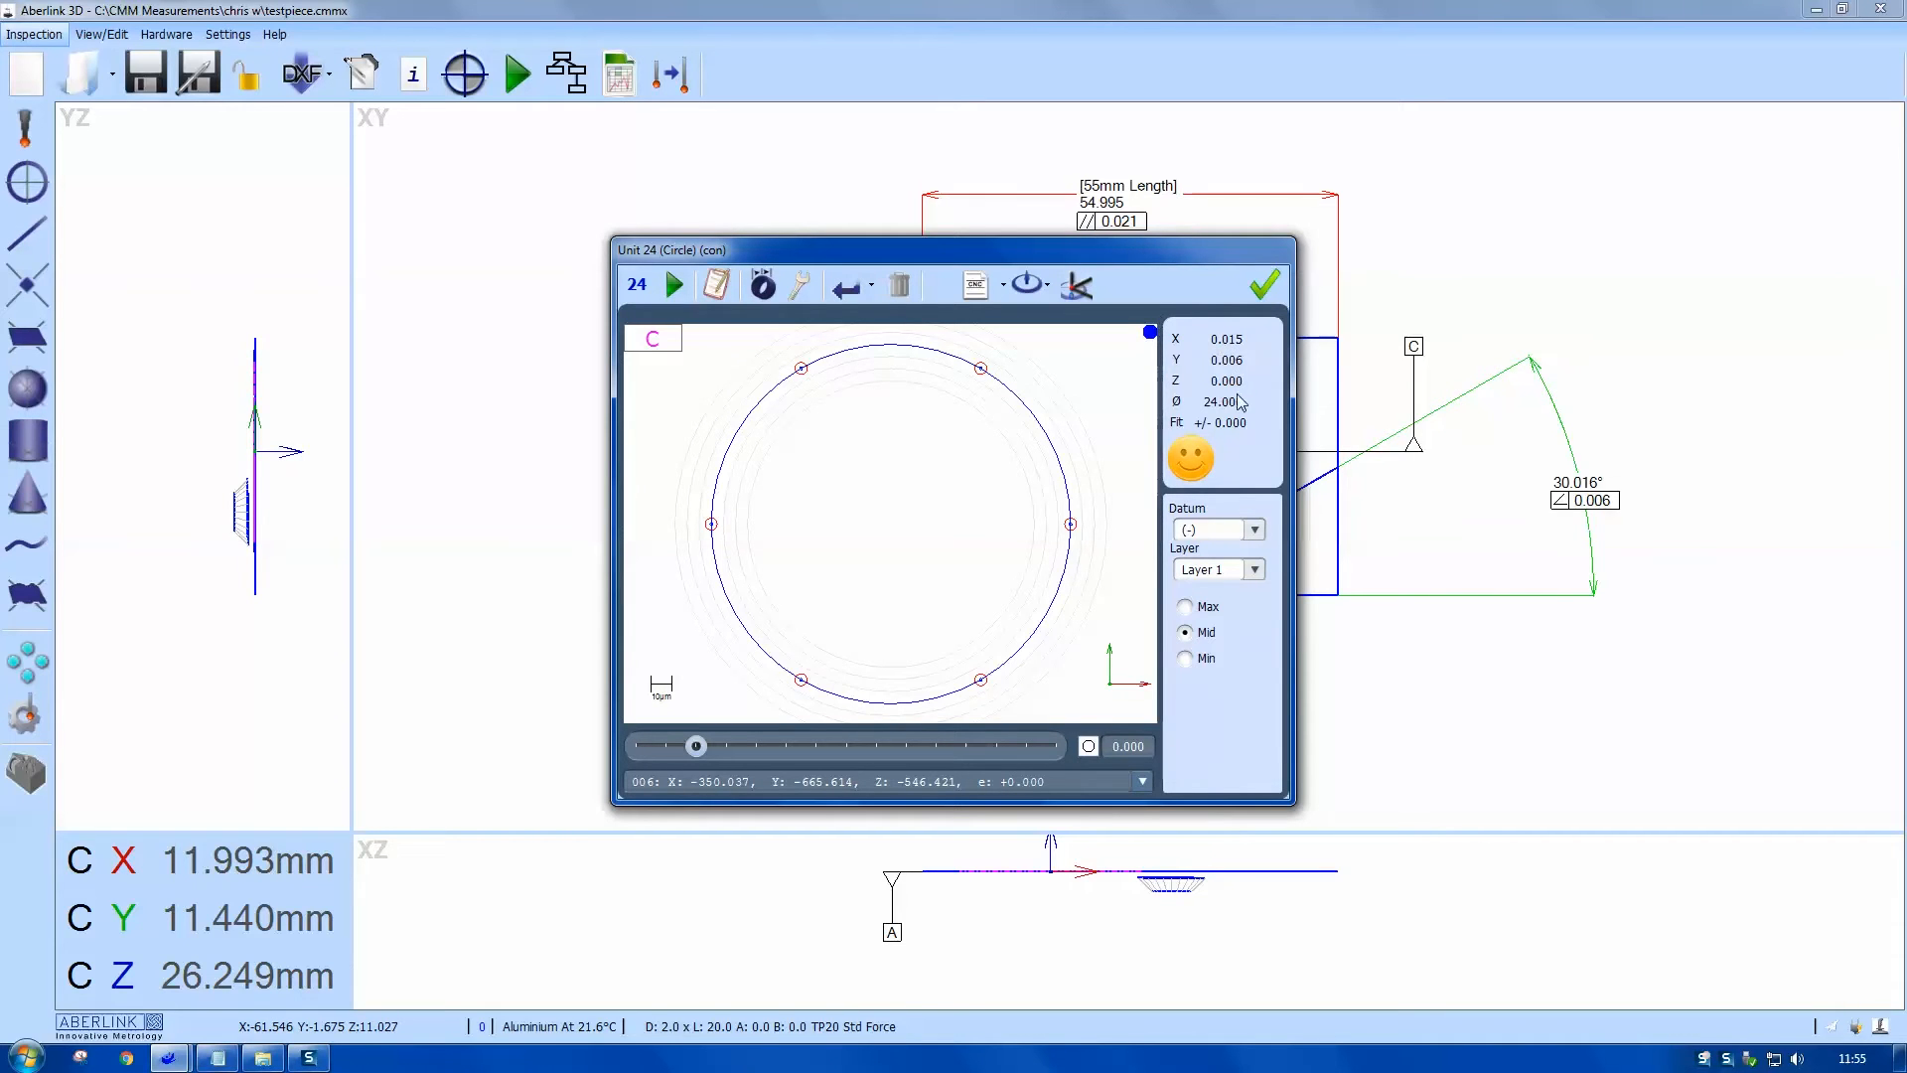
{"action": "left_click", "coordinate": [1264, 284]}
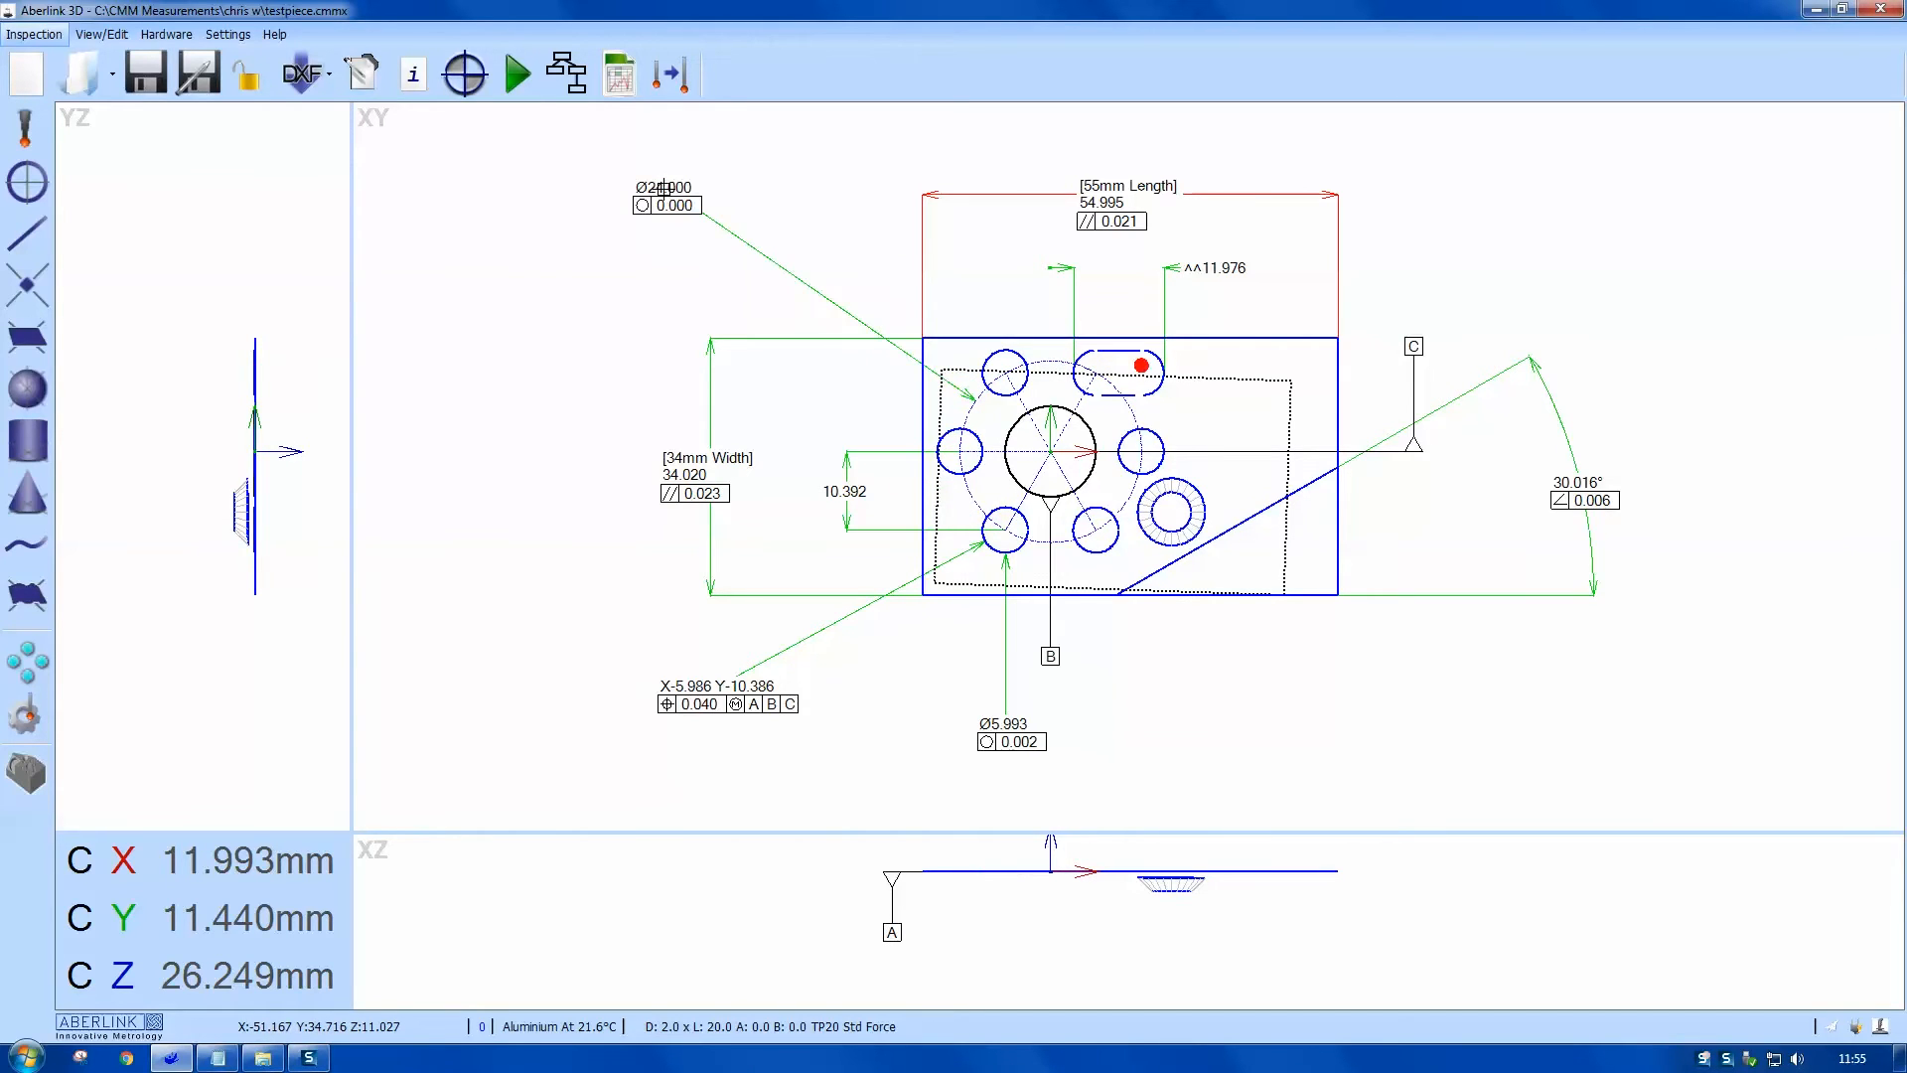
Step: Show the pitch circle diameter's identifier and rename it from Circle to '24mm PCD'
{"action": "left_click", "coordinate": [1141, 367]}
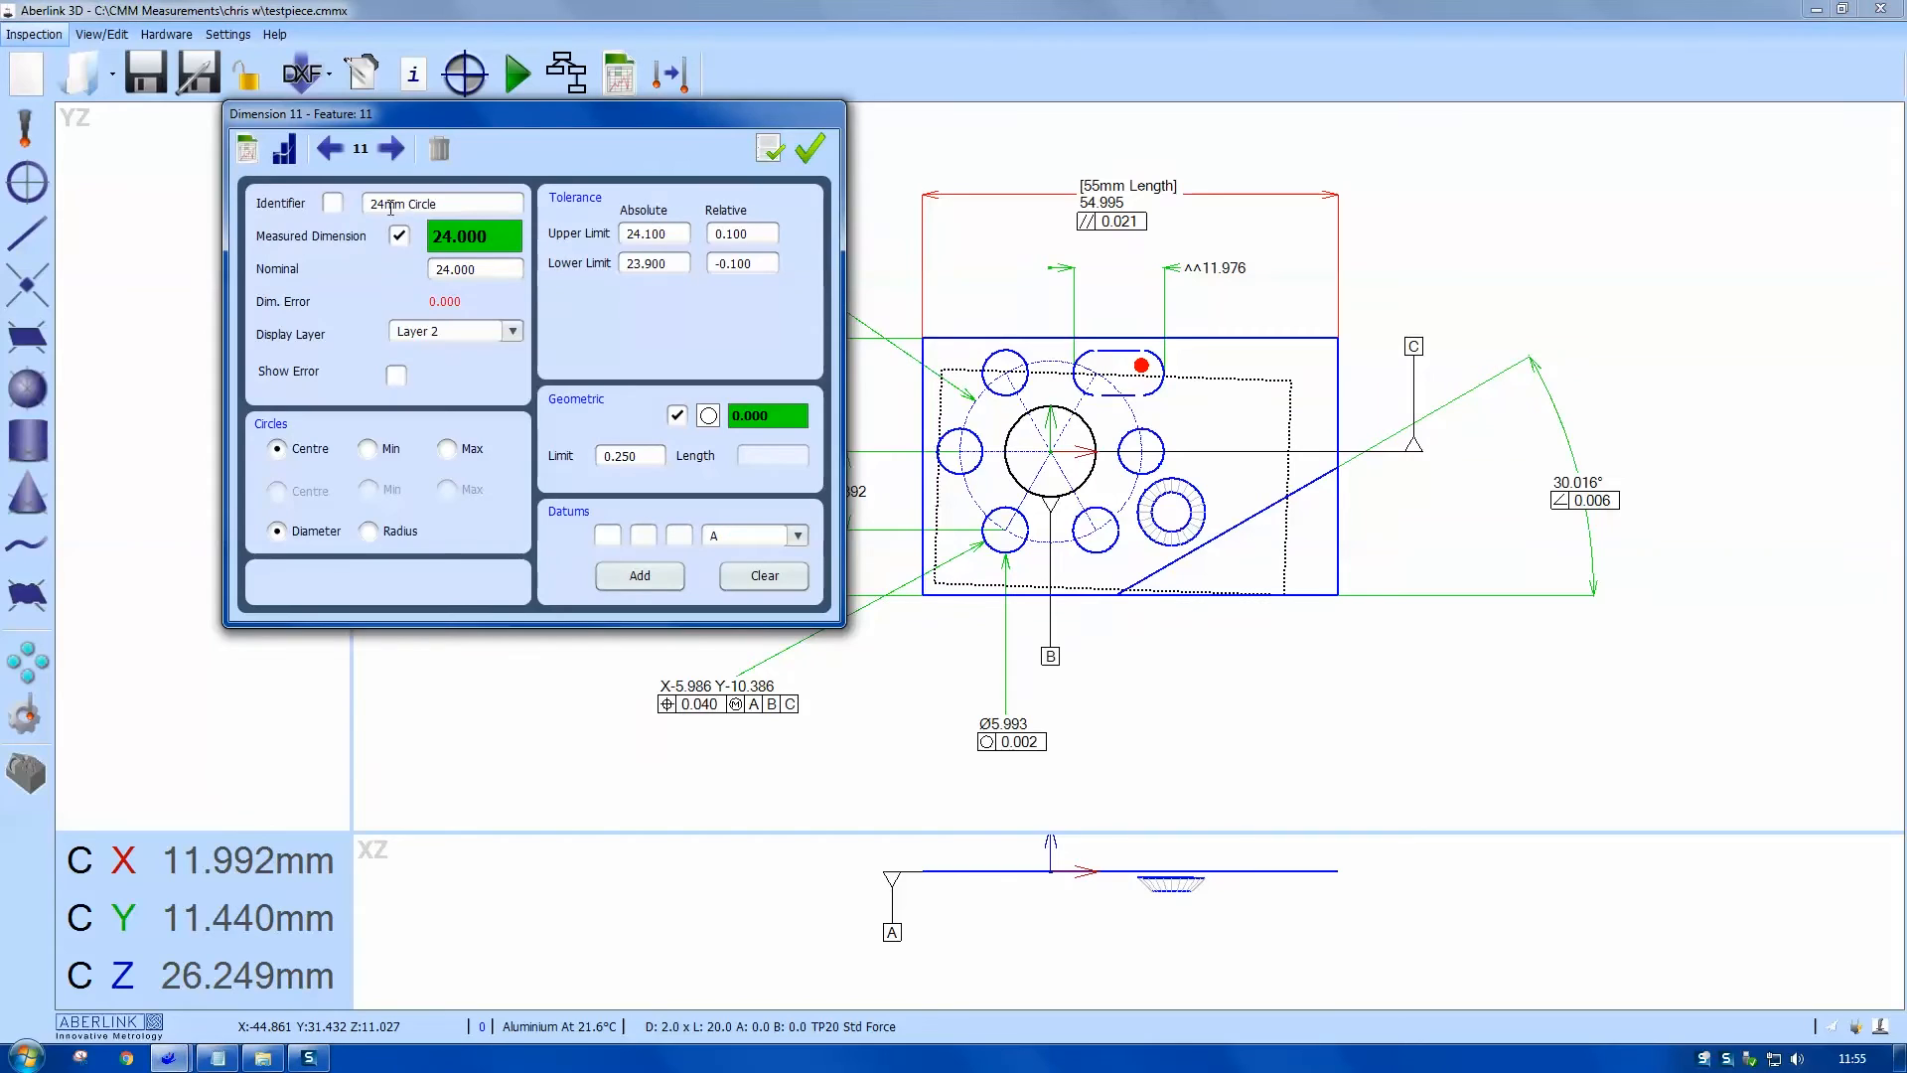
{"action": "double_click", "coordinate": [421, 202]}
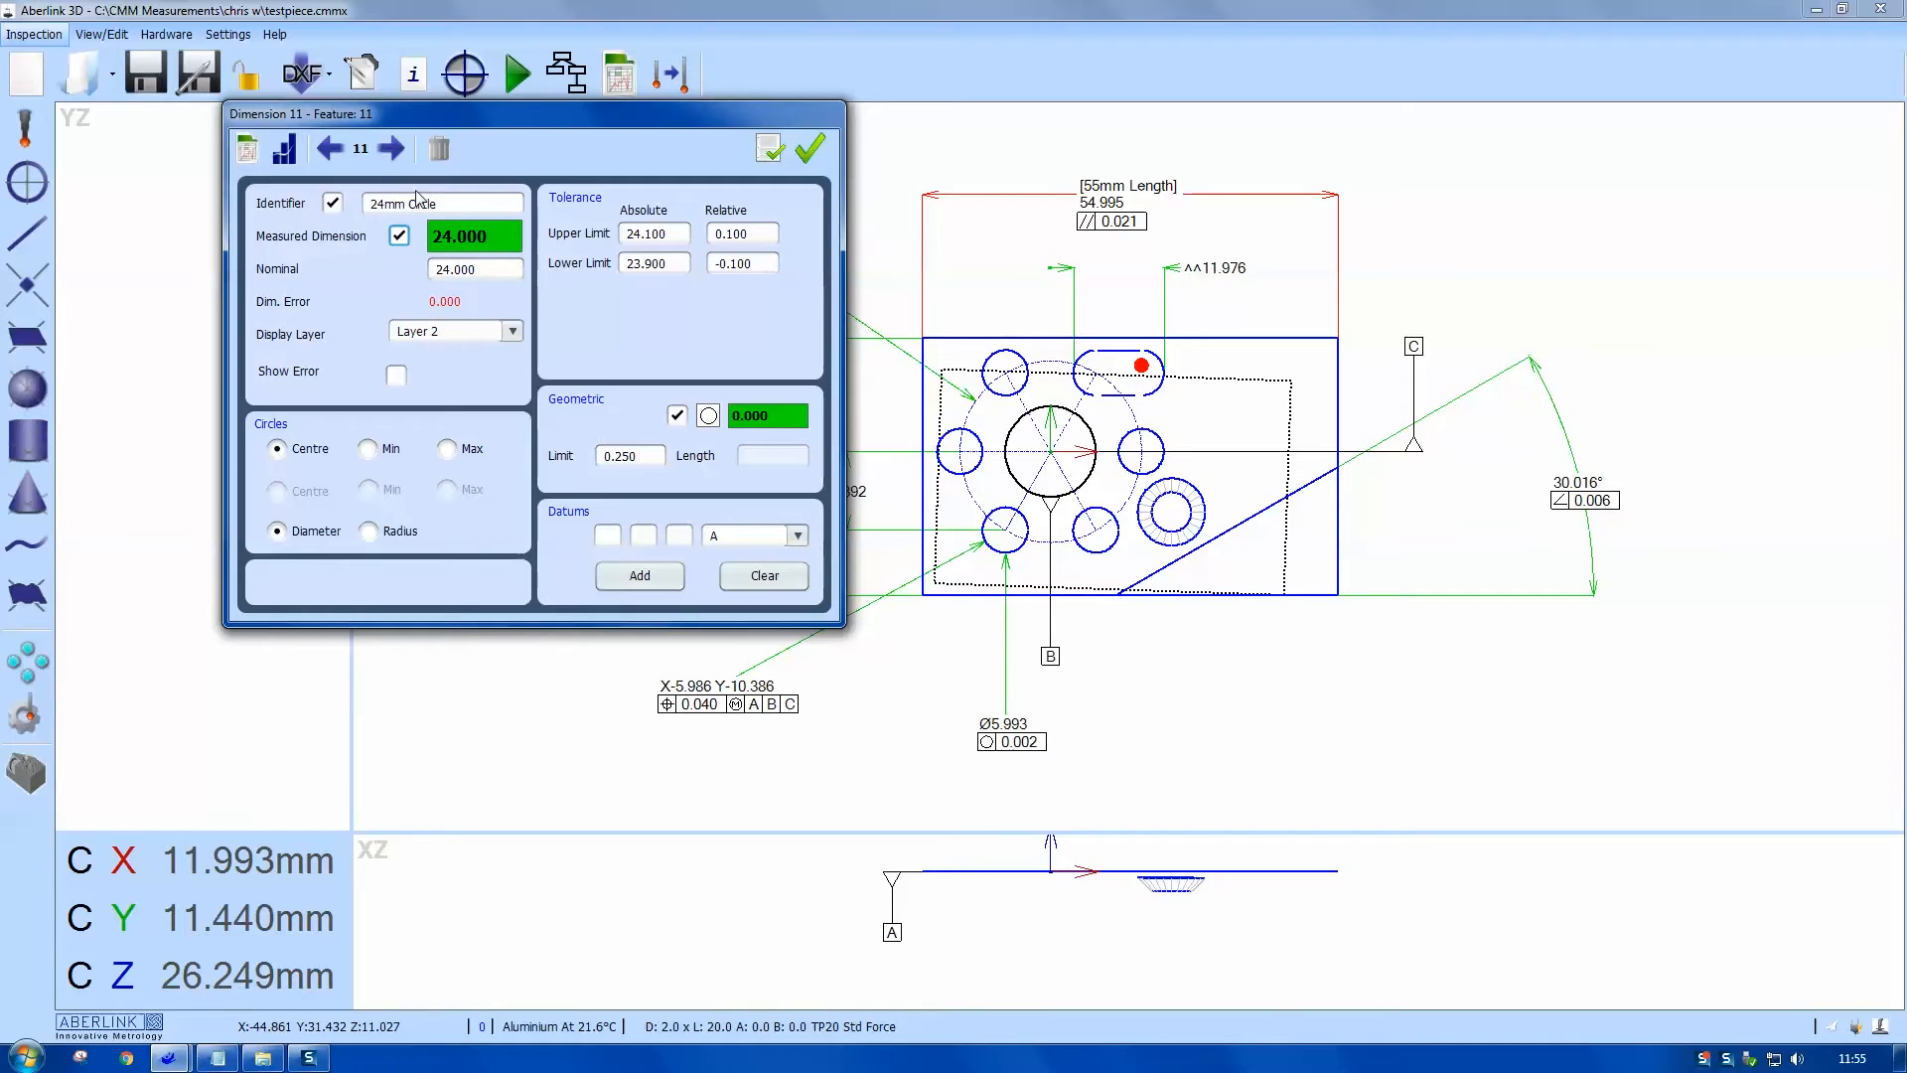
{"action": "double_click", "coordinate": [414, 203]}
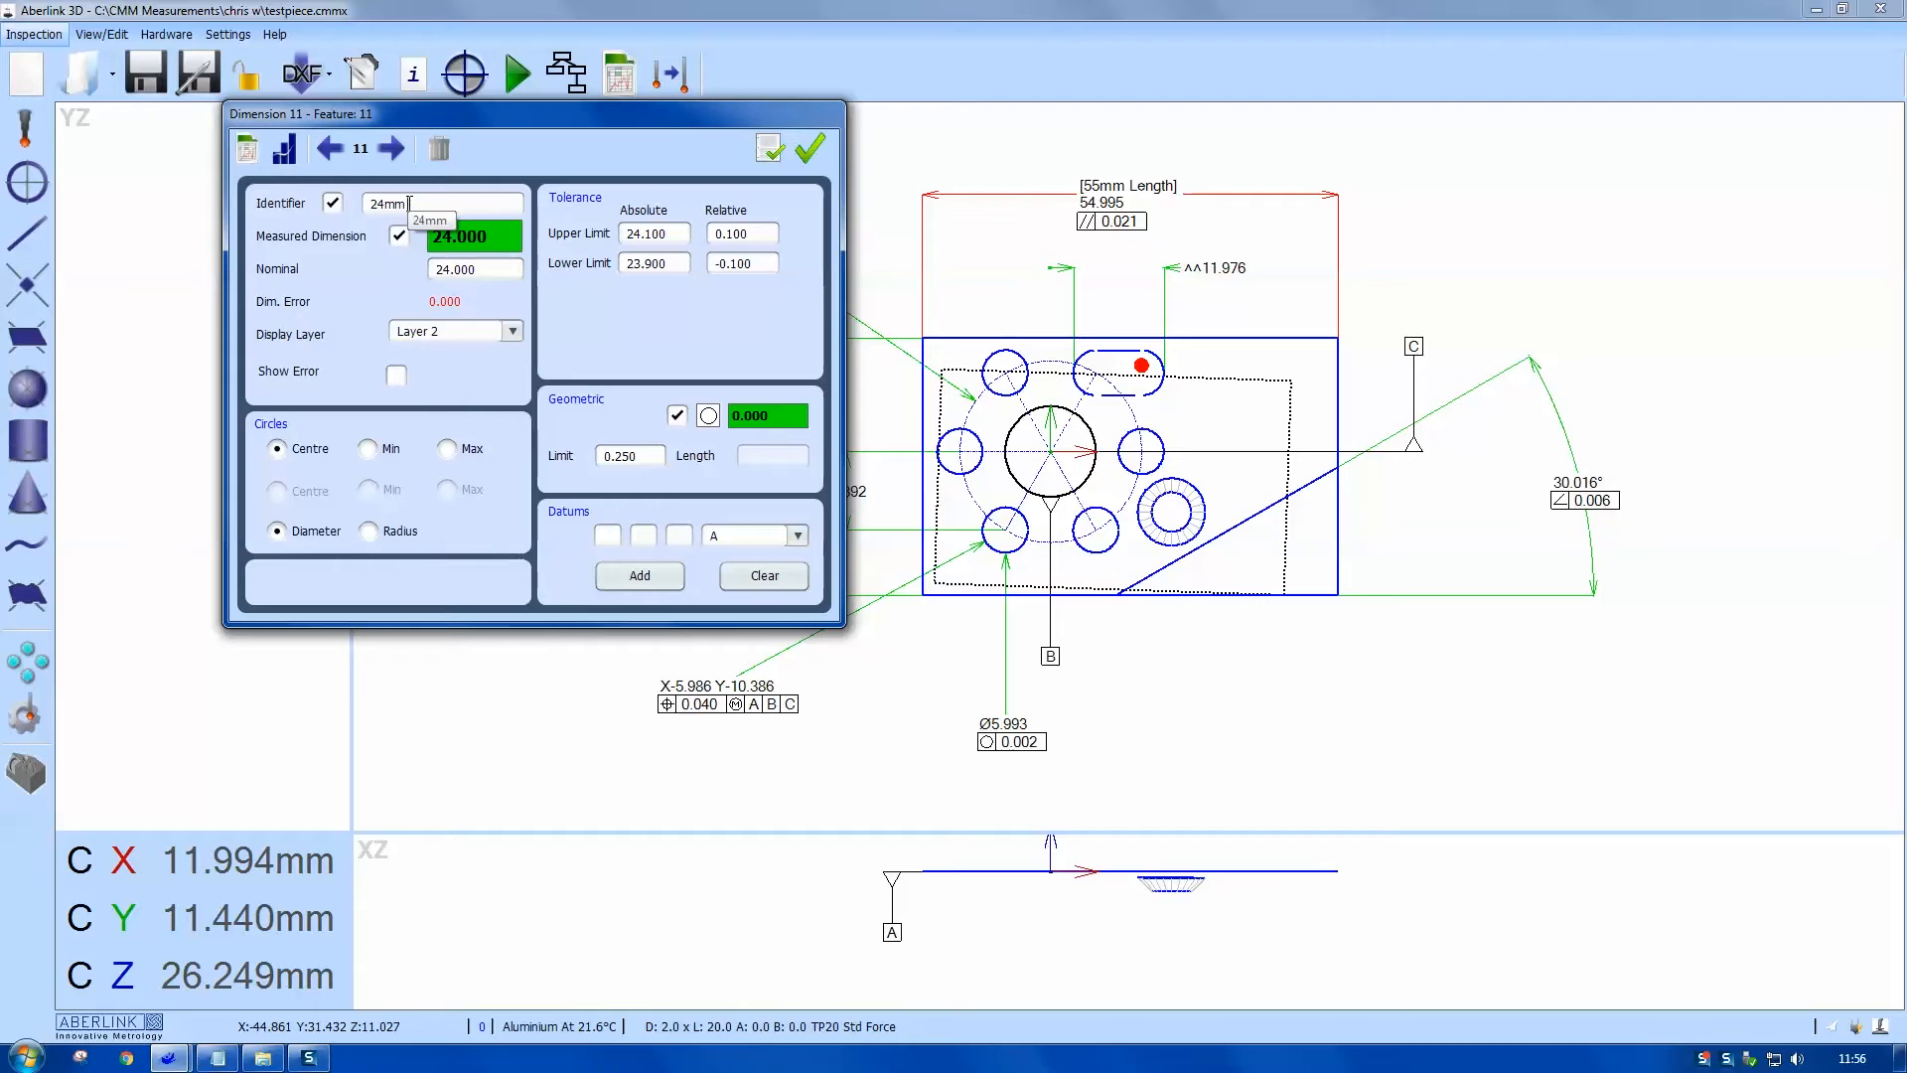
{"action": "type", "text": "PCD"}
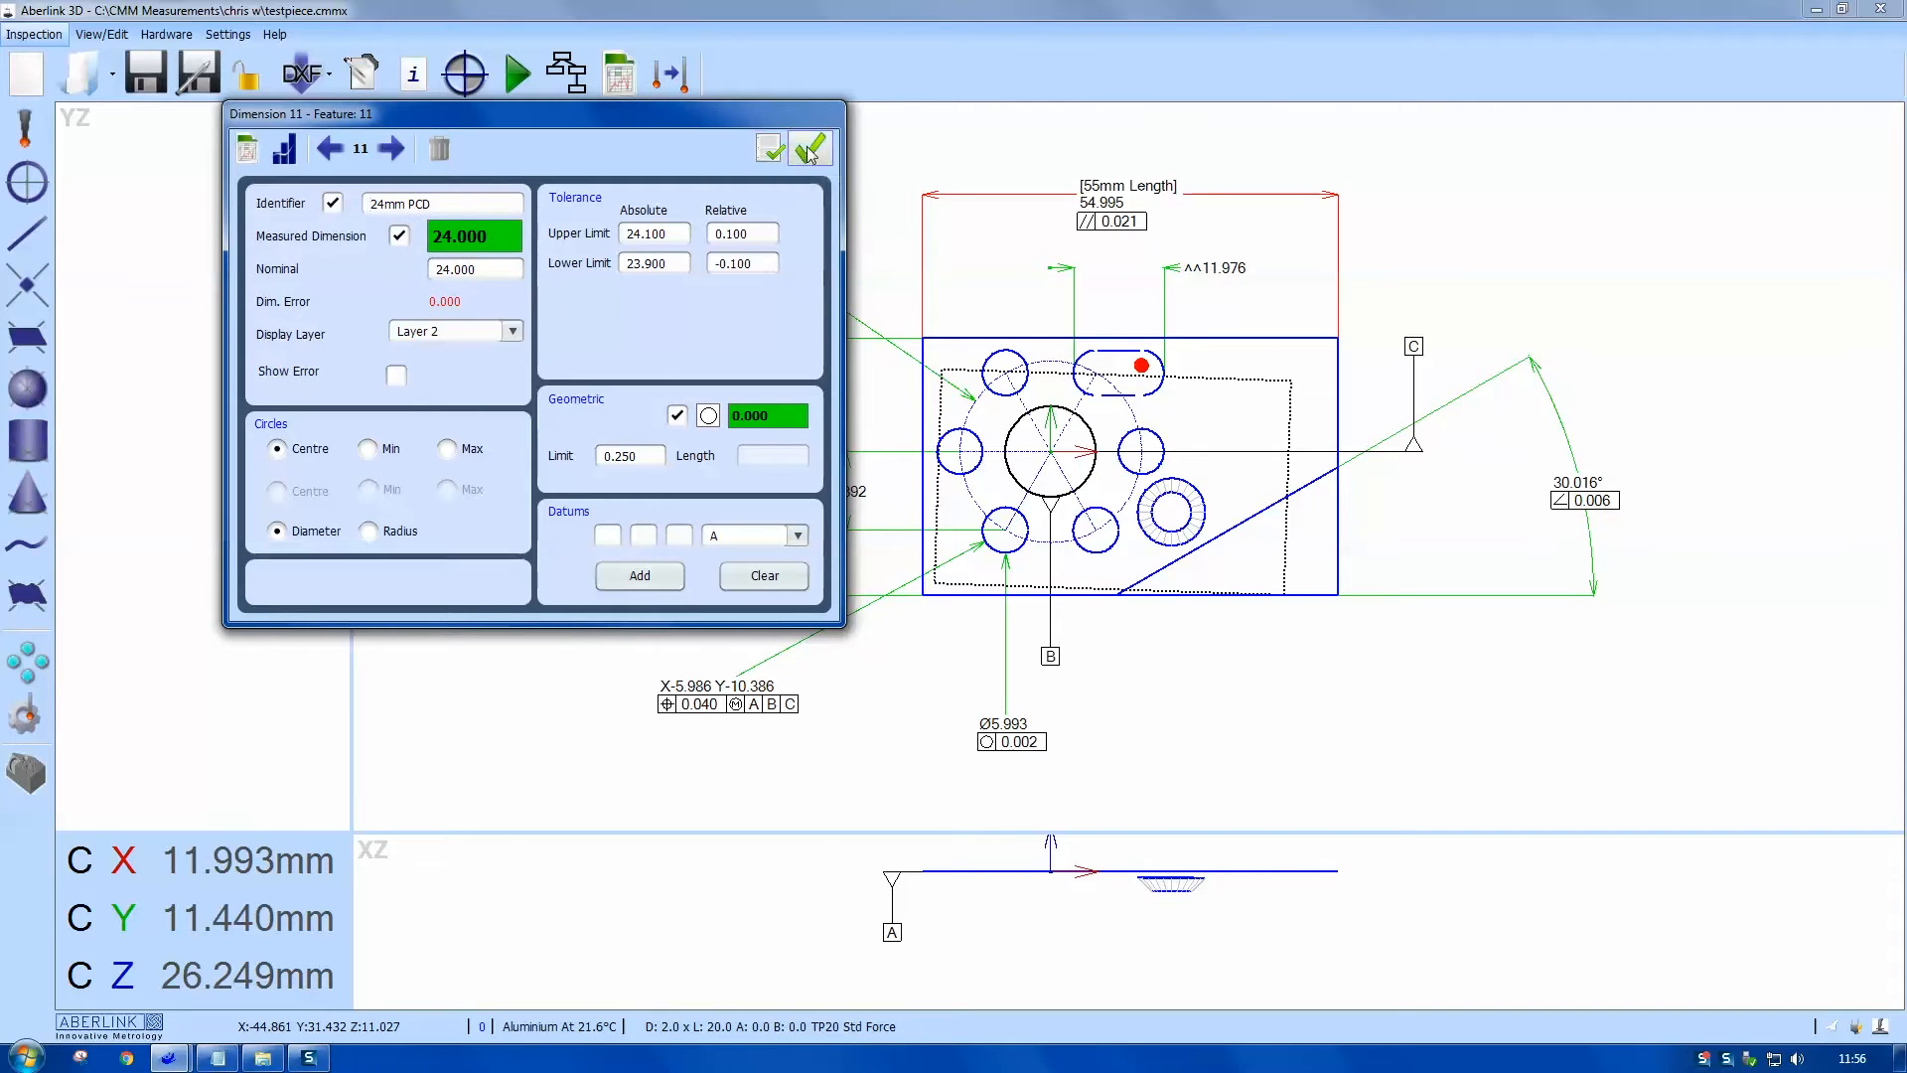
{"action": "left_click", "coordinate": [808, 147]}
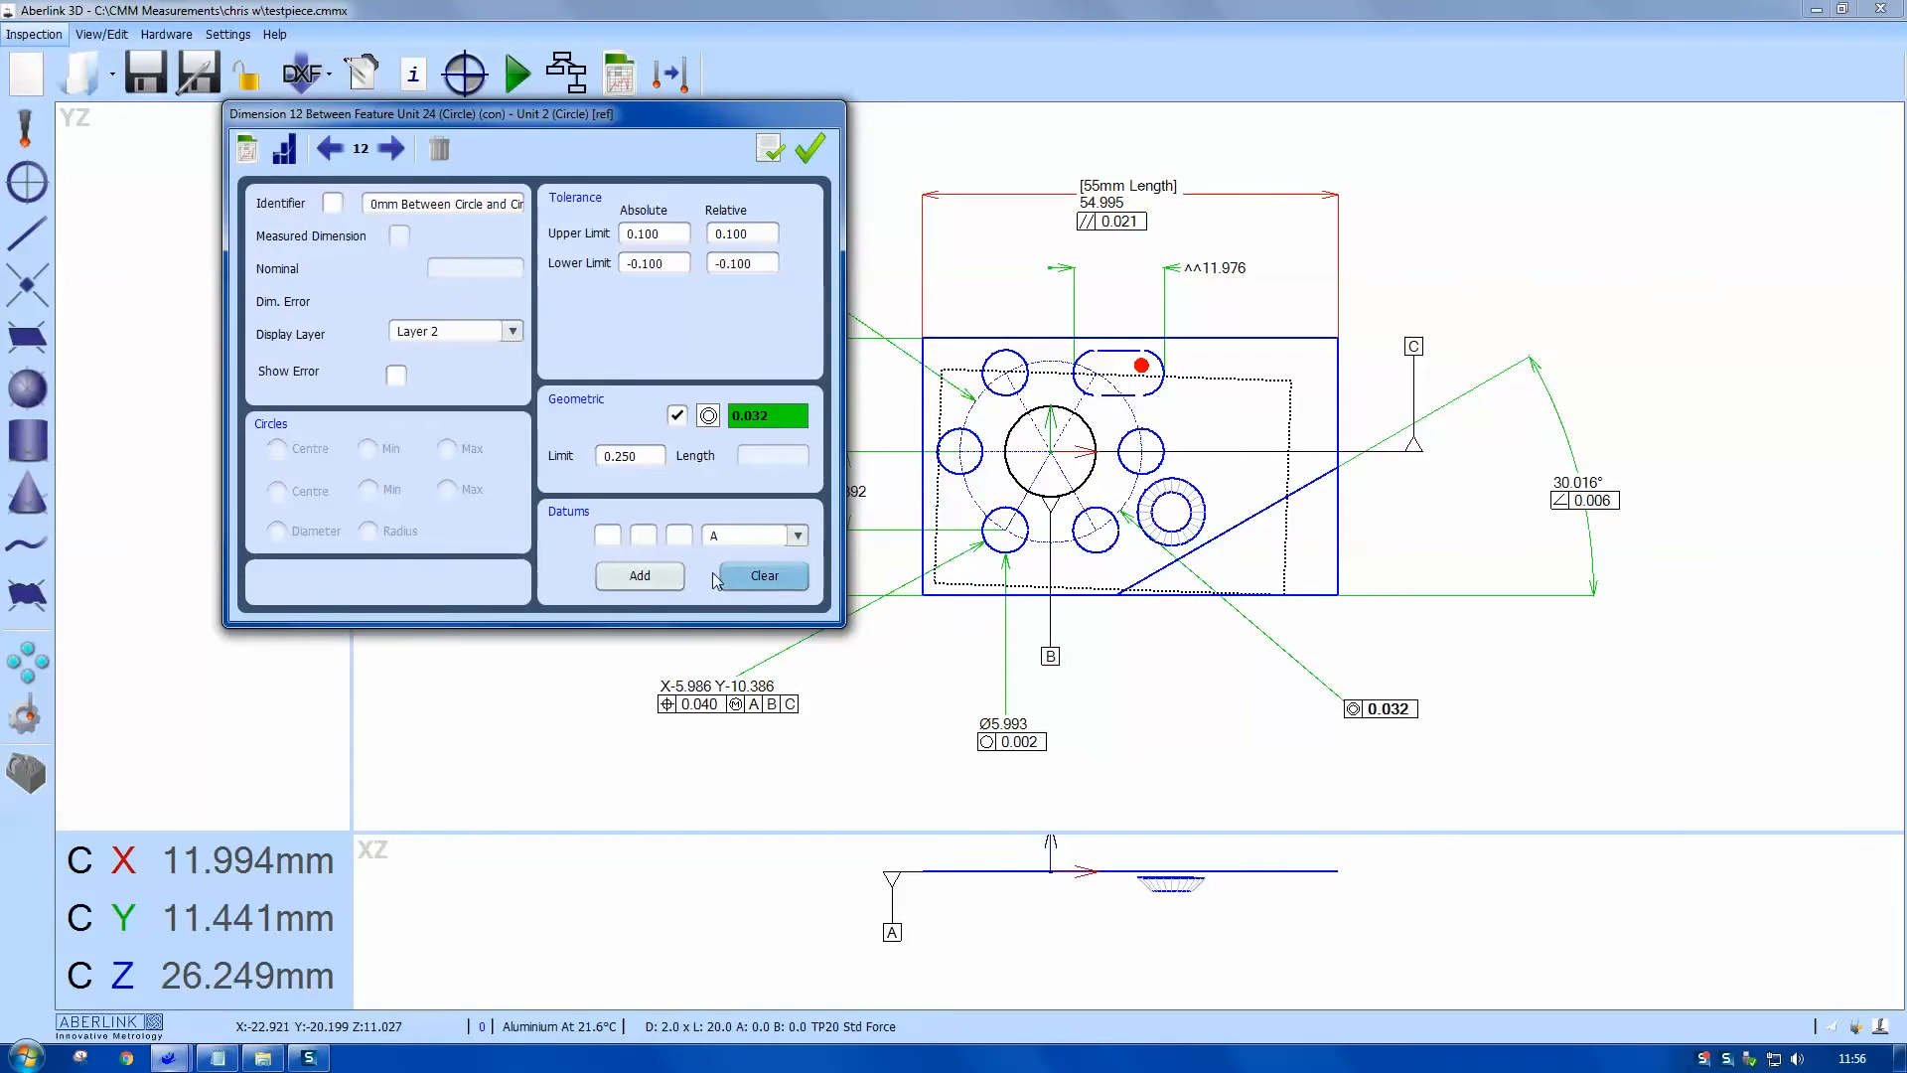
Step: Apply datum A to the 0.032 concentricity tolerance between pitch circle and bore
{"action": "left_click", "coordinate": [808, 147]}
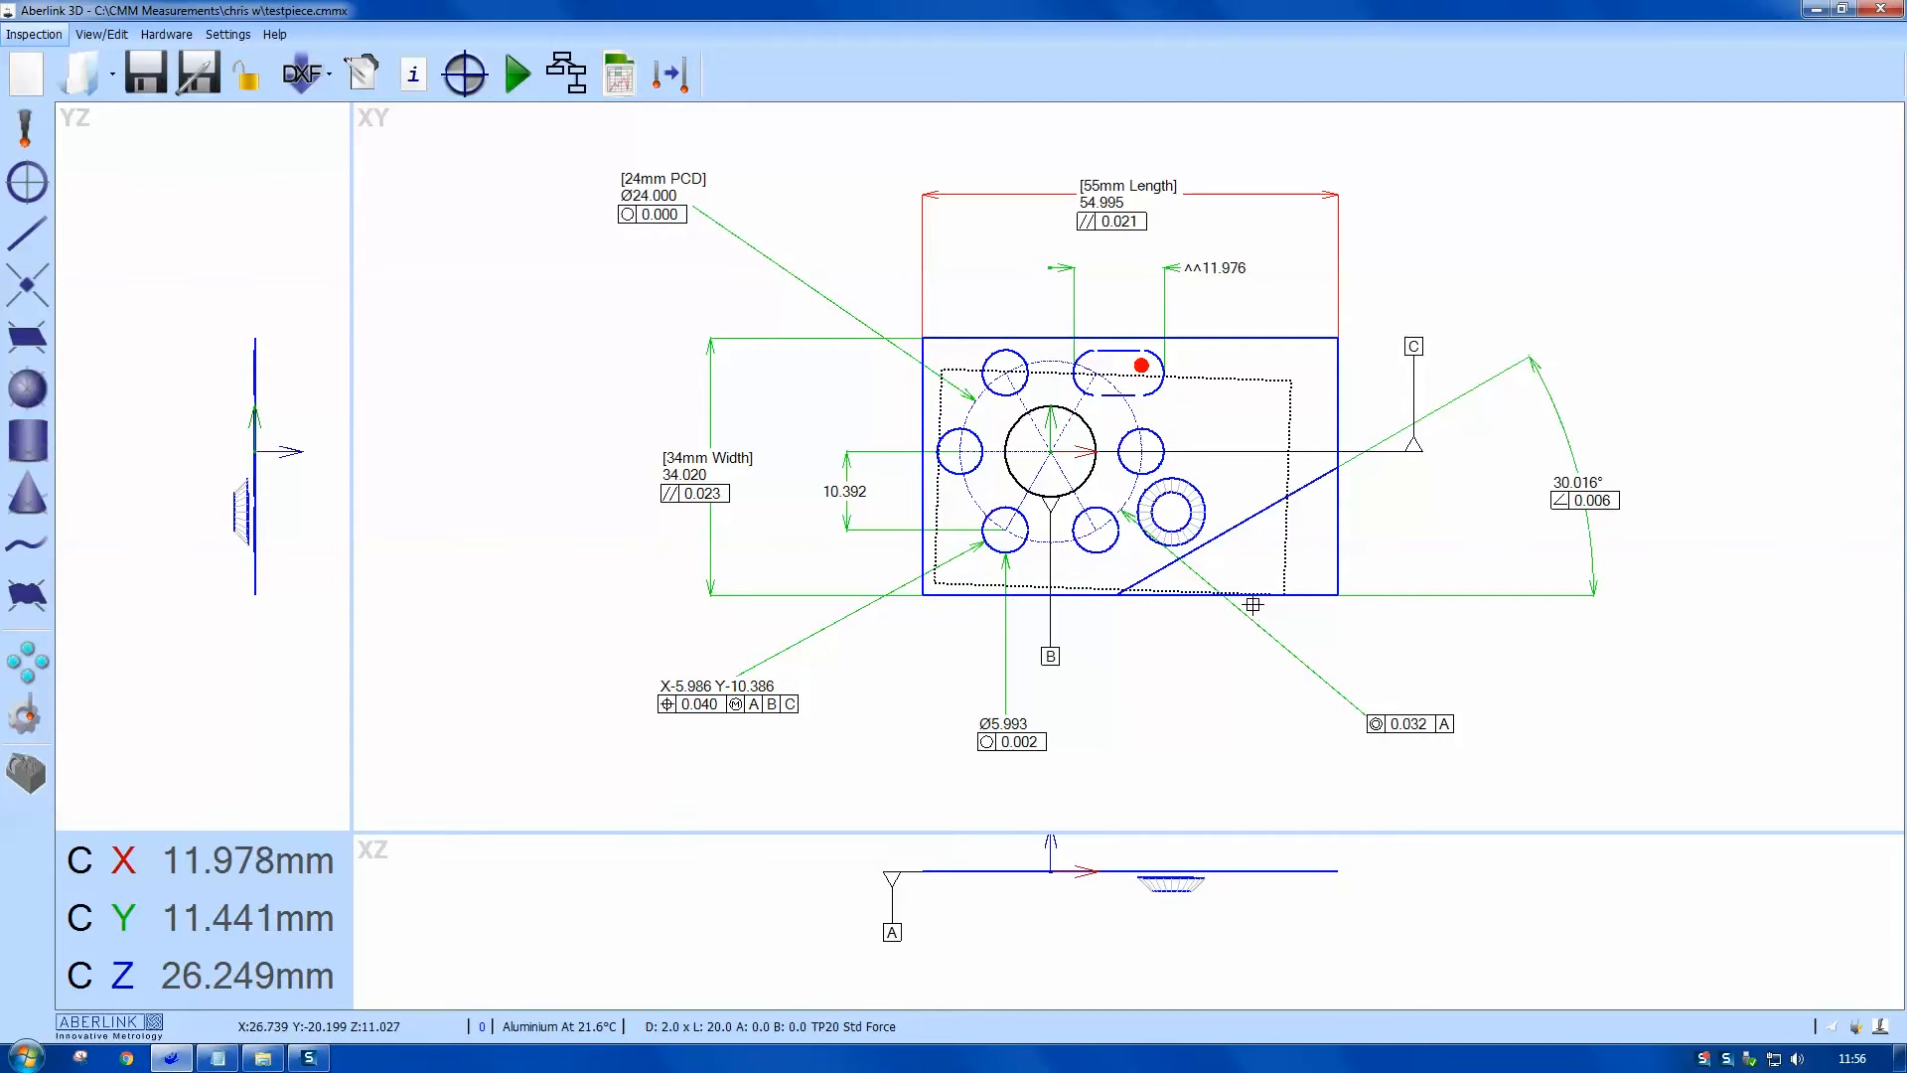
{"action": "mouse_move", "coordinate": [1196, 713]}
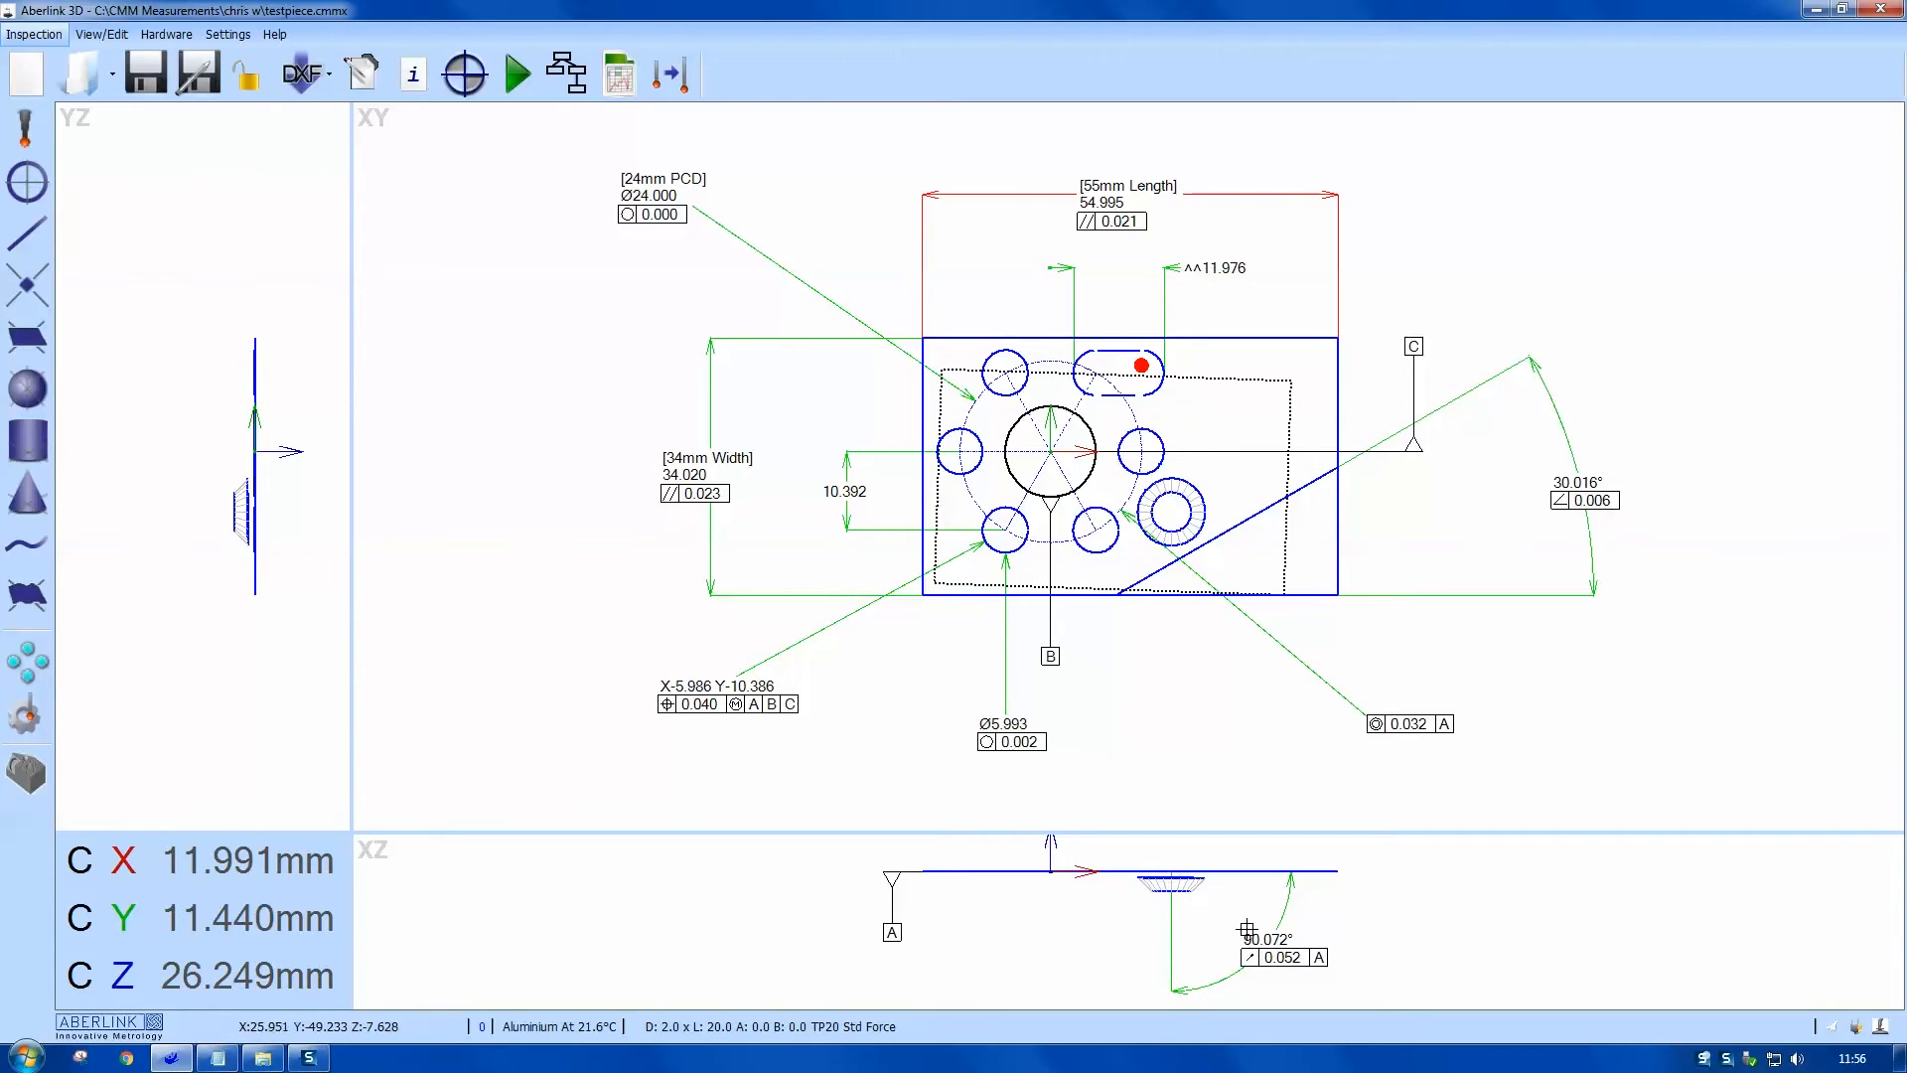
{"action": "mouse_move", "coordinate": [26, 235]}
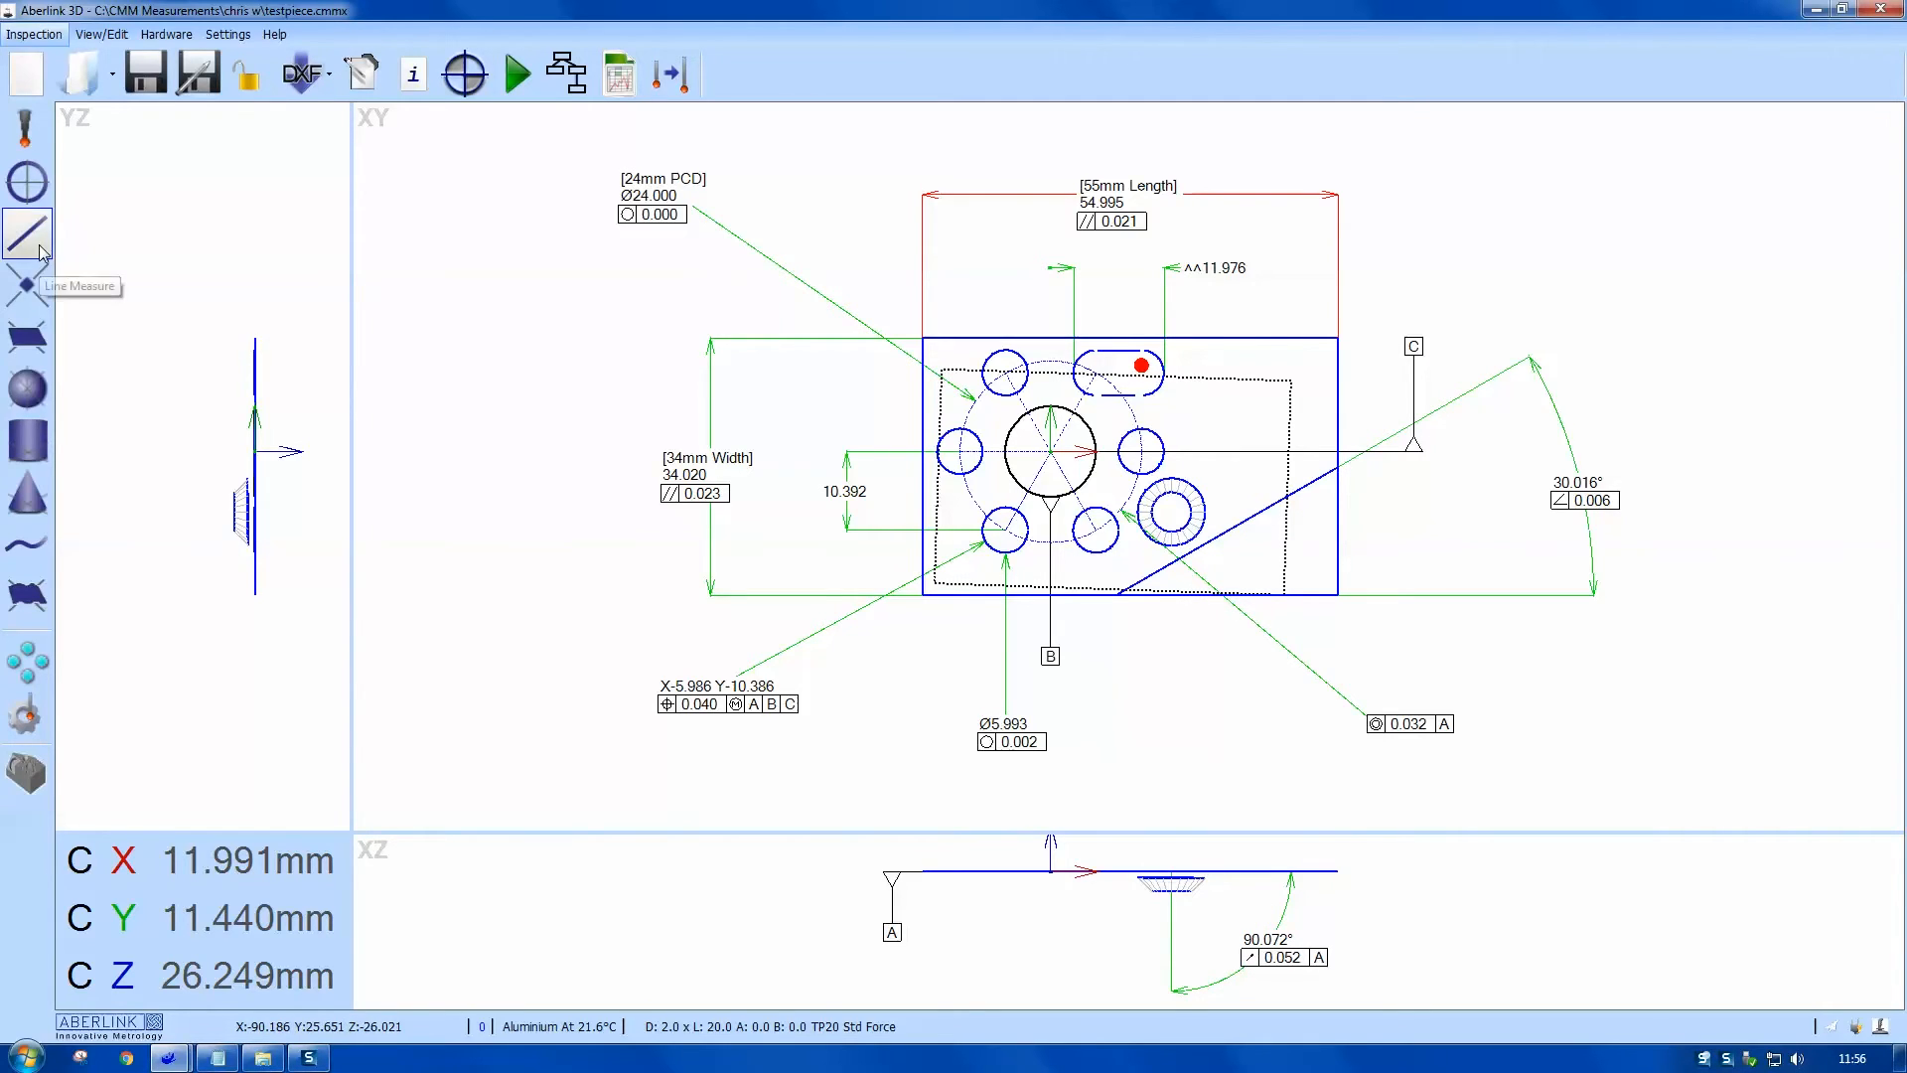
Step: Start a Line Measure feature using the cone as its source
{"action": "left_click", "coordinate": [25, 234]}
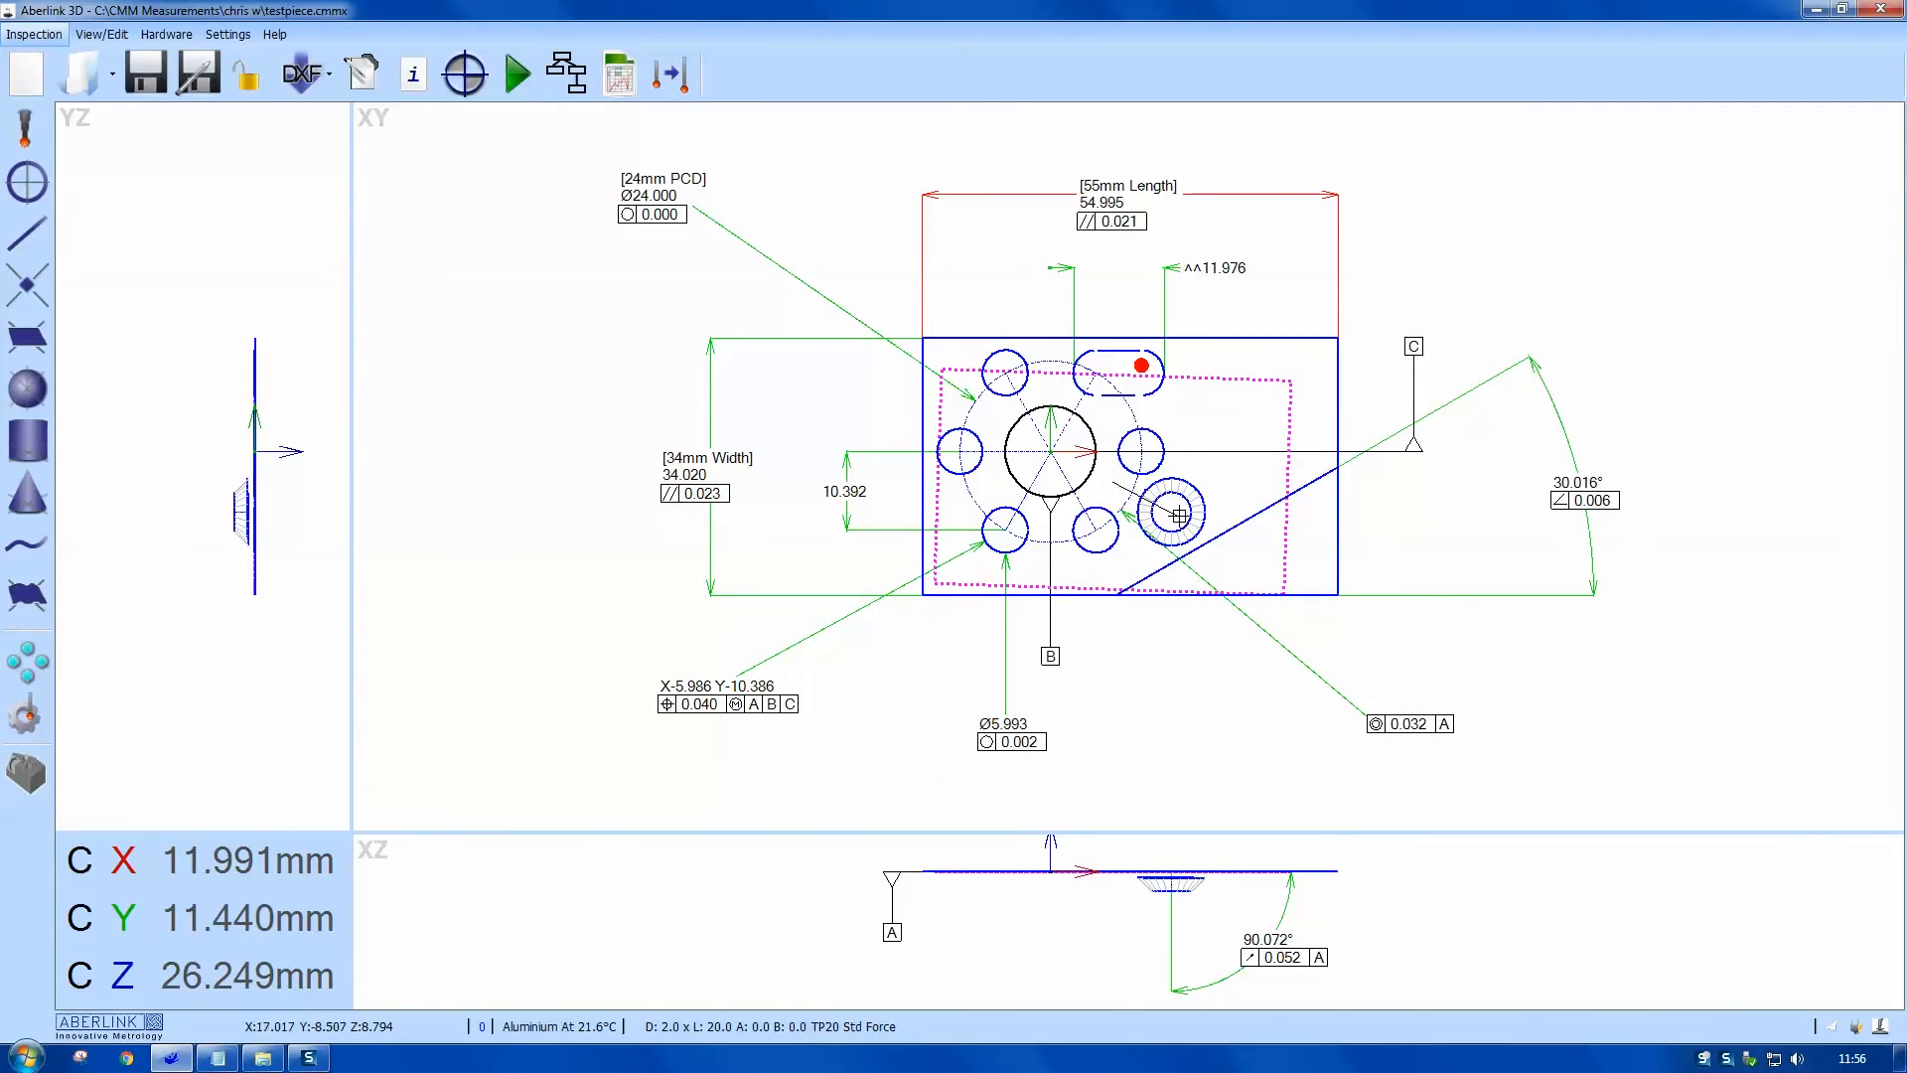
{"action": "left_click", "coordinate": [1174, 512]}
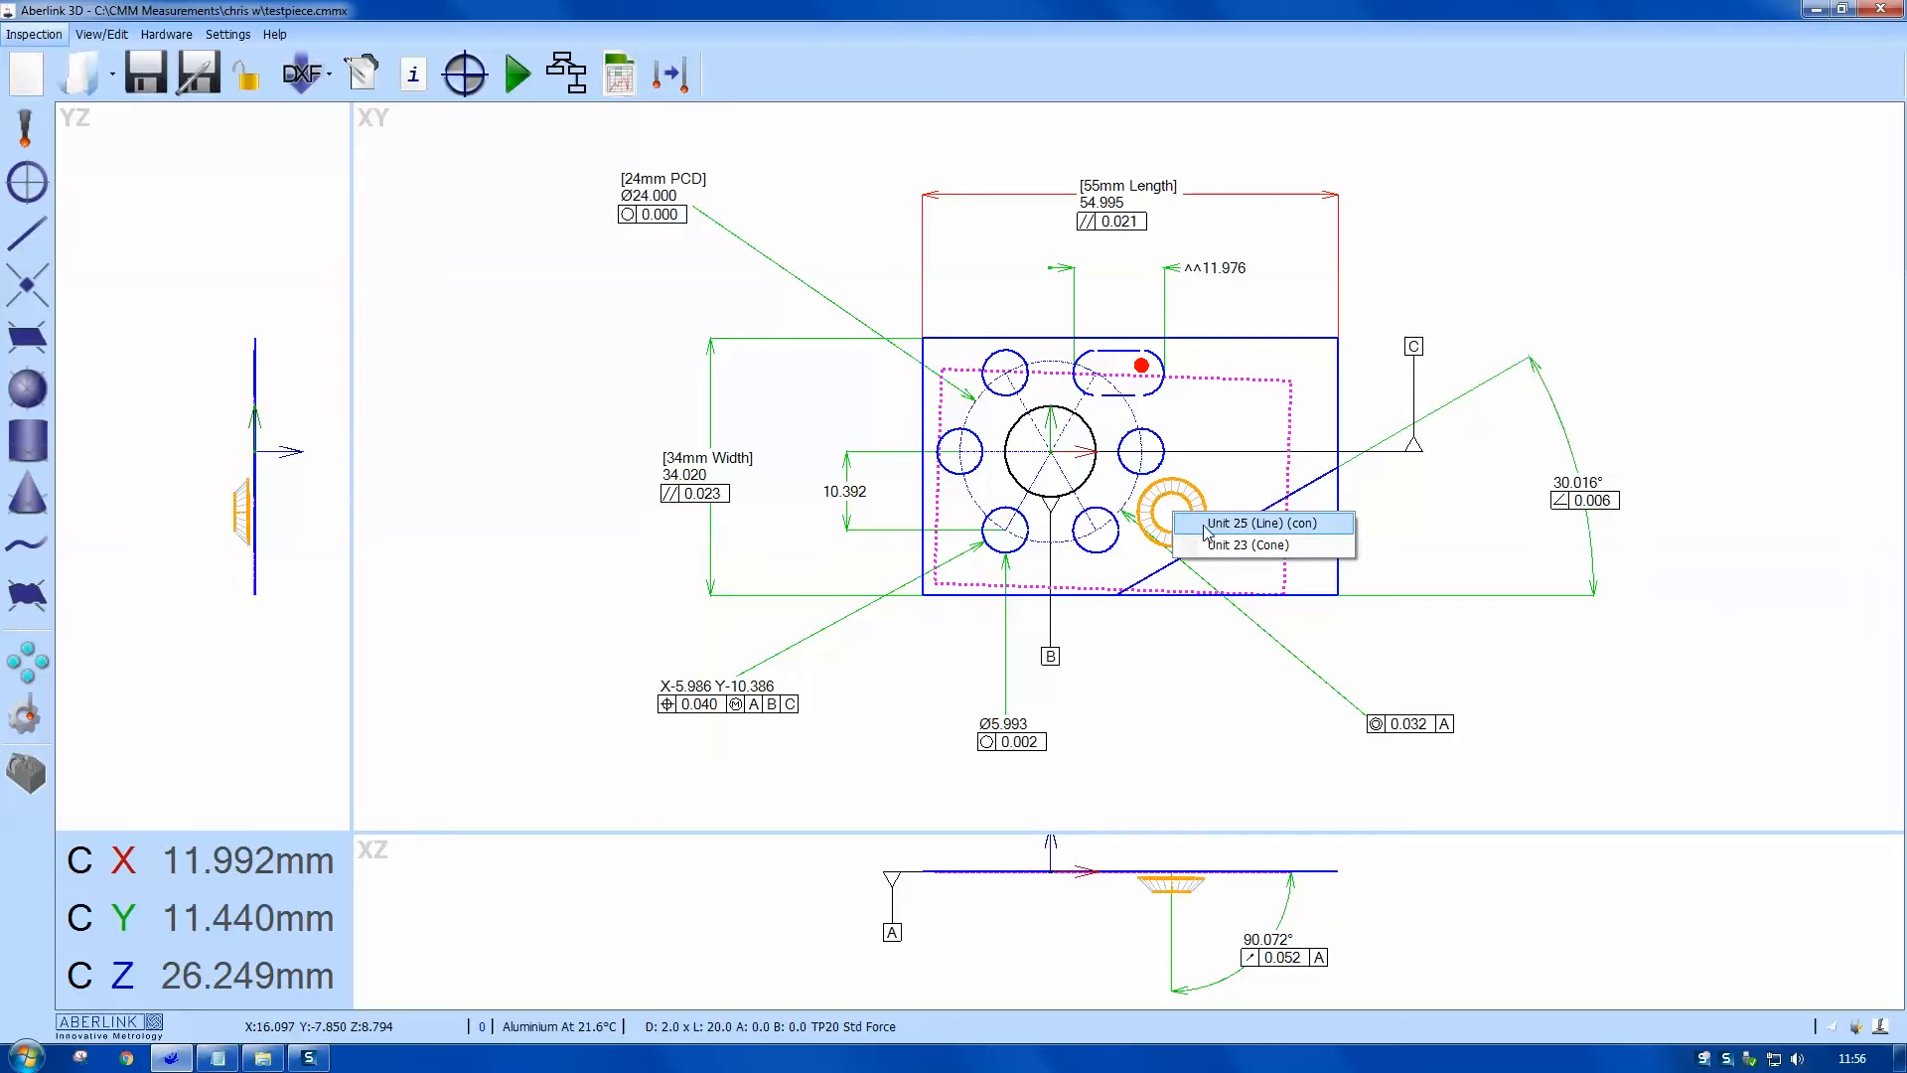
{"action": "mouse_move", "coordinate": [1204, 533]}
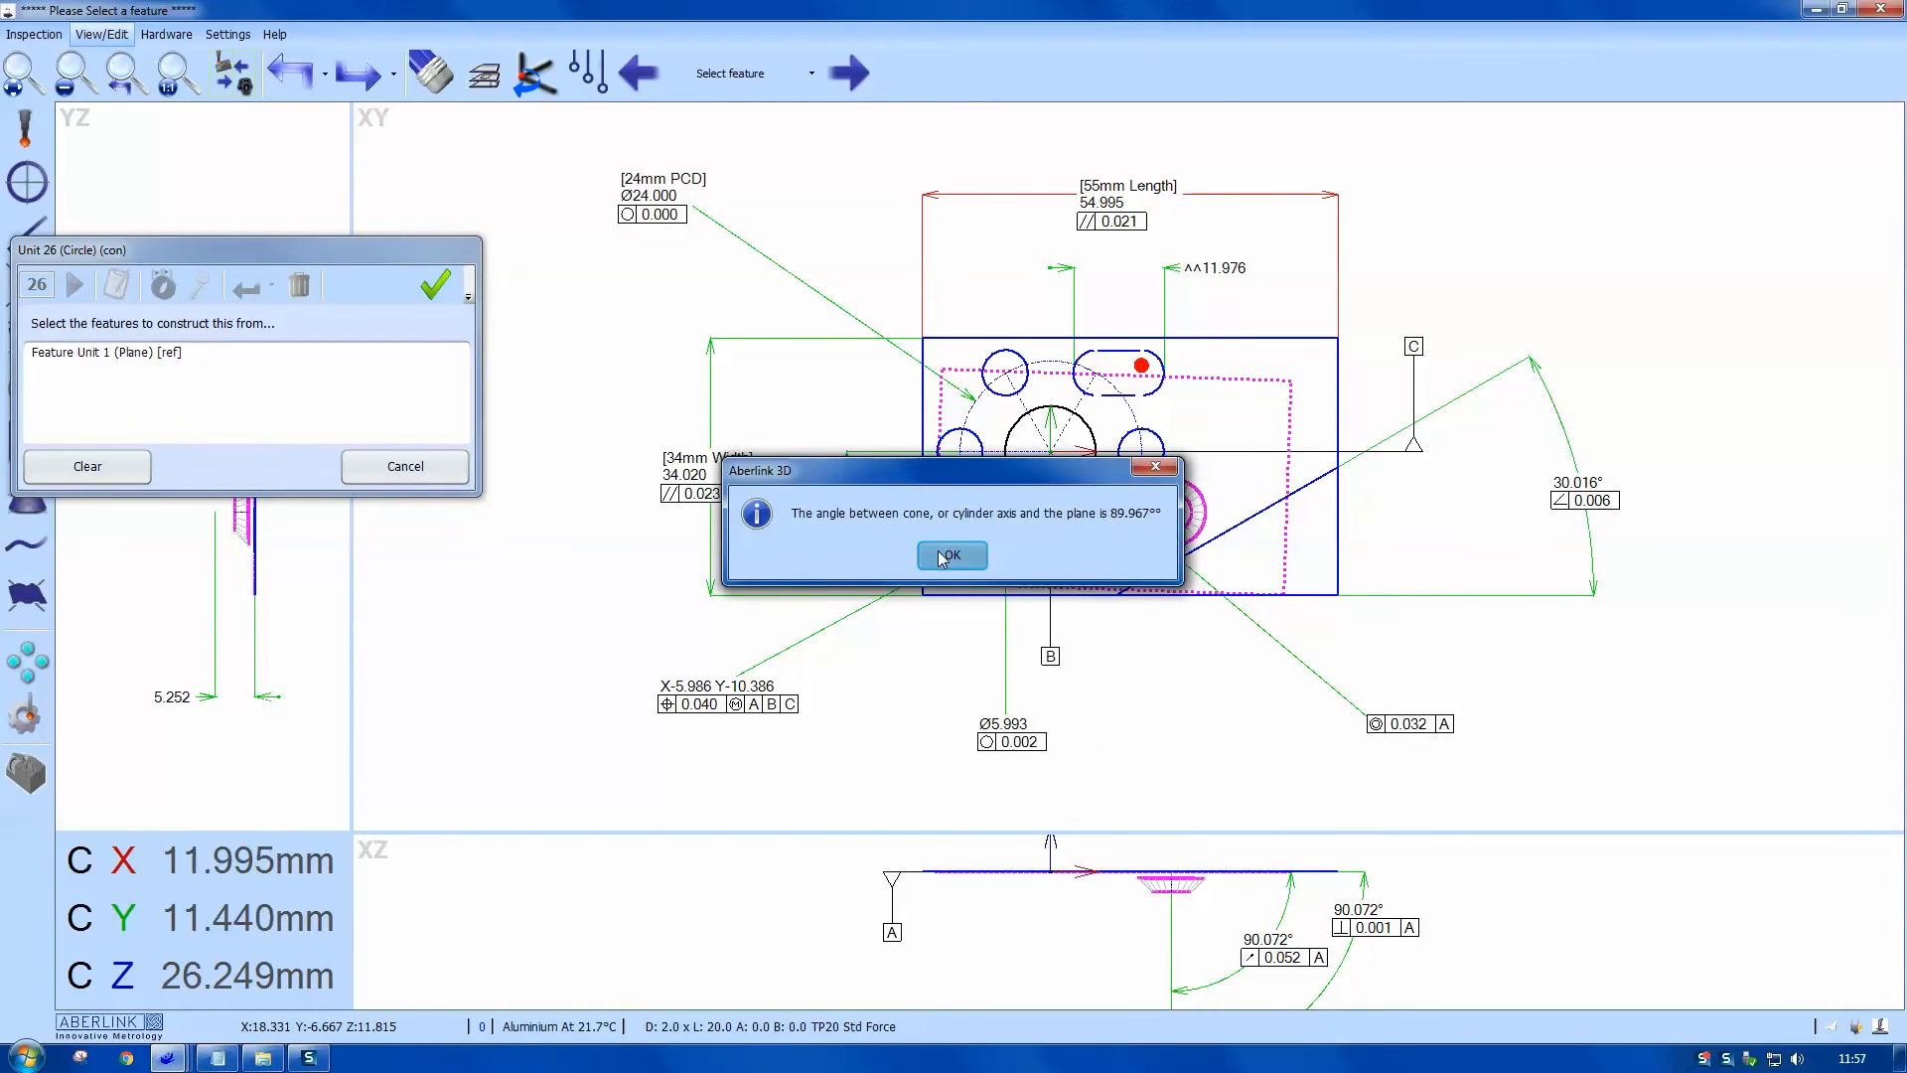
Step: Acknowledge the cone-to-plane angle message after constructing the Ø10.633 circle
{"action": "left_click", "coordinate": [952, 554]}
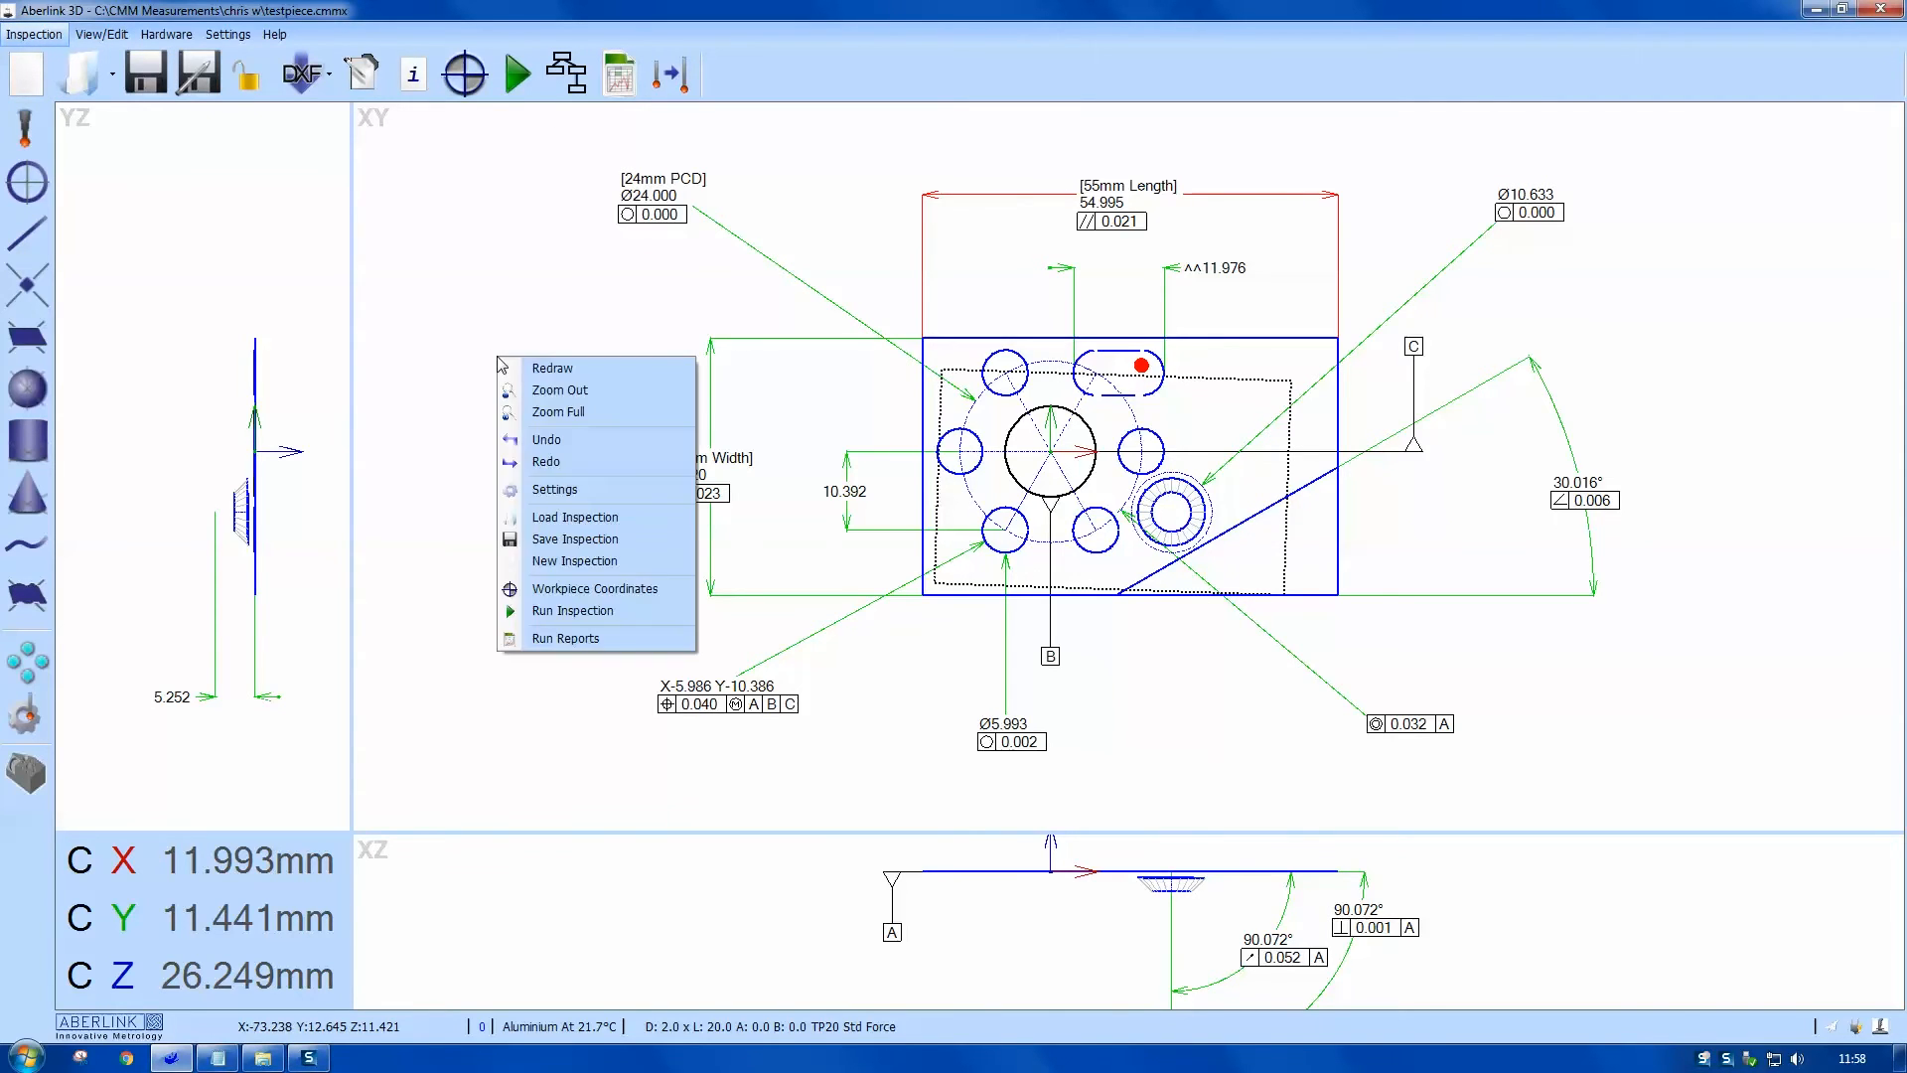
Step: Open the Run Reports window from the XY view context menu
{"action": "left_click", "coordinate": [584, 651]}
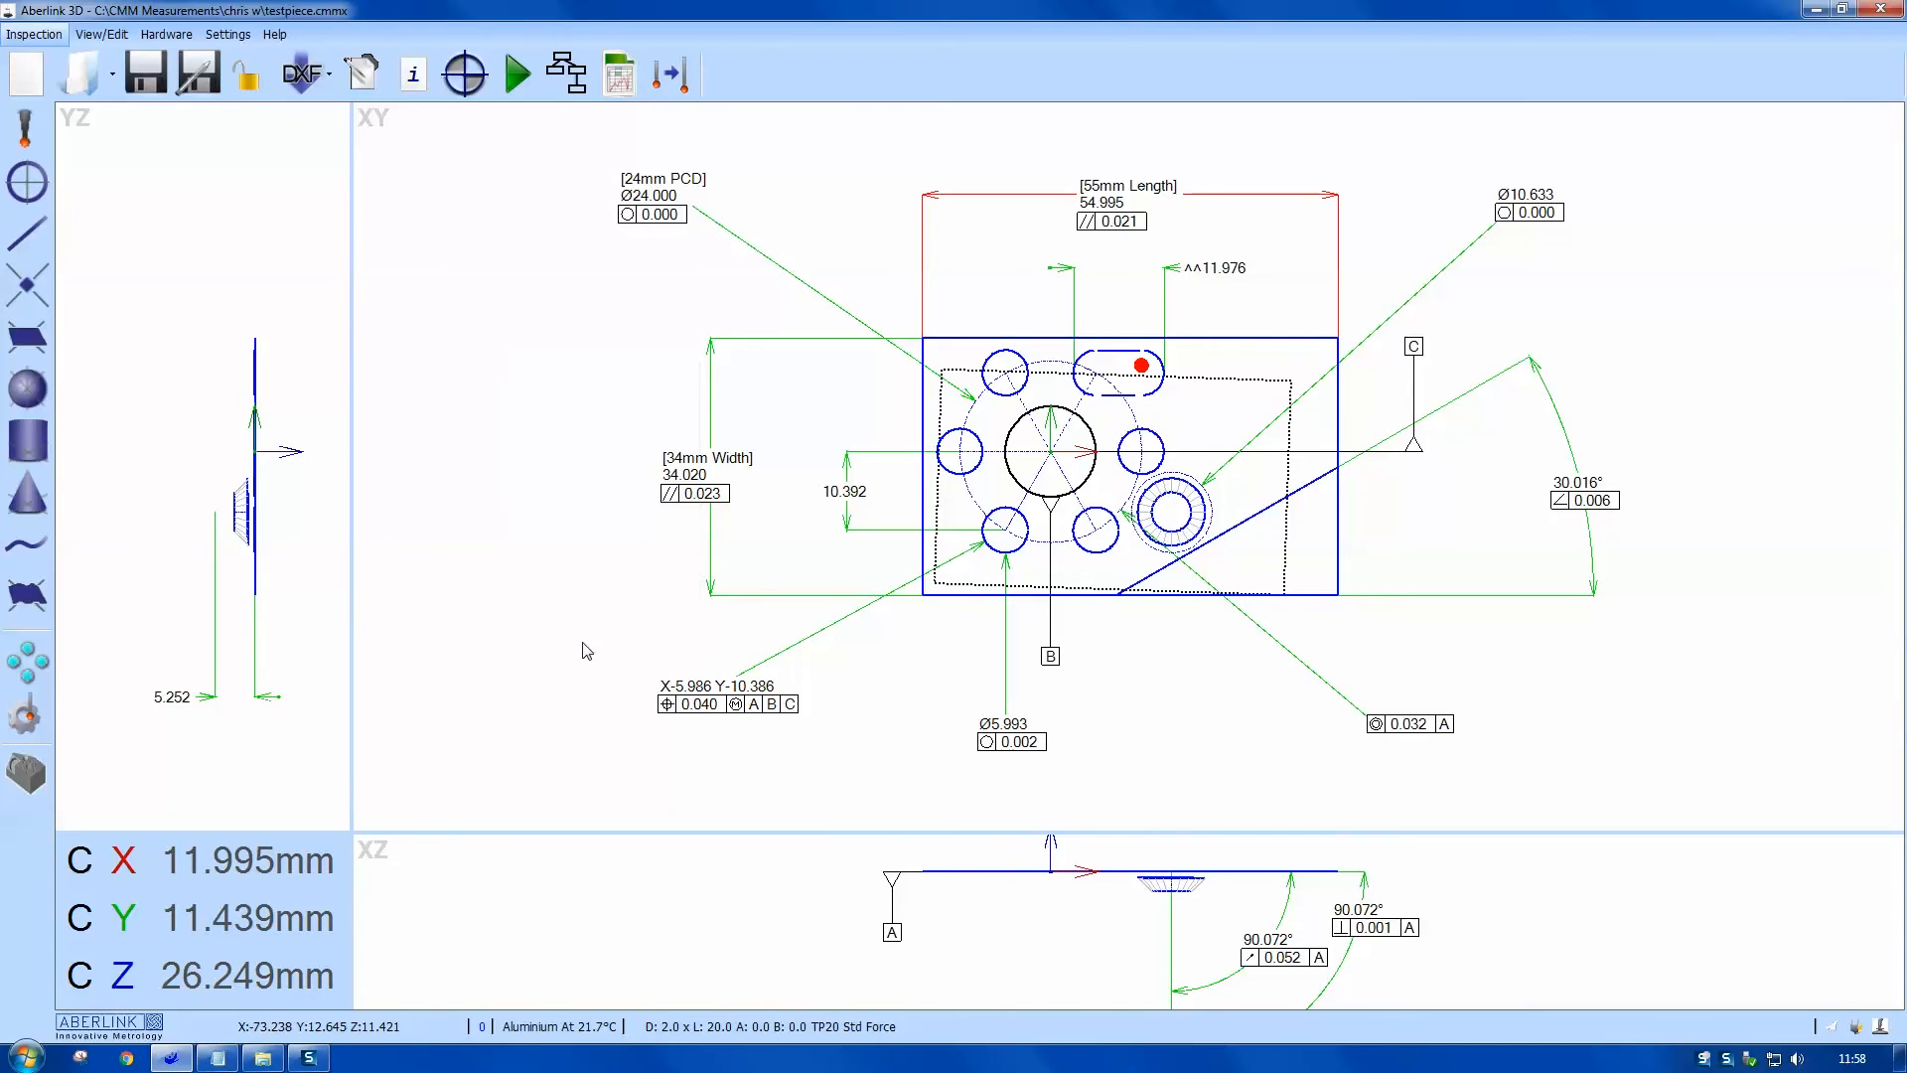
{"action": "left_click", "coordinate": [618, 74]}
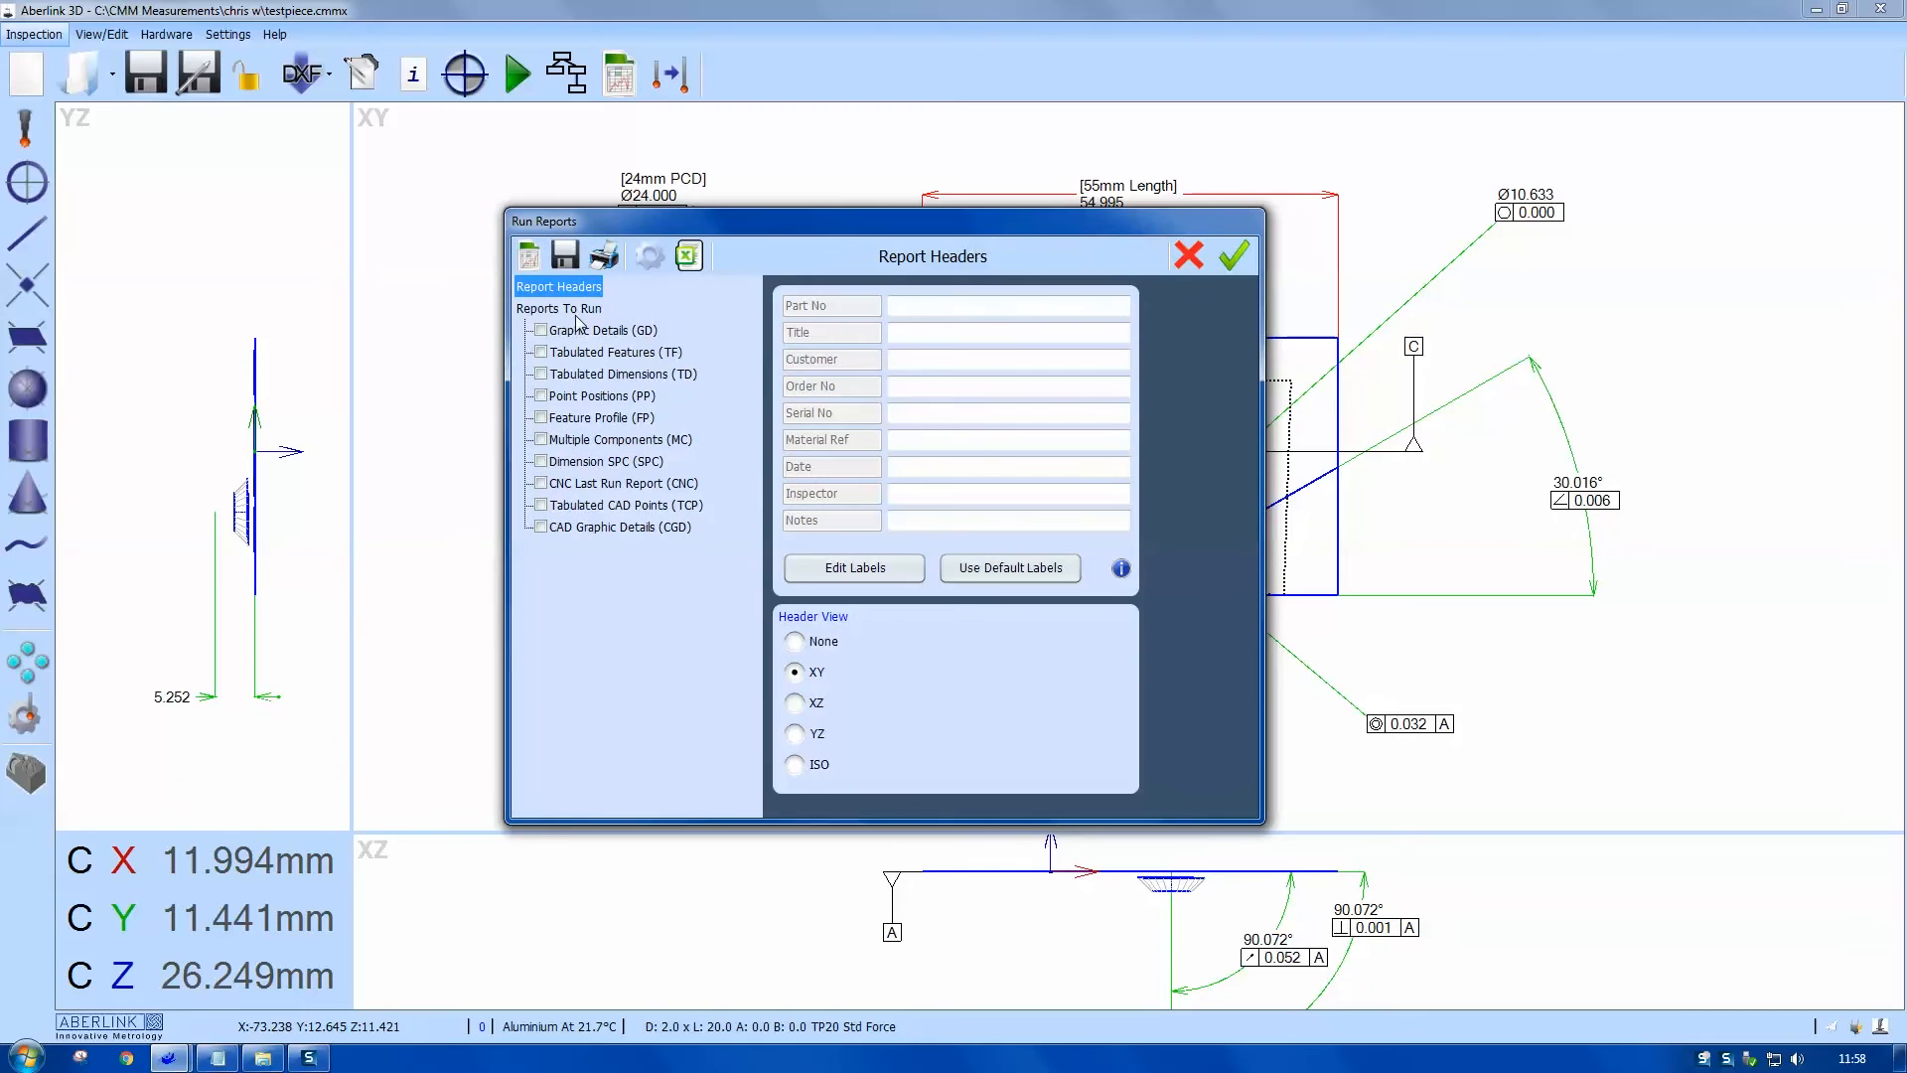
Step: Tick Graphic Details (GD) with the XZ and YZ views added alongside XY
{"action": "left_click", "coordinate": [598, 329]}
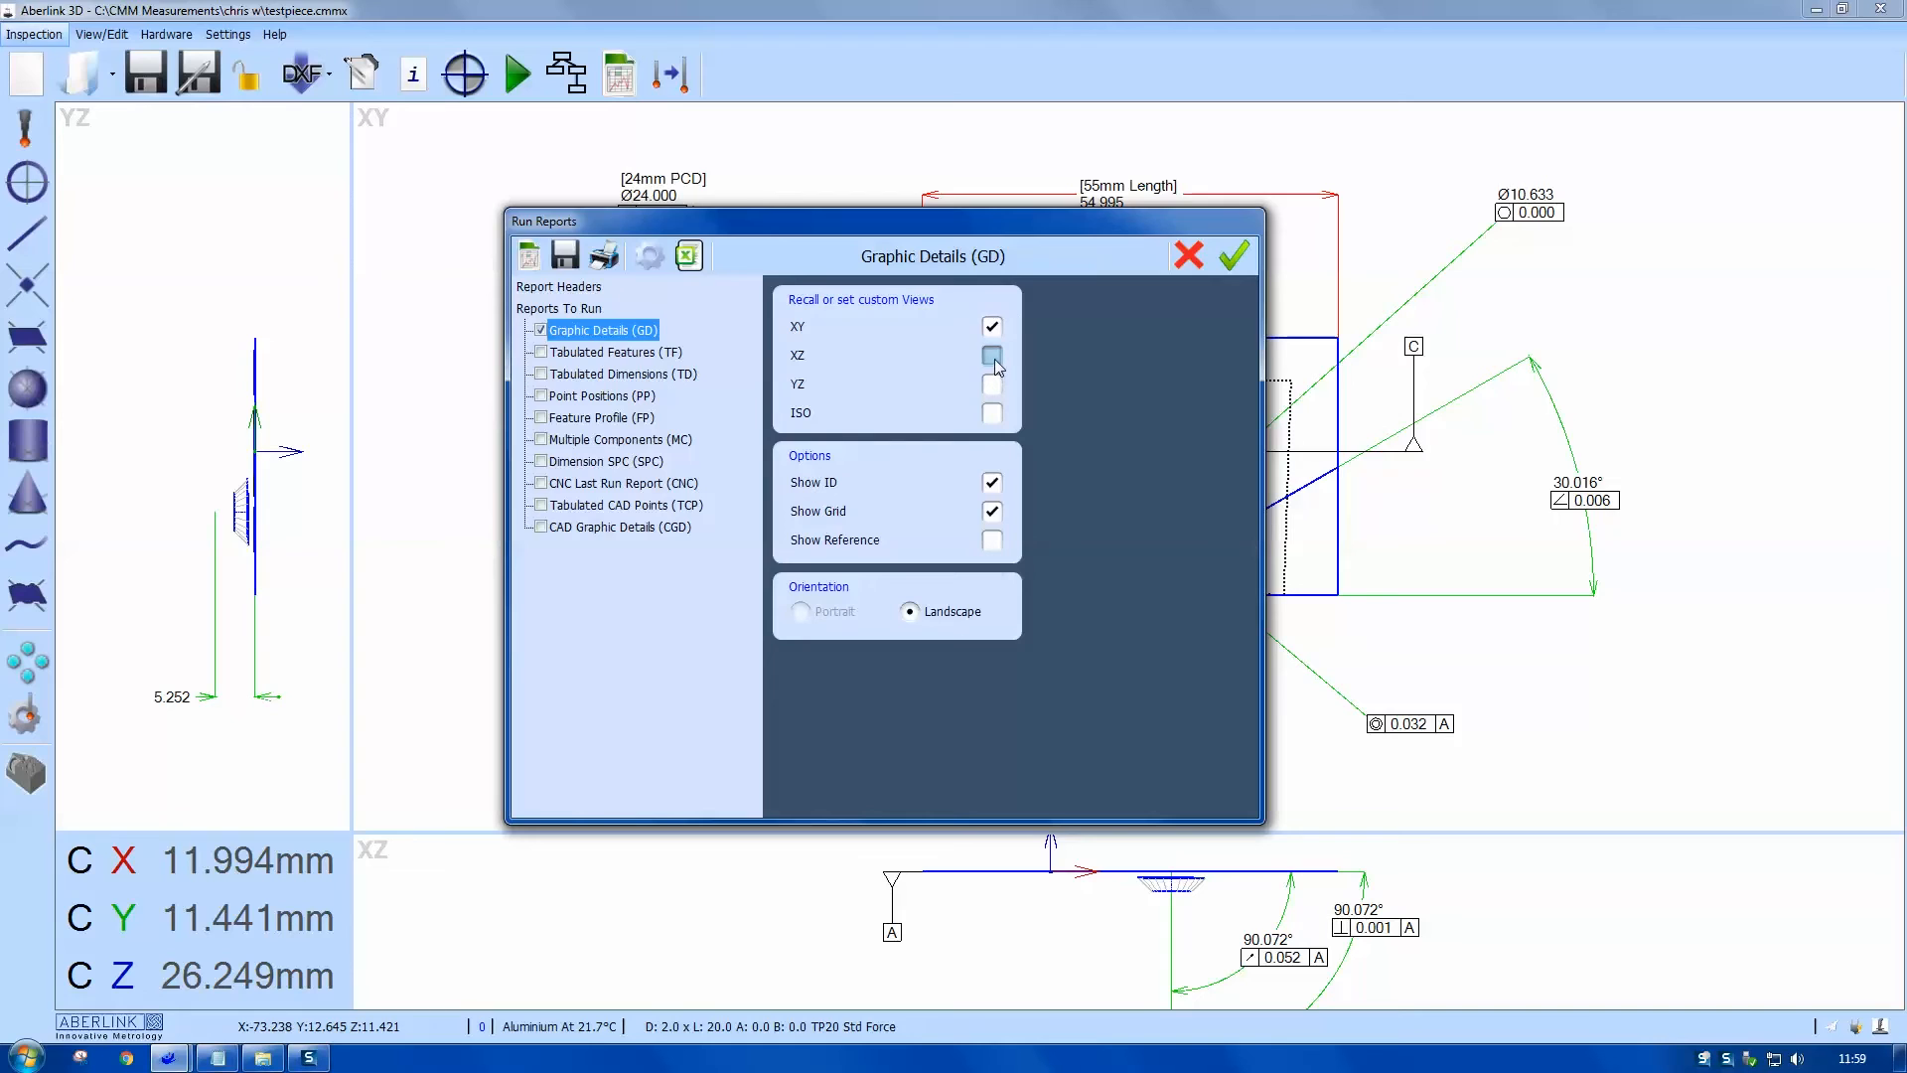
{"action": "left_click", "coordinate": [991, 353]}
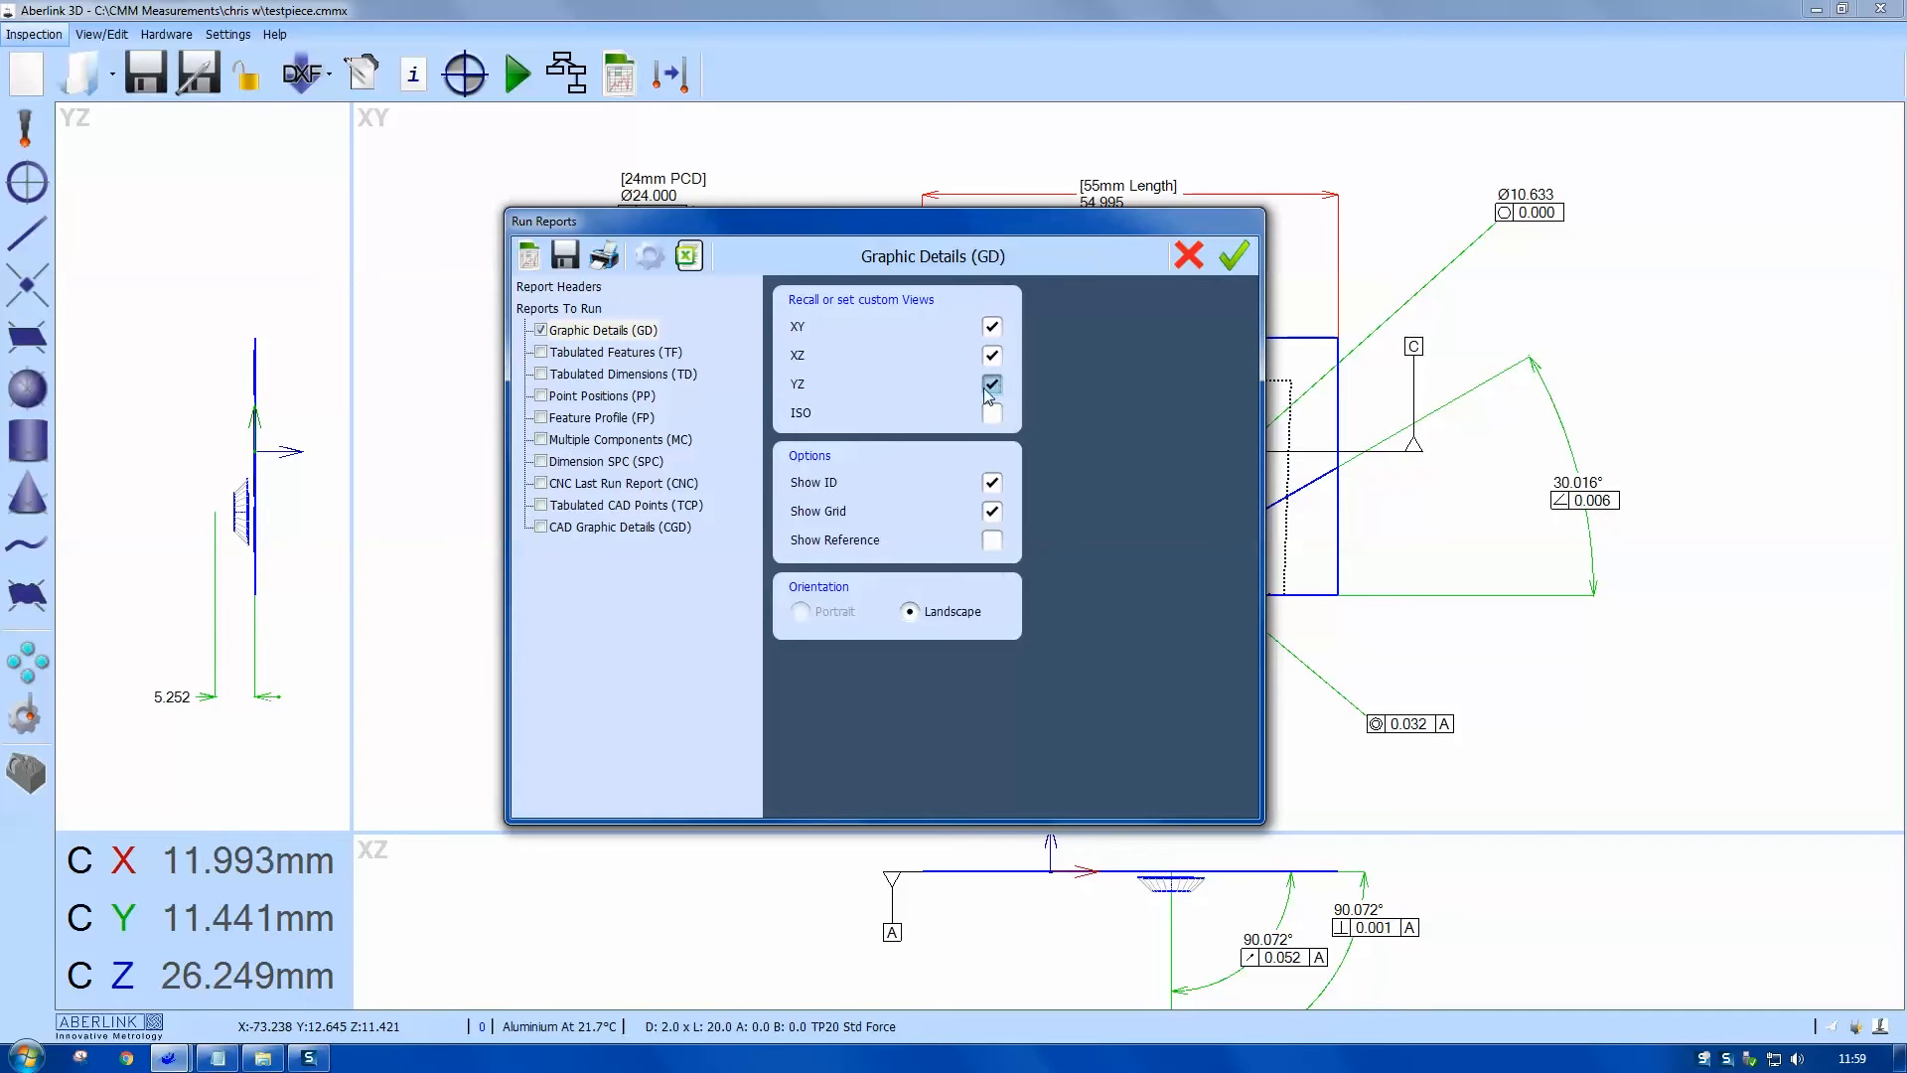
{"action": "left_click", "coordinate": [558, 286]}
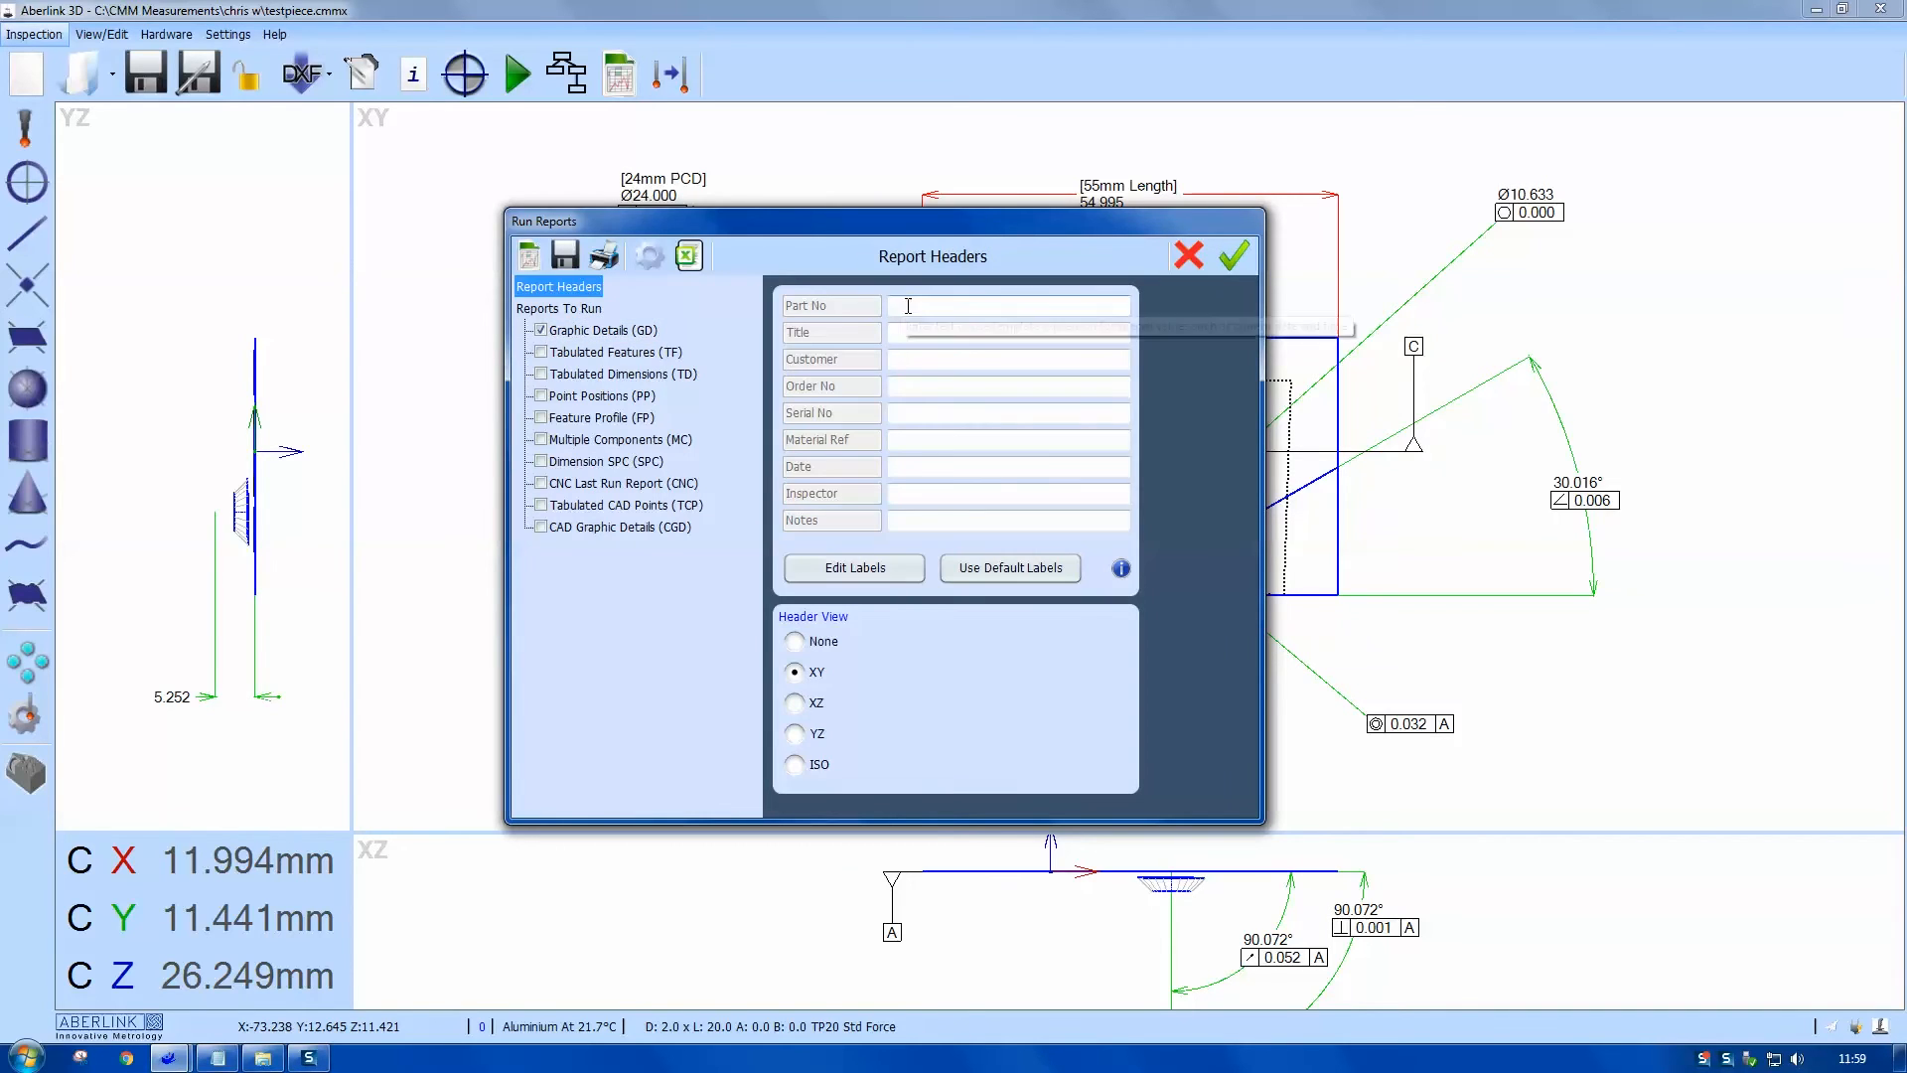
Step: Label the headers Title and Part Number and enter the title 'Test Piece'
{"action": "type", "text": "tES"}
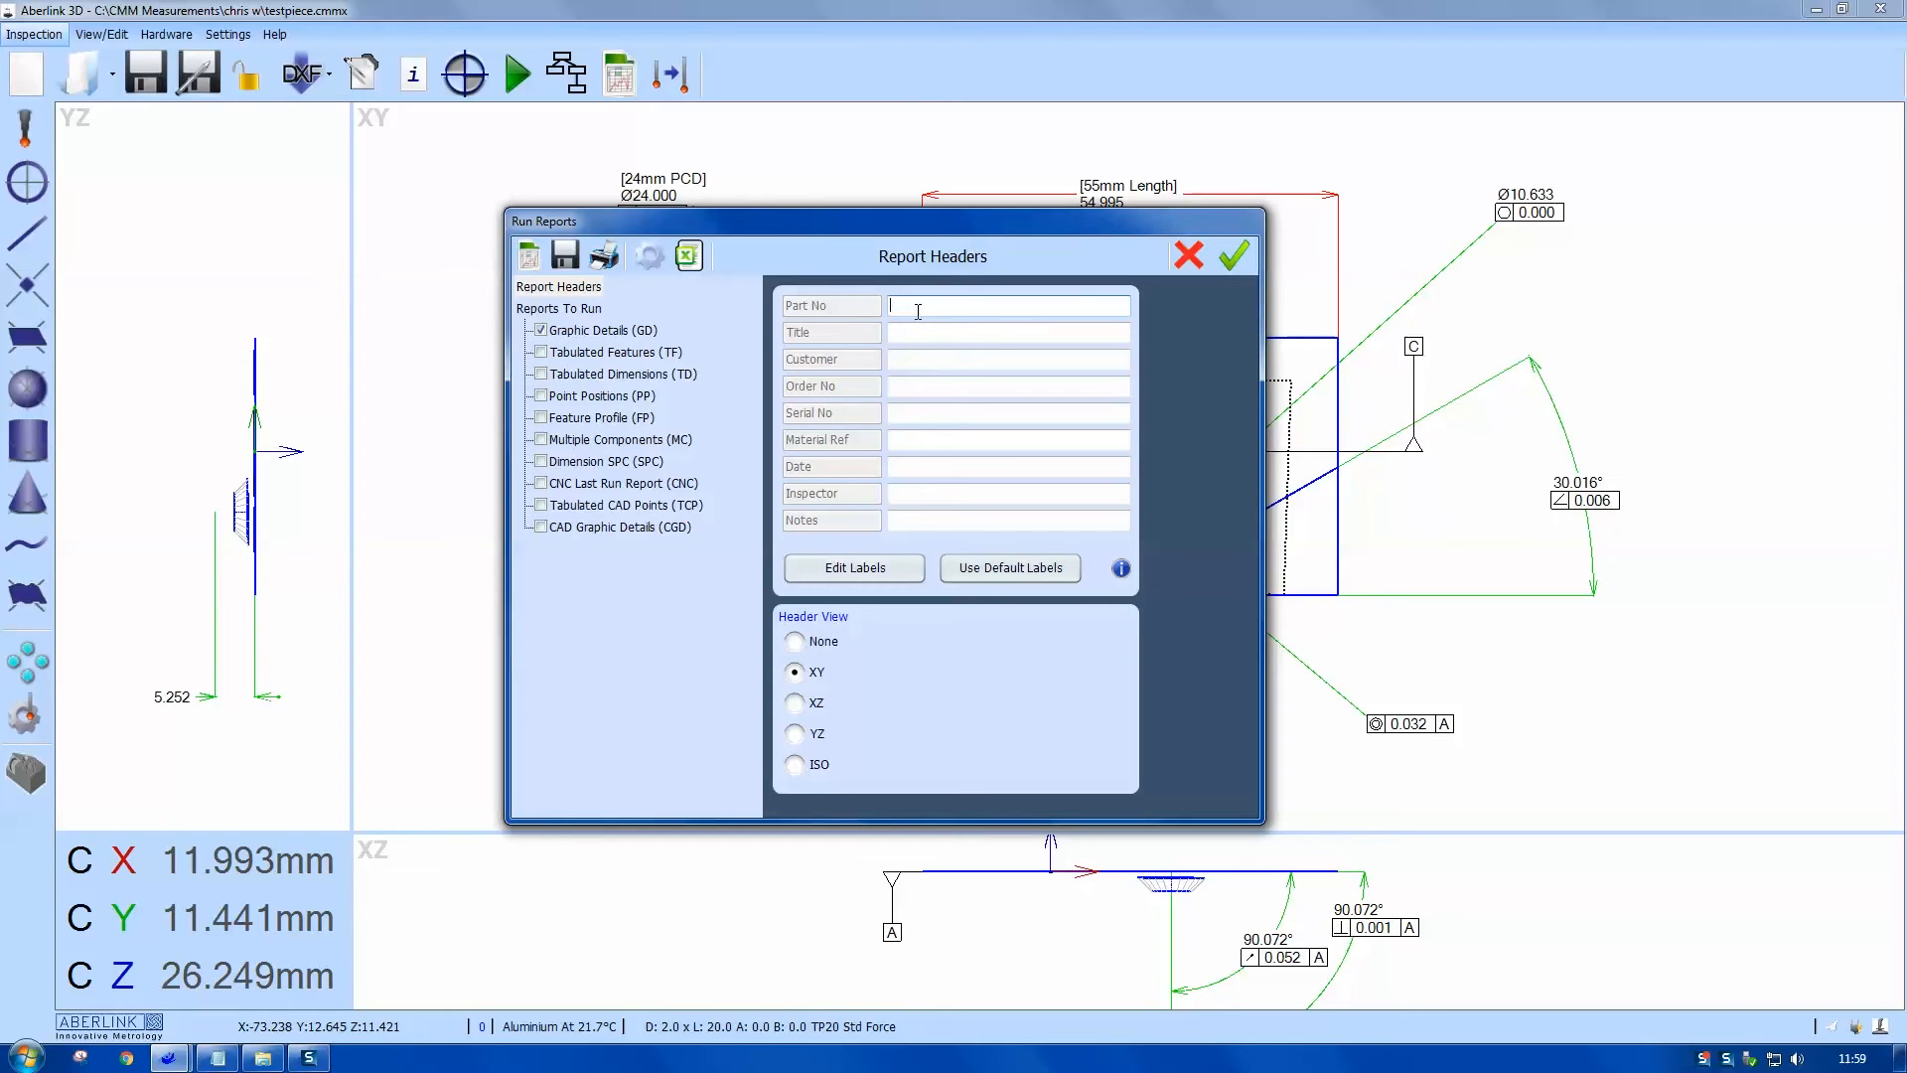
{"action": "type", "text": "Test P"}
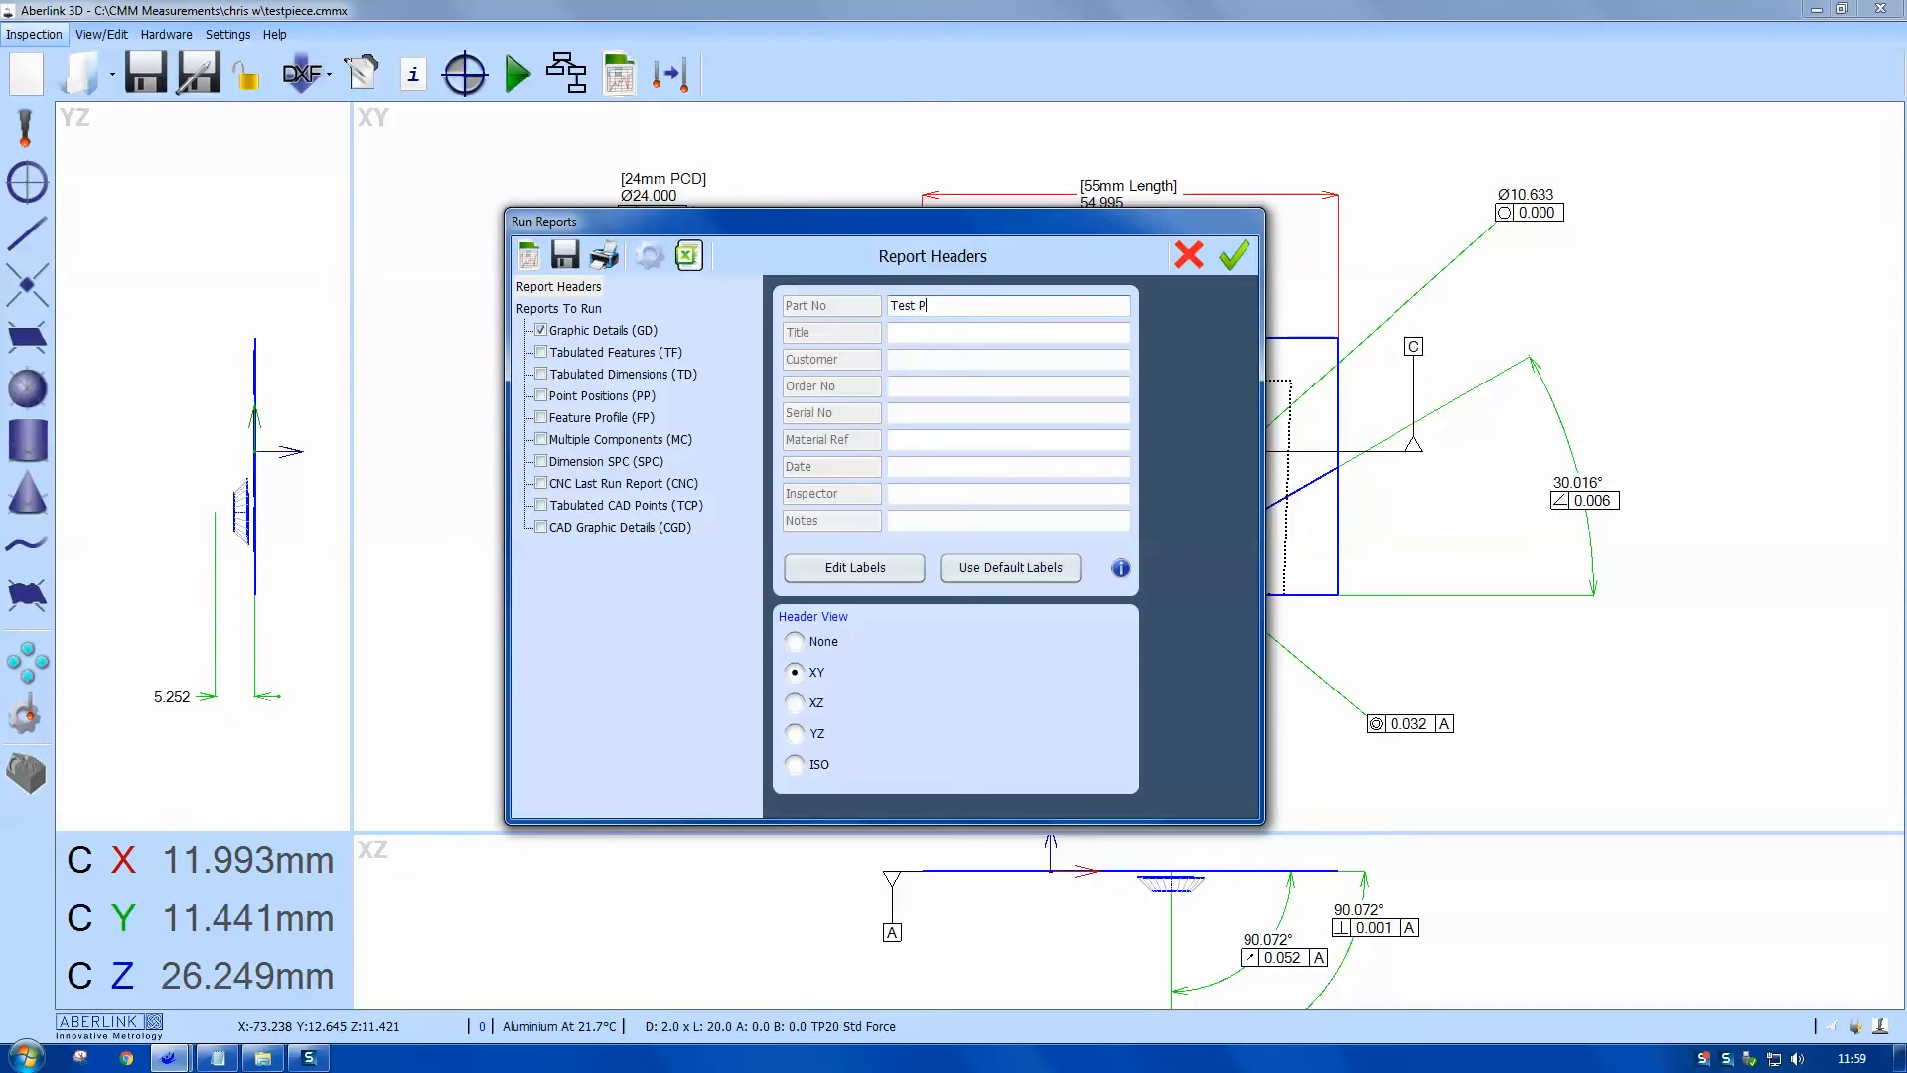
{"action": "type", "text": "iece"}
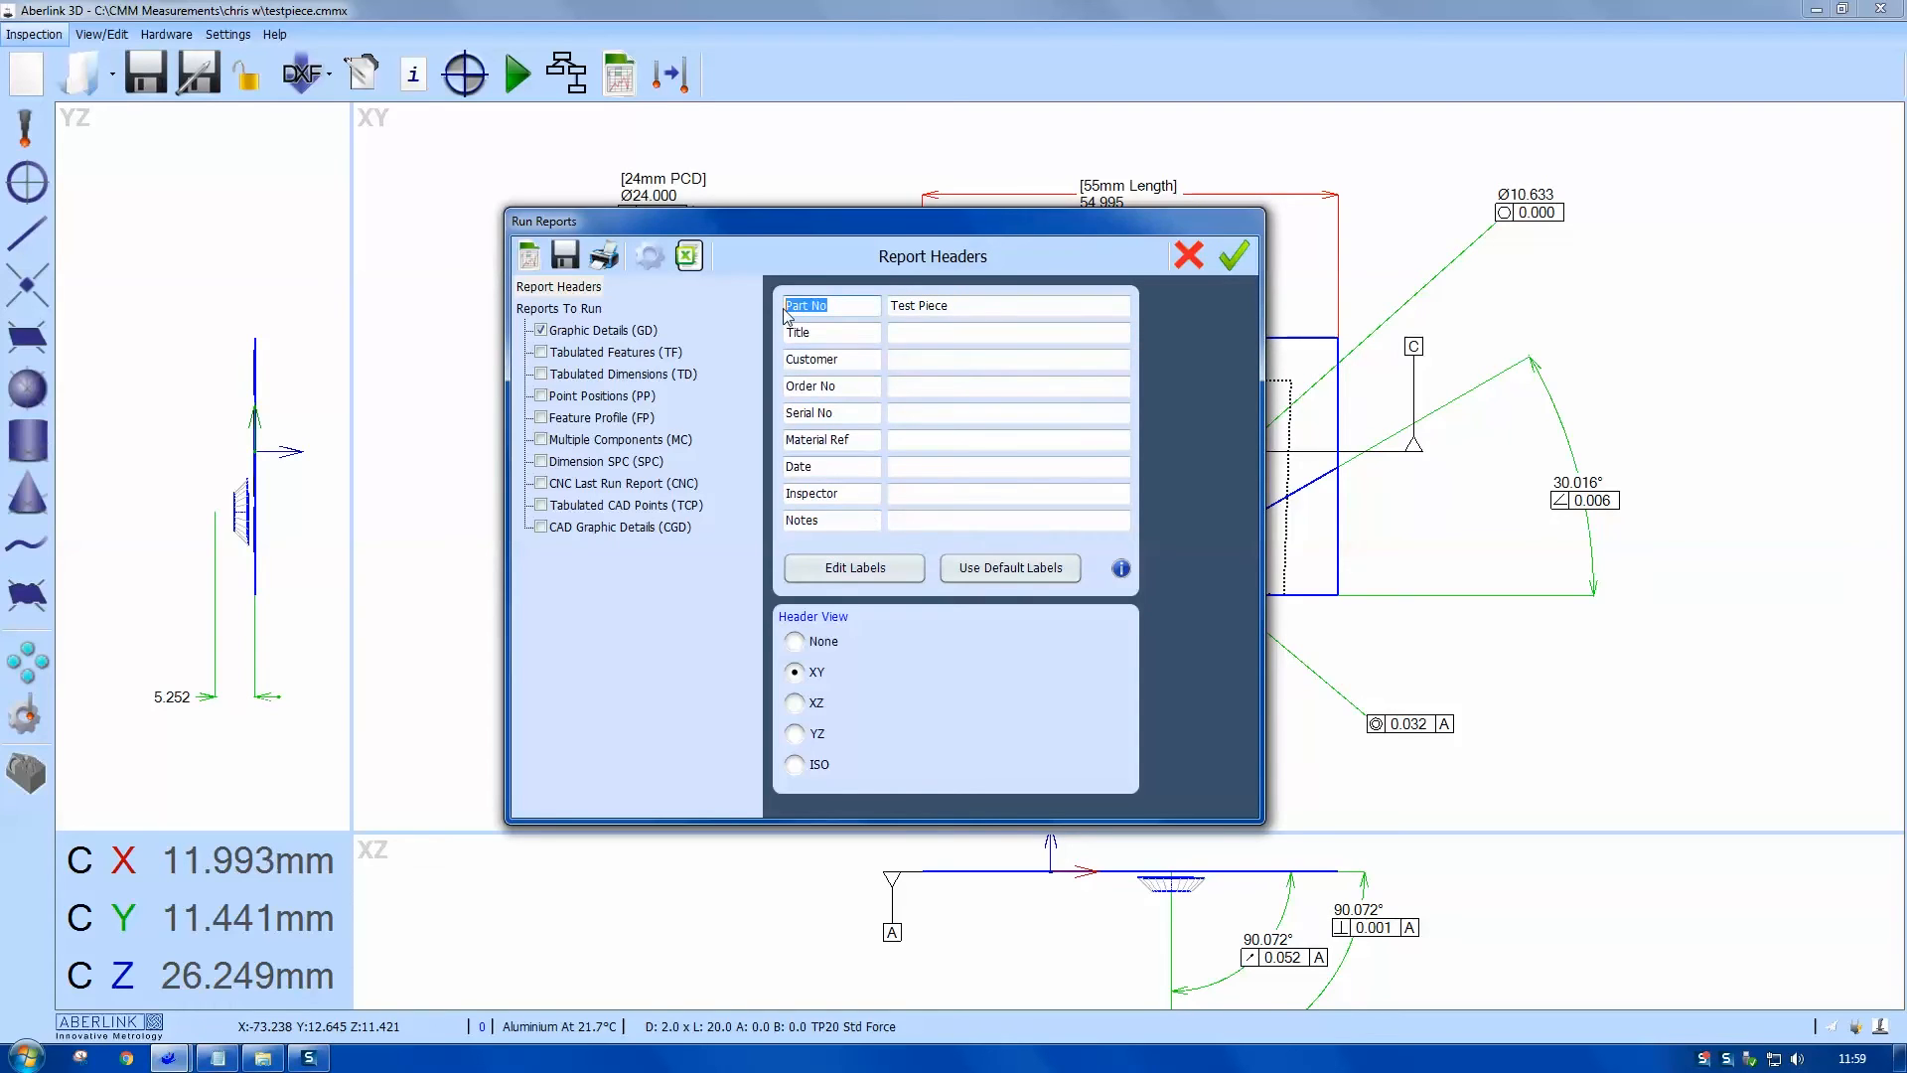
{"action": "type", "text": "Title"}
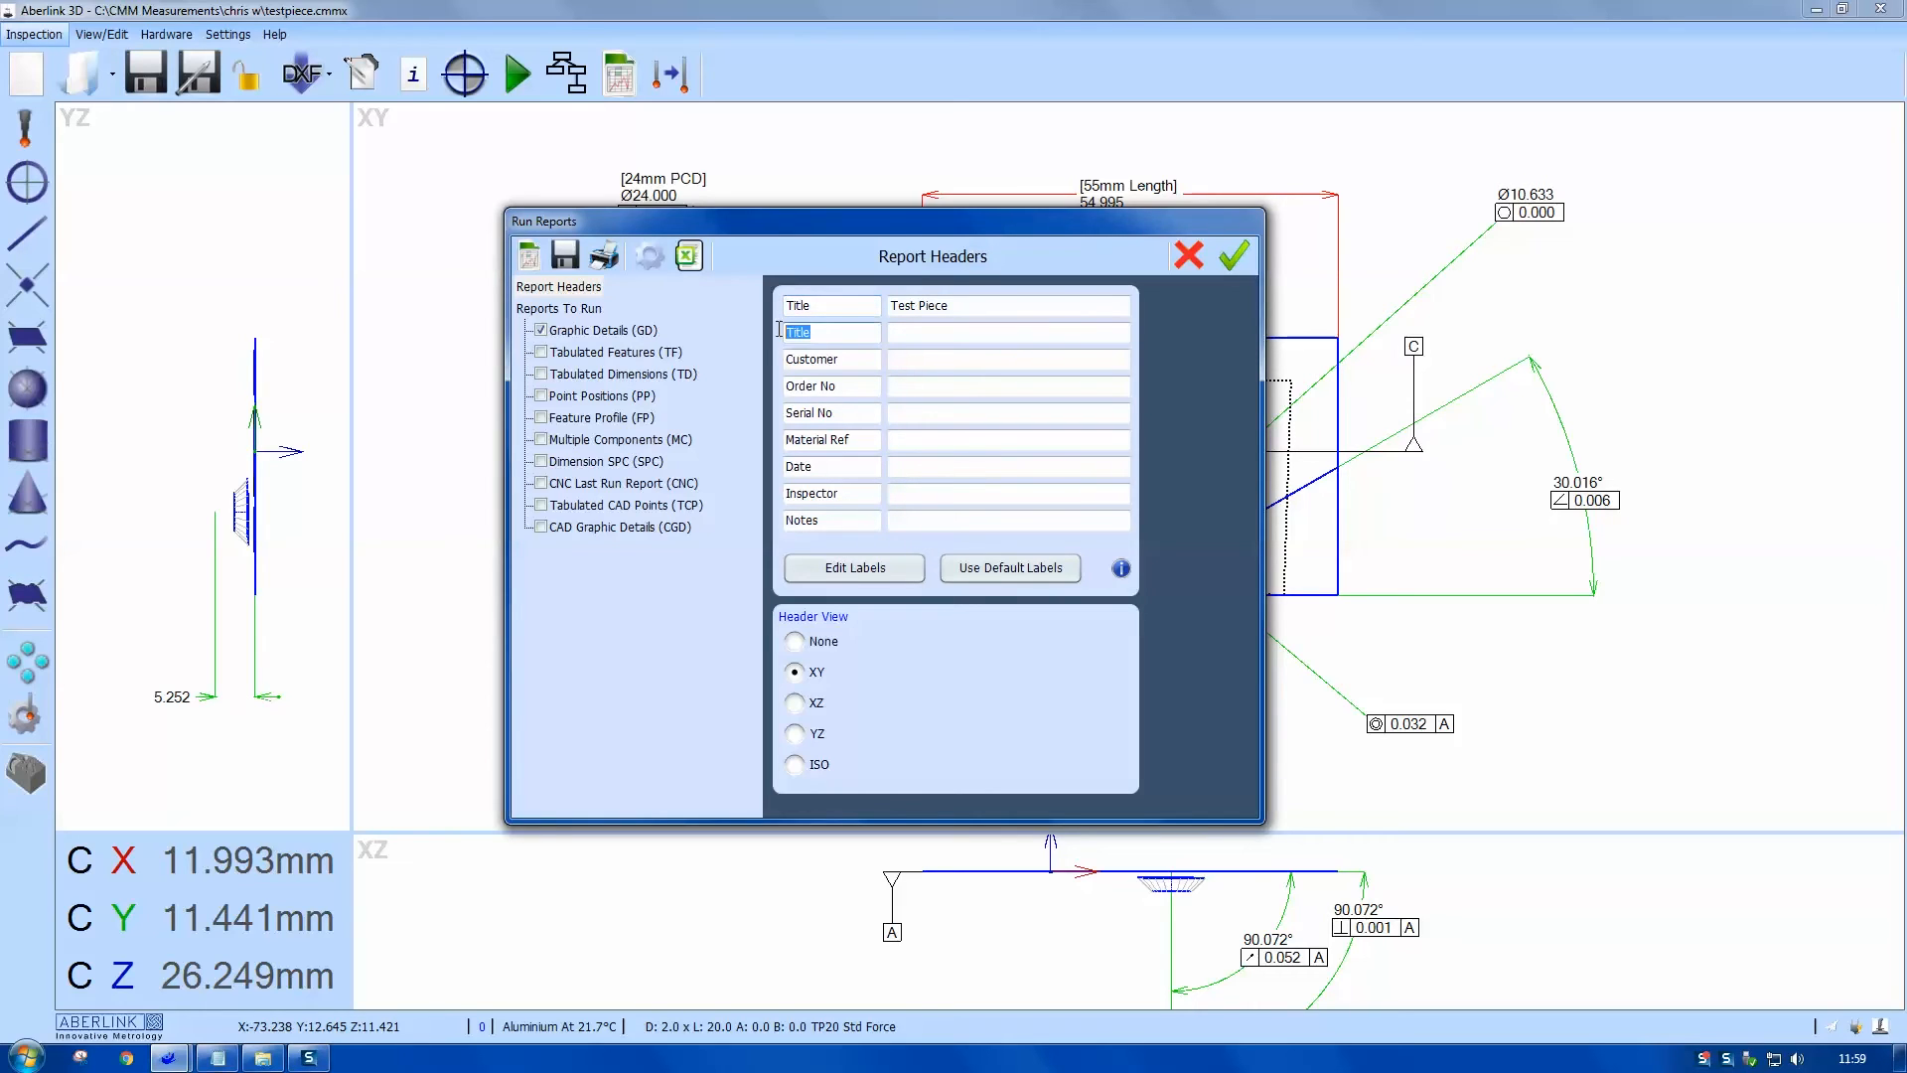
{"action": "type", "text": "Part Number"}
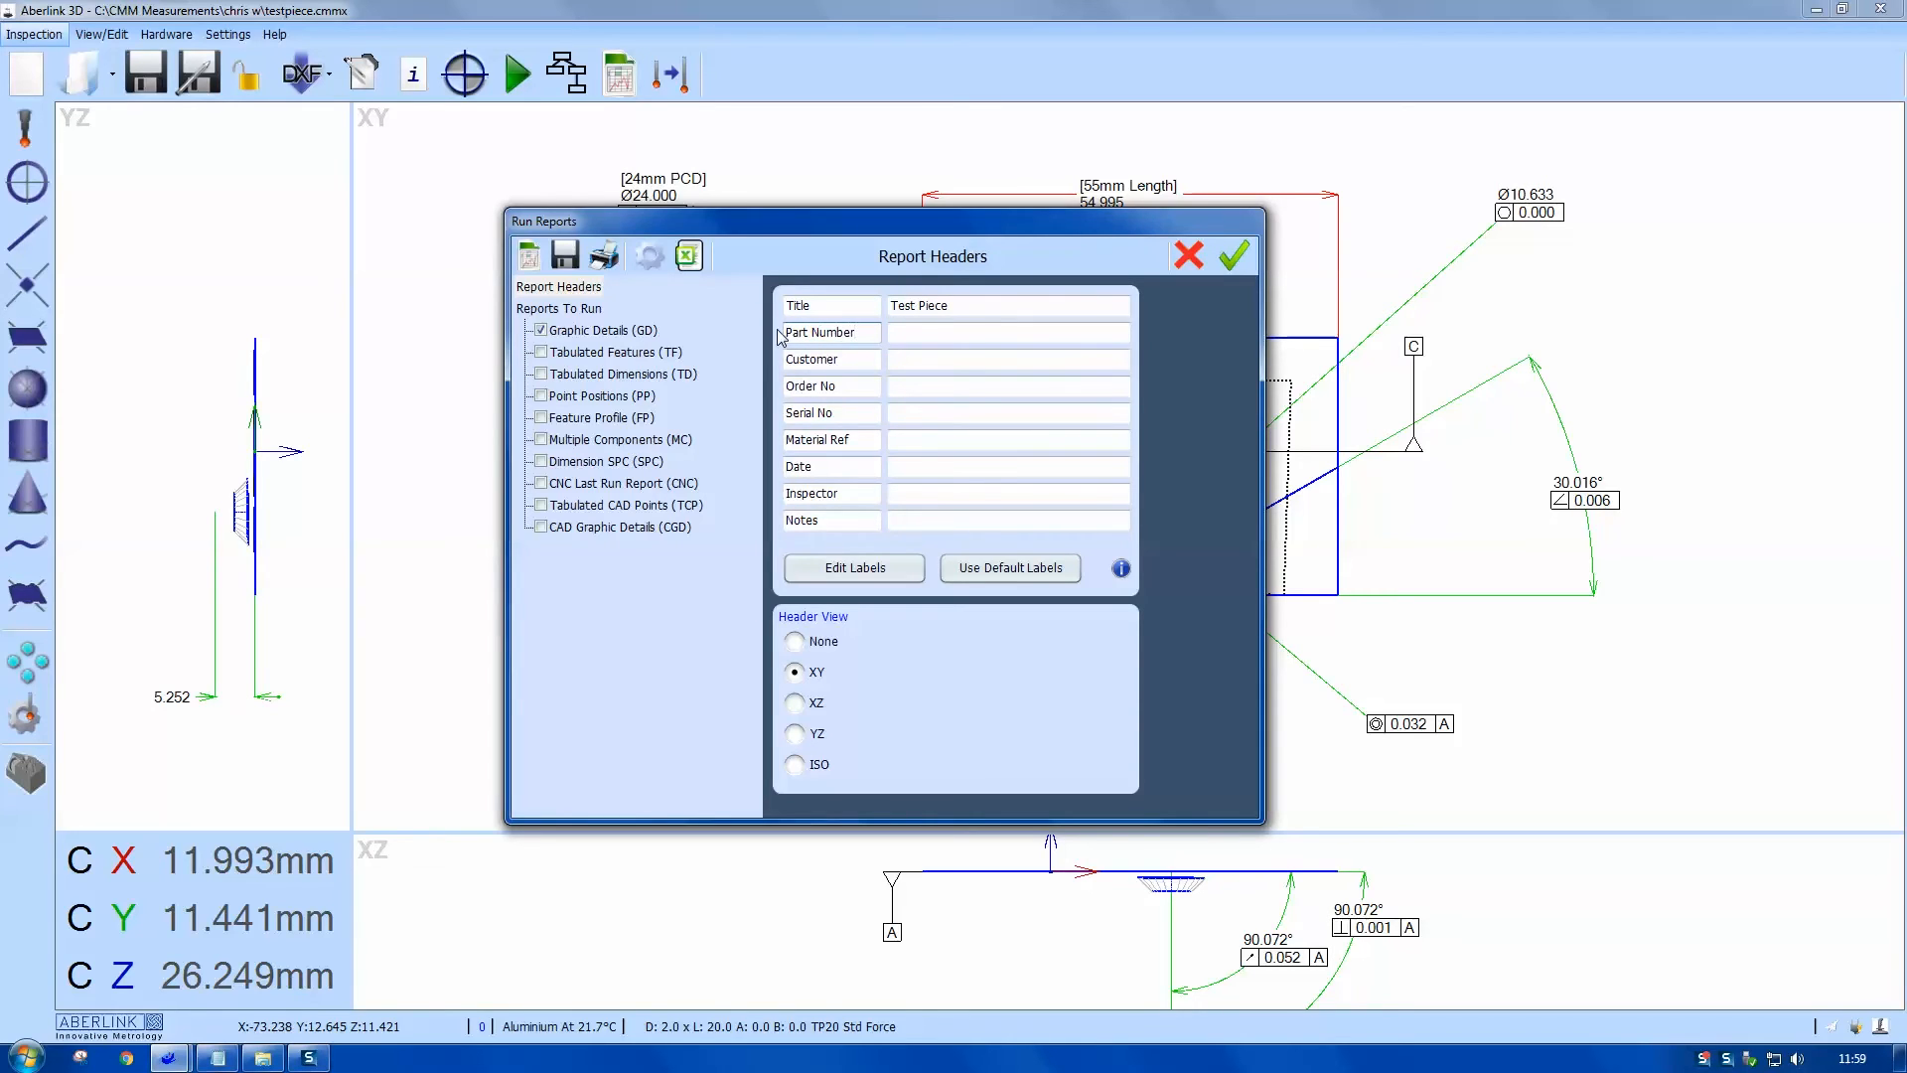
Step: Enter Part Number 'AB001' and the automatic '{date}' field for Date
{"action": "left_click", "coordinate": [1007, 332]}
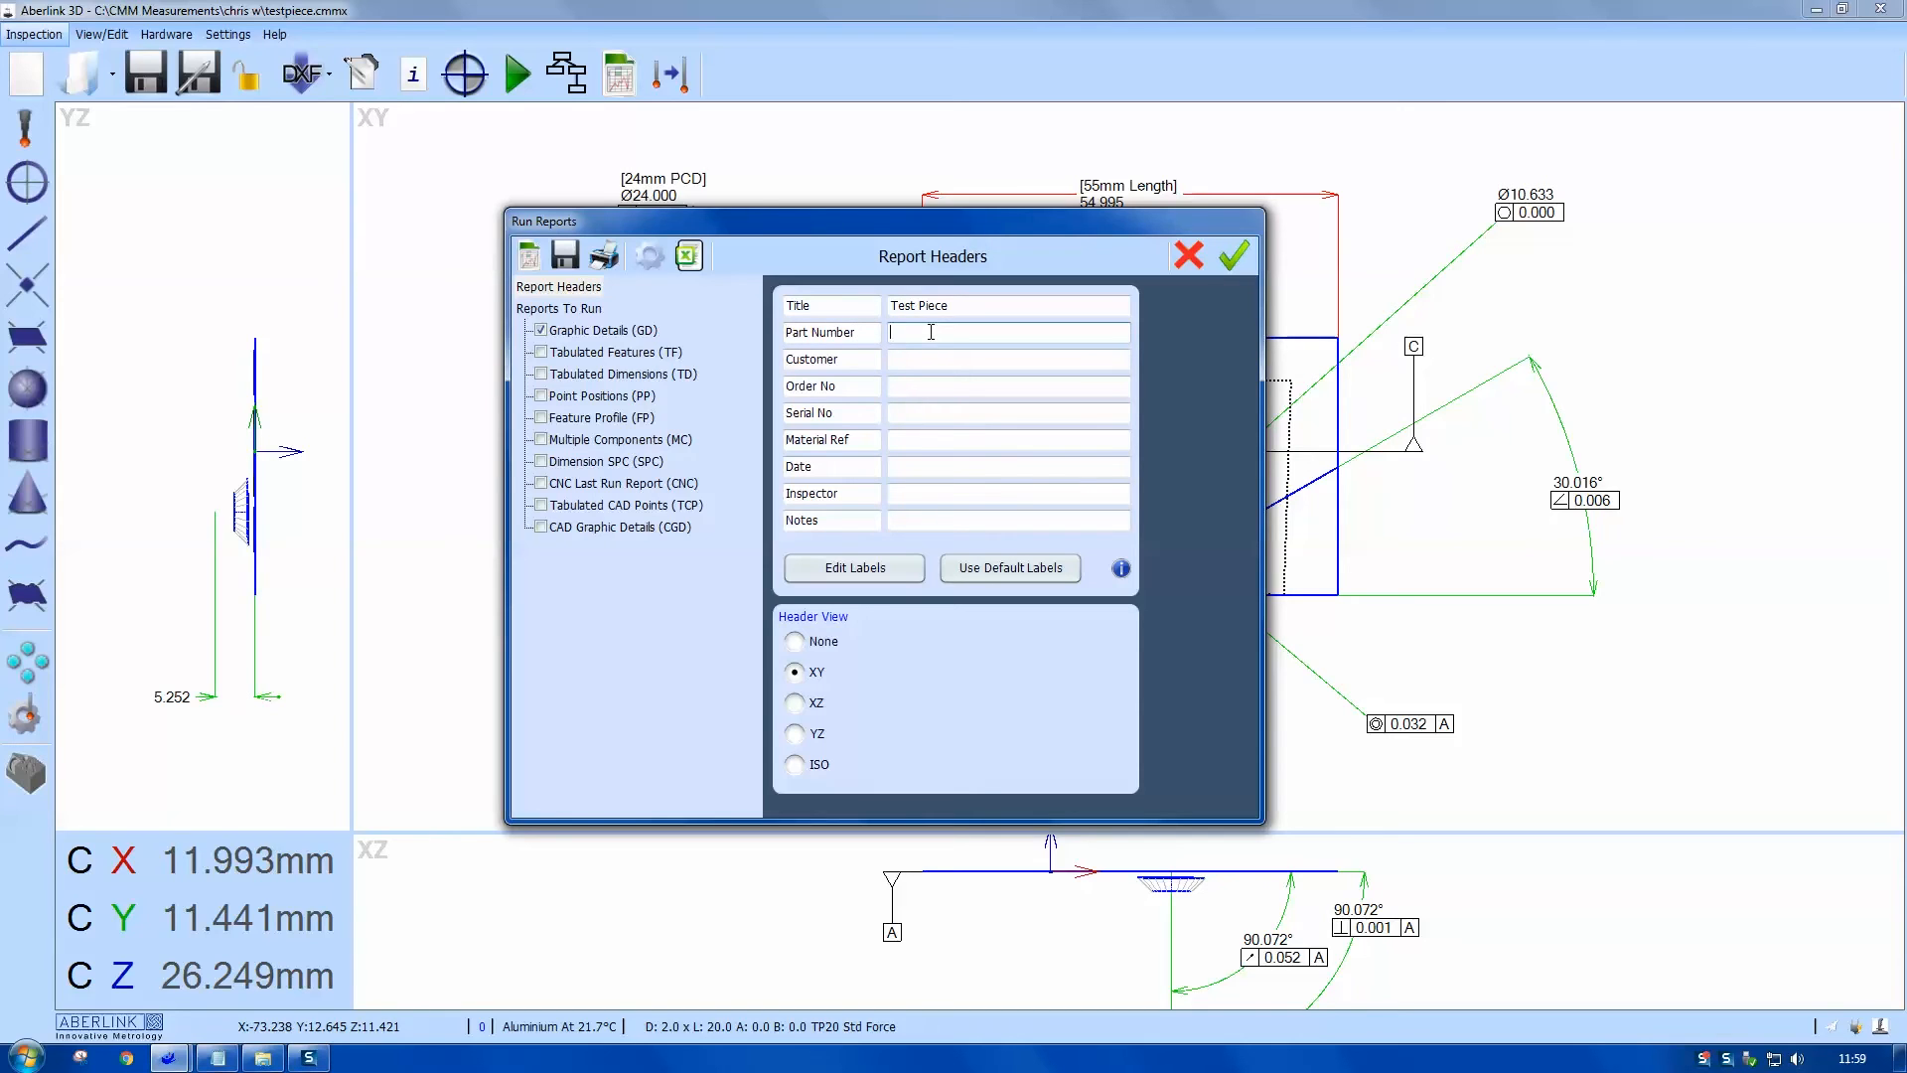
{"action": "type", "text": "AB00"}
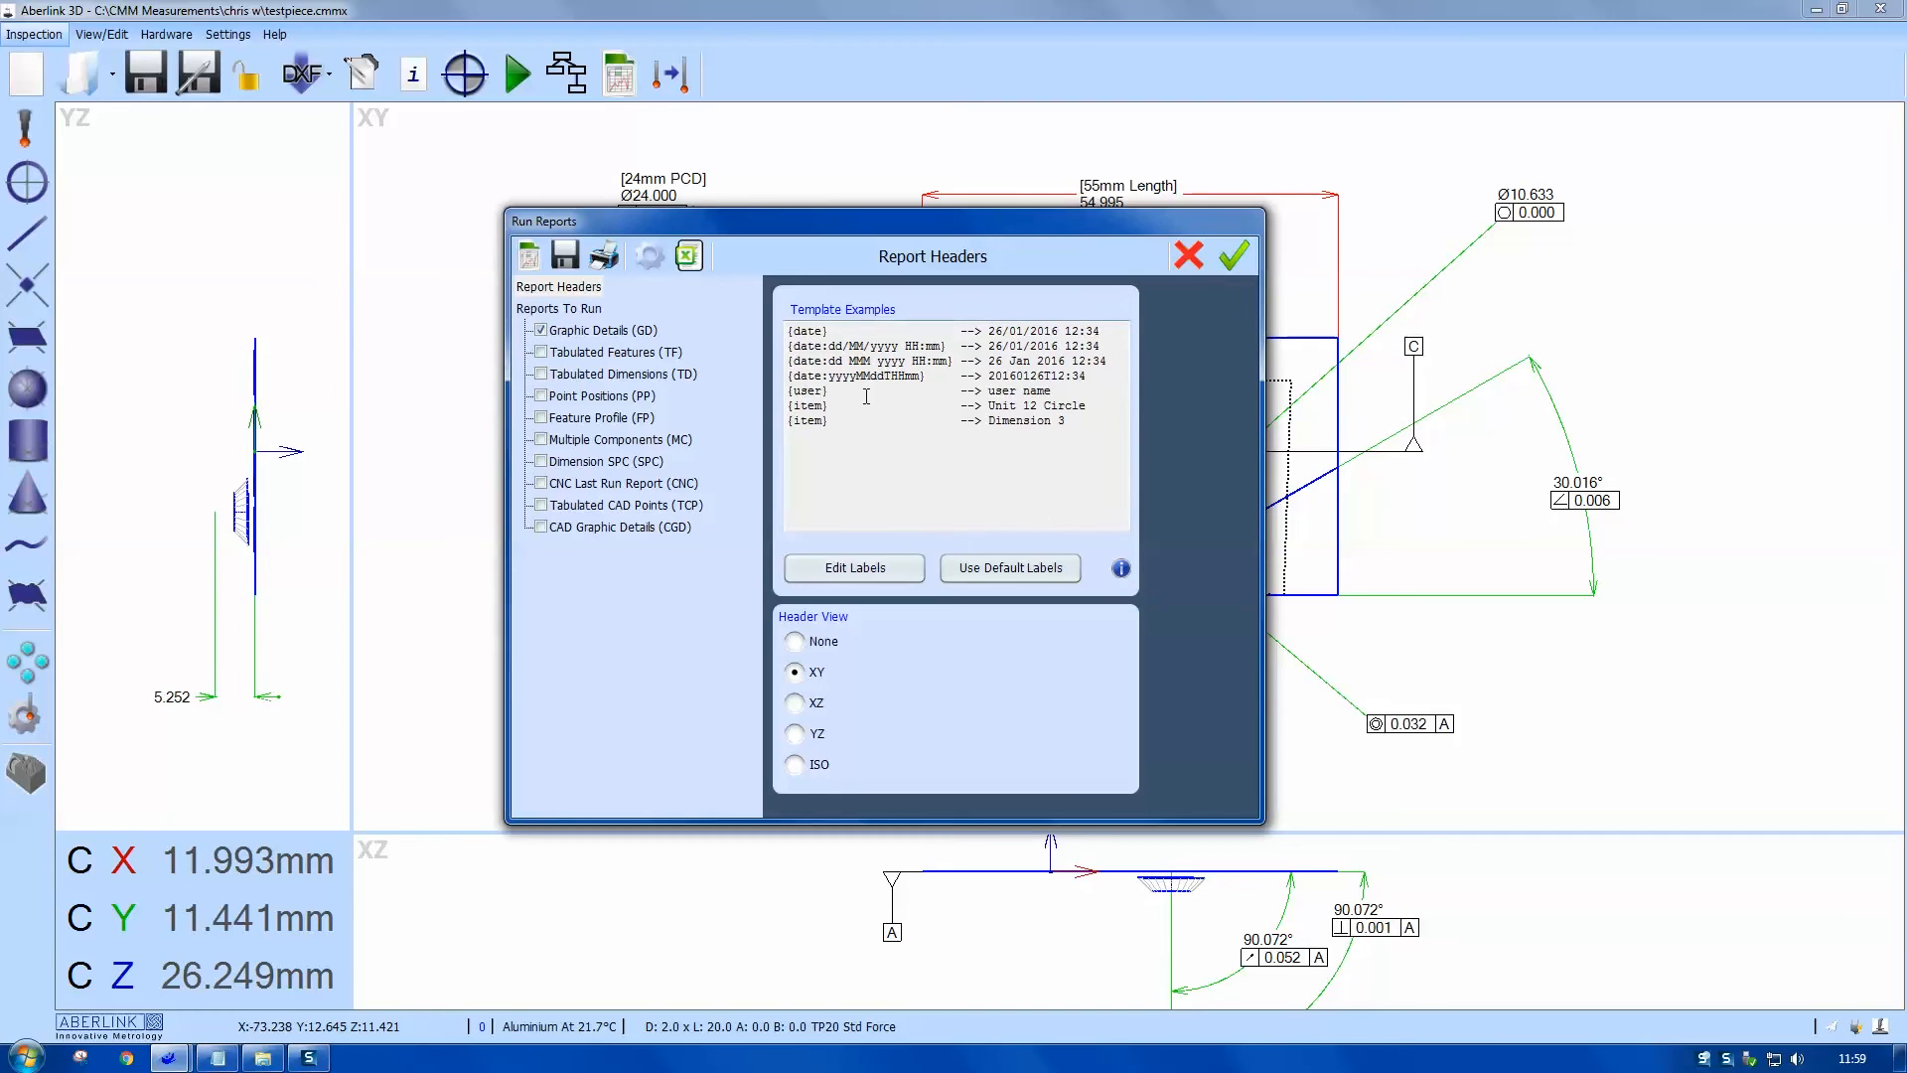
{"action": "double_click", "coordinate": [806, 331]}
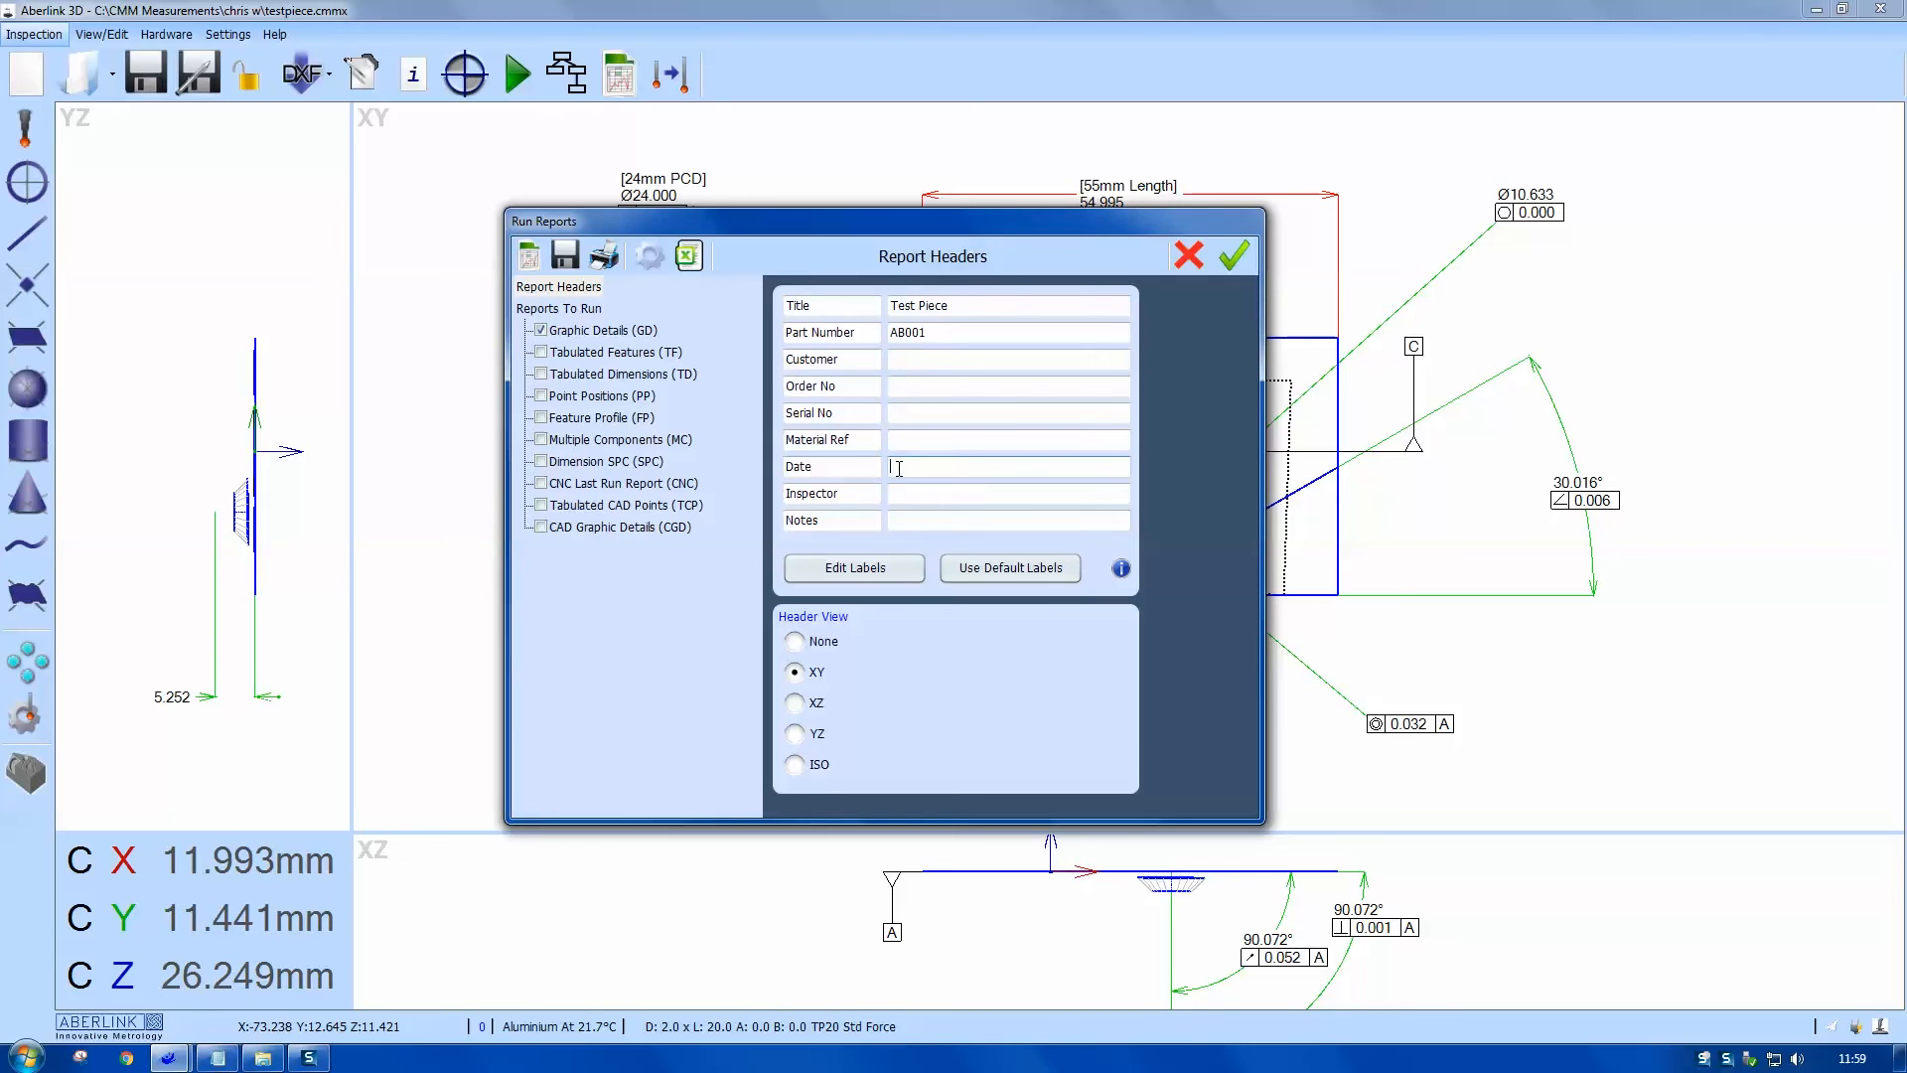
{"action": "type", "text": "{date}"}
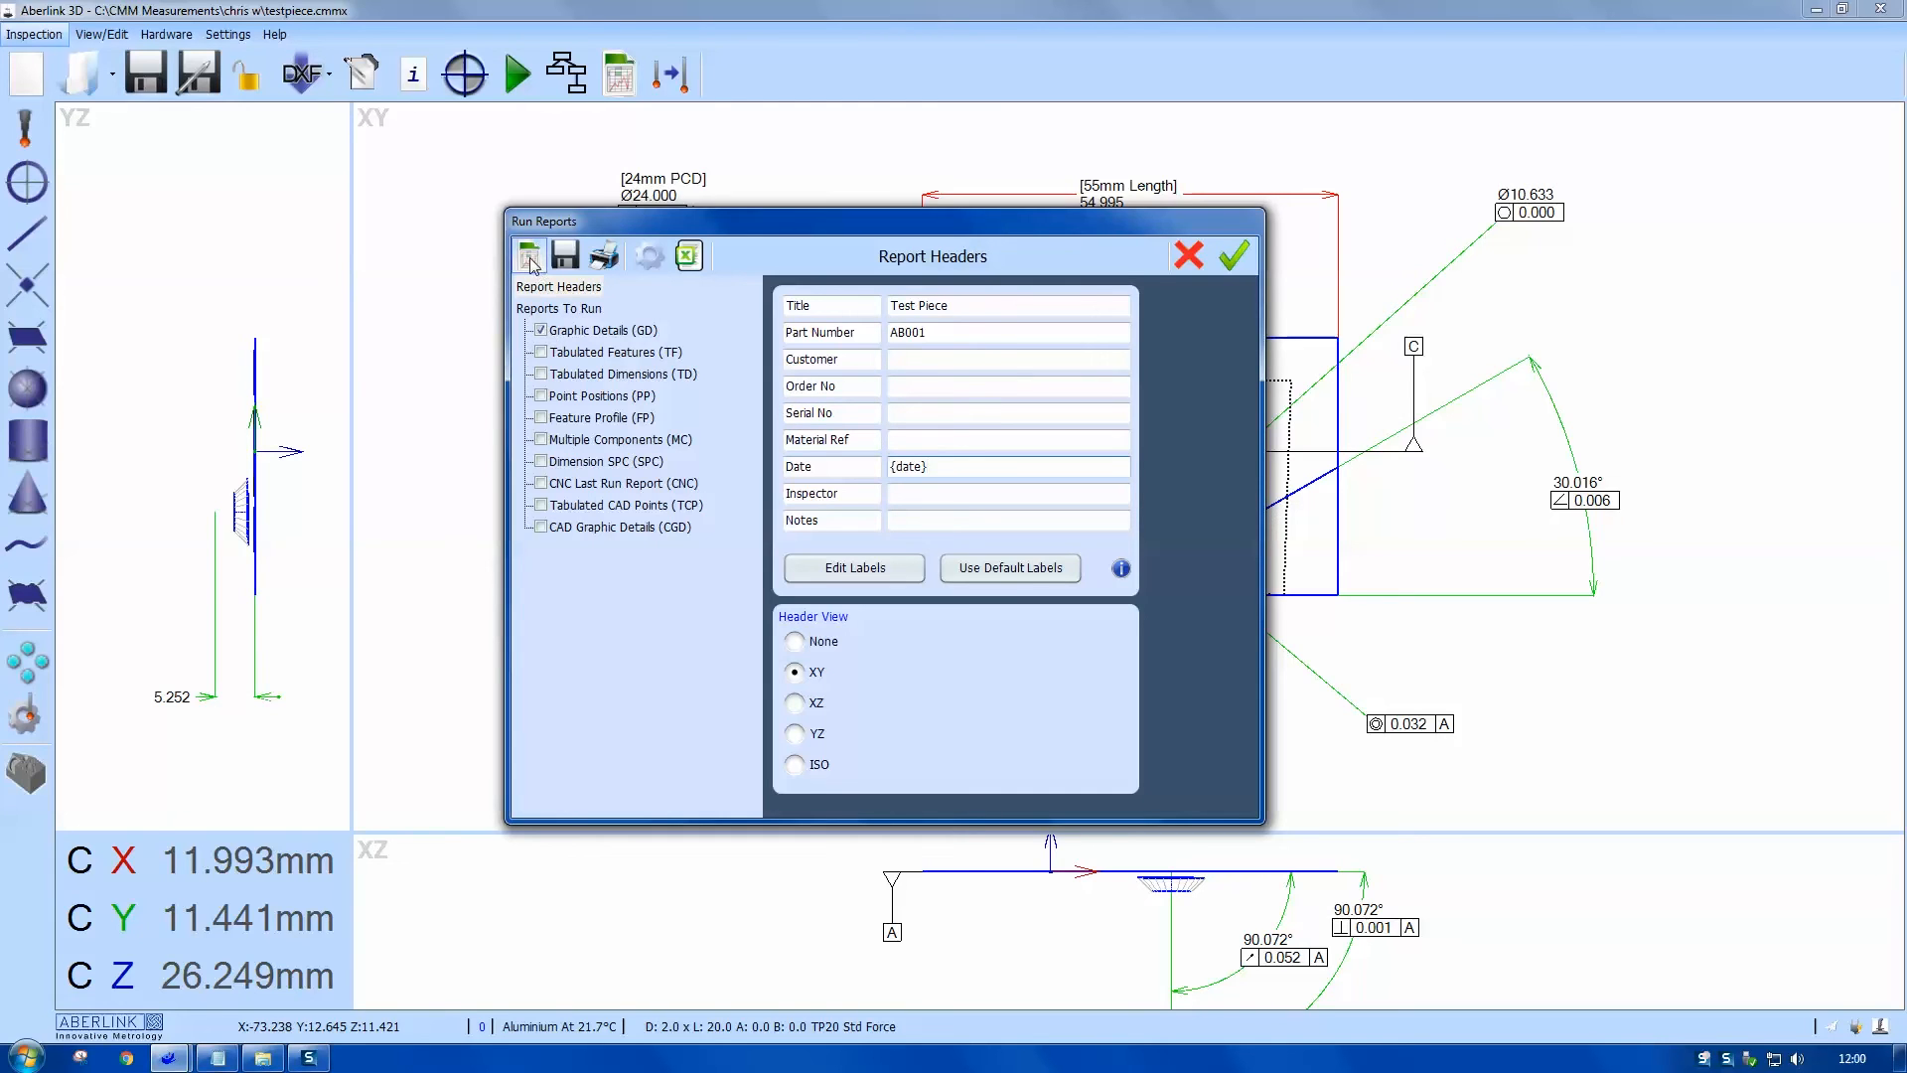
{"action": "mouse_move", "coordinate": [528, 256]}
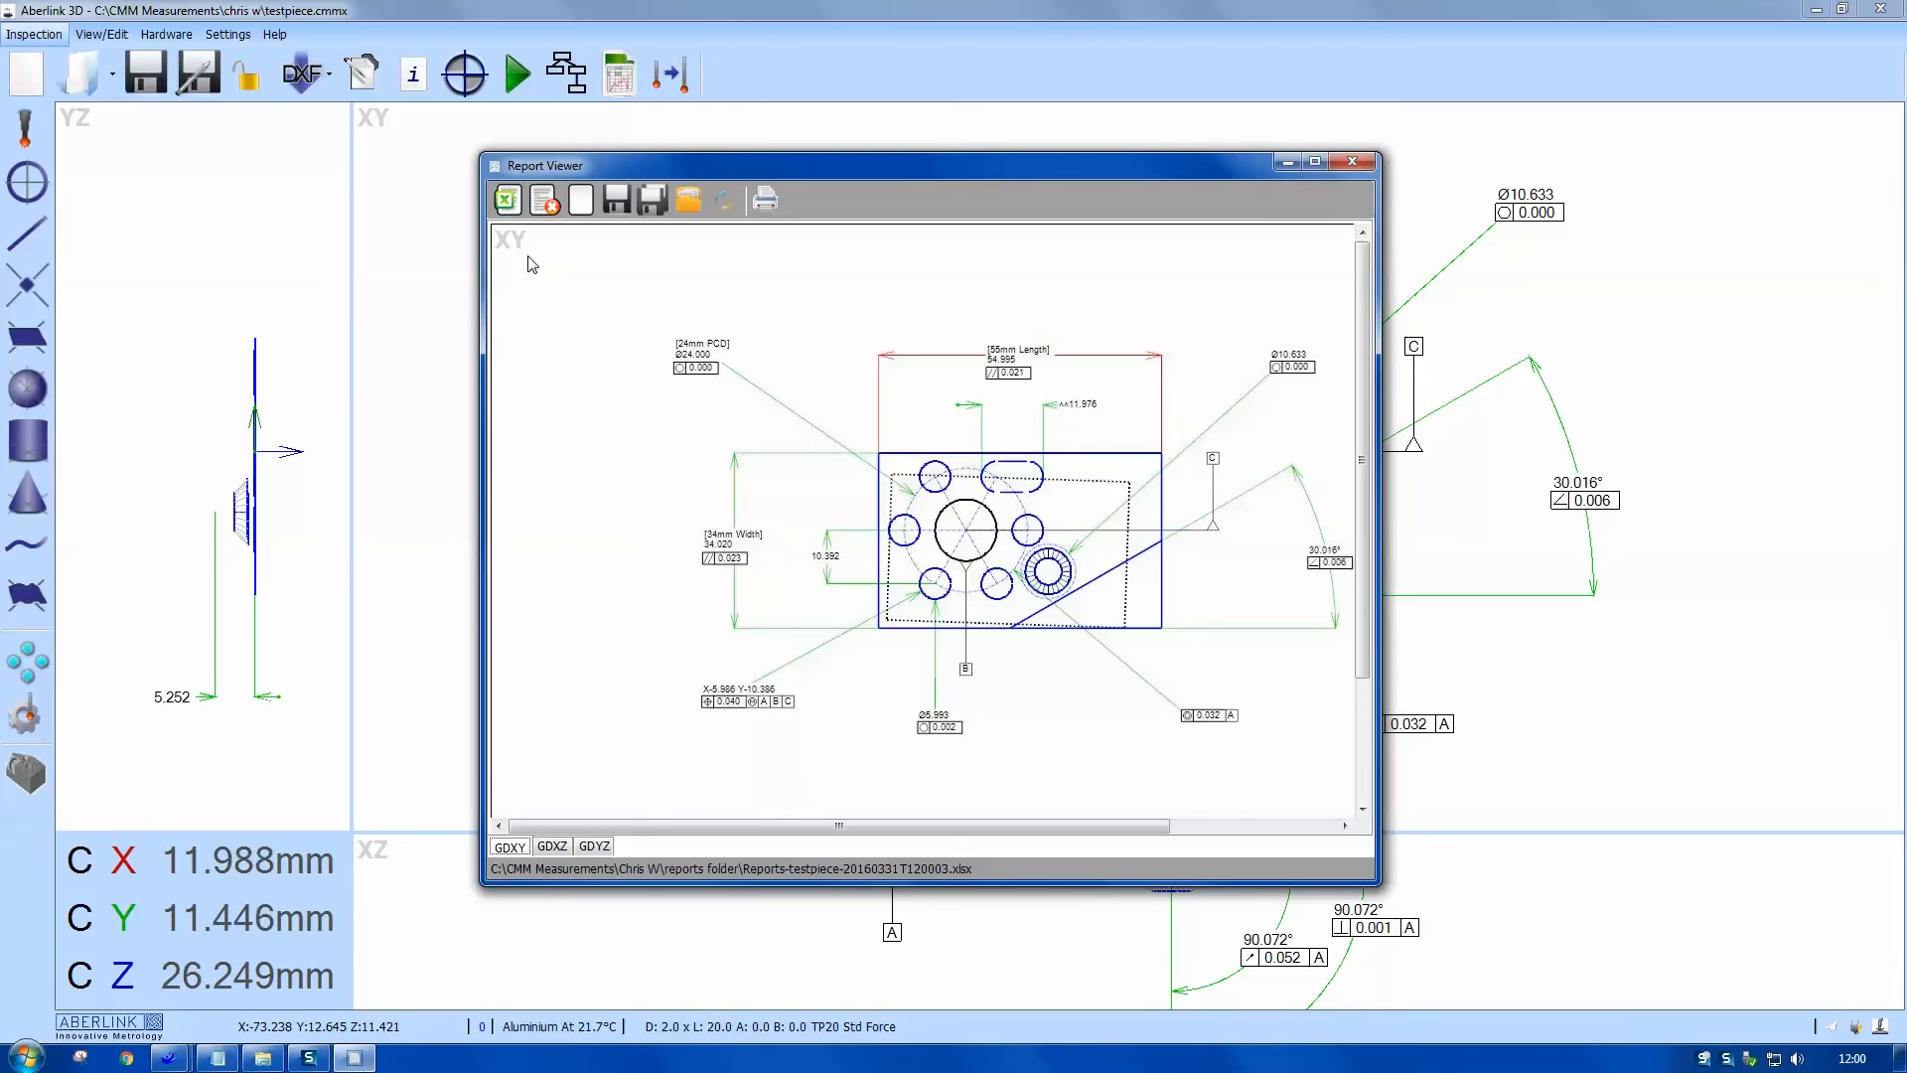
Step: Review the generated GDXY, GDXZ and GDYZ report sheets in the Report Viewer
{"action": "scroll", "scroll_direction": "down", "scroll_amount": 3}
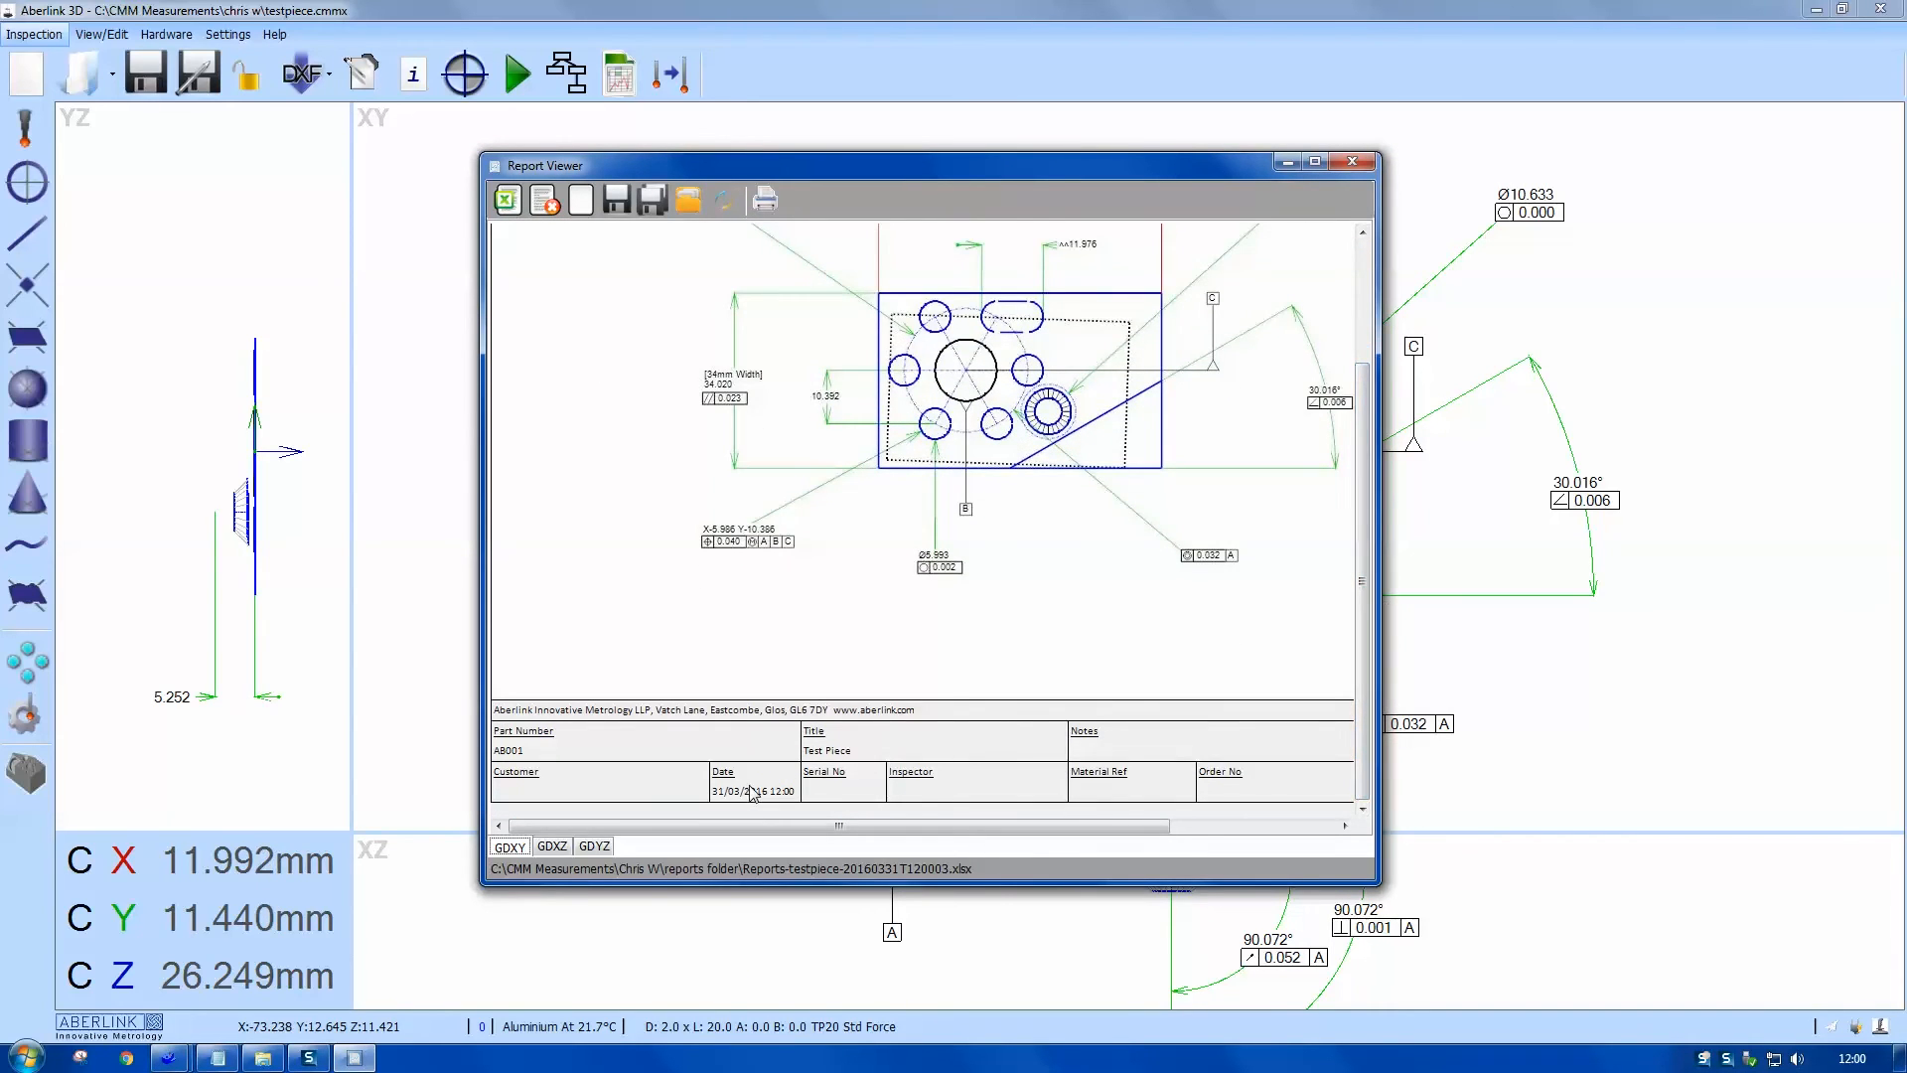
{"action": "mouse_move", "coordinate": [874, 762]}
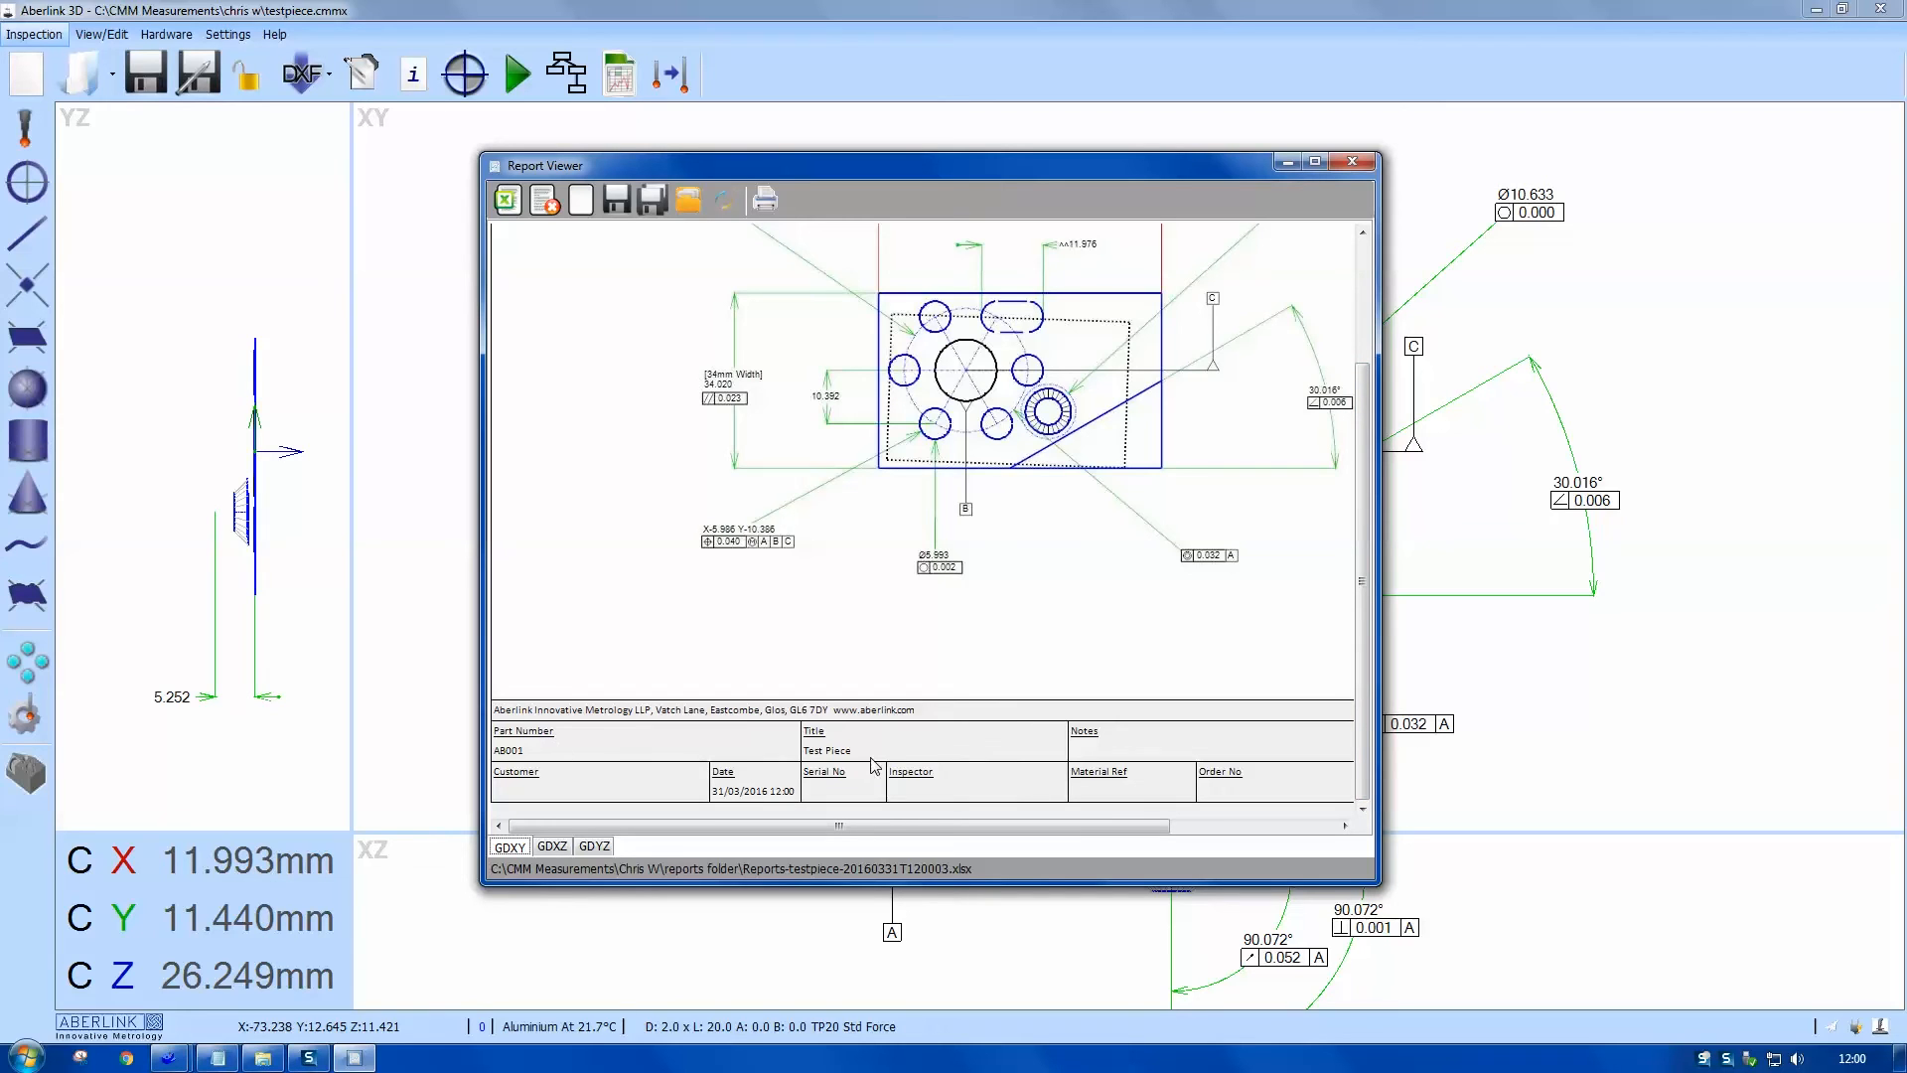
{"action": "left_click_drag", "start_coordinate": [838, 825], "coordinate": [941, 824]}
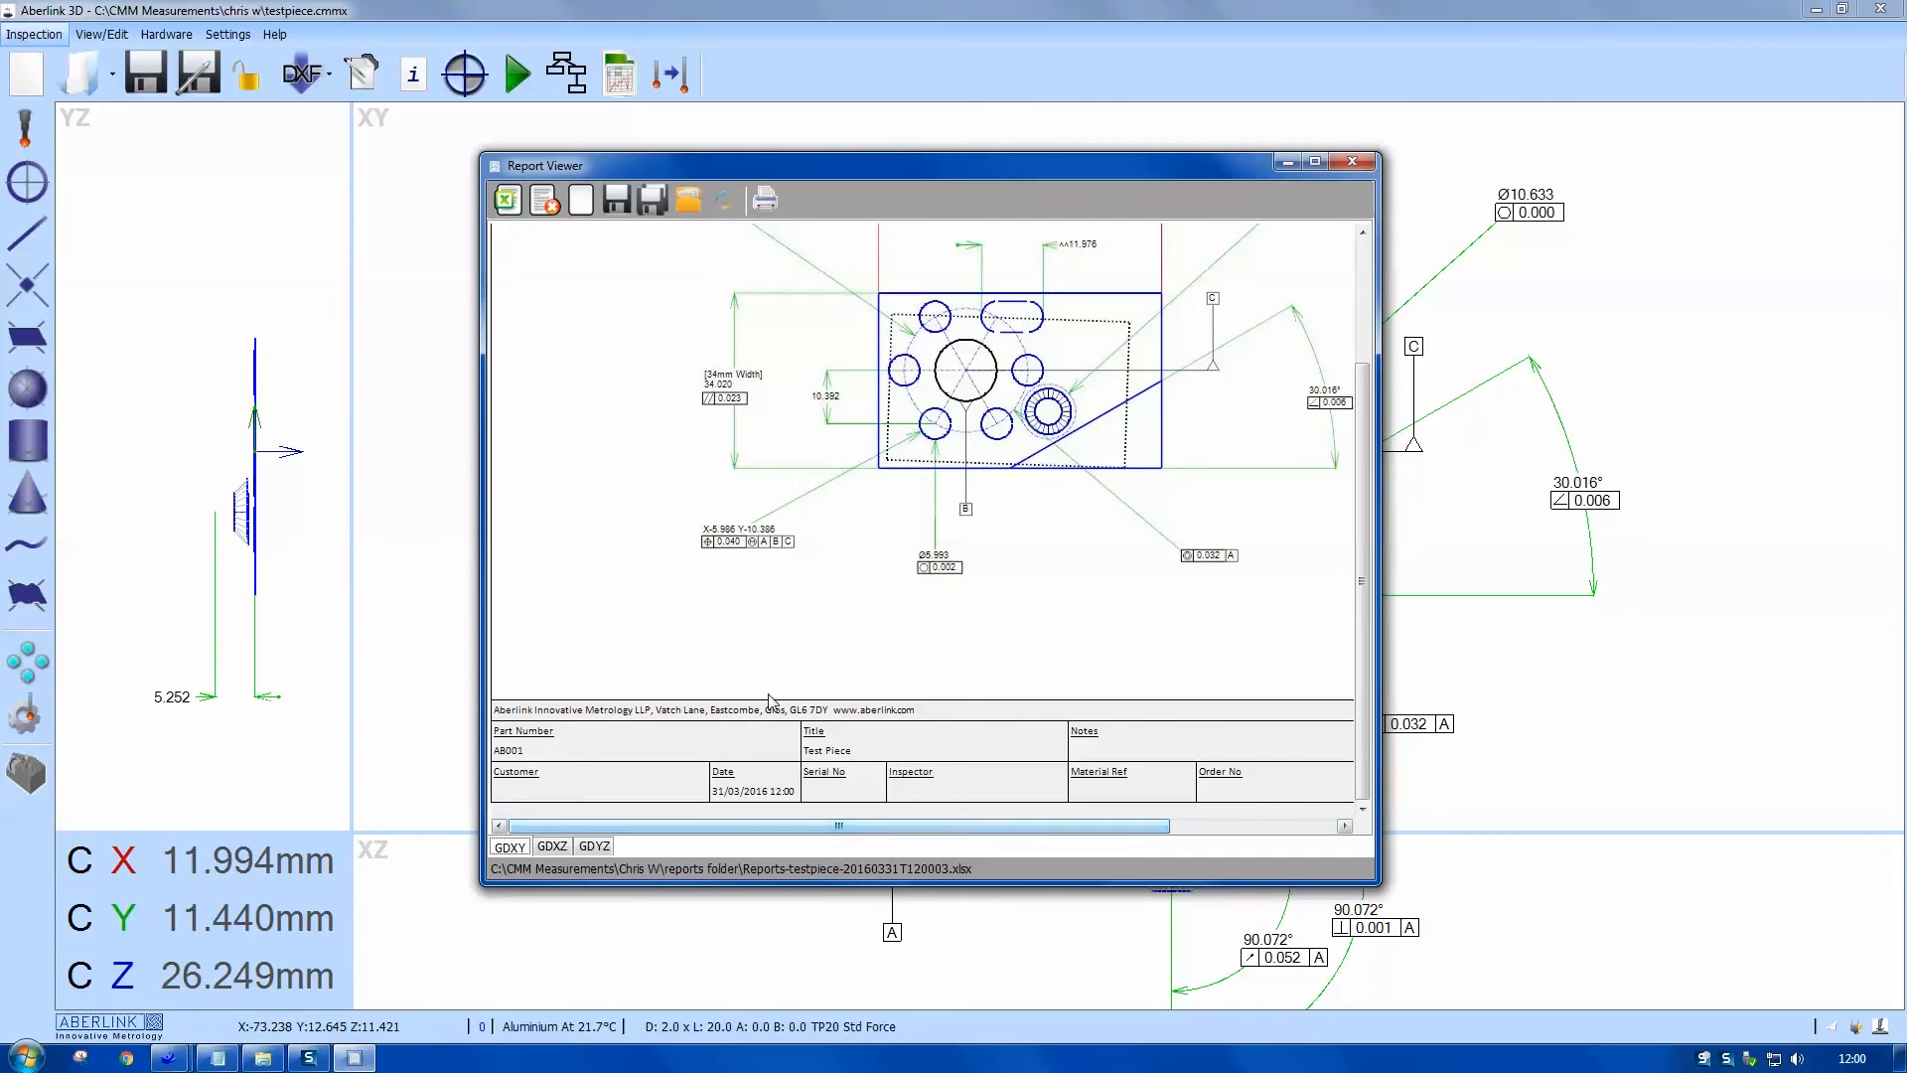
{"action": "left_click", "coordinate": [550, 846]}
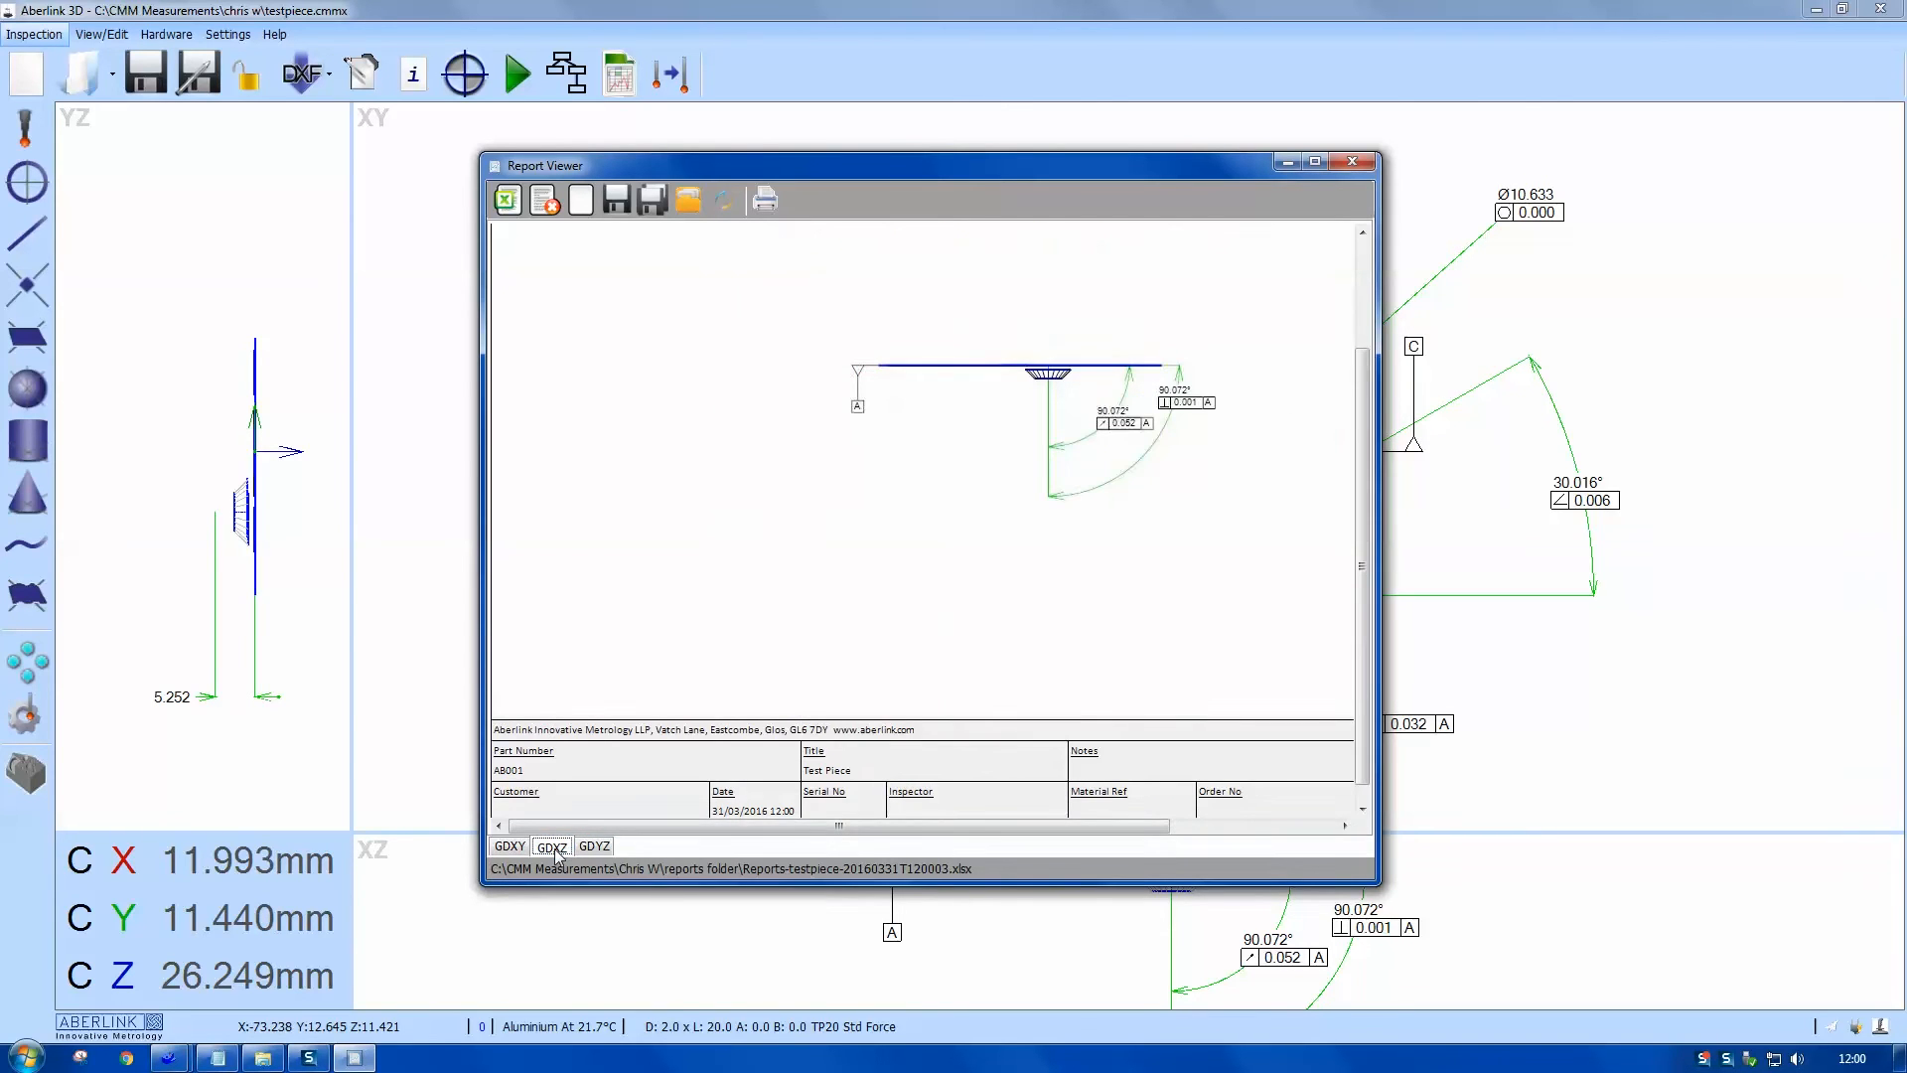
{"action": "left_click", "coordinate": [593, 846]}
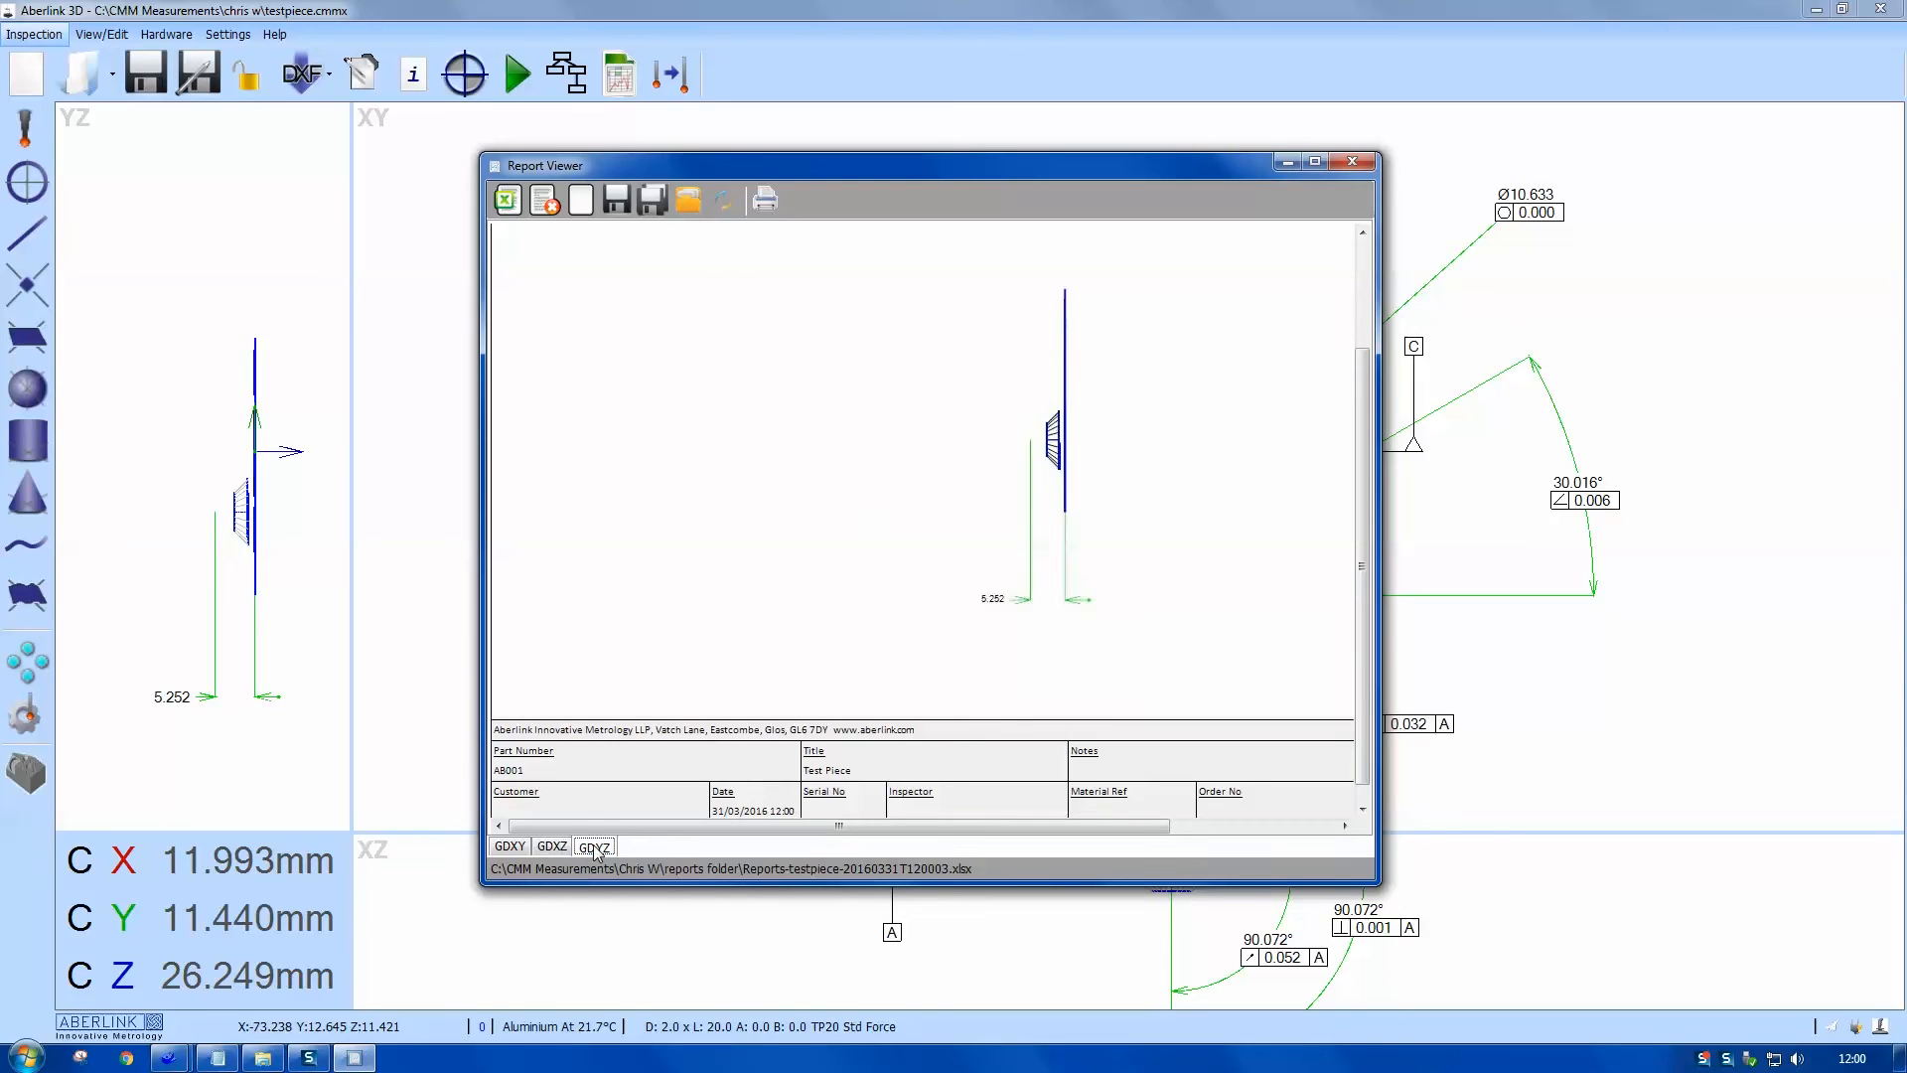
{"action": "left_click", "coordinate": [508, 846]}
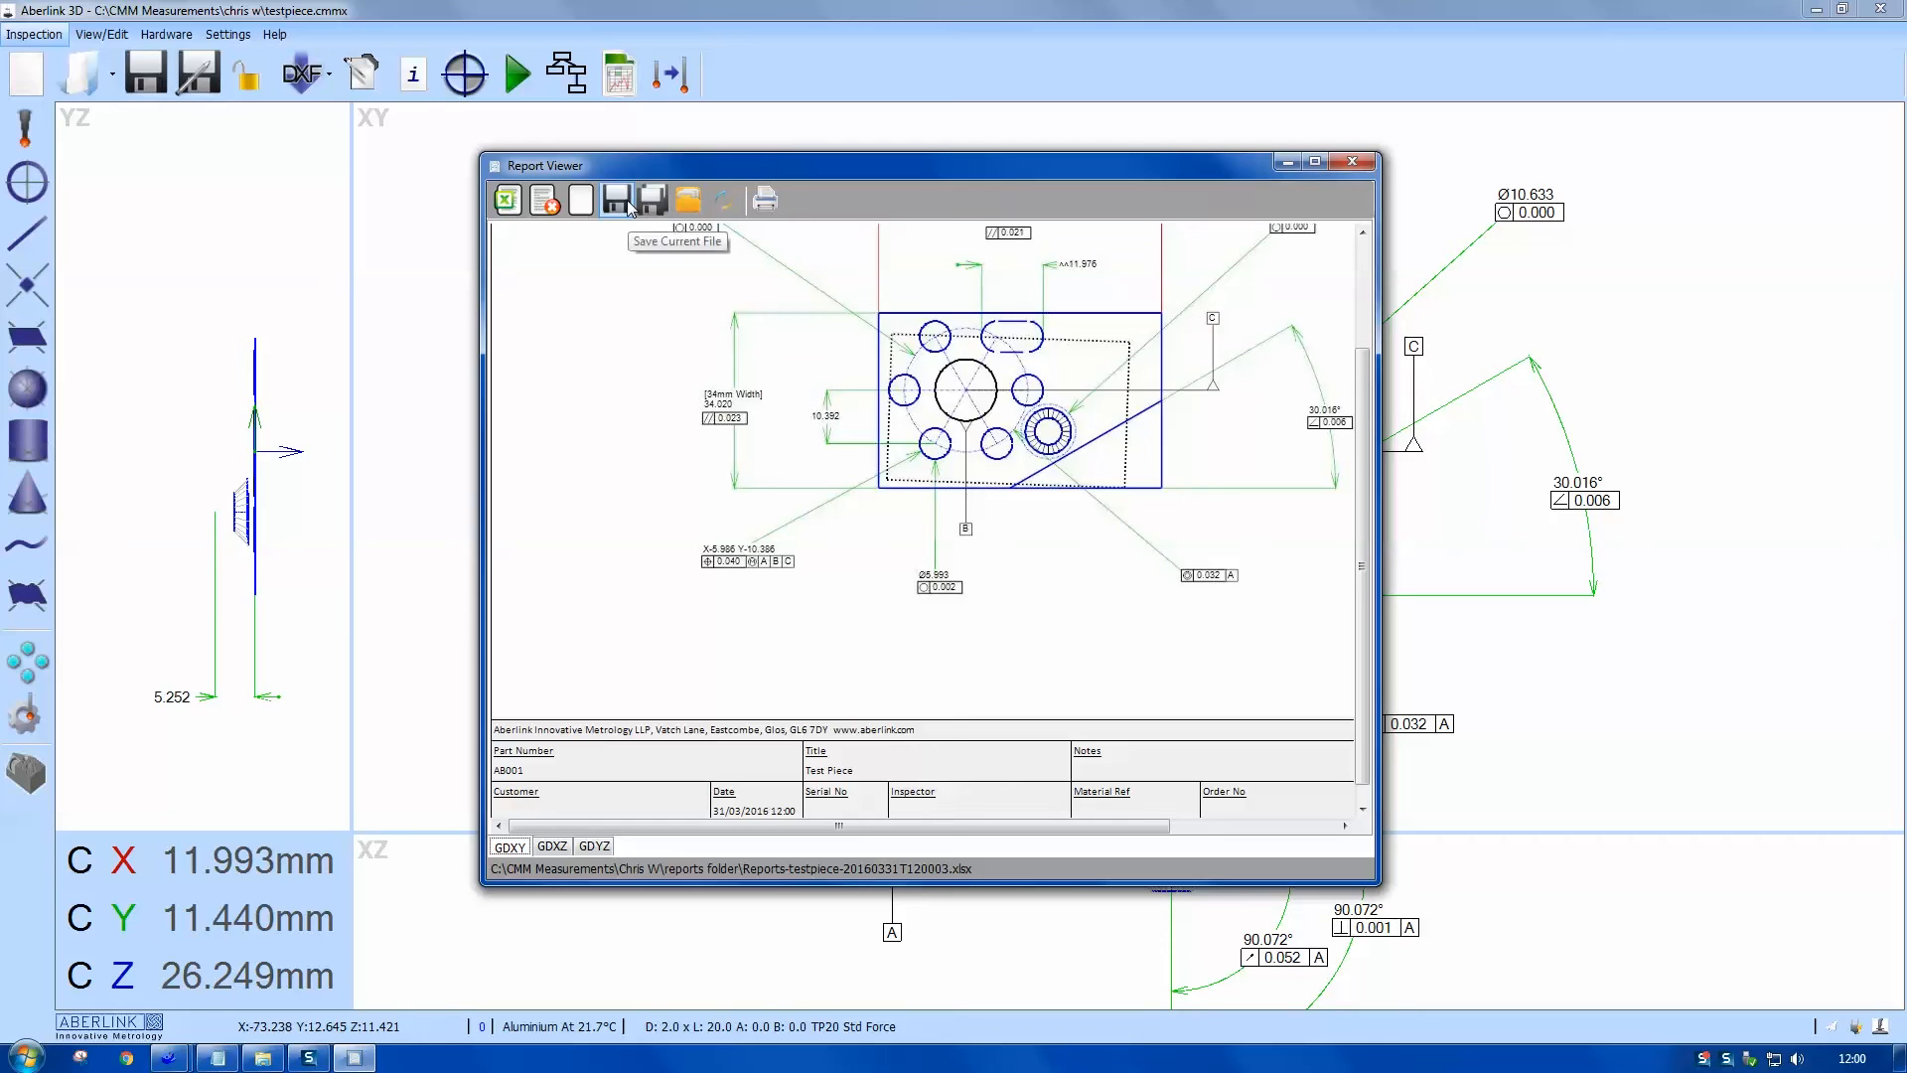
Step: Save the graphic report as Excel in a new Reports folder under C:\CMM Measurements\chris w
{"action": "left_click", "coordinate": [618, 198]}
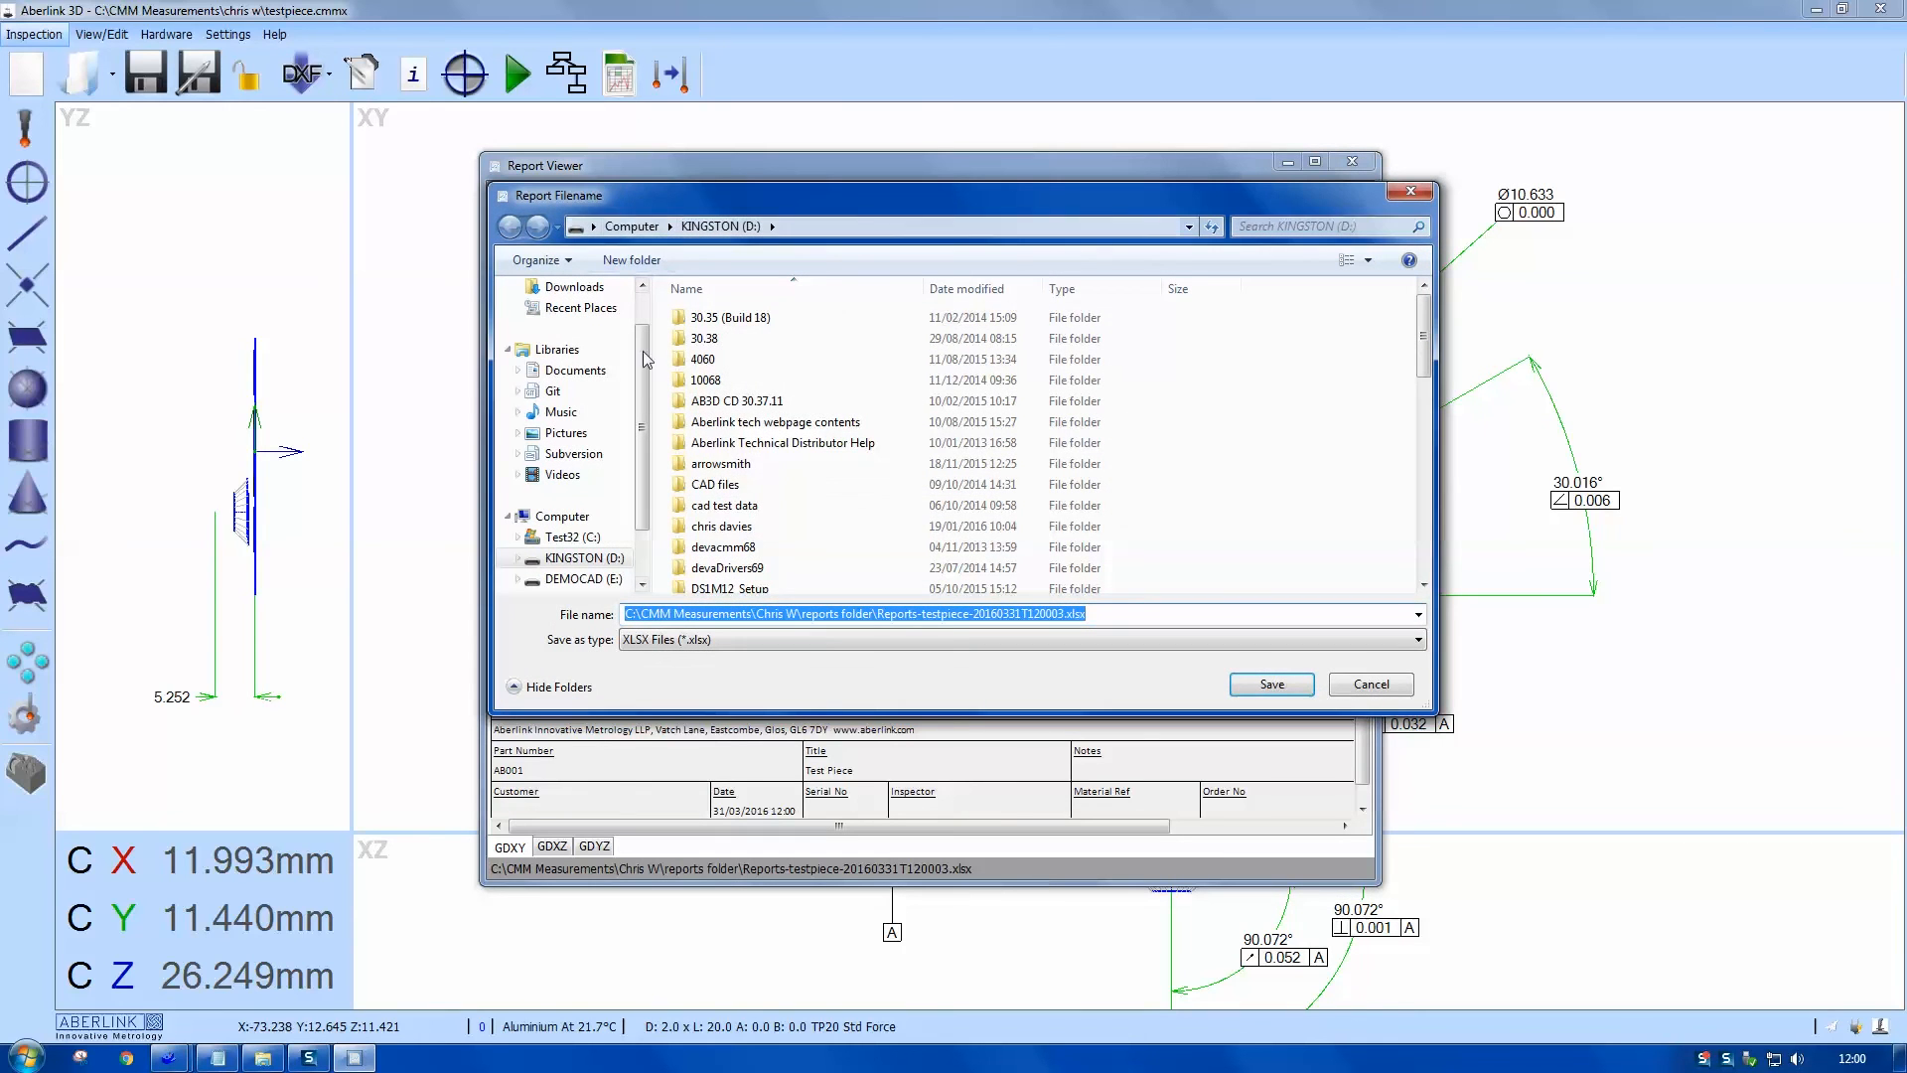
{"action": "mouse_move", "coordinate": [727, 568]}
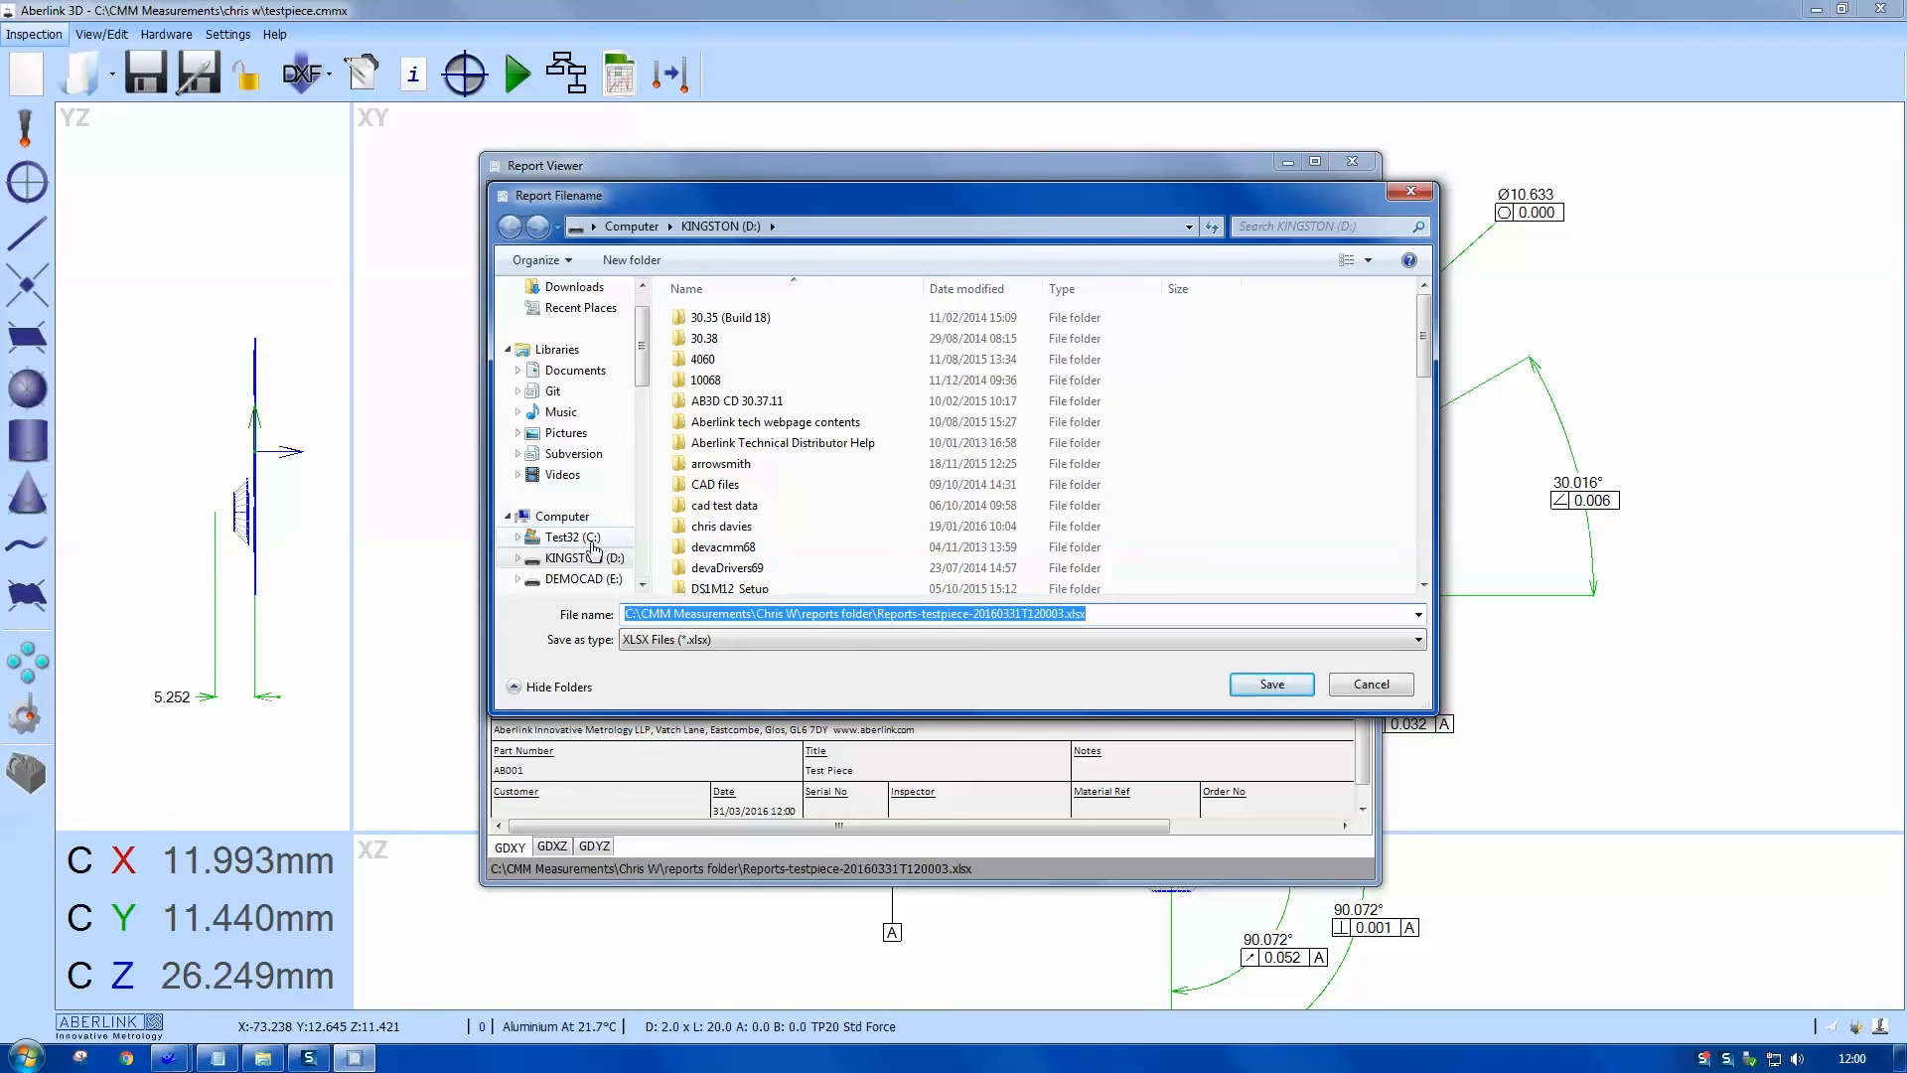
{"action": "left_click", "coordinate": [562, 537]}
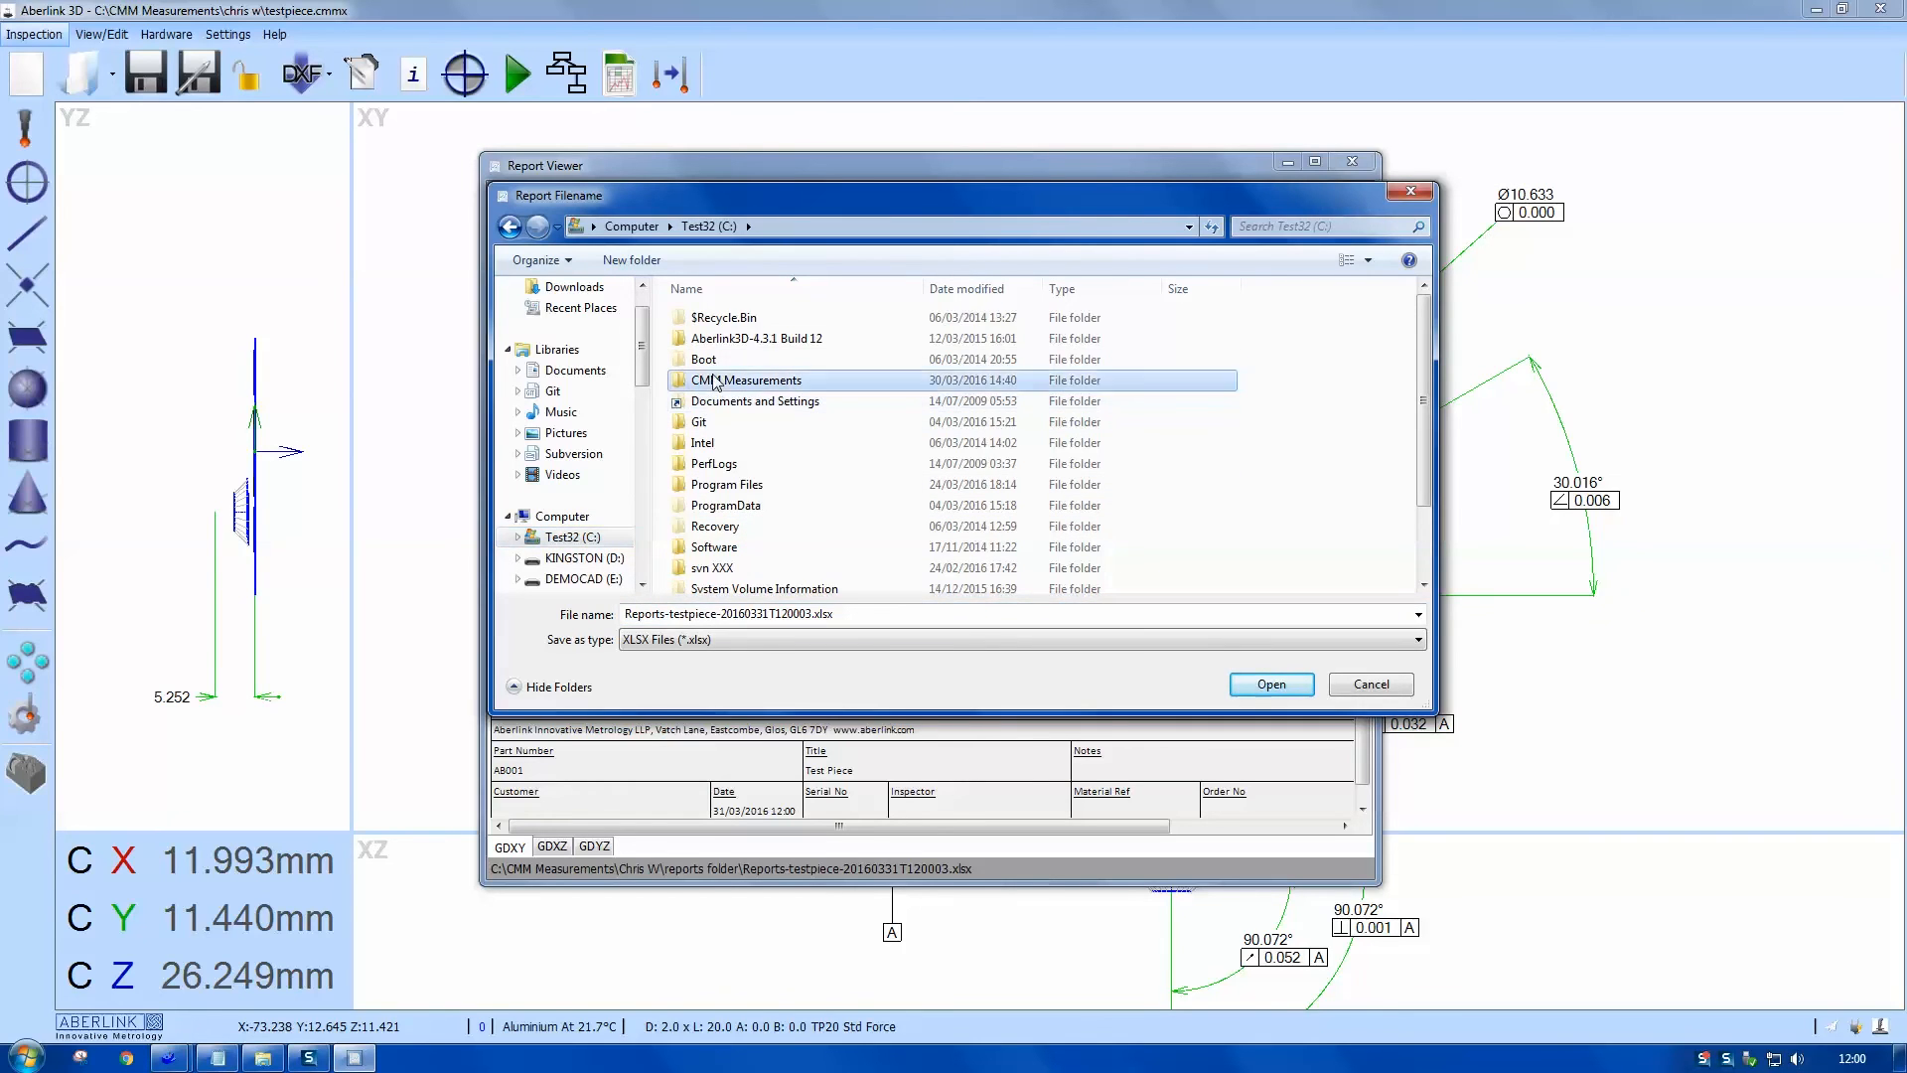
{"action": "double_click", "coordinate": [746, 379]}
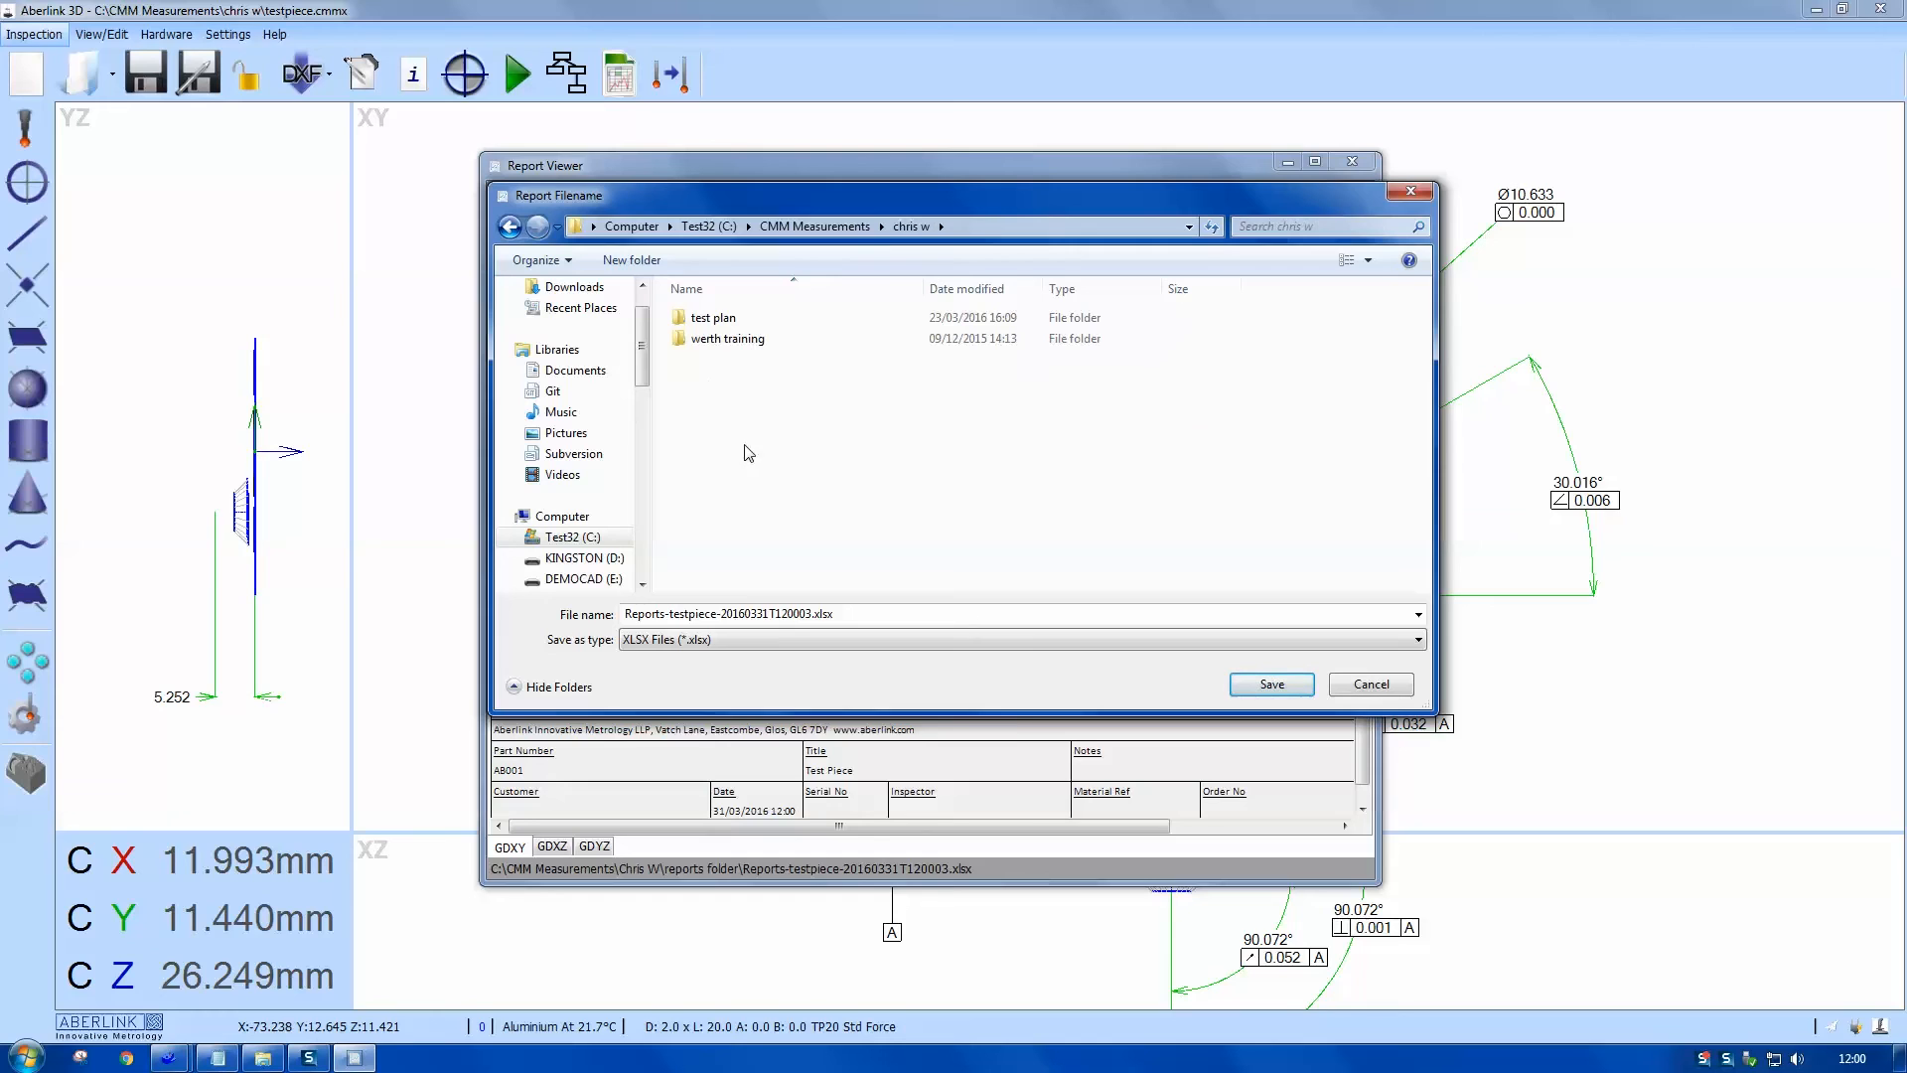
{"action": "right_click", "coordinate": [749, 453]}
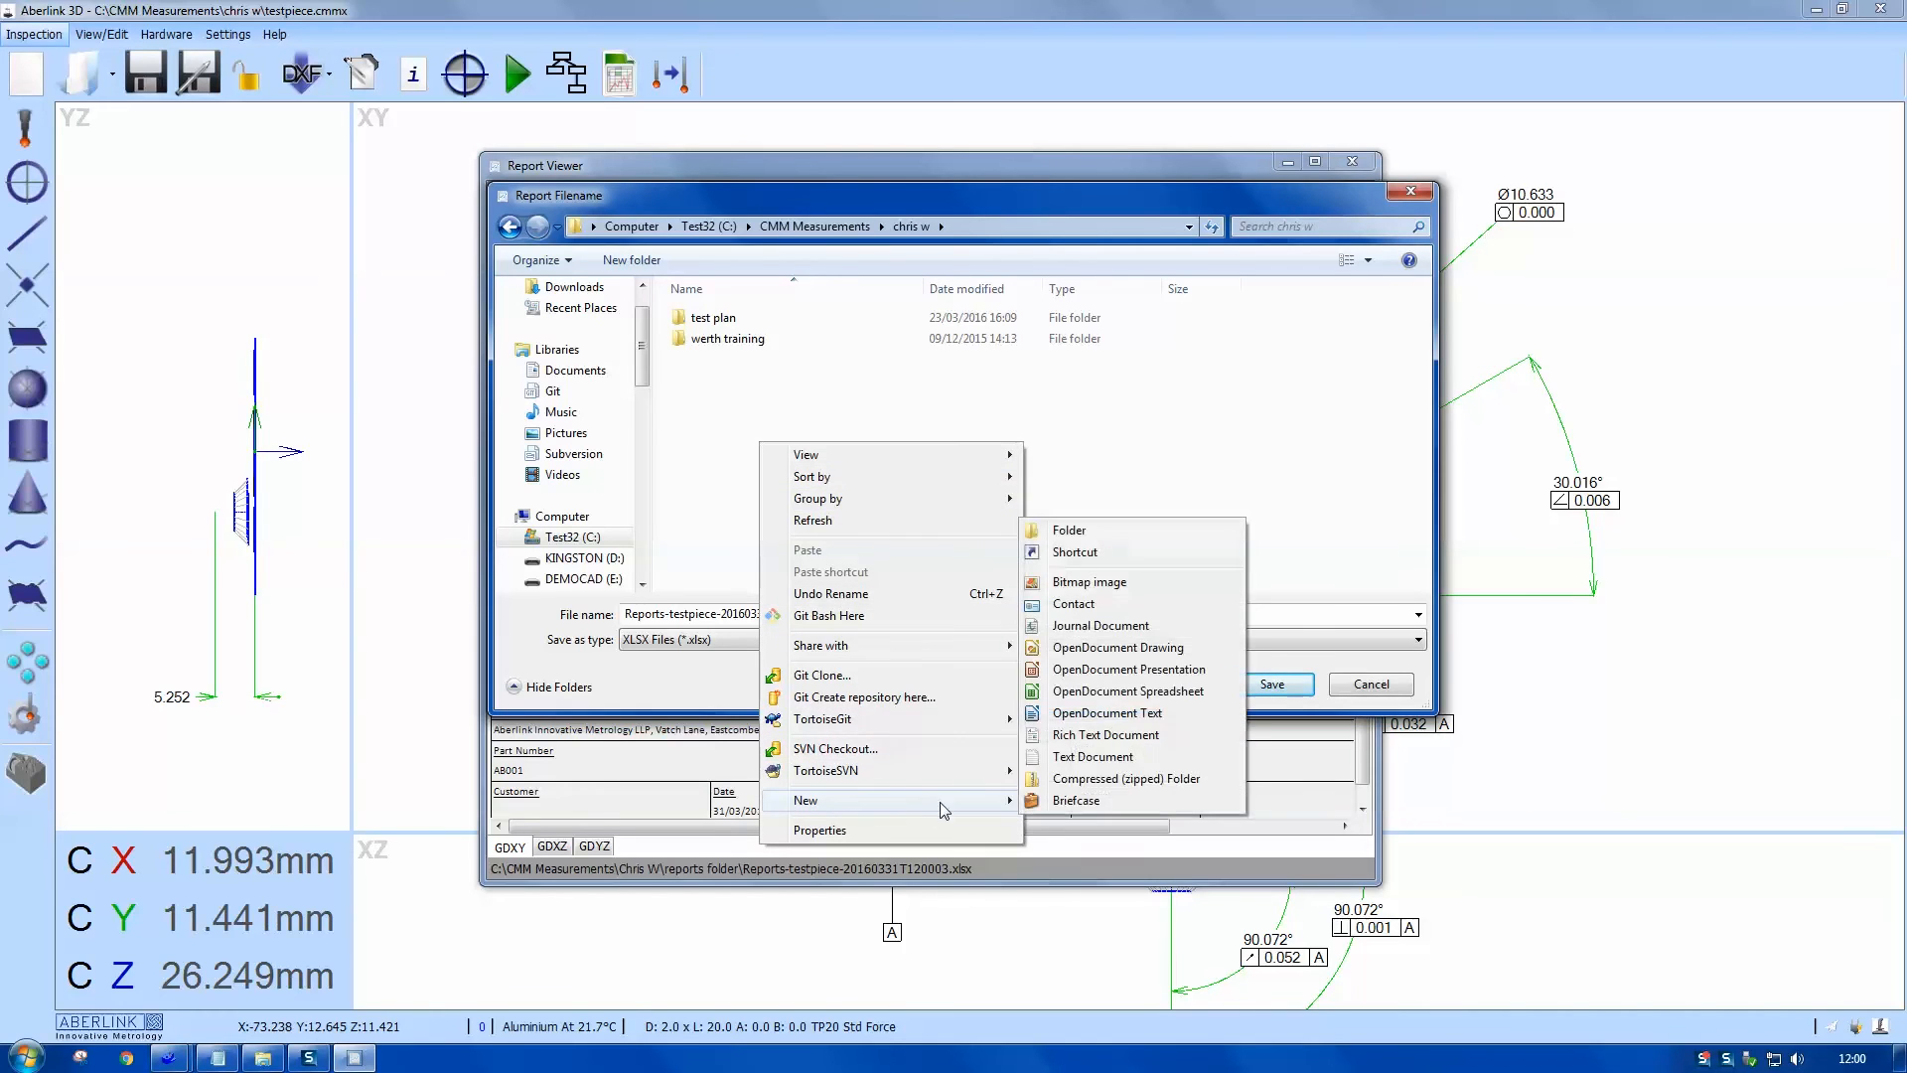
{"action": "left_click", "coordinate": [1066, 528]}
{"action": "type", "text": "Reports"}
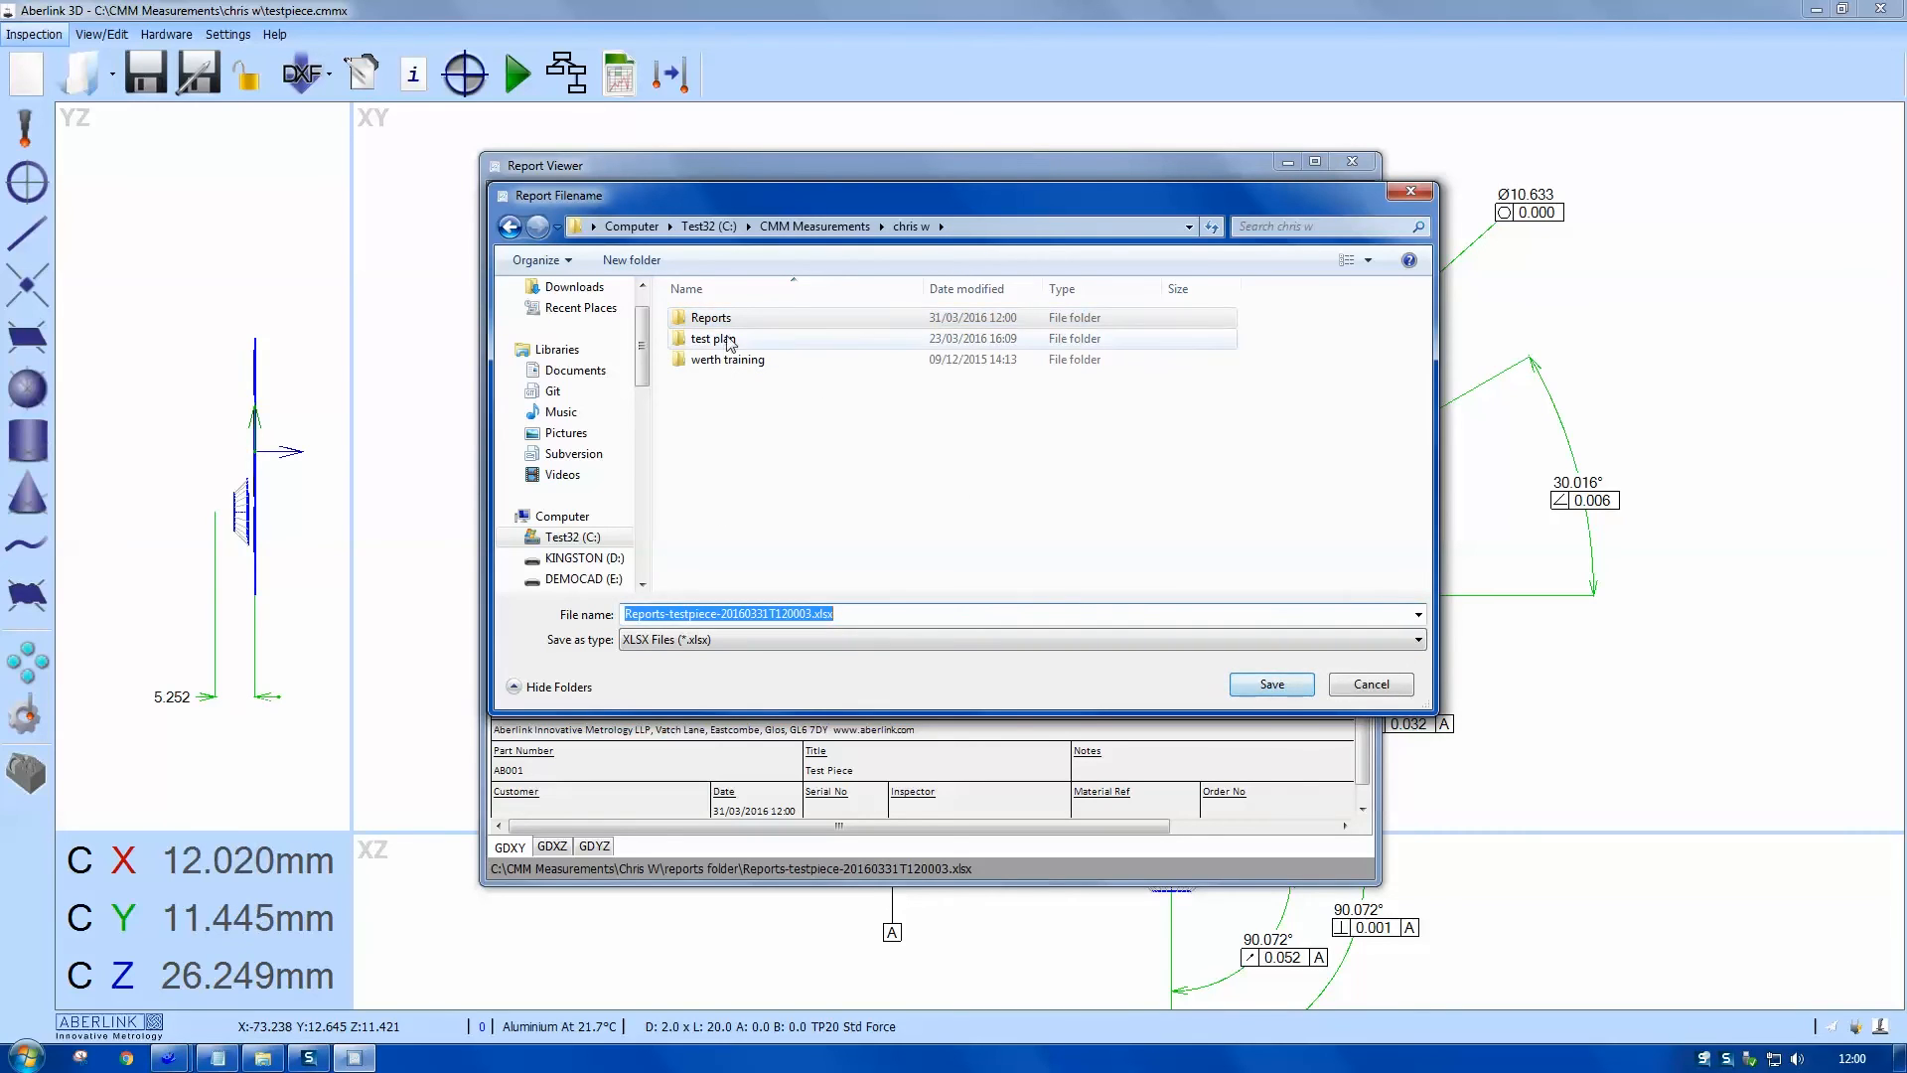
{"action": "left_click", "coordinate": [1269, 683]}
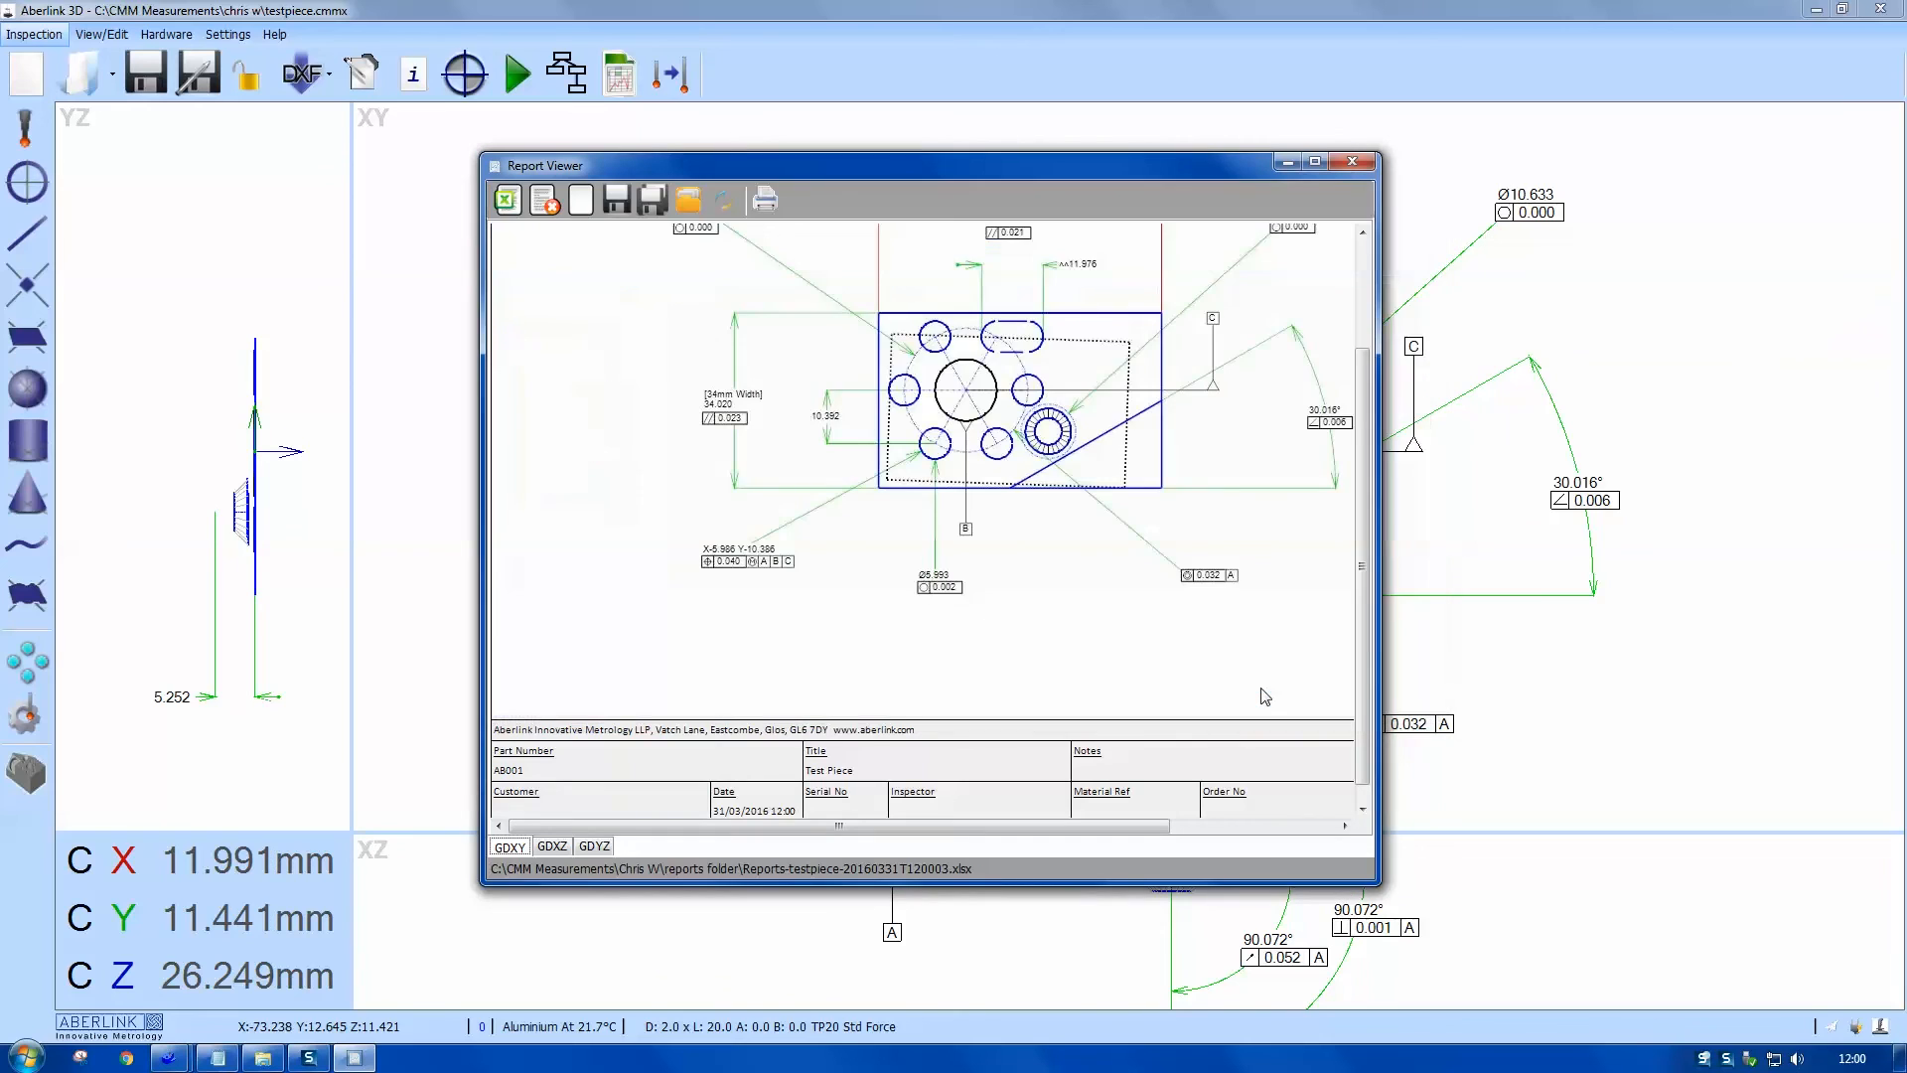
{"action": "mouse_move", "coordinate": [580, 201]}
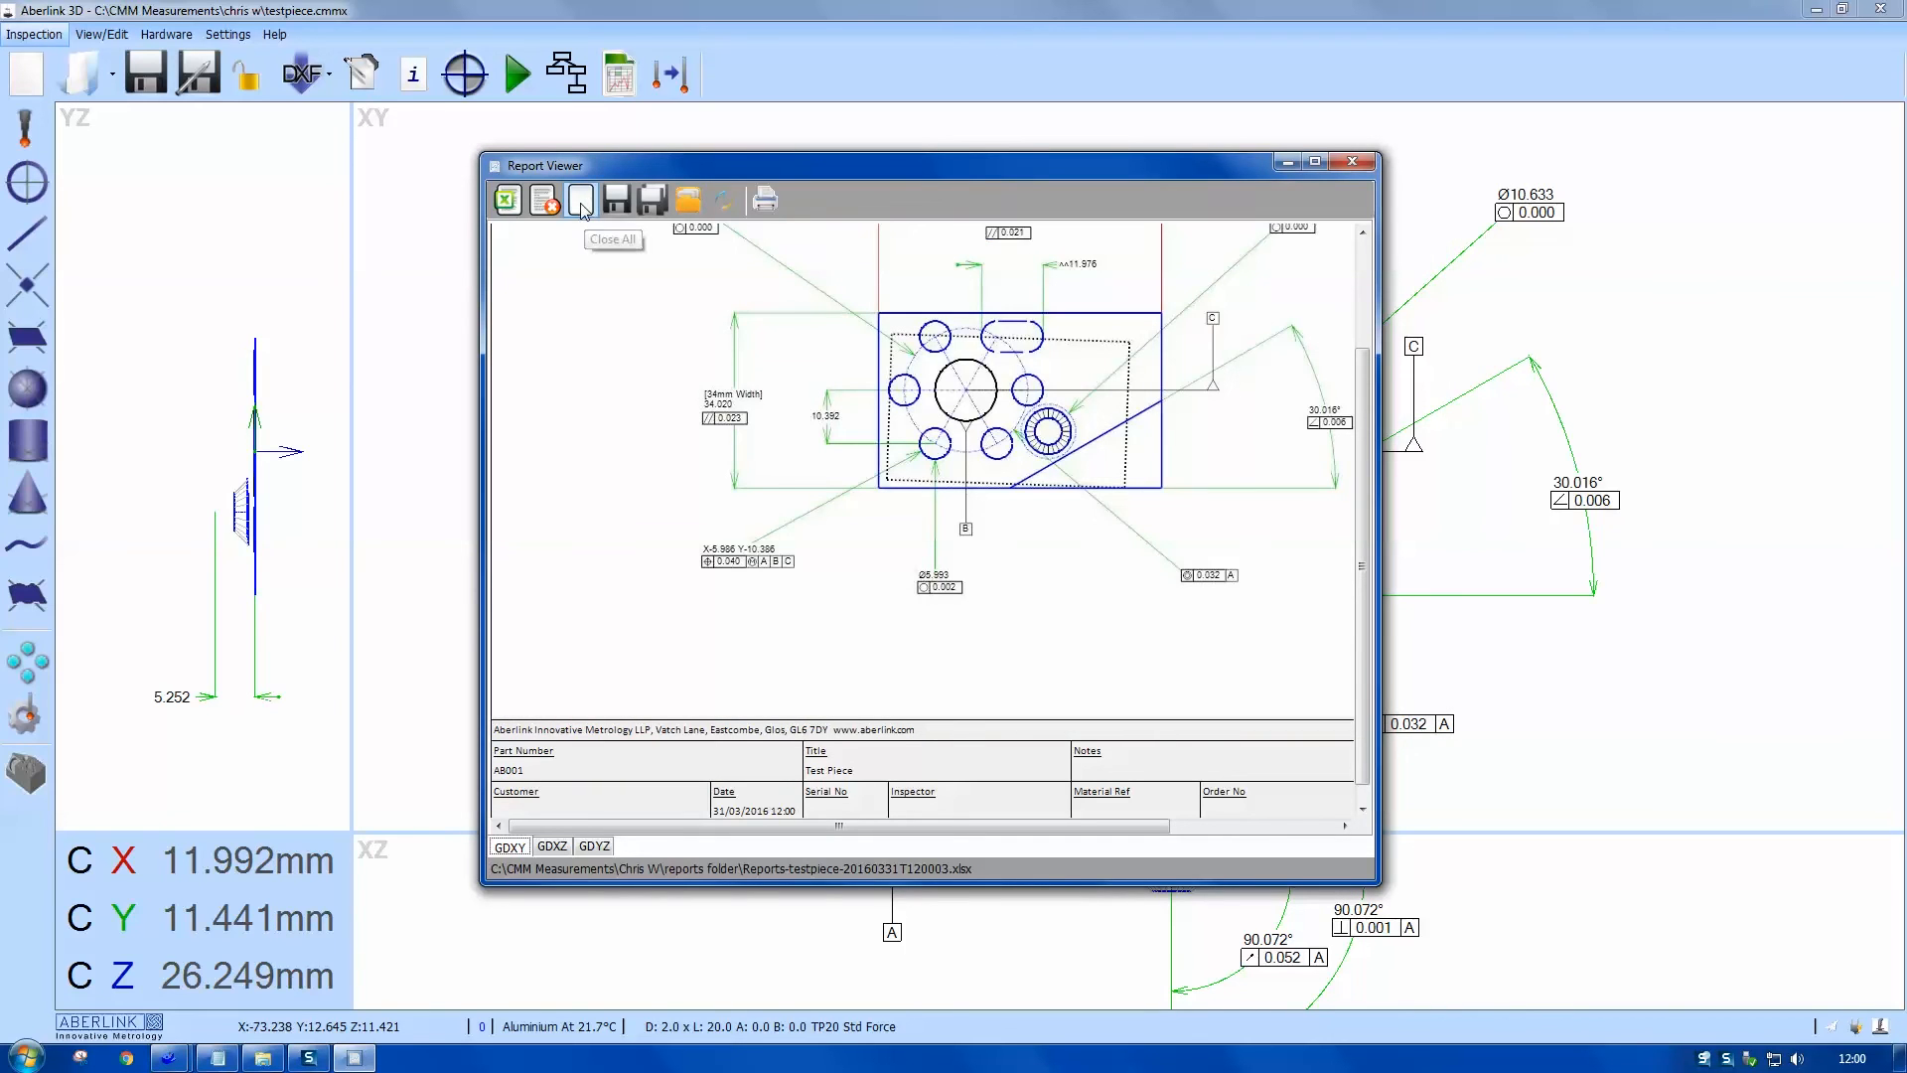
Step: Close all reports and reload the saved xlsx report from chris w's Reports folder
{"action": "left_click", "coordinate": [580, 199]}
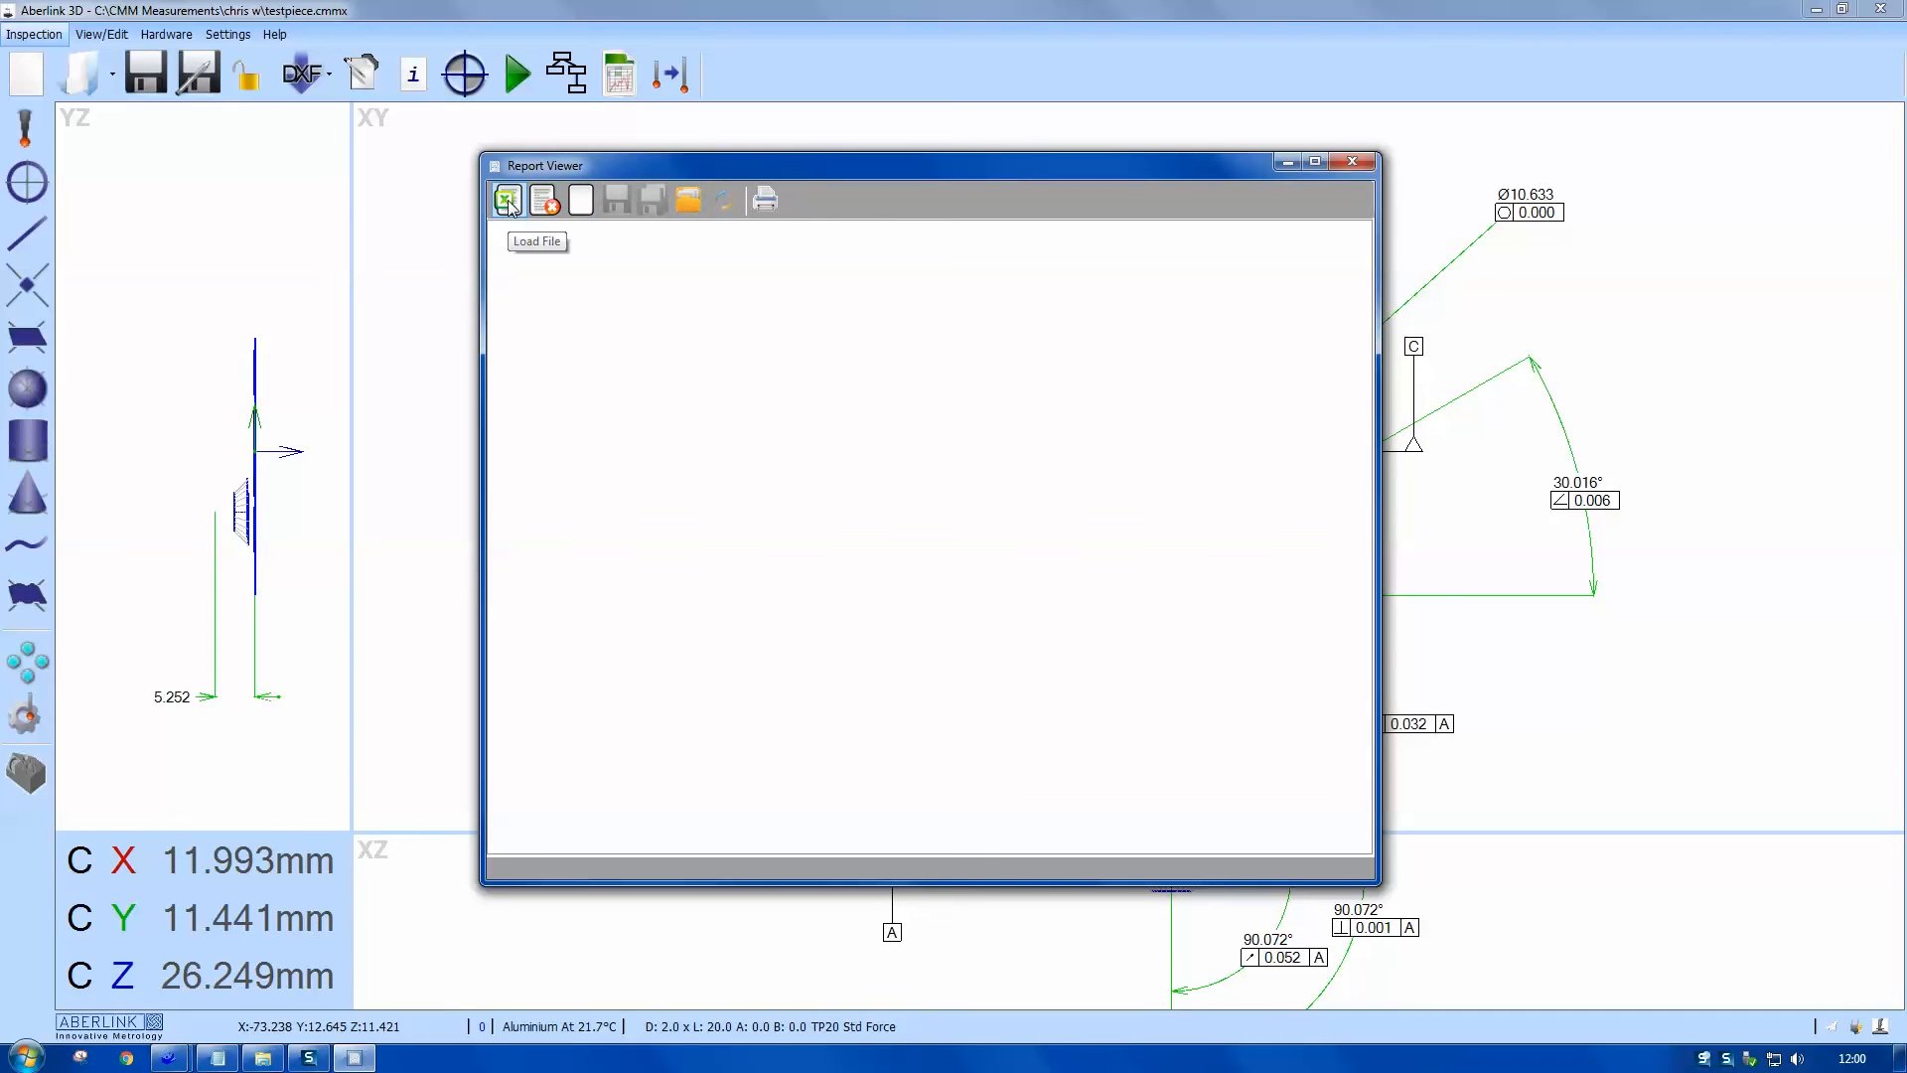
{"action": "left_click", "coordinate": [537, 240]}
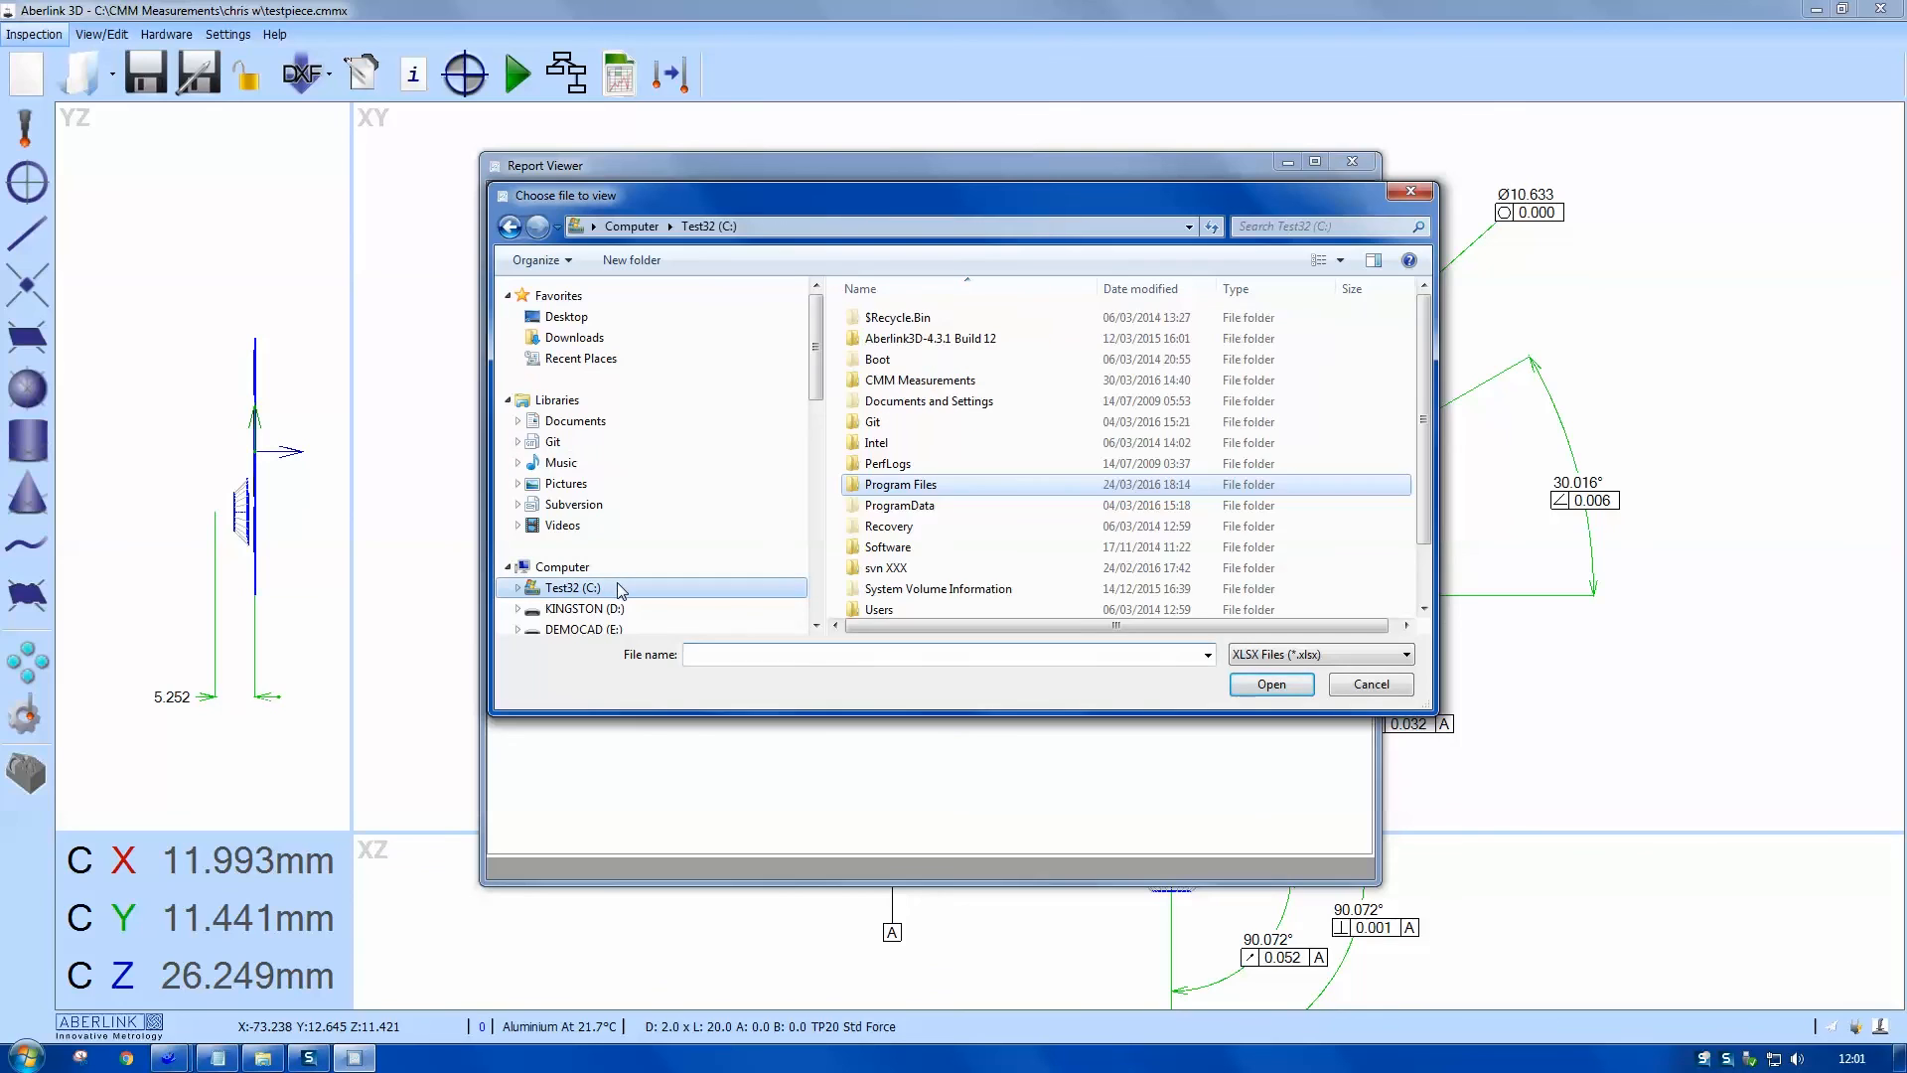
{"action": "double_click", "coordinate": [919, 379]}
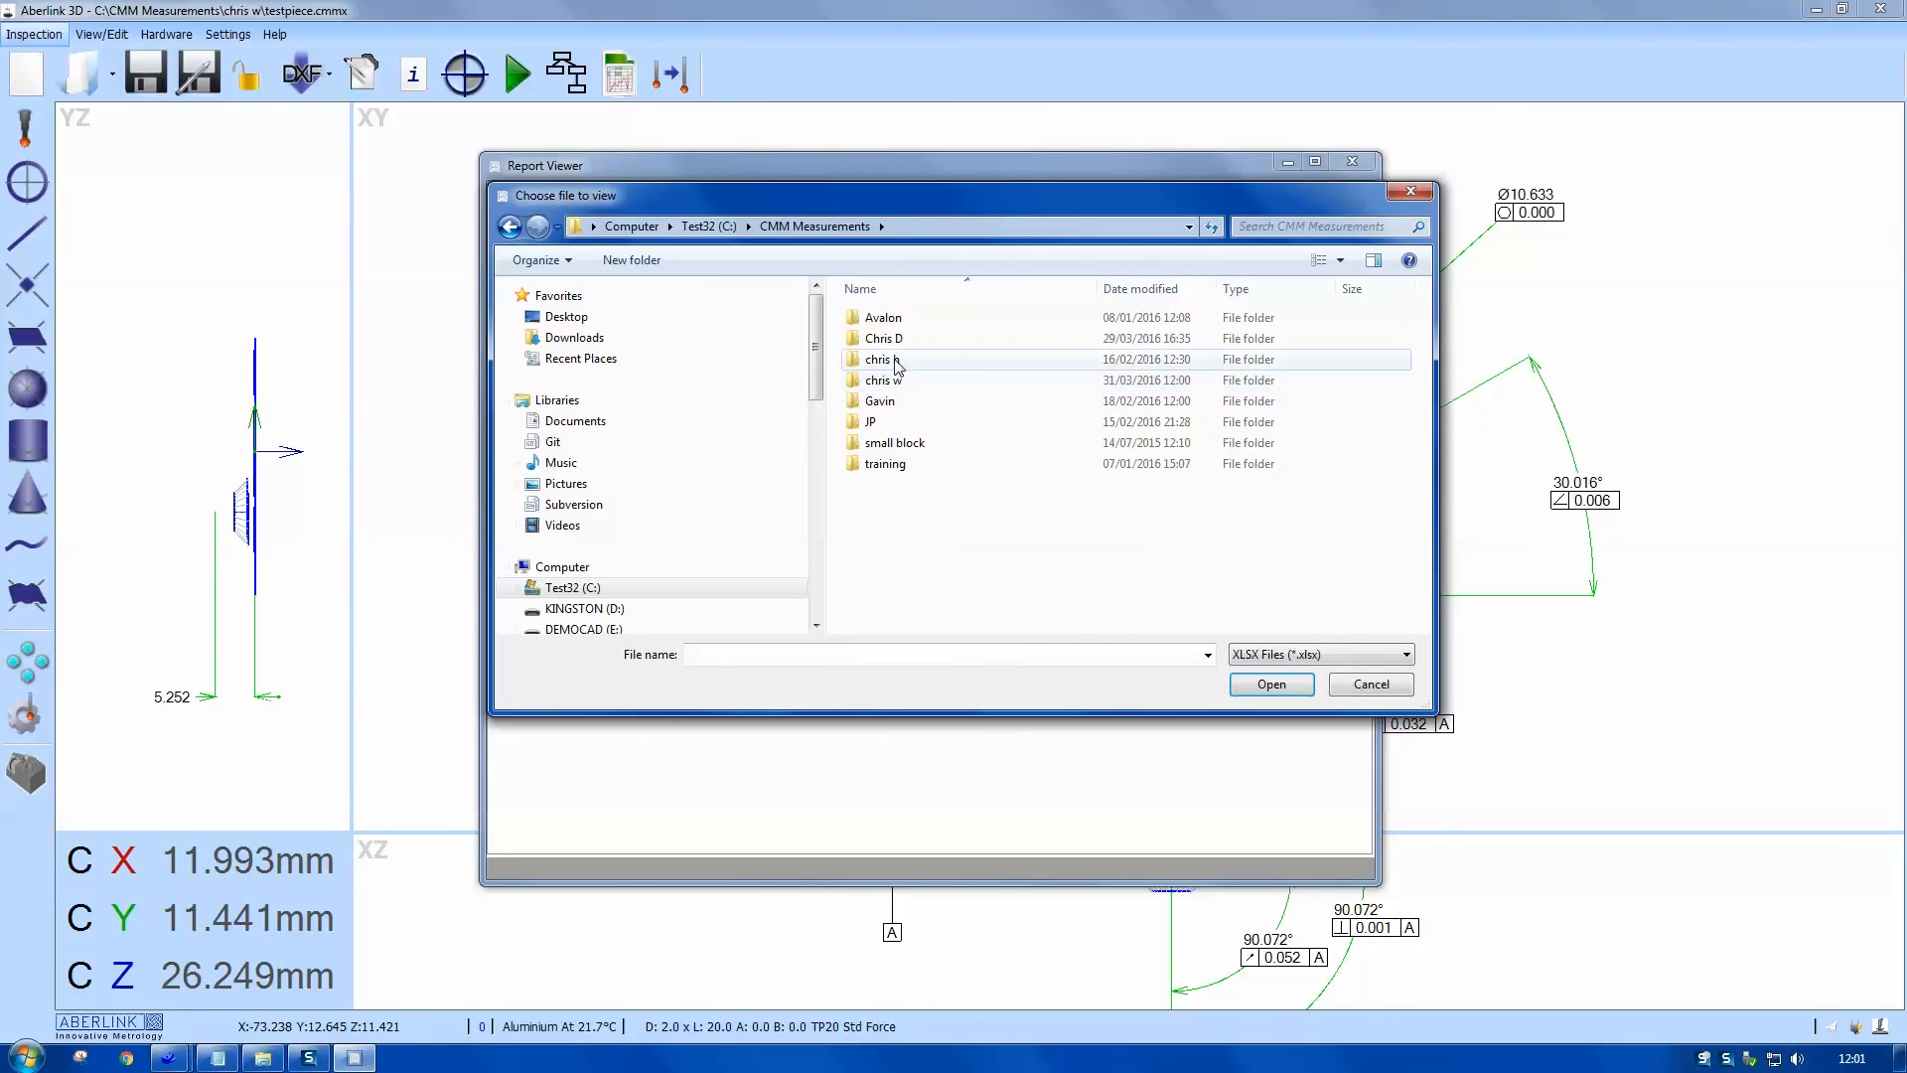
{"action": "left_click", "coordinate": [878, 379]}
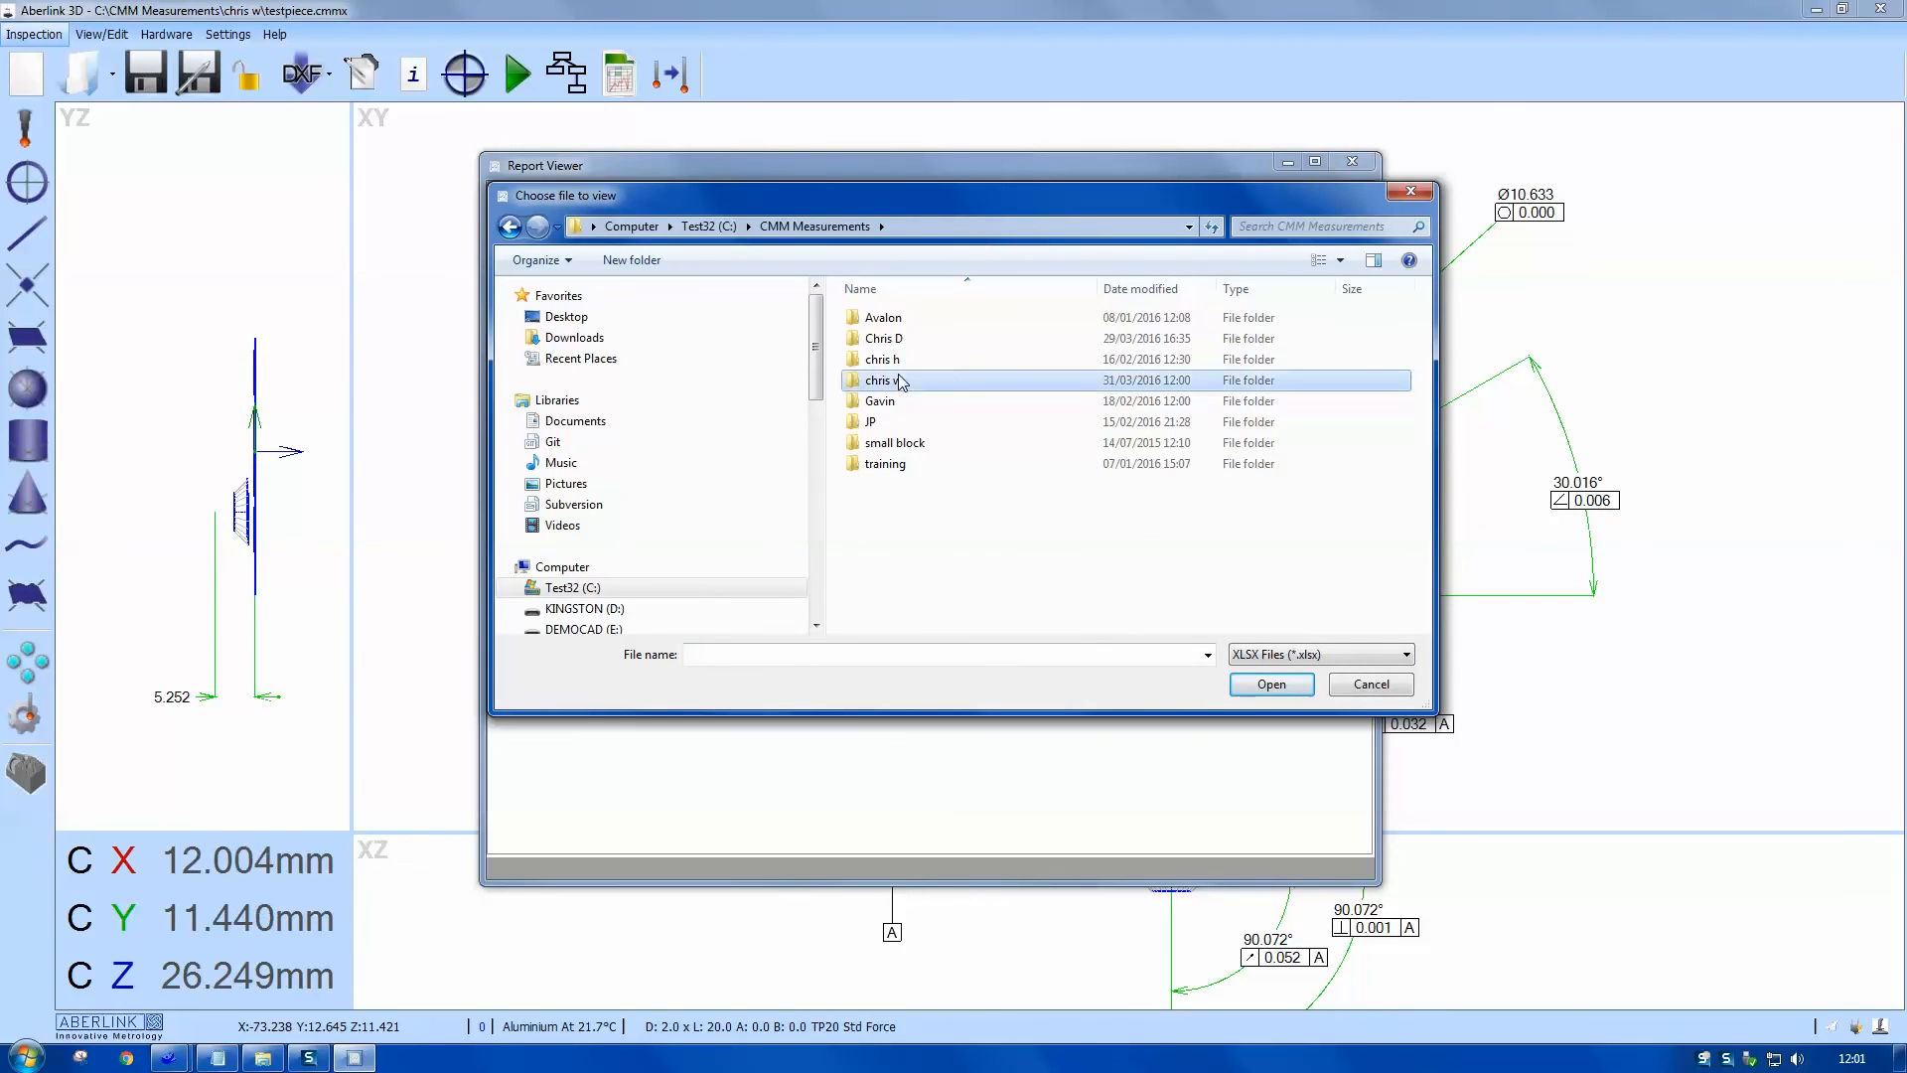
{"action": "double_click", "coordinate": [880, 379]}
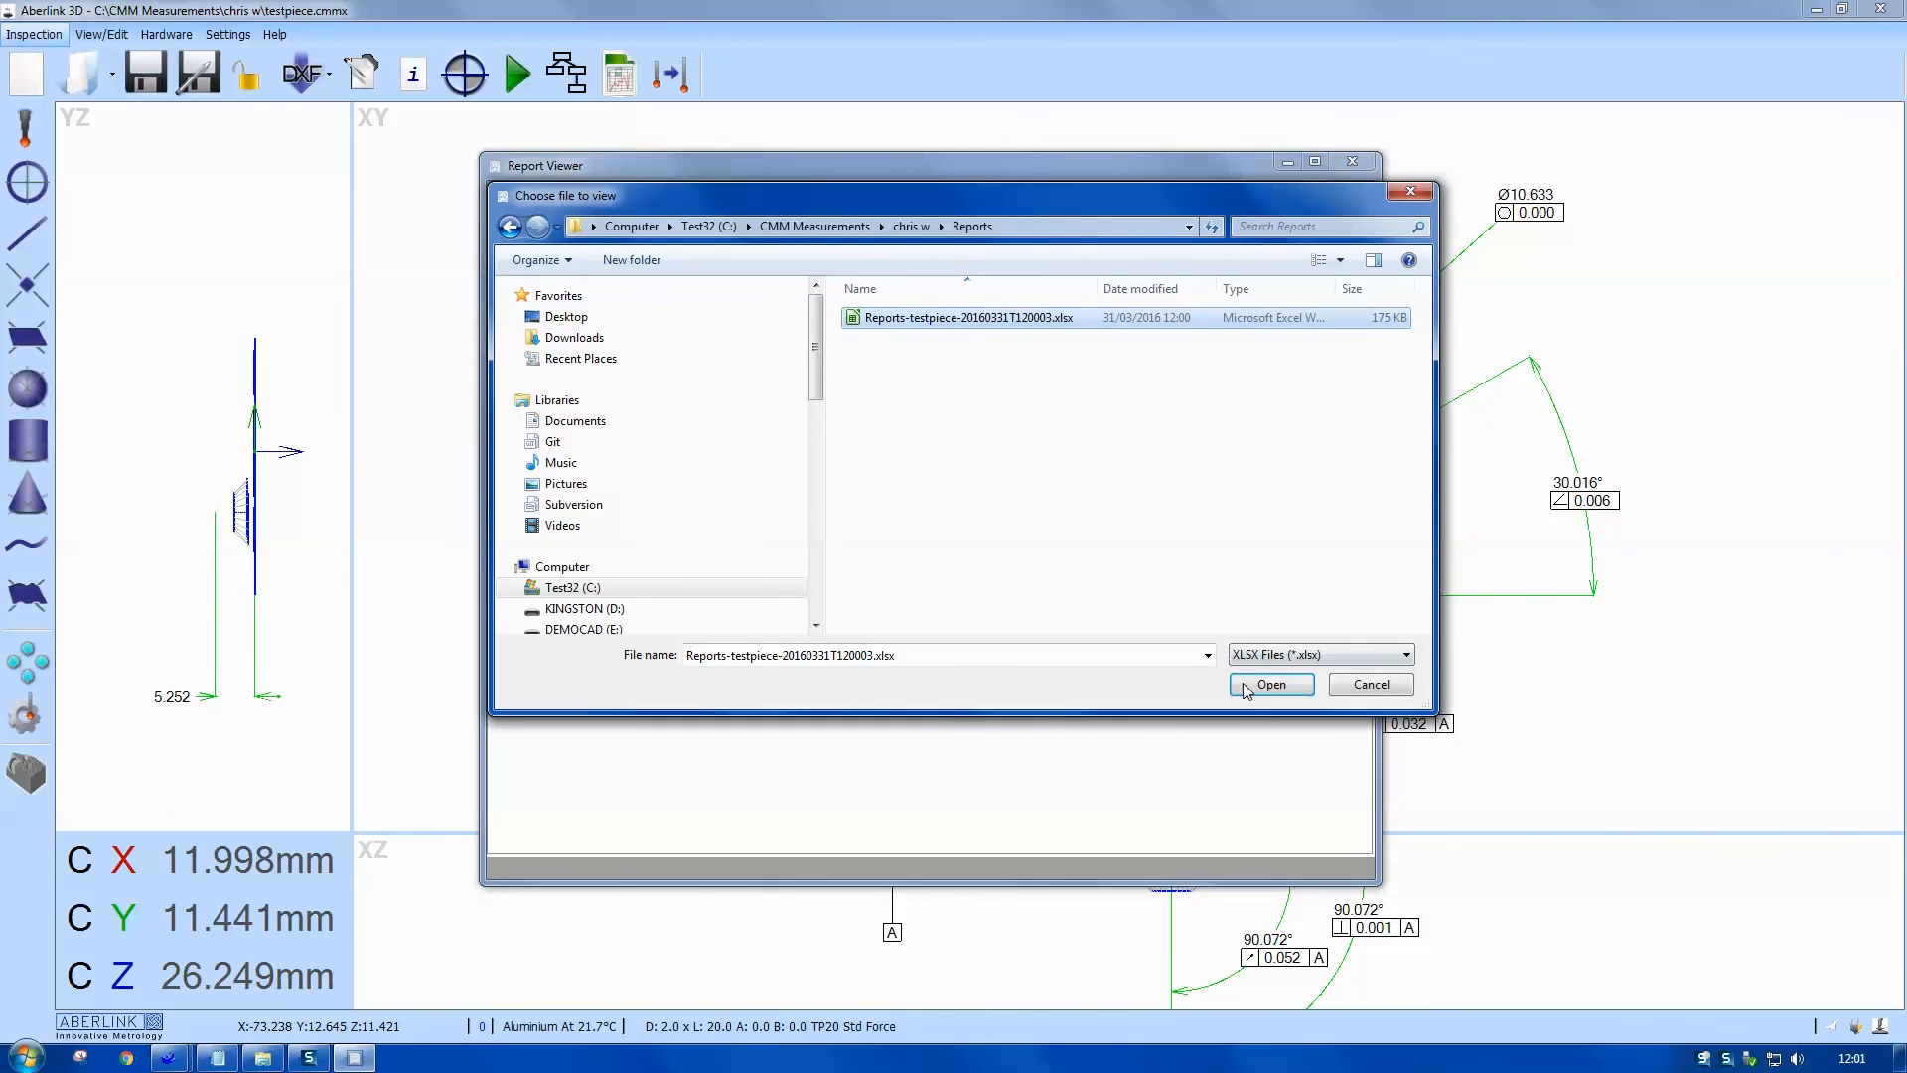
{"action": "left_click", "coordinate": [1269, 684]}
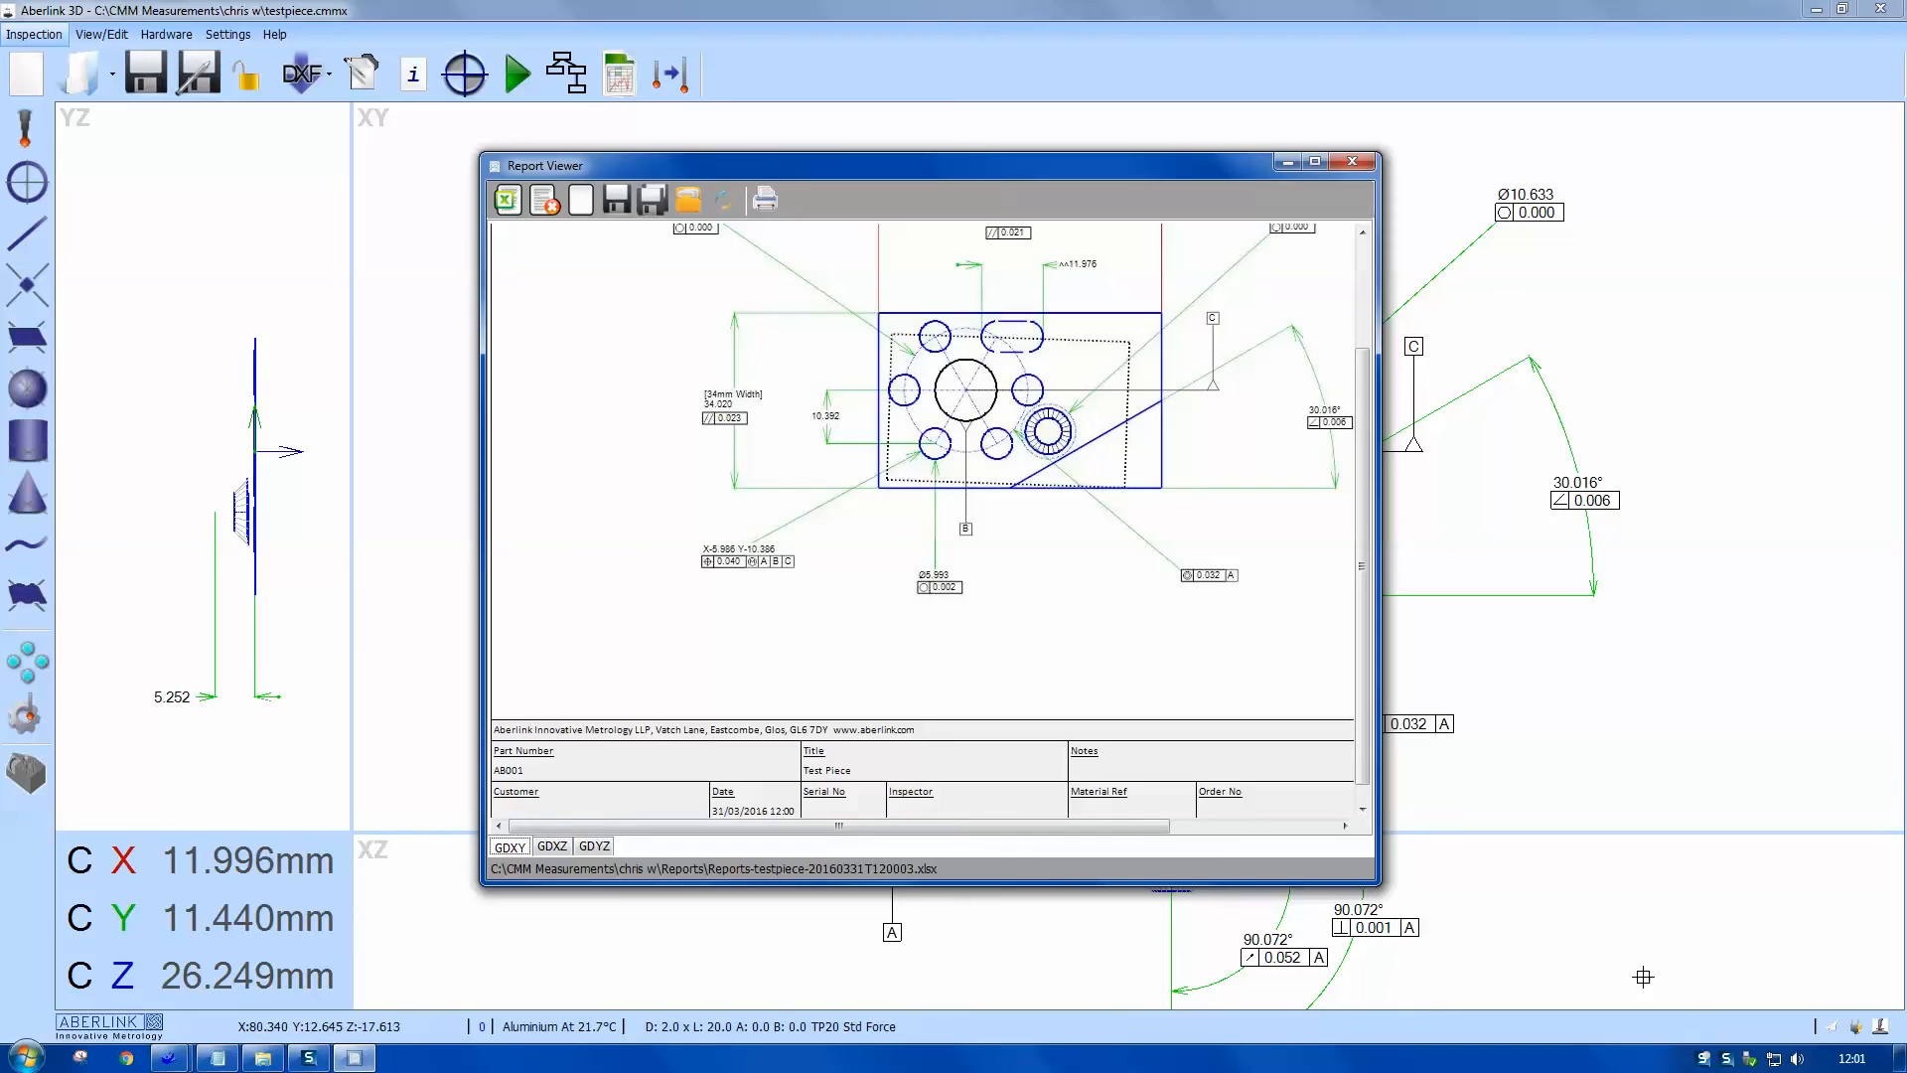
{"action": "mouse_move", "coordinate": [578, 198]}
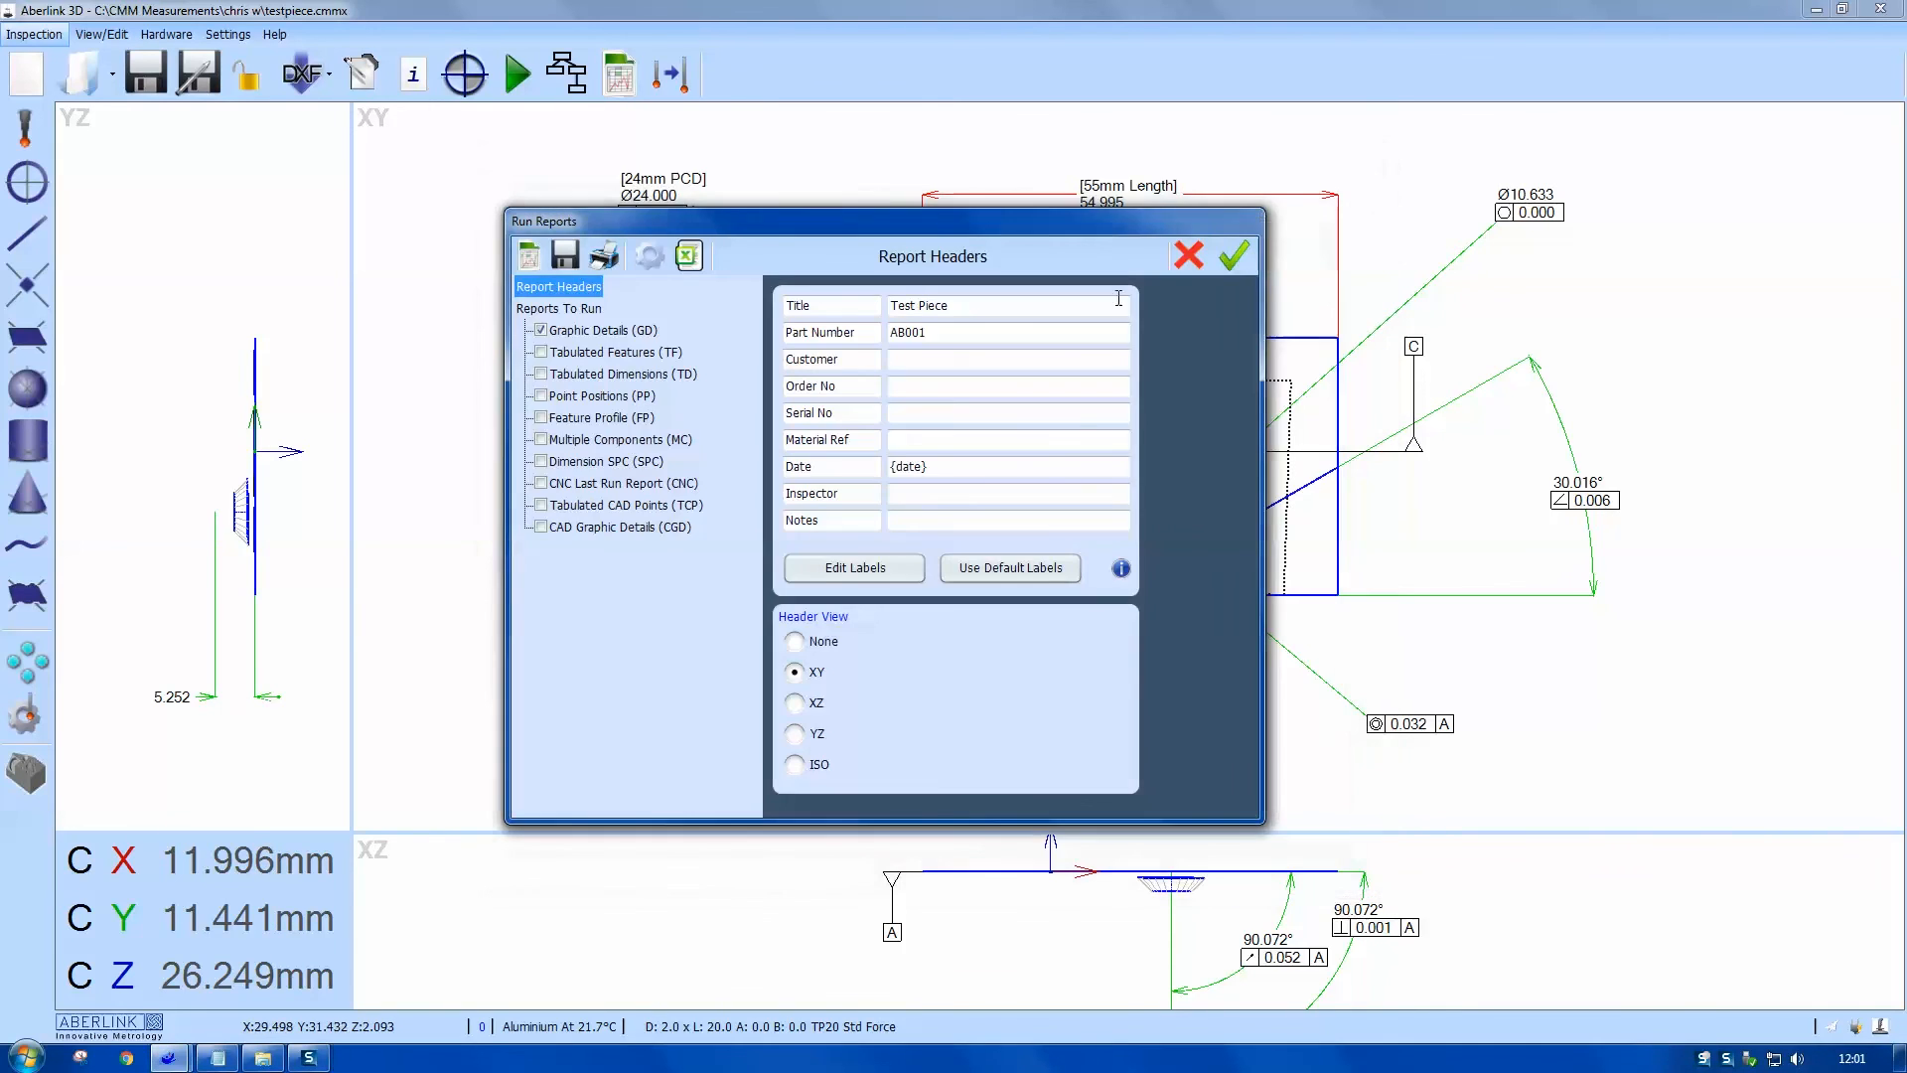
Step: Select the Tabulated Dimensions (TD) report with all columns ticked
{"action": "left_click", "coordinate": [620, 374]}
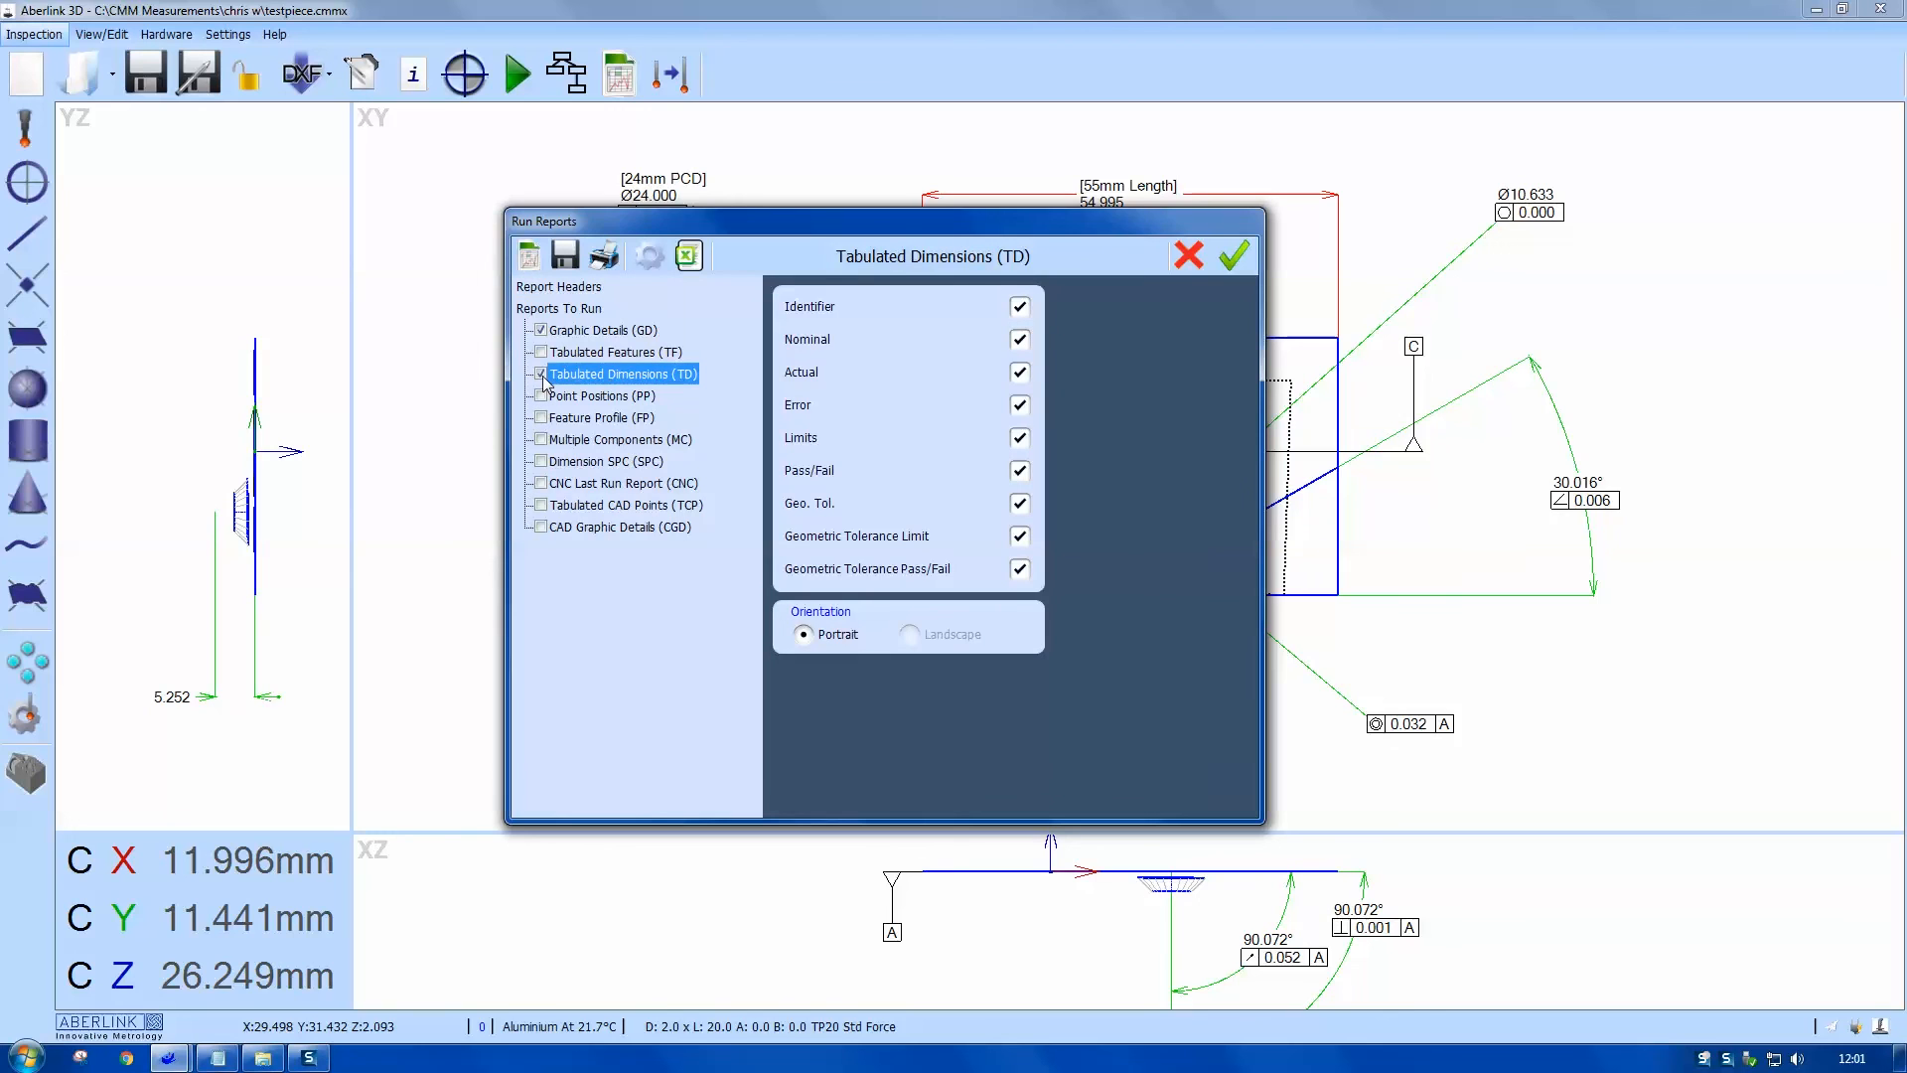
{"action": "mouse_move", "coordinate": [528, 256]}
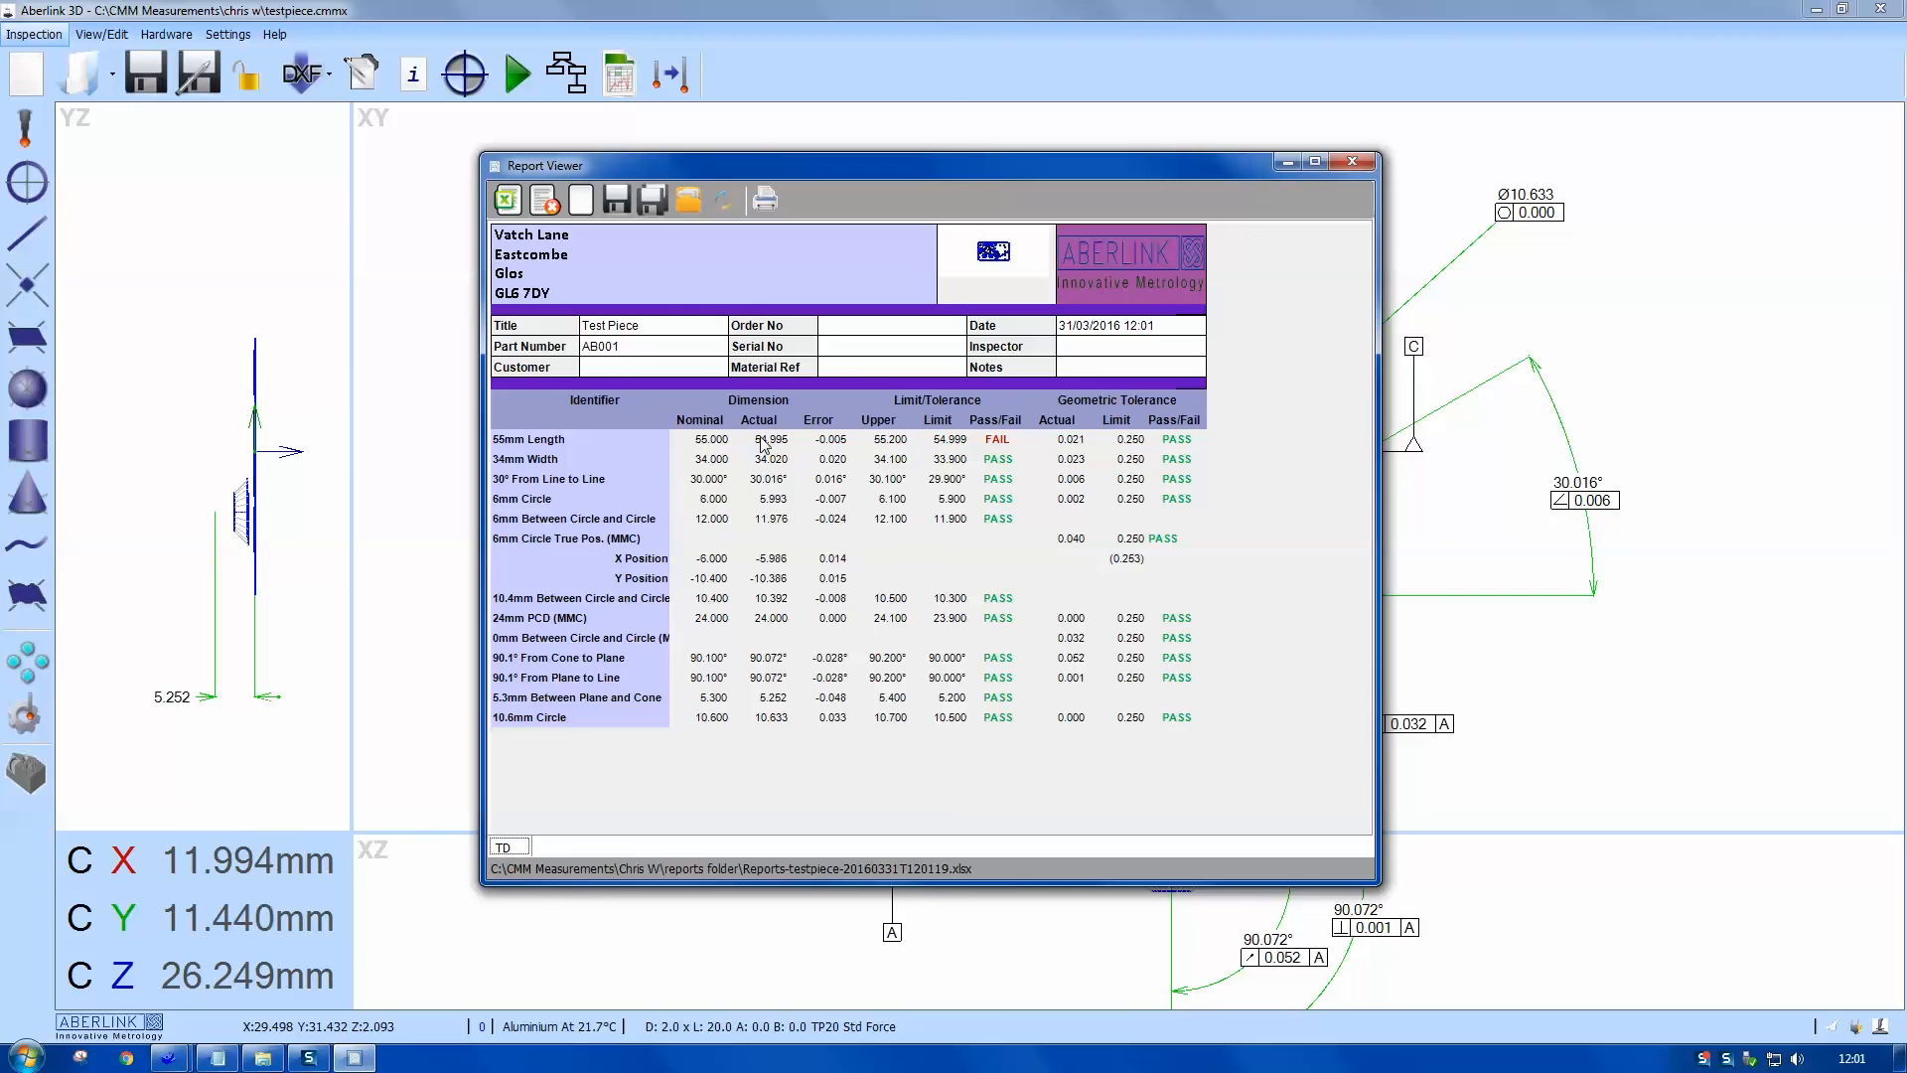
{"action": "mouse_move", "coordinate": [889, 447]}
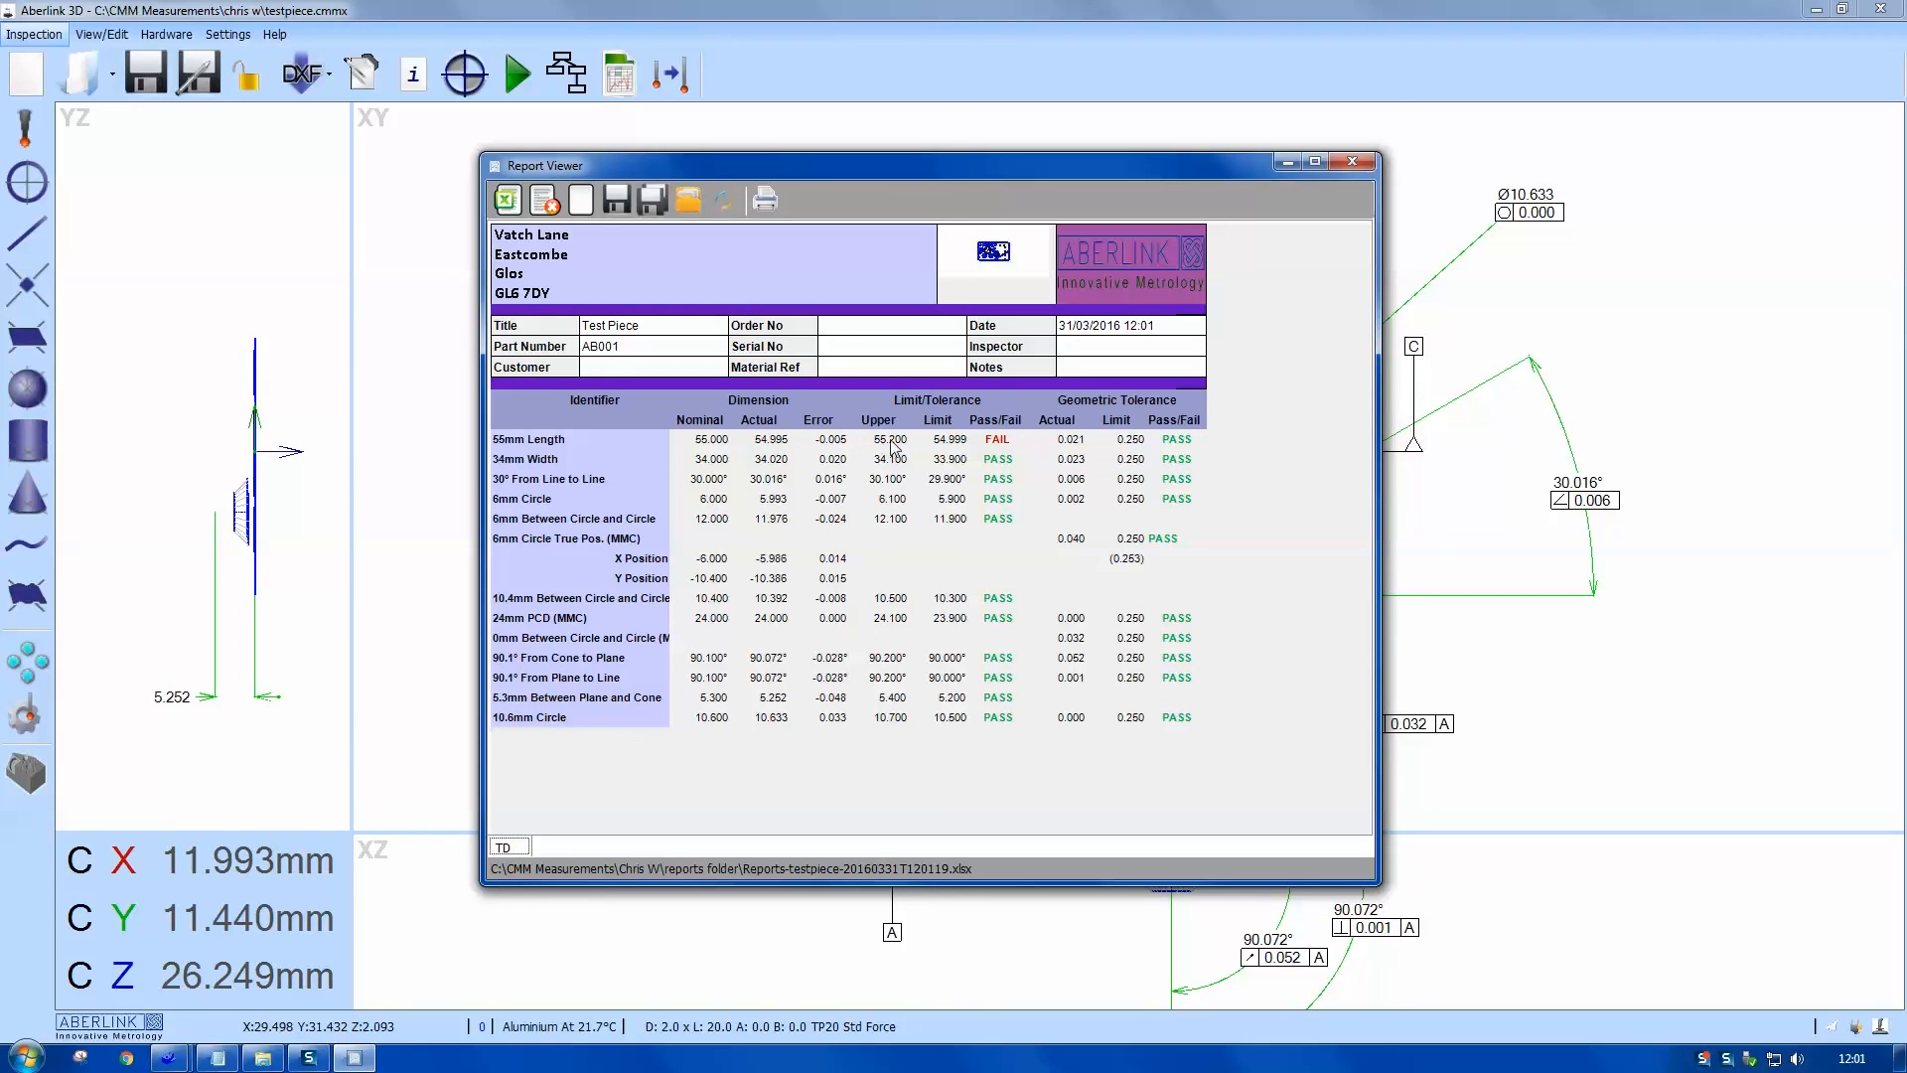
{"action": "mouse_move", "coordinate": [936, 451]}
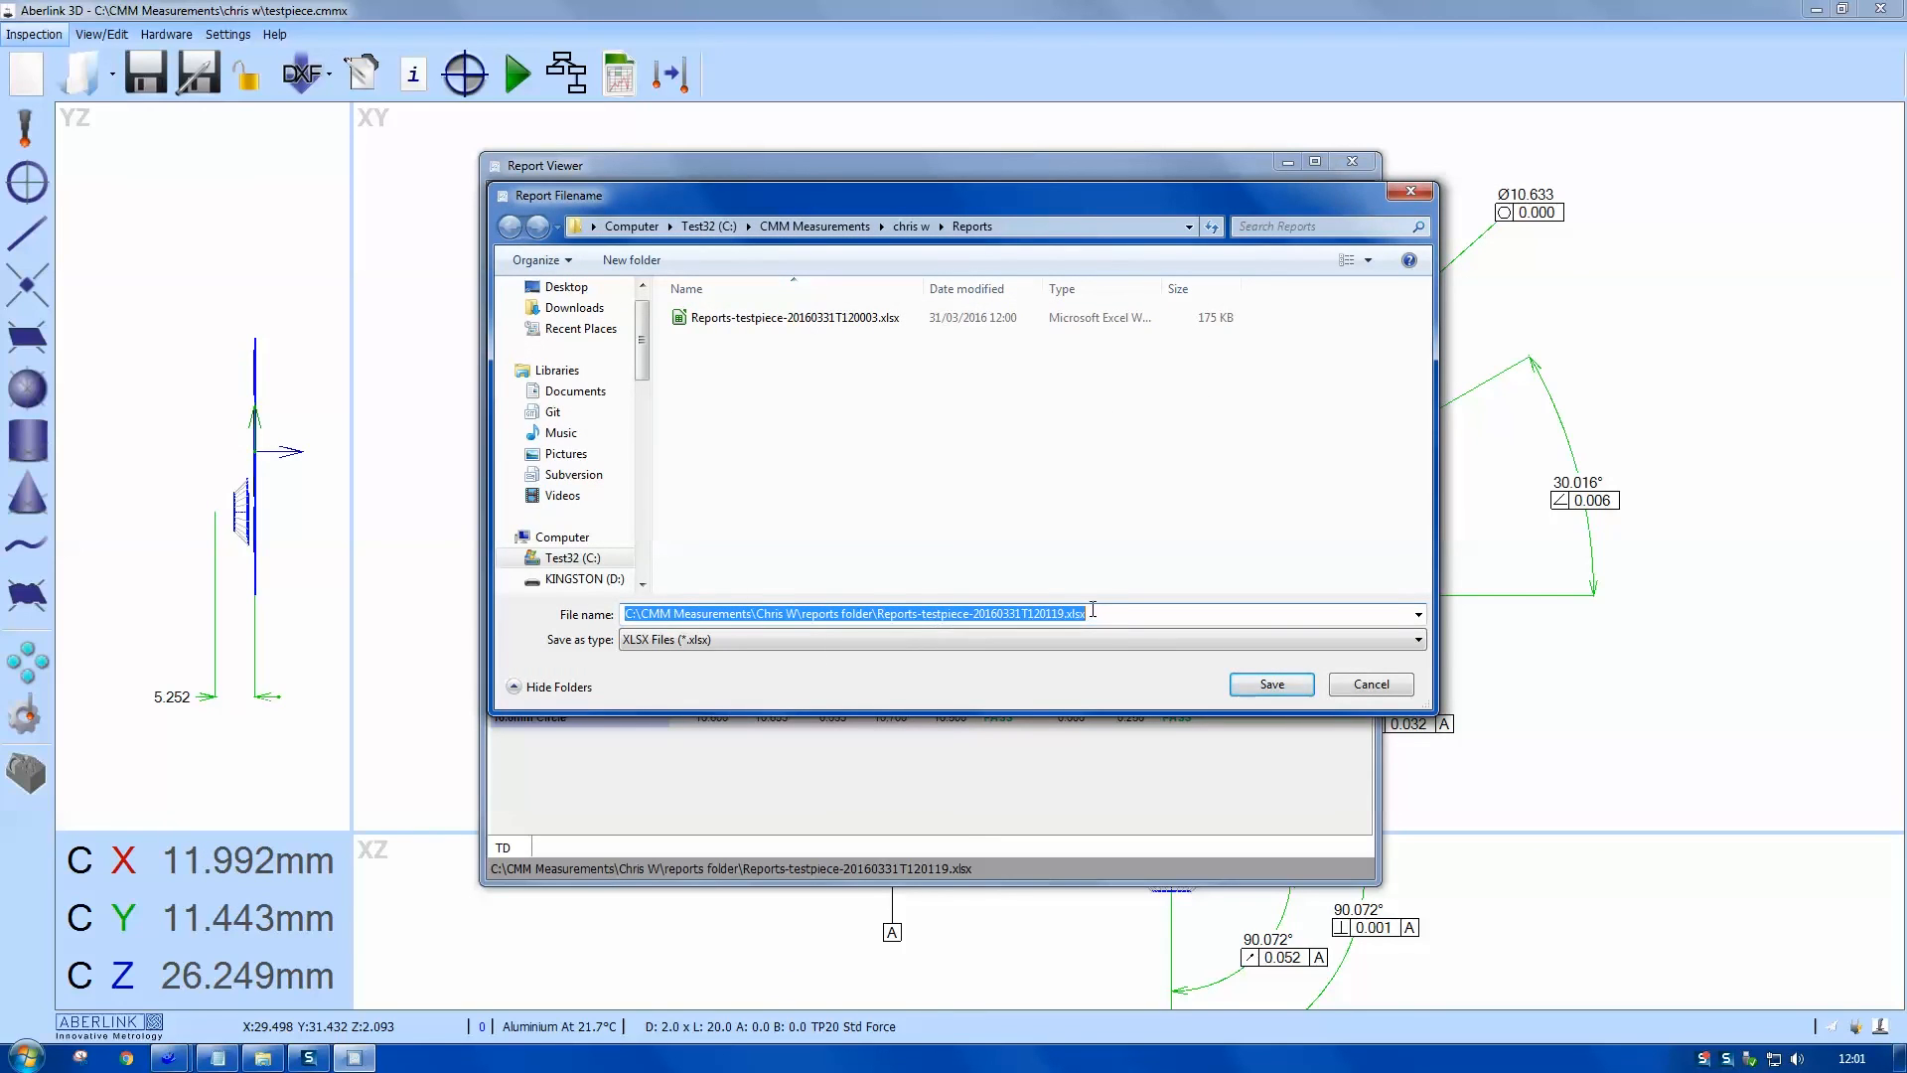
Step: Rename the report file to 'tabulated testpiece' and dismiss the path-not-found warning
{"action": "left_click", "coordinate": [924, 614]}
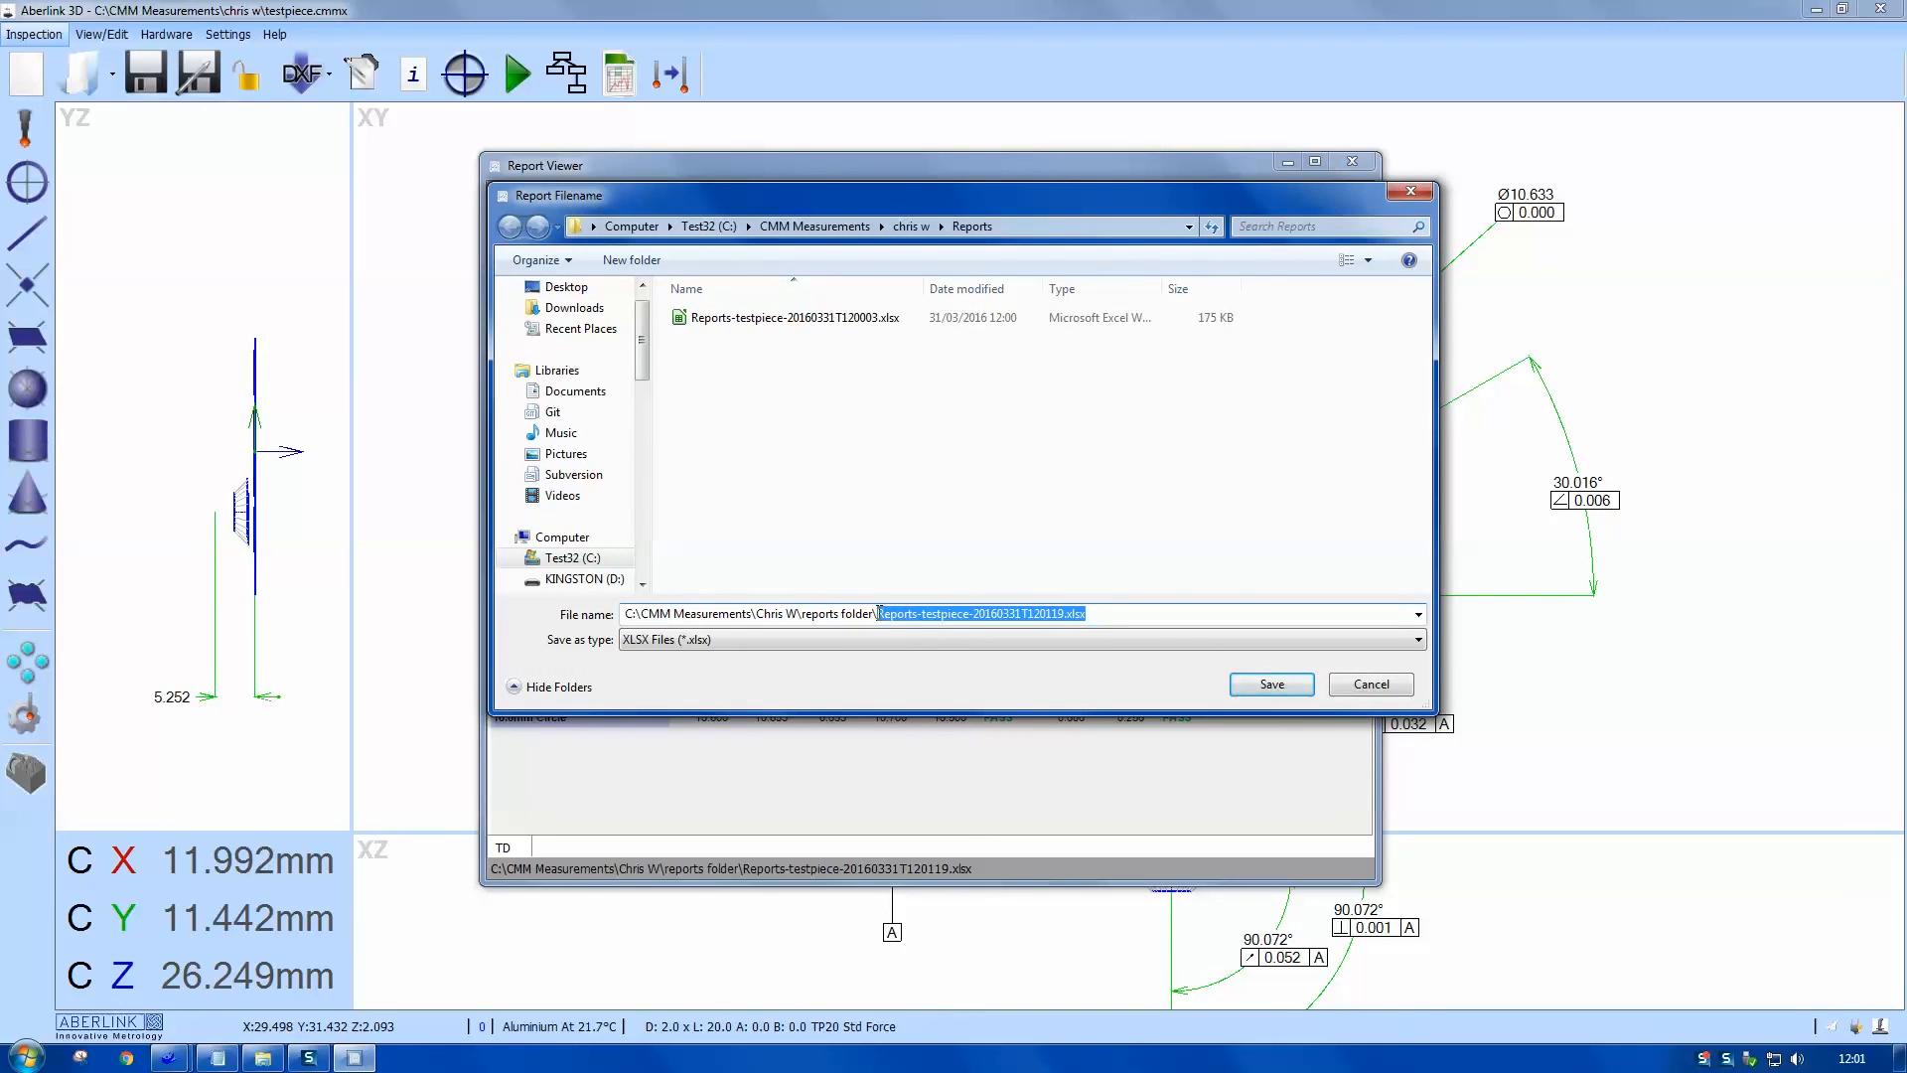
{"action": "type", "text": "tabulated"}
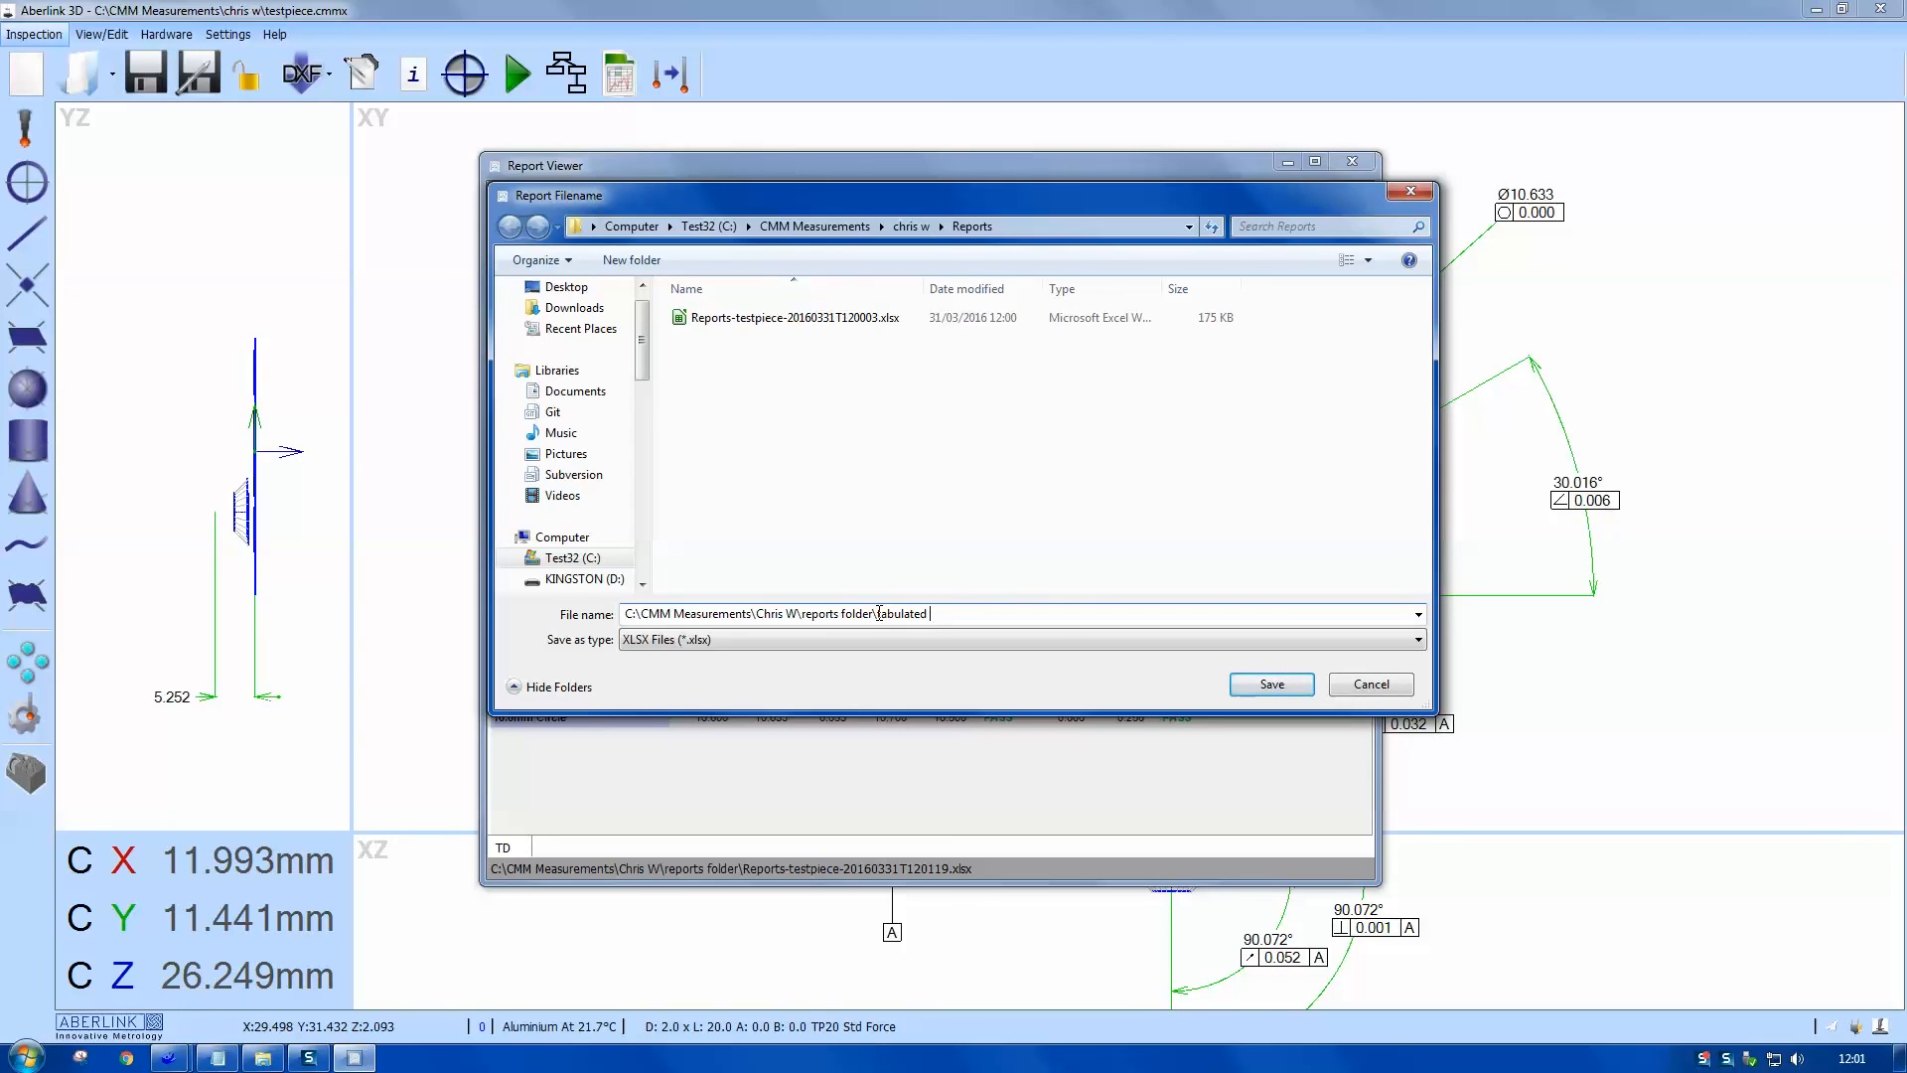
{"action": "type", "text": "testpiece"}
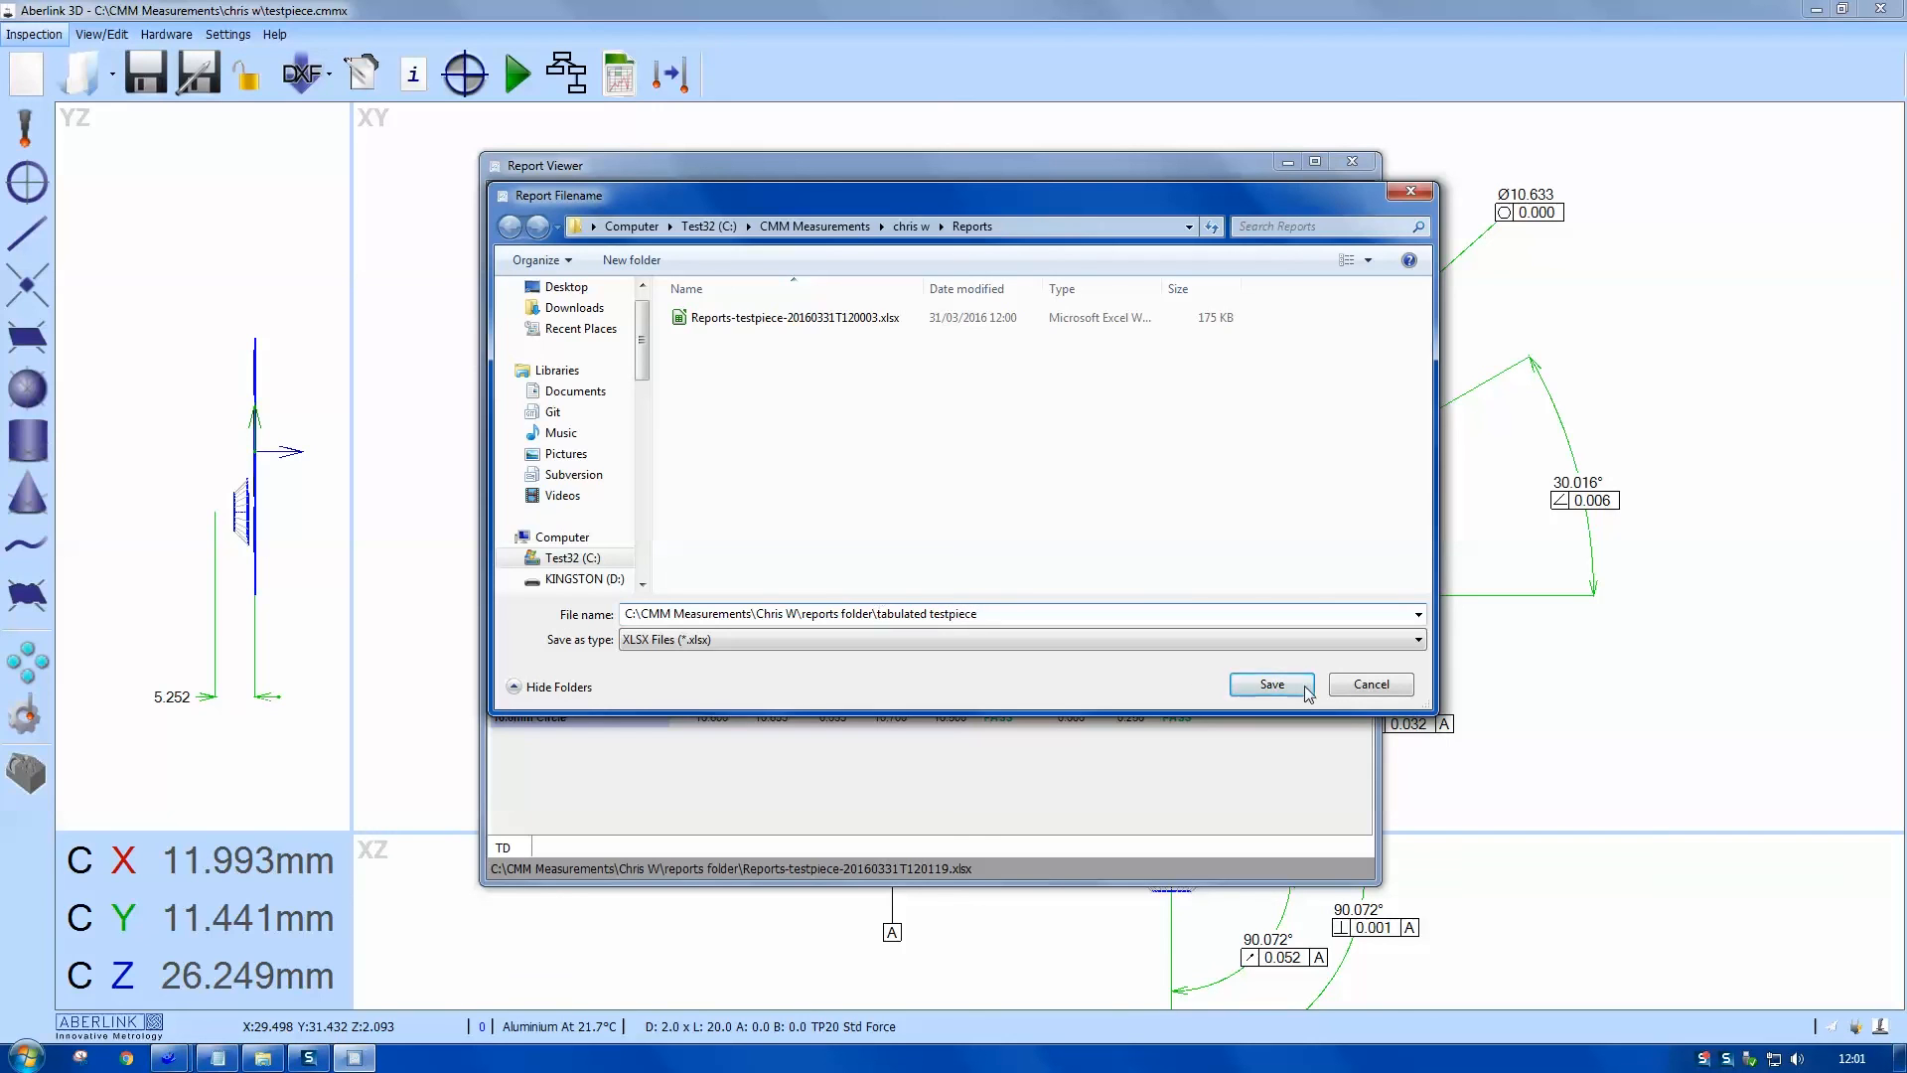
{"action": "left_click", "coordinate": [1269, 683]}
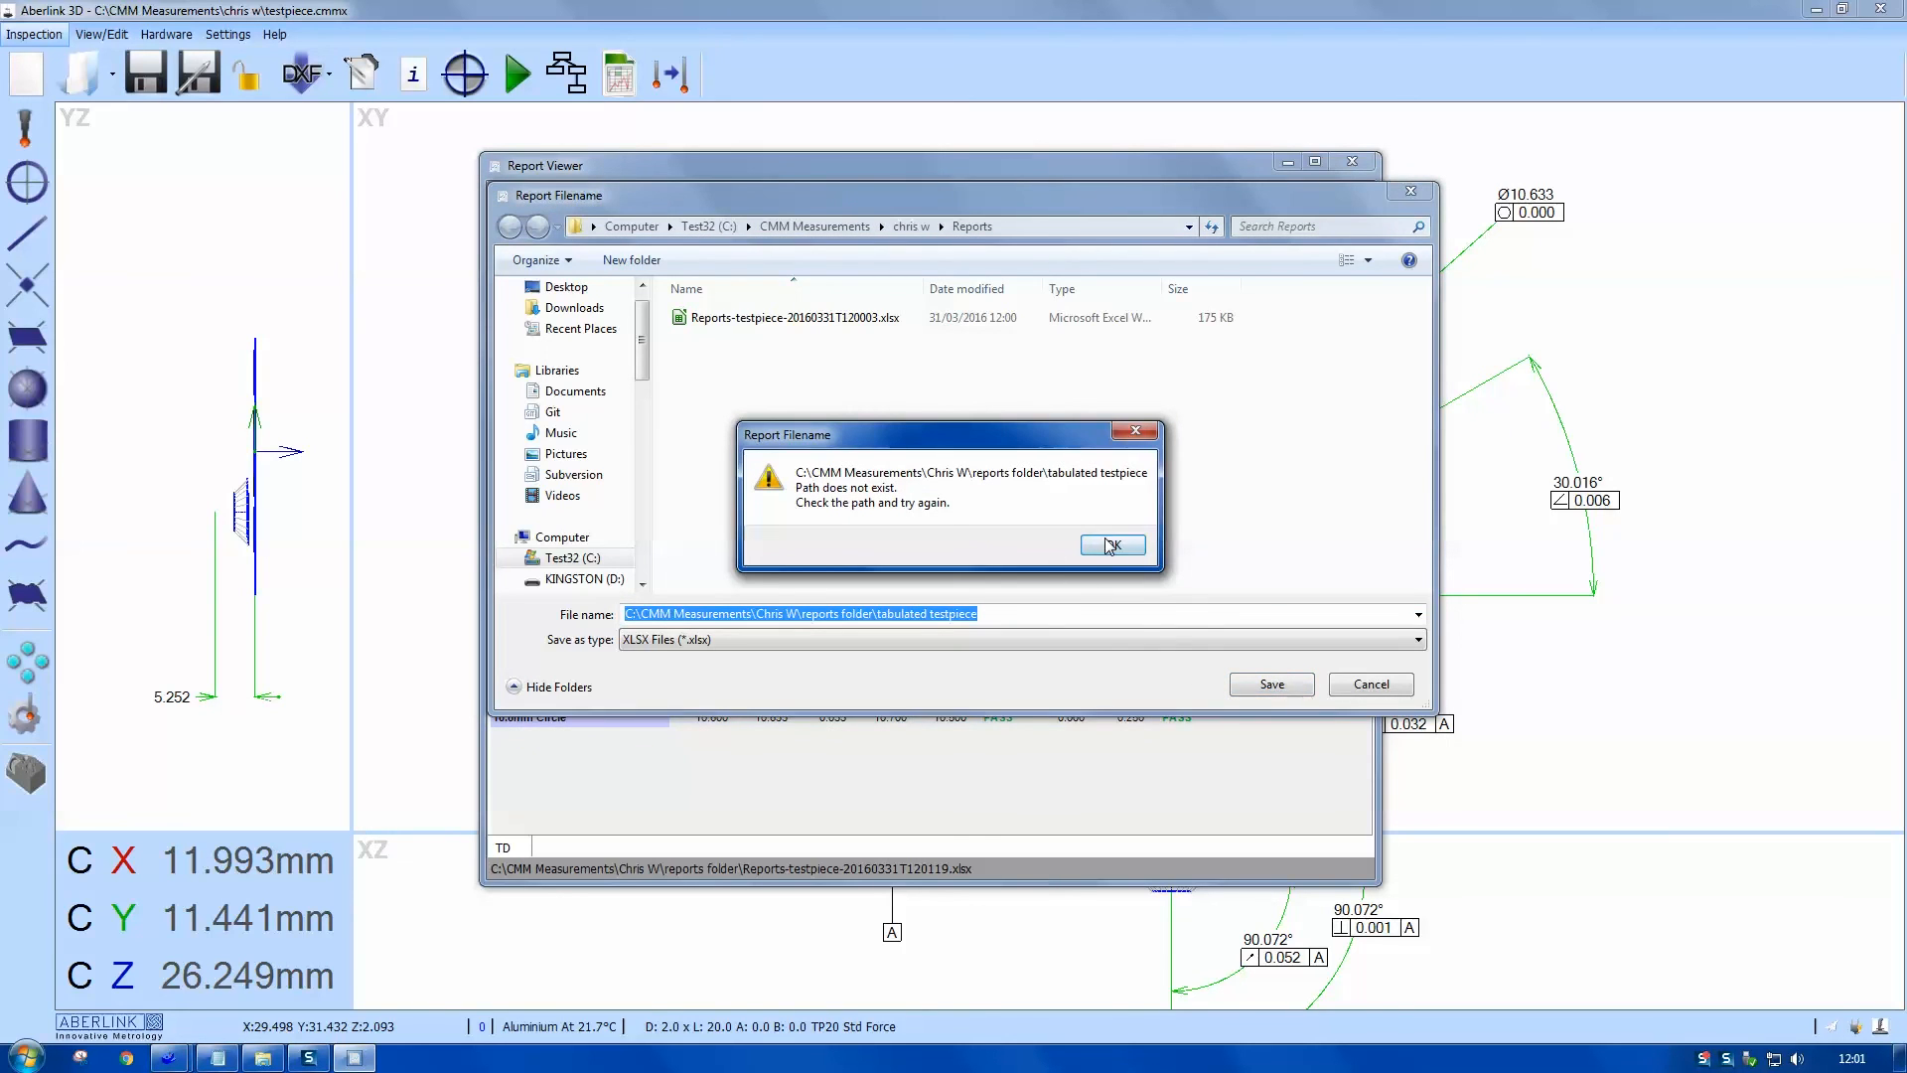
{"action": "left_click", "coordinate": [1110, 544]}
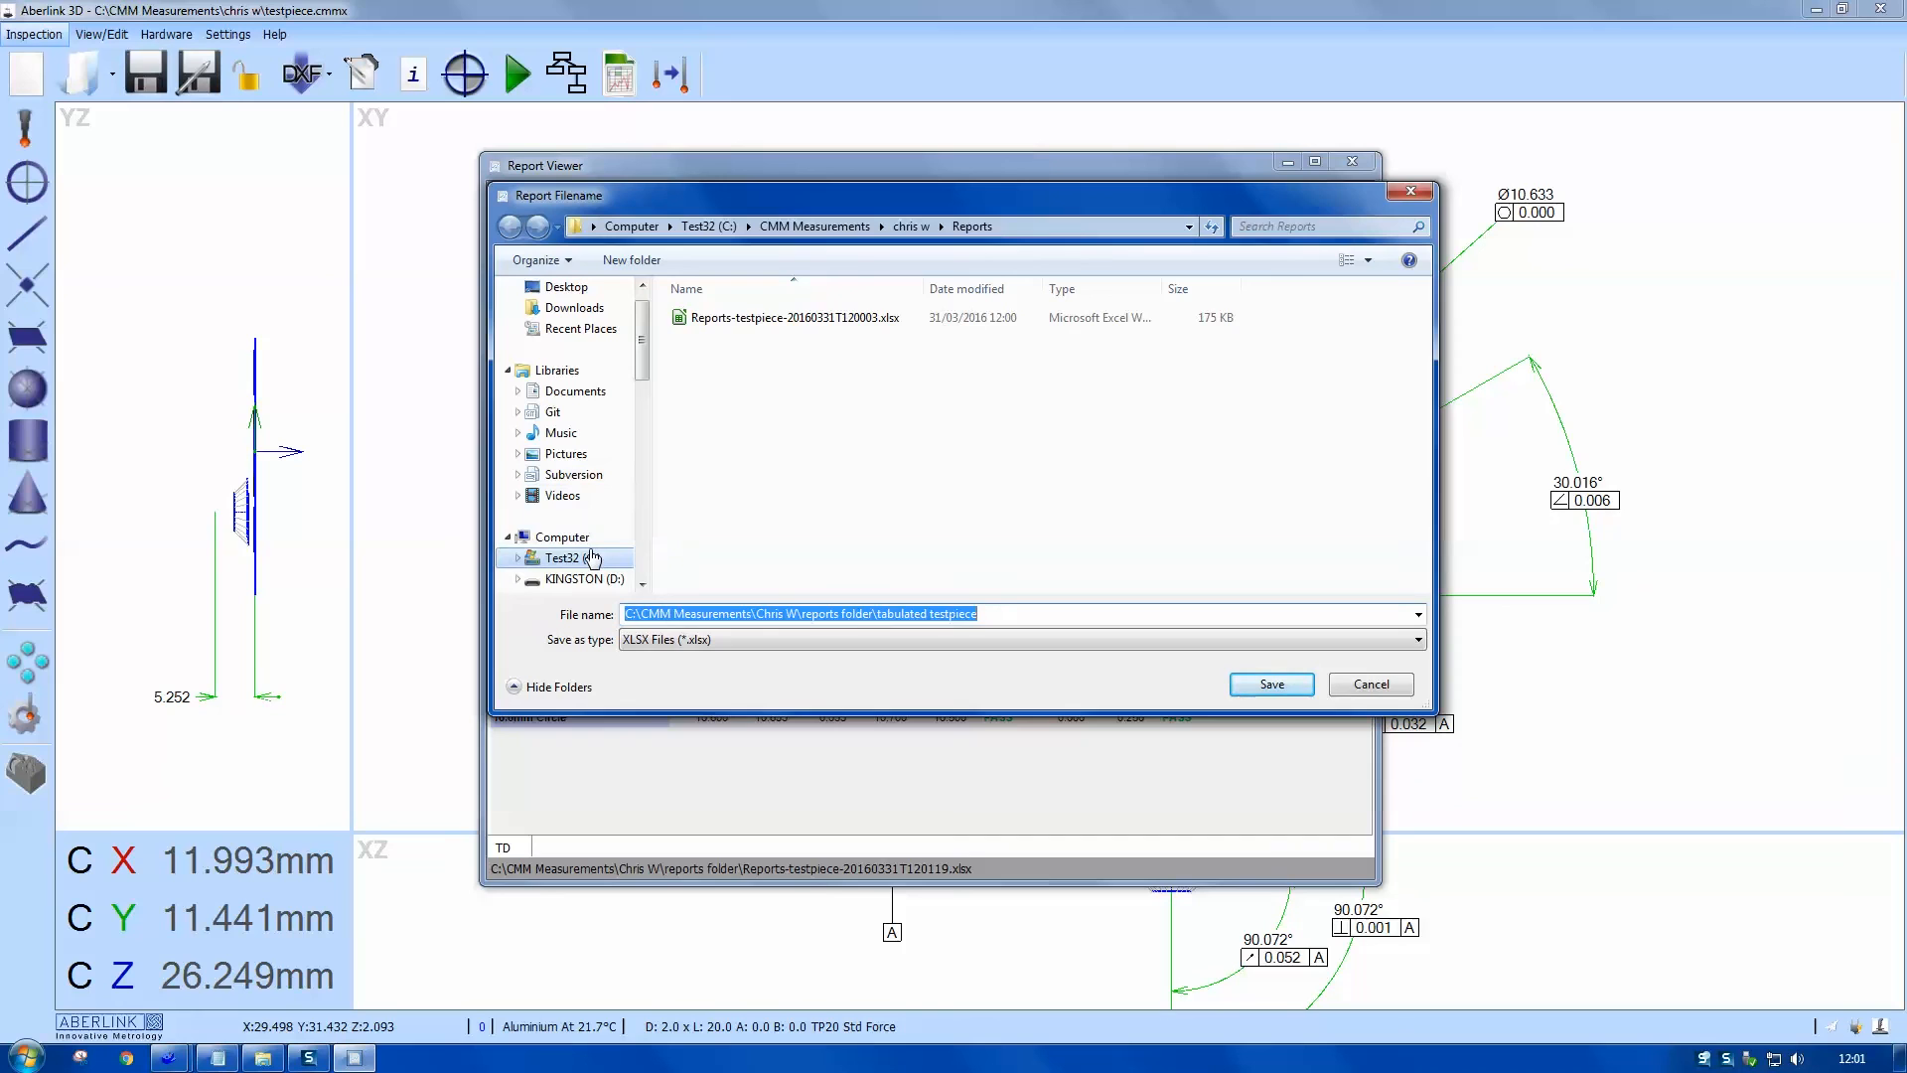
{"action": "left_click", "coordinate": [562, 556]}
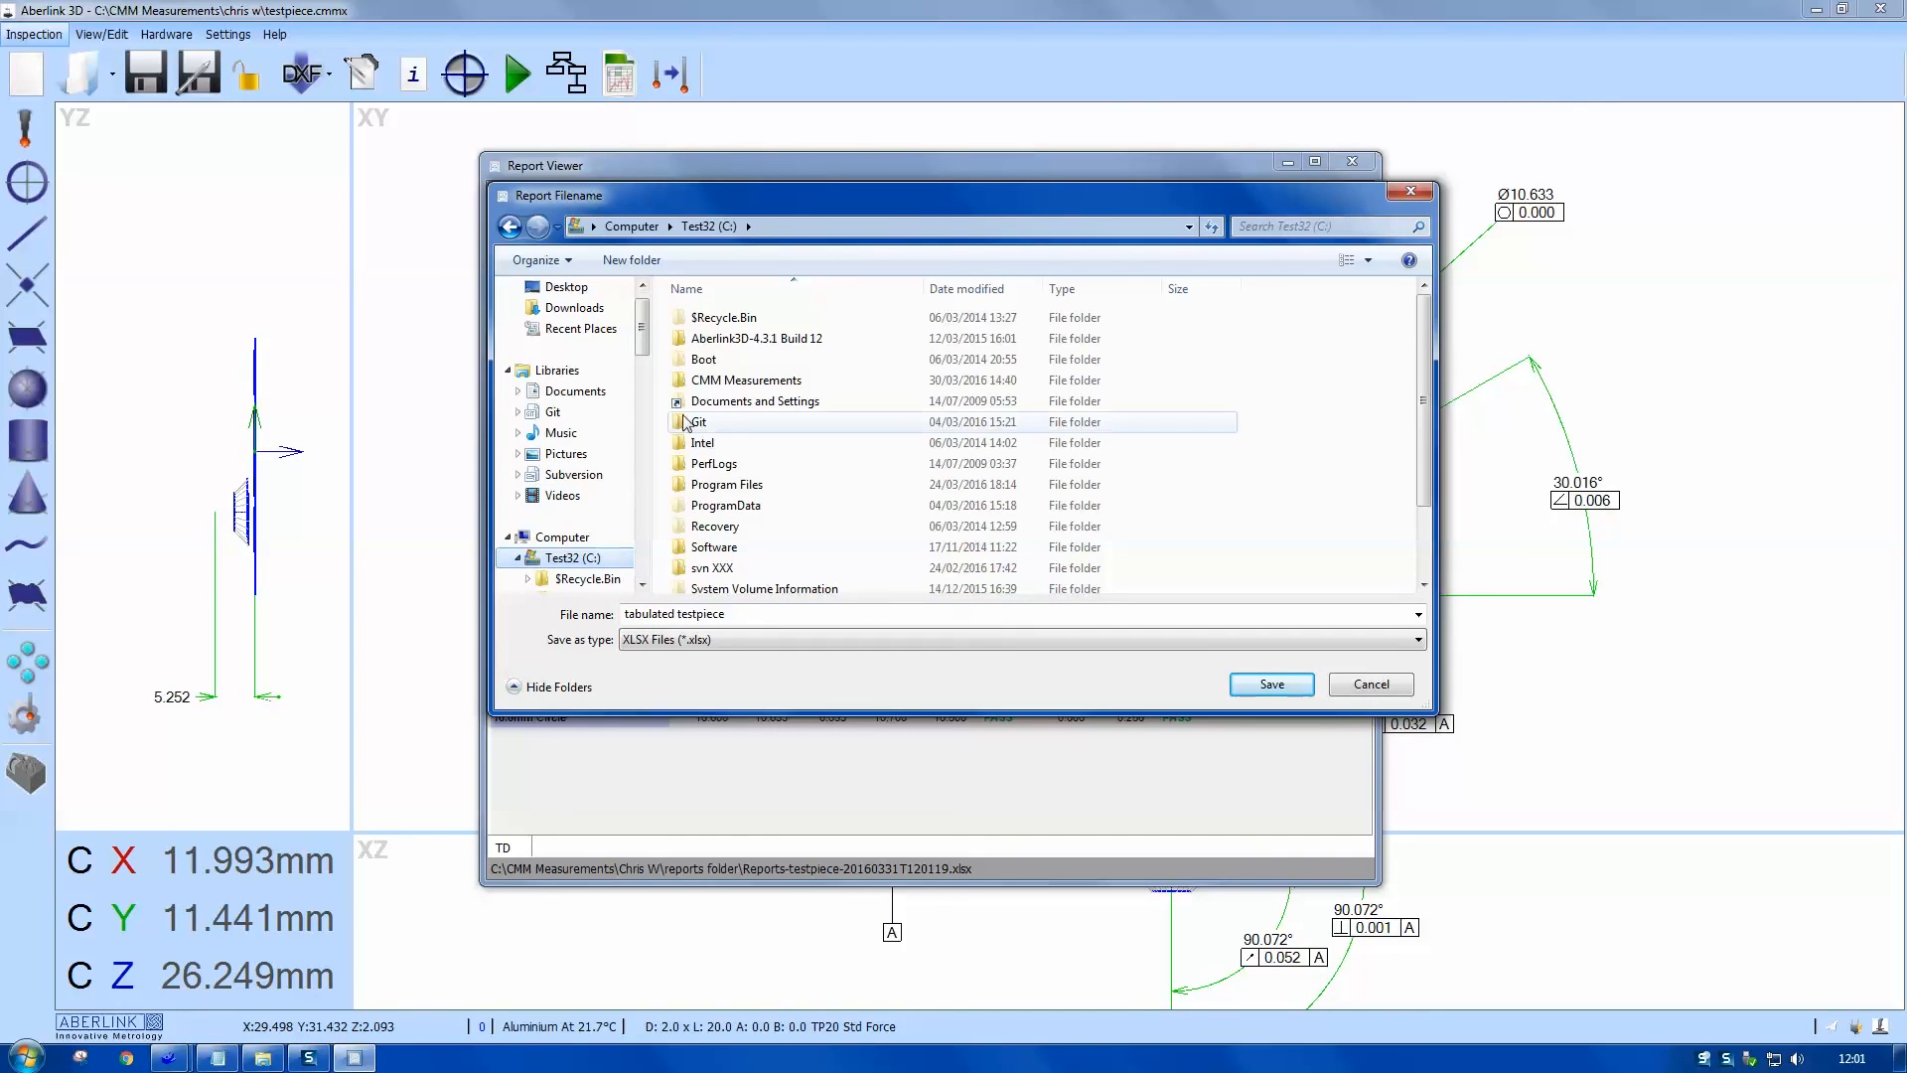
{"action": "double_click", "coordinate": [747, 379]}
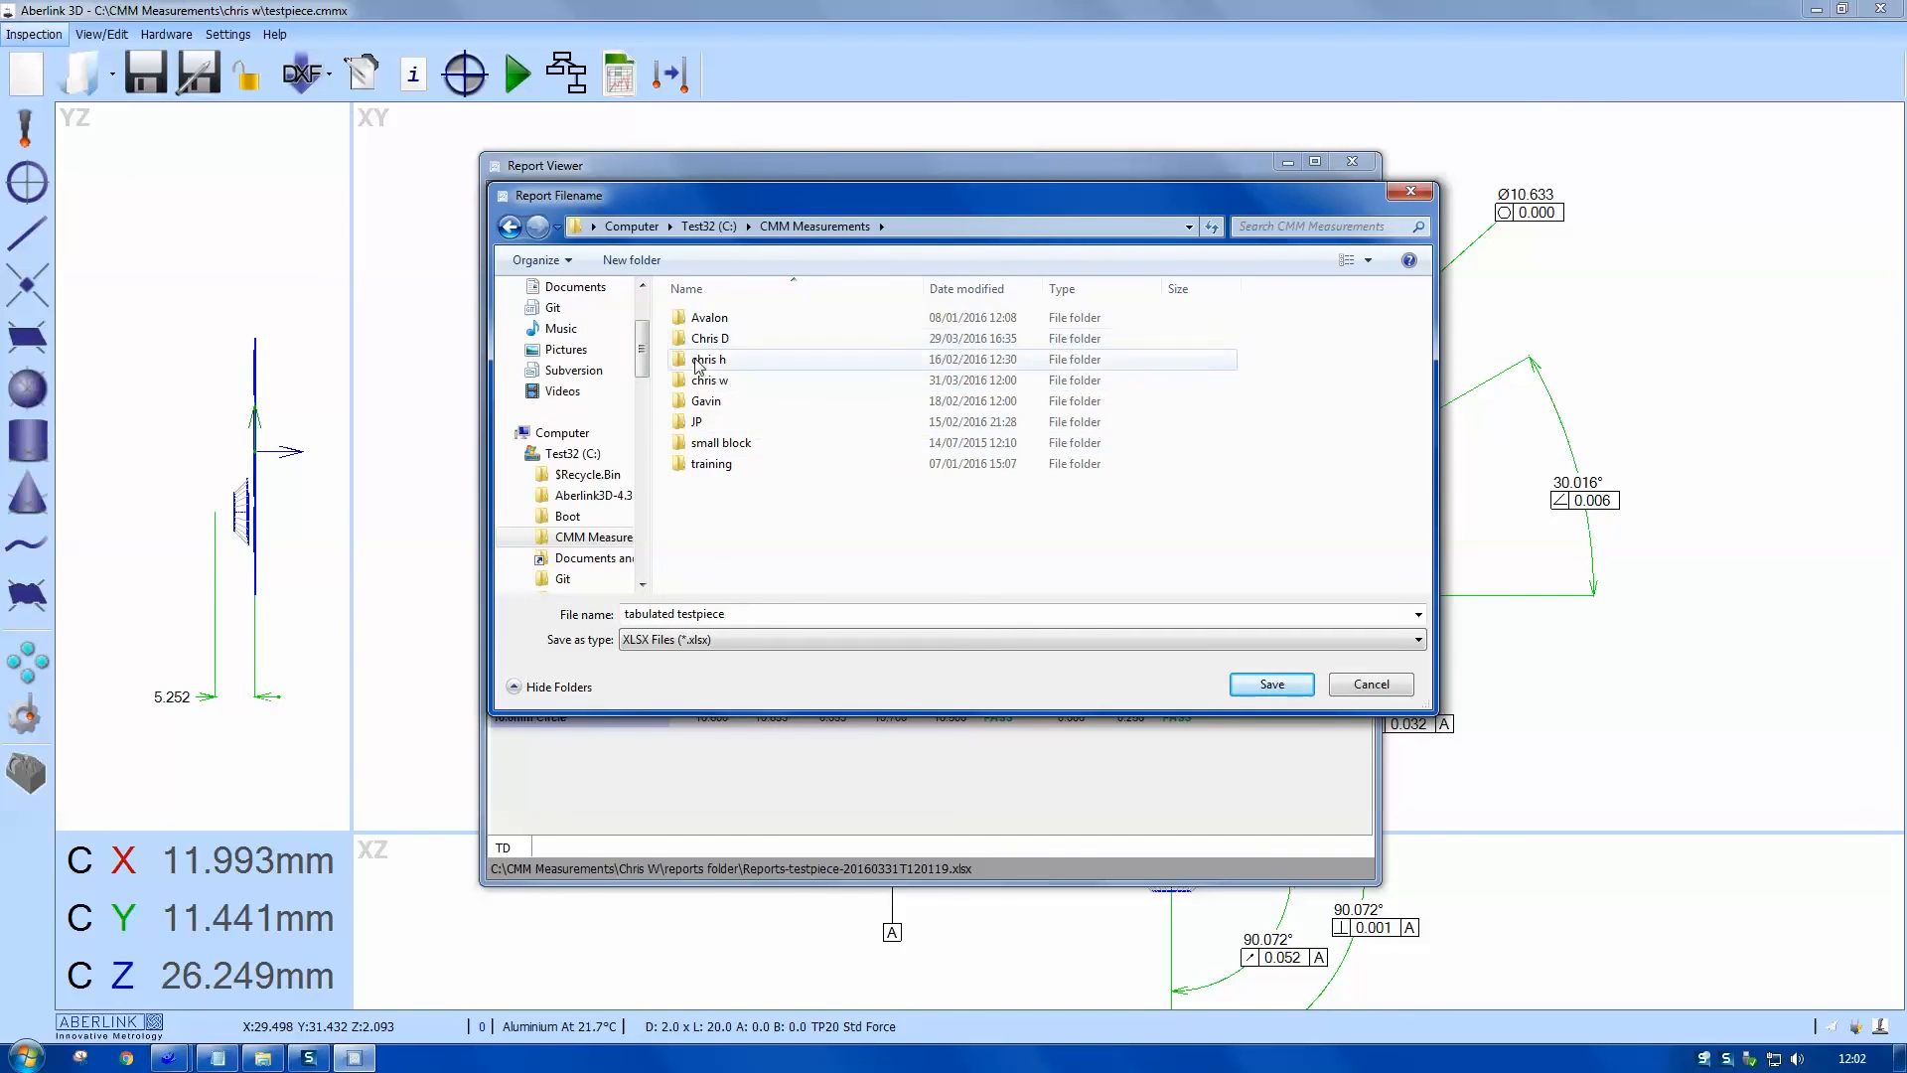
{"action": "double_click", "coordinate": [709, 379]}
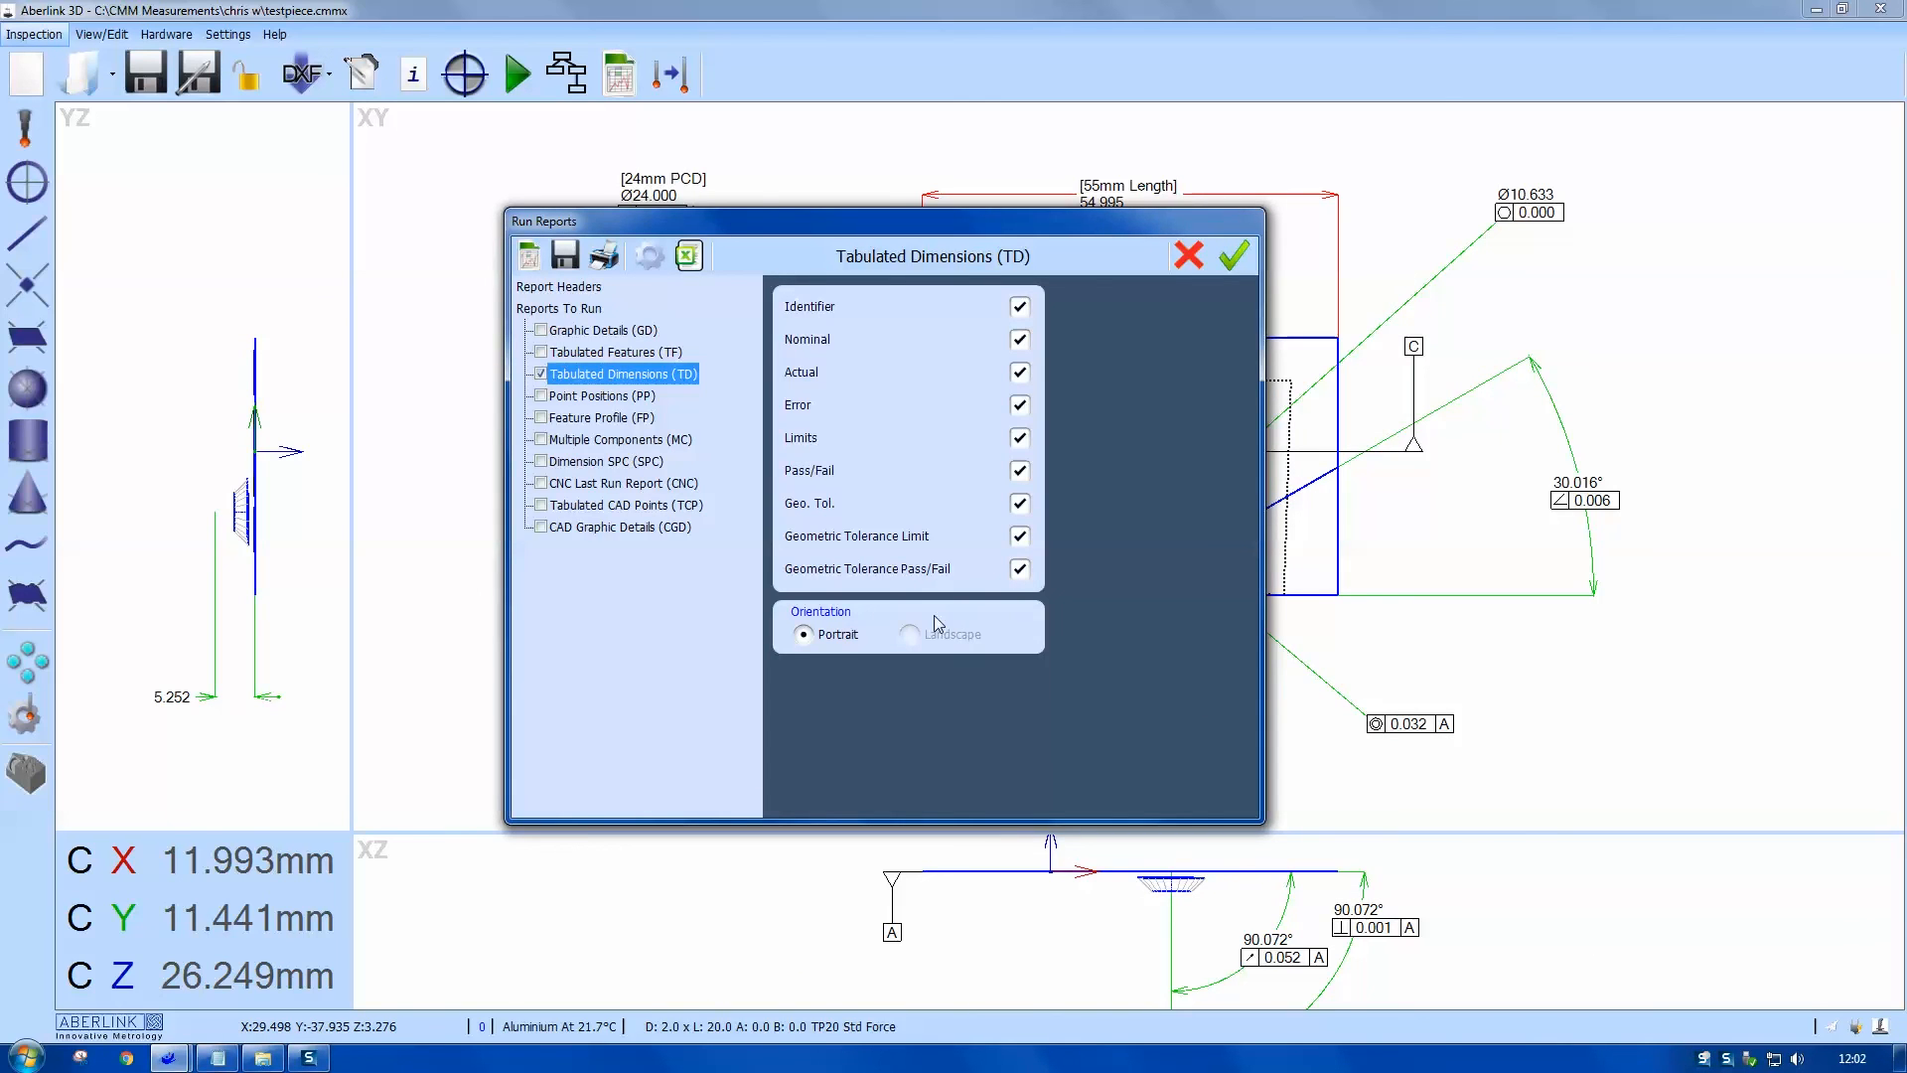
{"action": "mouse_move", "coordinate": [1233, 256]}
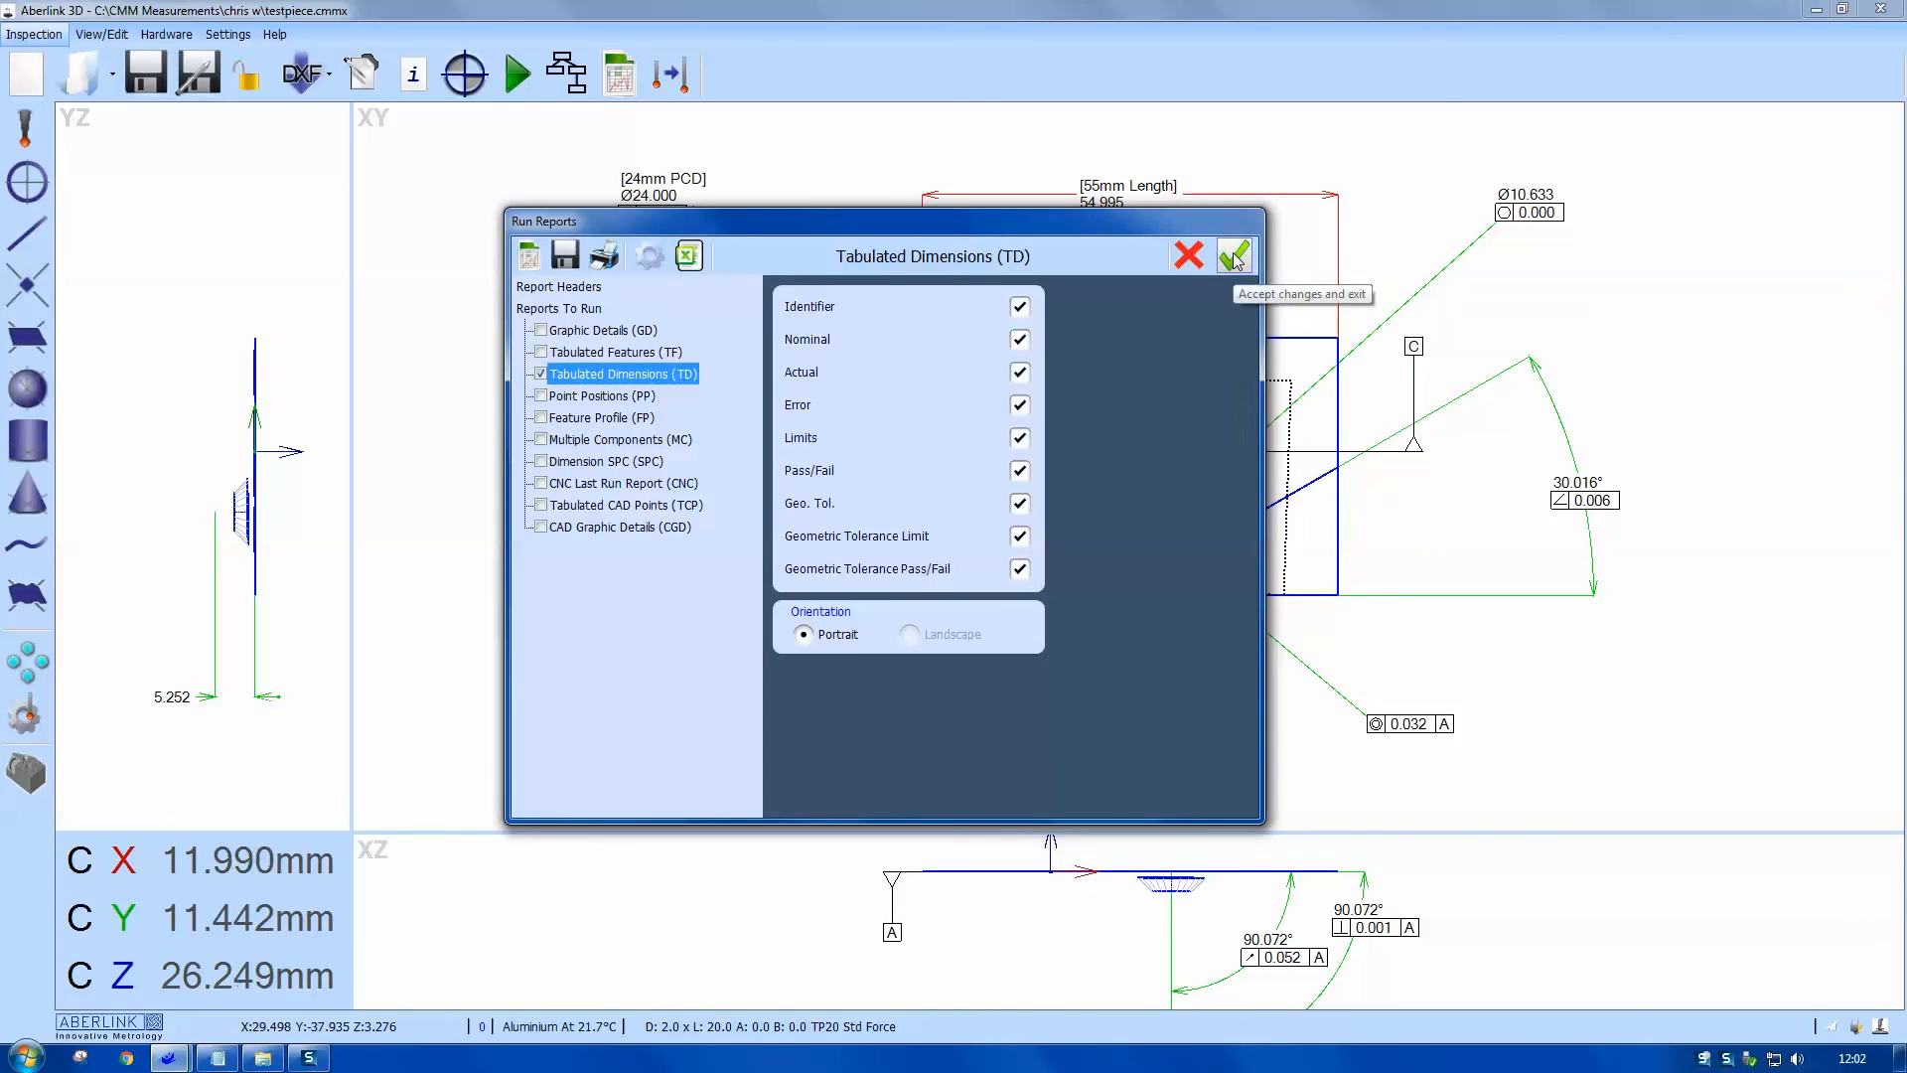
Step: Accept the Tabulated Dimensions report settings and close the Run Reports dialog
{"action": "left_click", "coordinate": [1233, 256]}
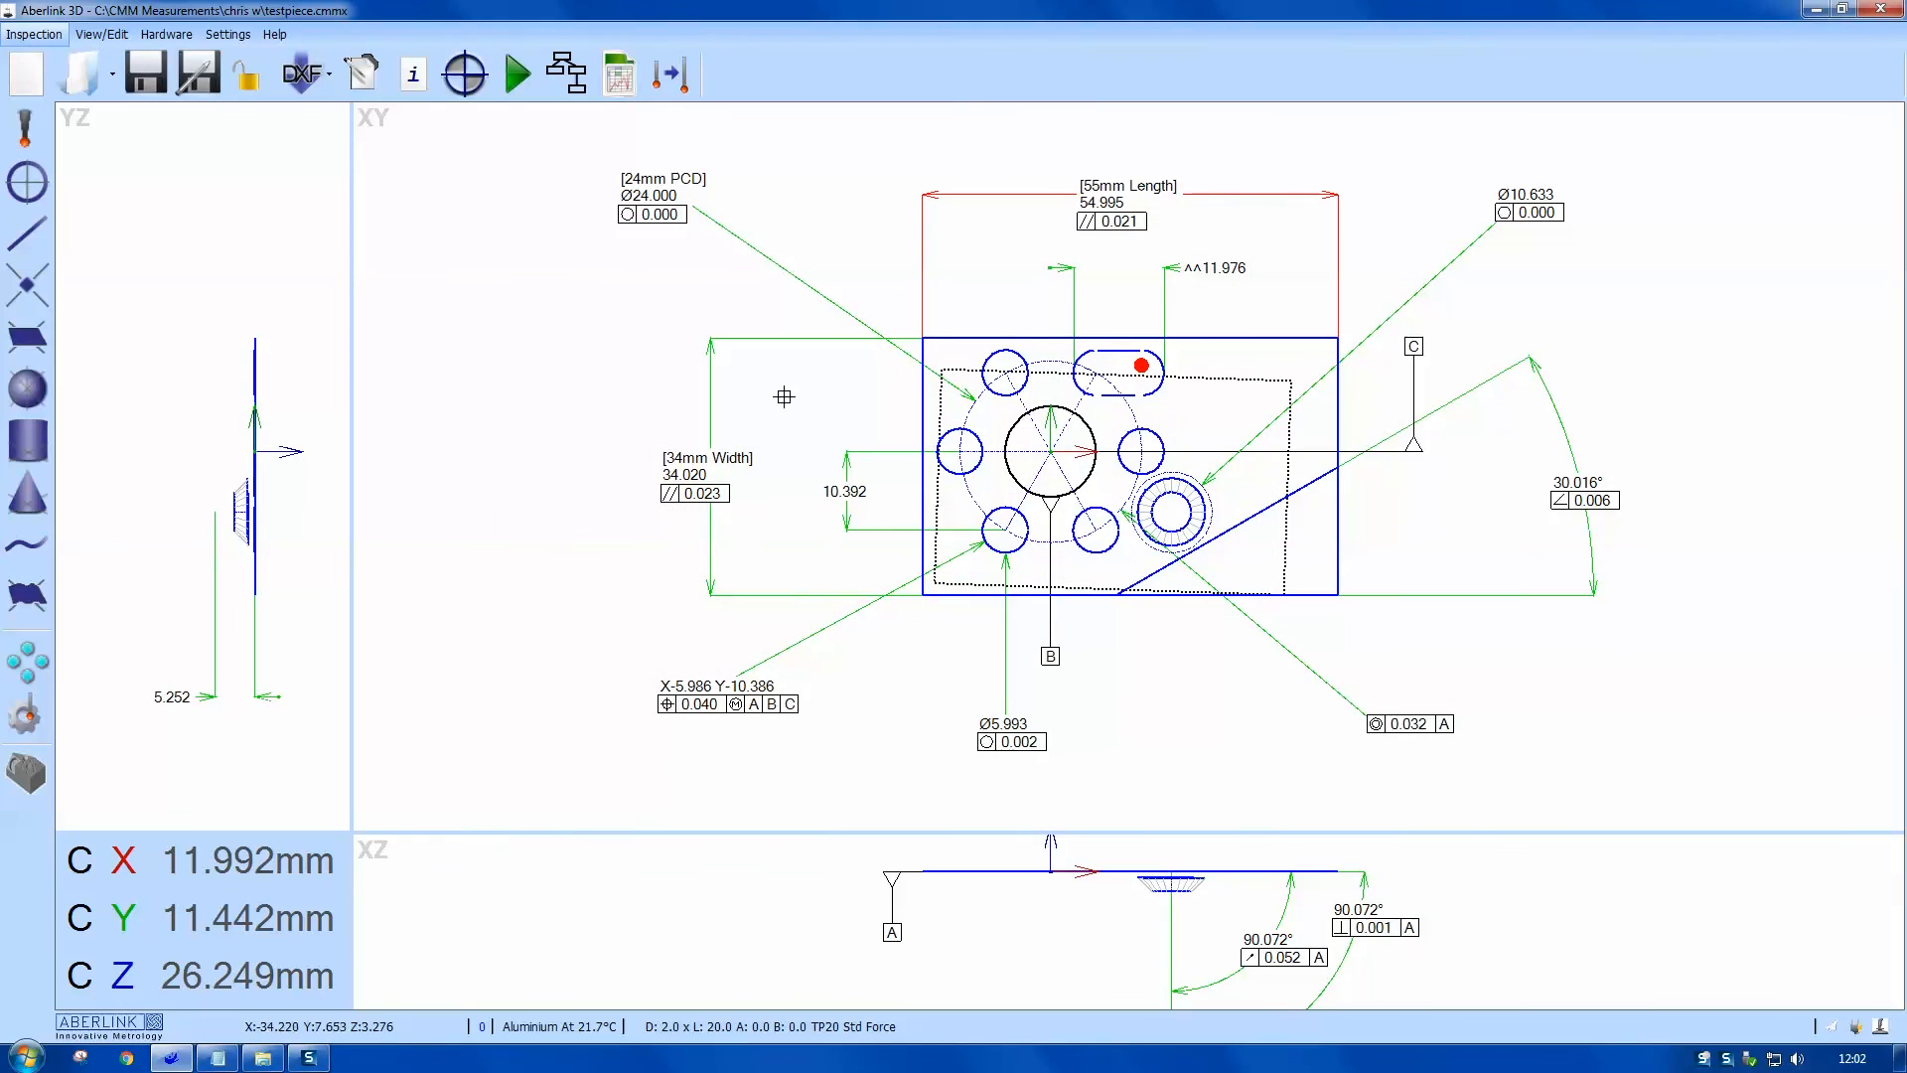
{"action": "mouse_move", "coordinate": [1694, 1054]}
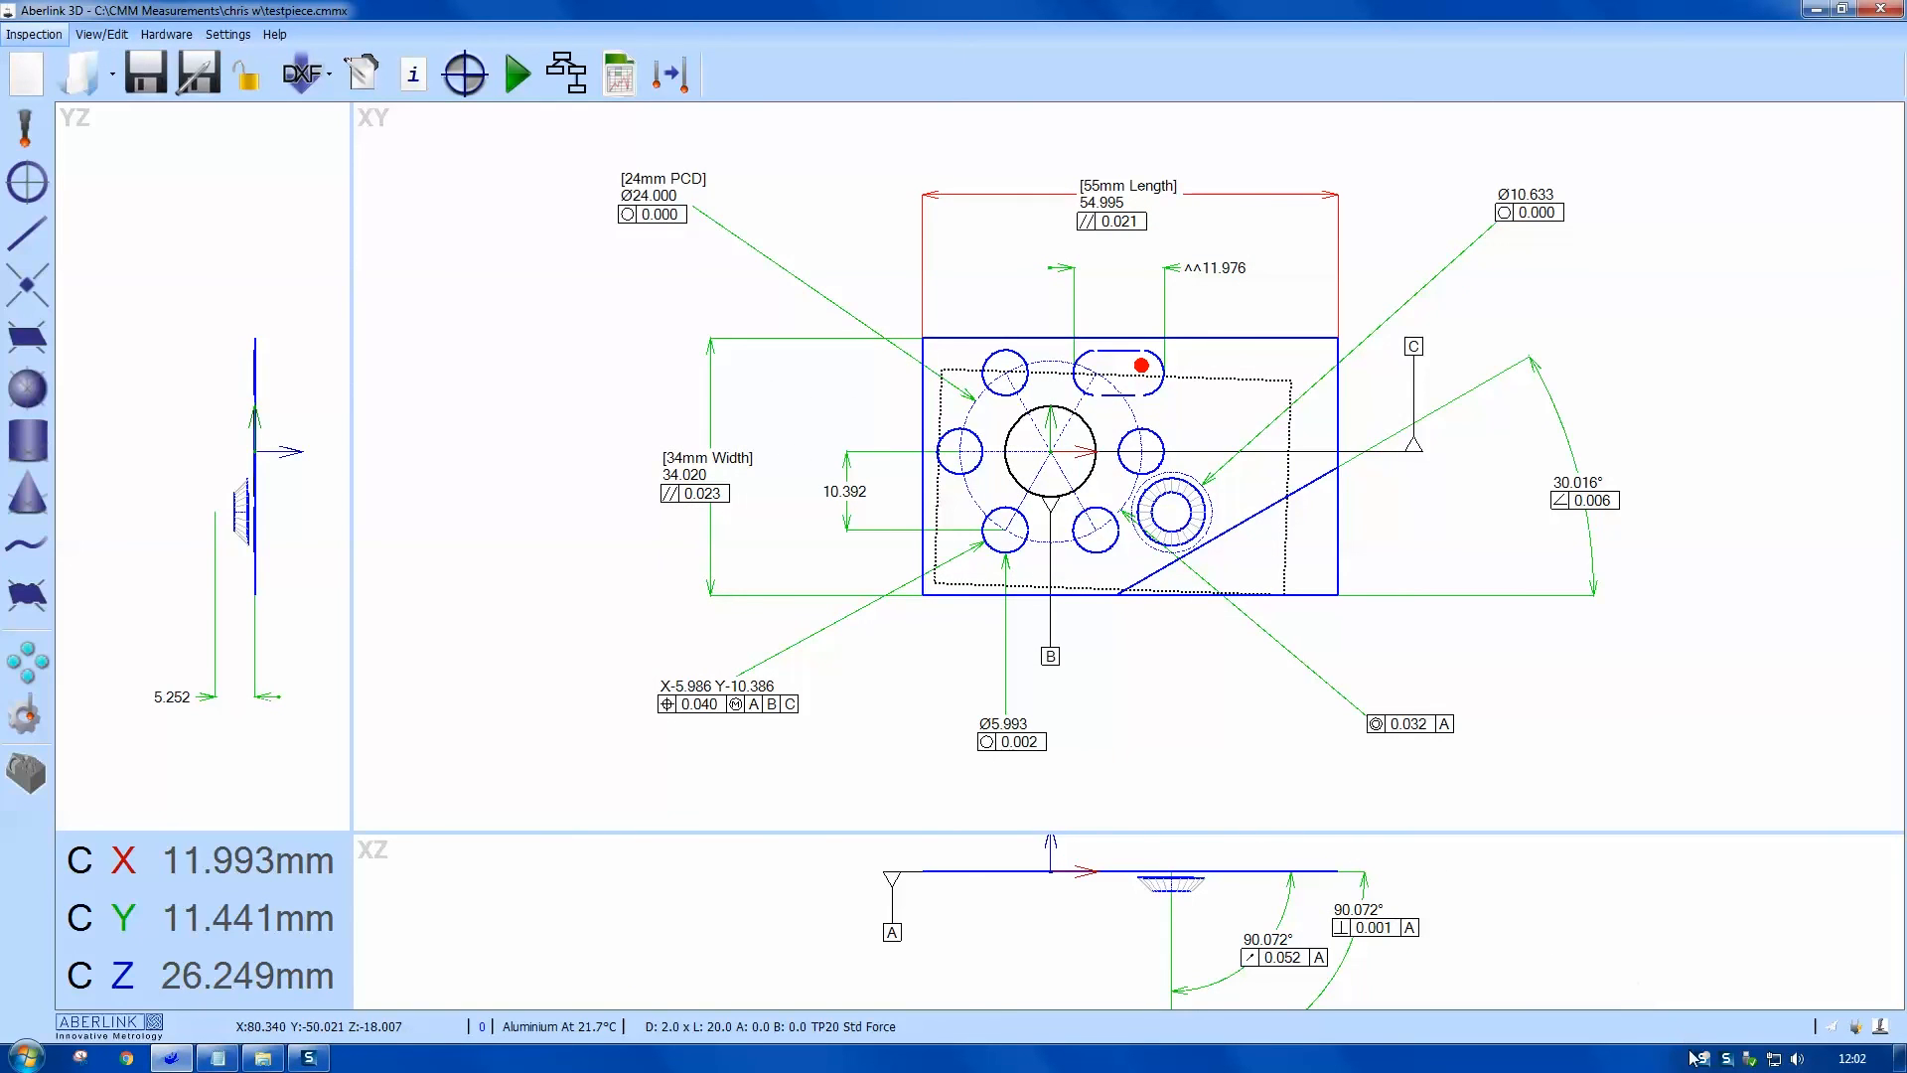